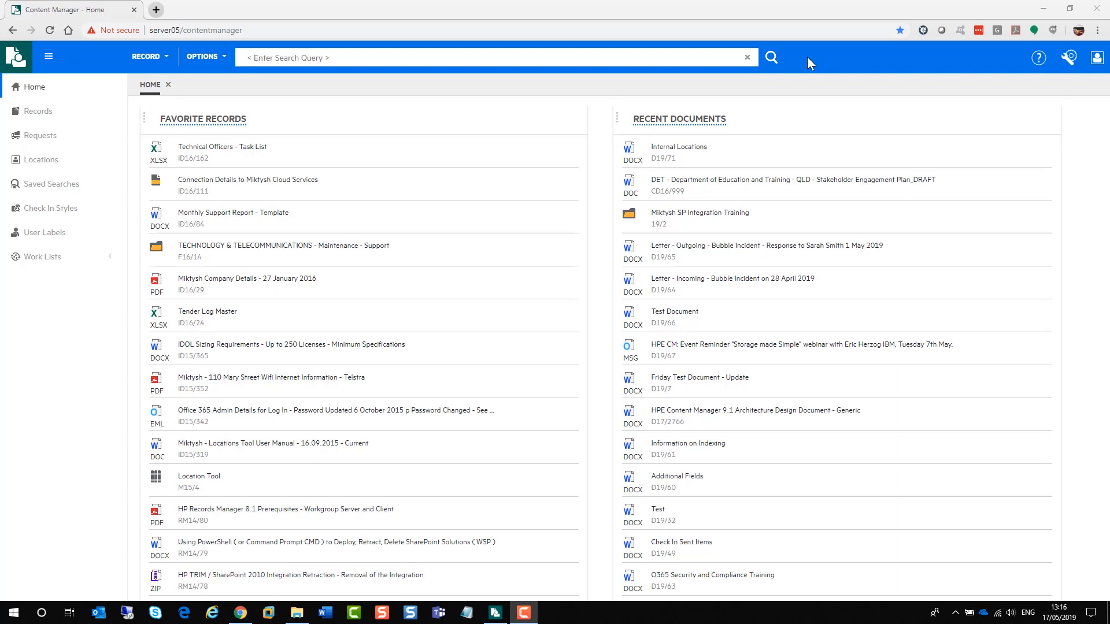
mouse_move(811, 78)
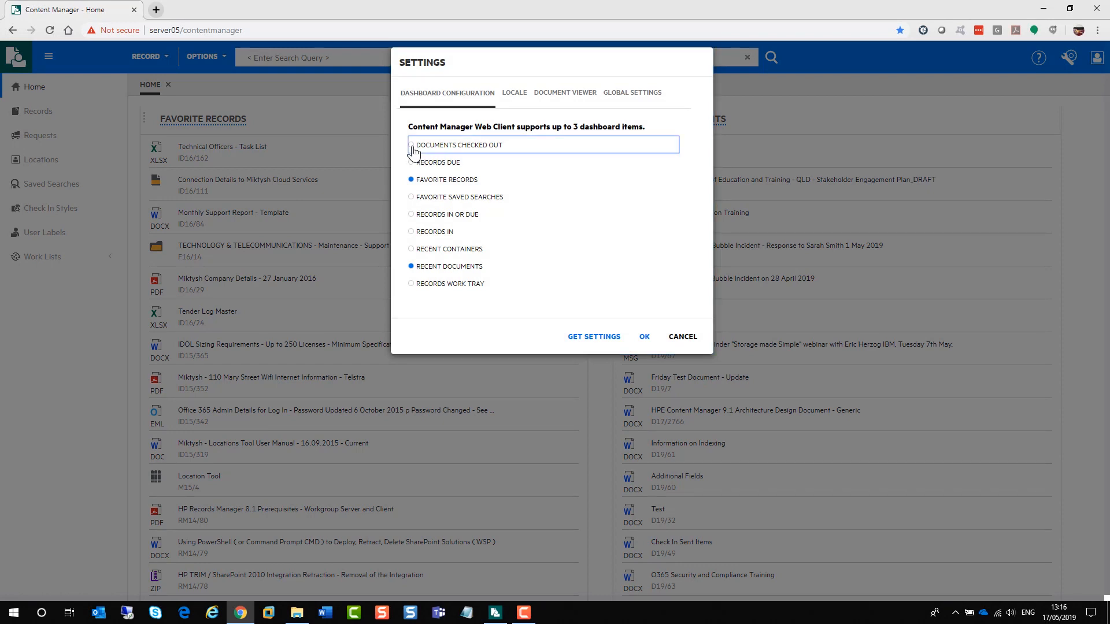
Add the Documents Checked Out panel to the home dashboard via Dashboard Configuration.
click(410, 145)
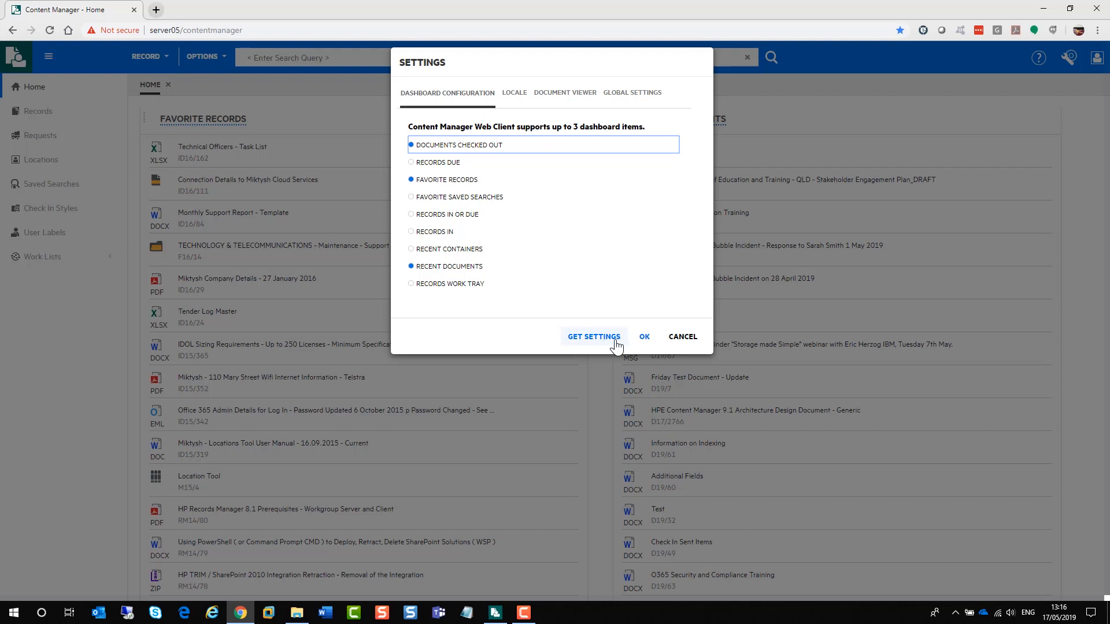
click(643, 336)
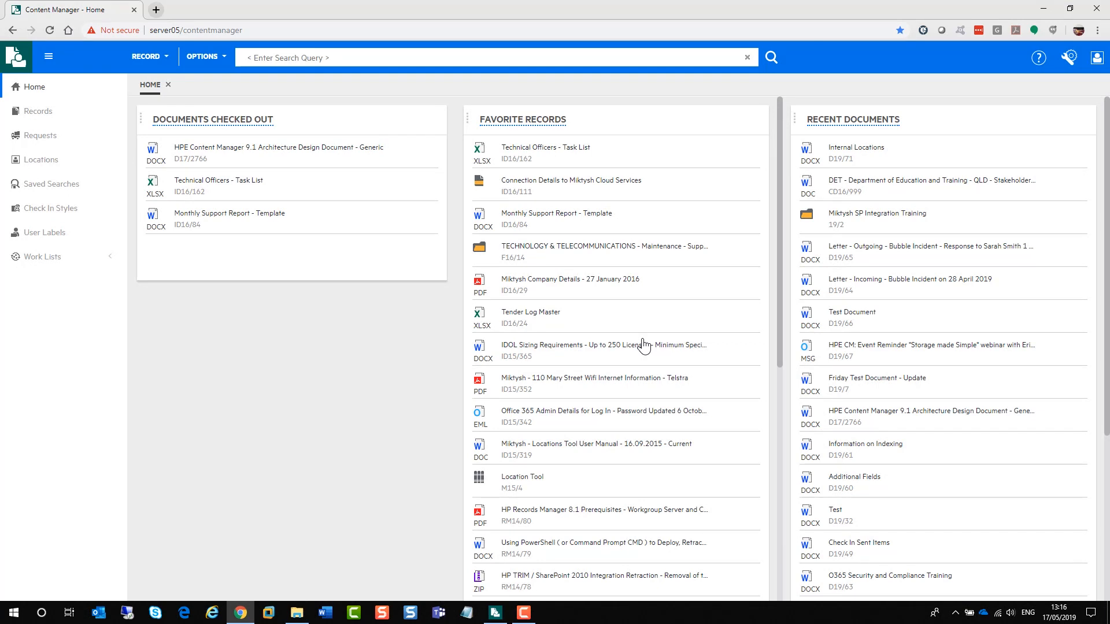
click(386, 58)
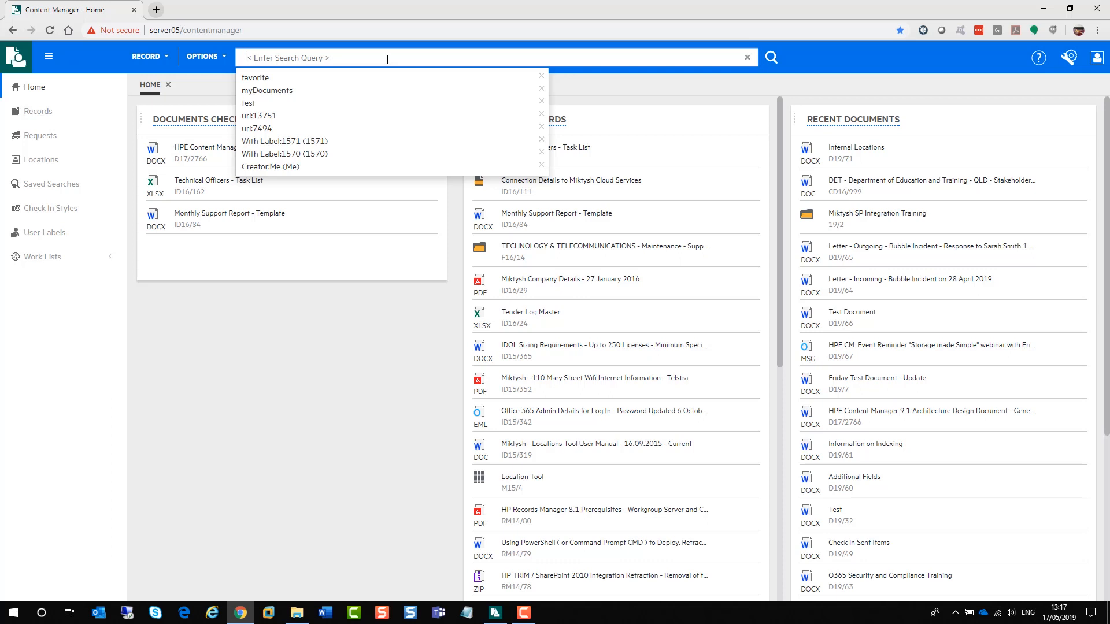
mouse_move(362, 64)
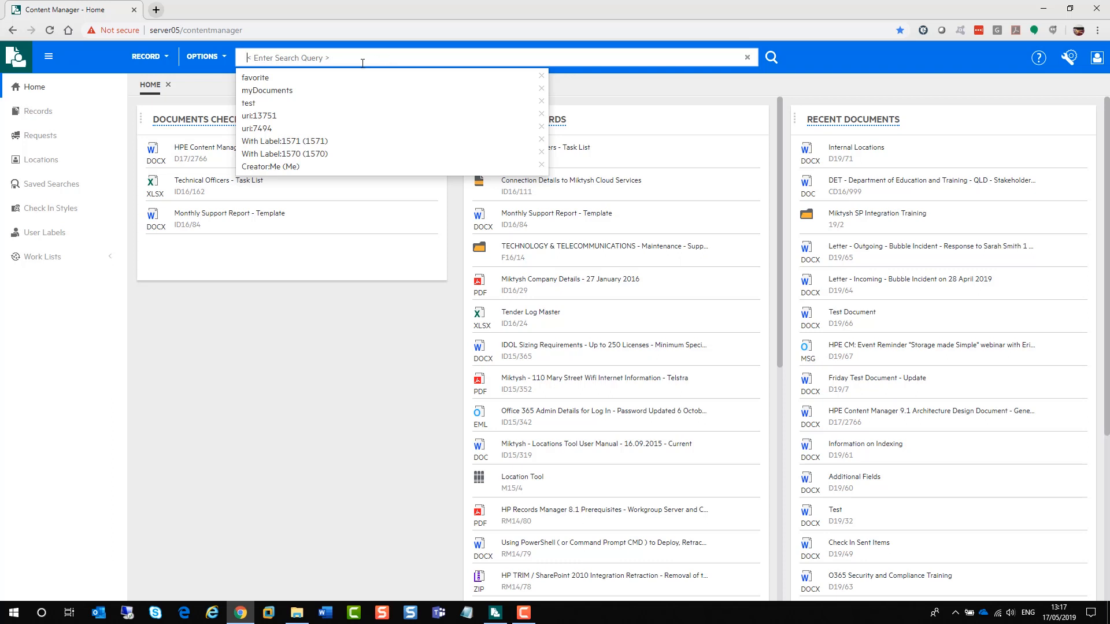
click(202, 56)
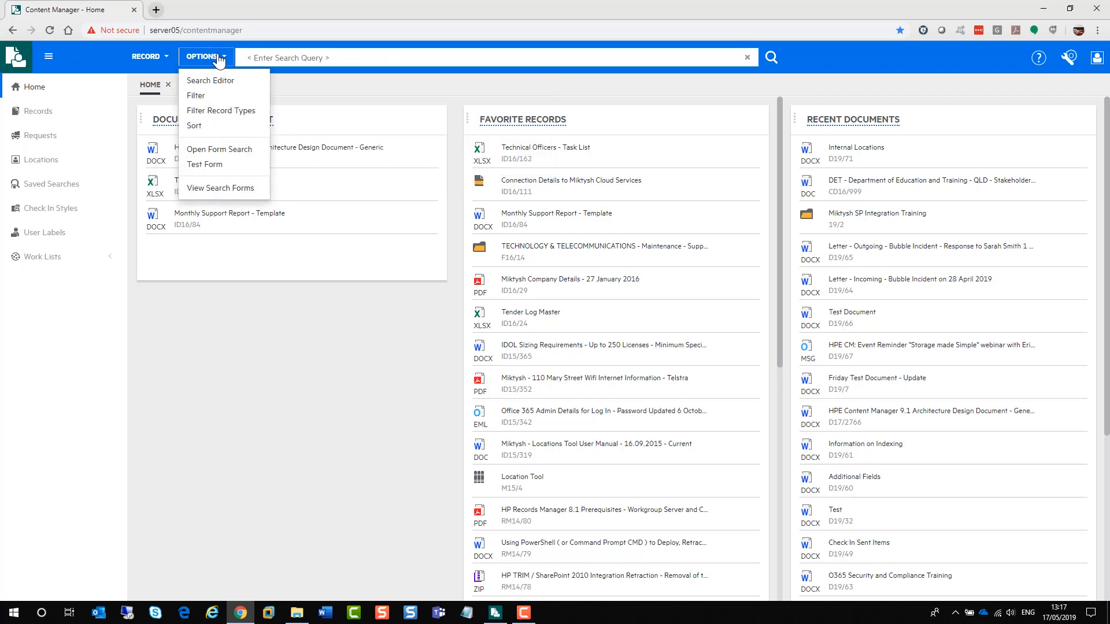
click(146, 58)
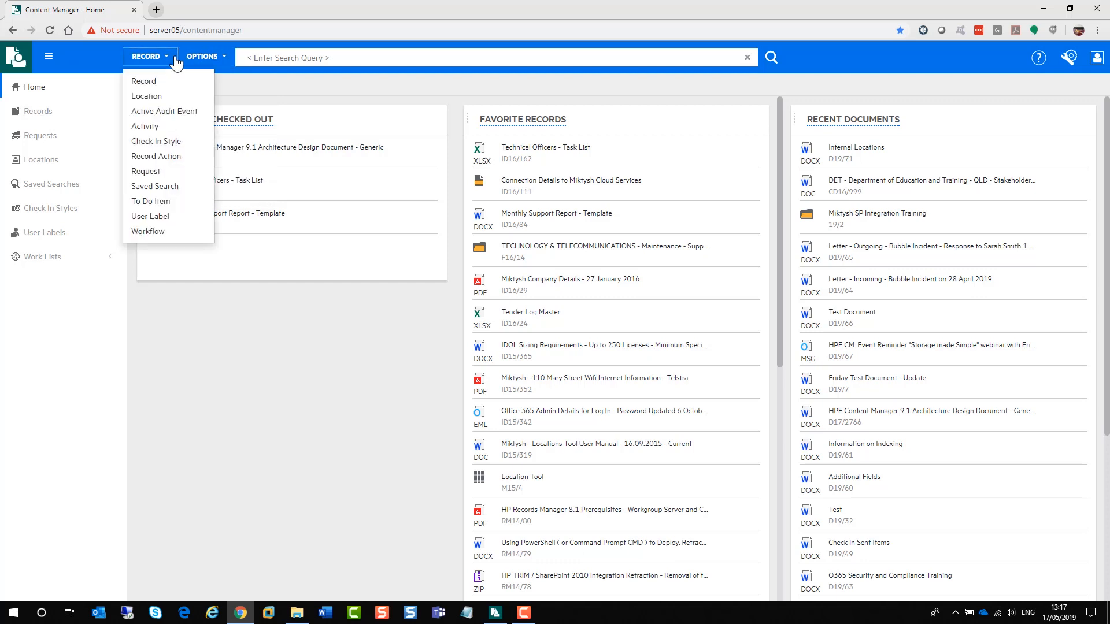
mouse_move(150, 216)
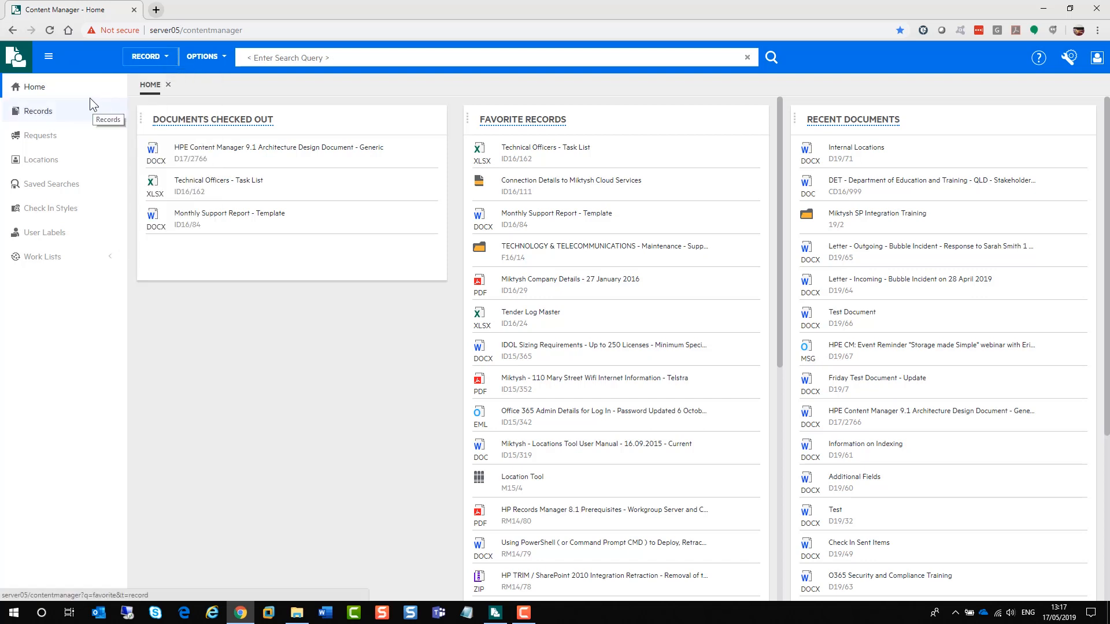
View favourite records, approval requests, favourite locations and favourite saved searches from the navigation pane.
click(37, 111)
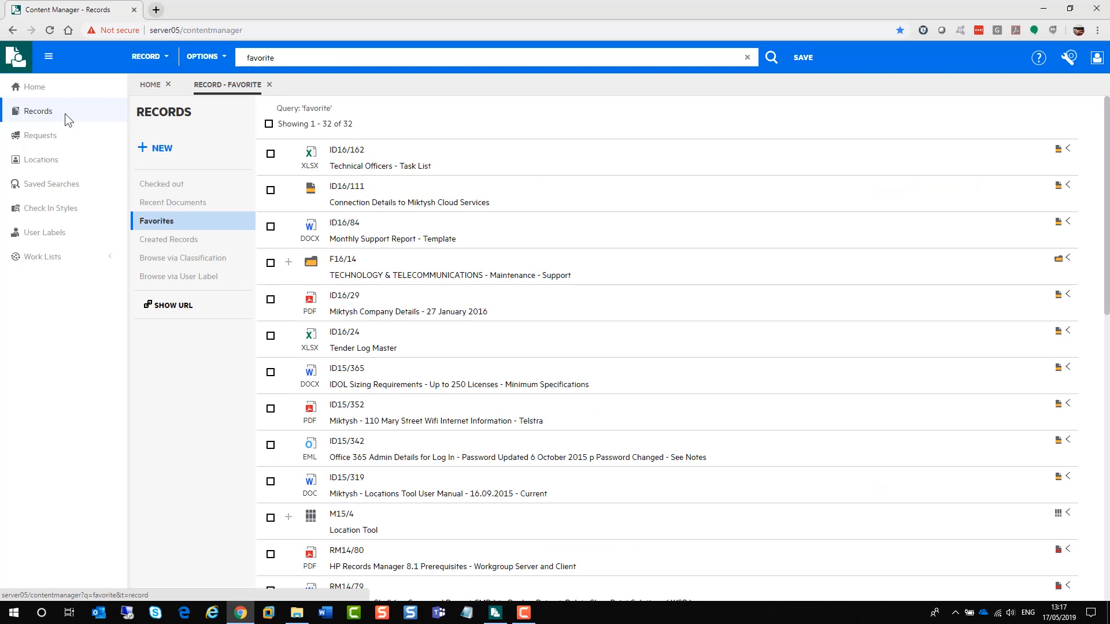
click(40, 136)
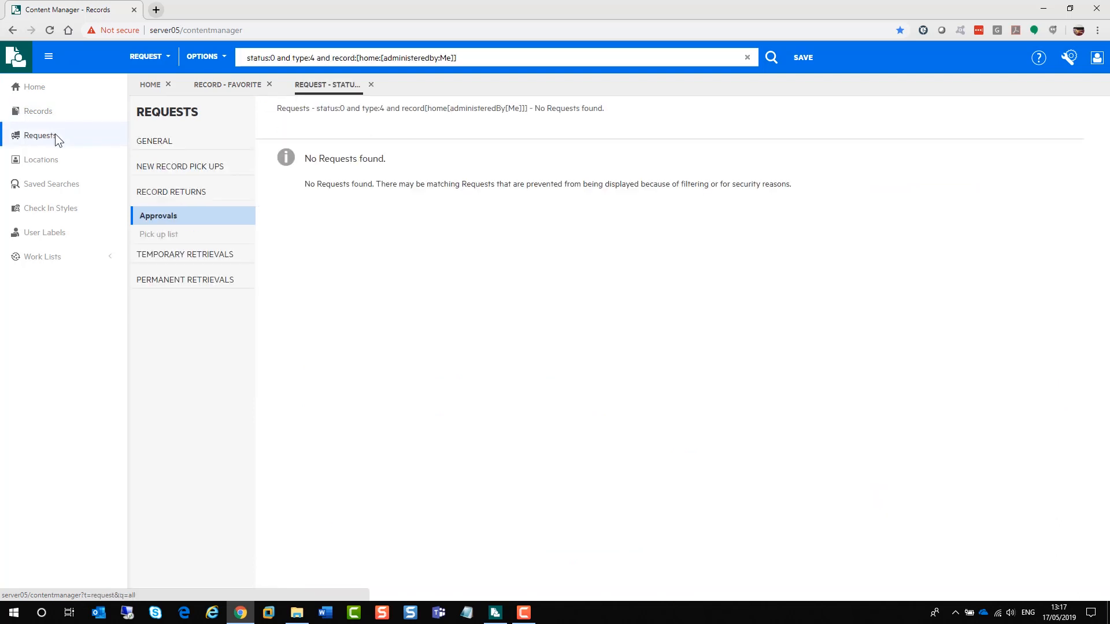
mouse_move(81, 147)
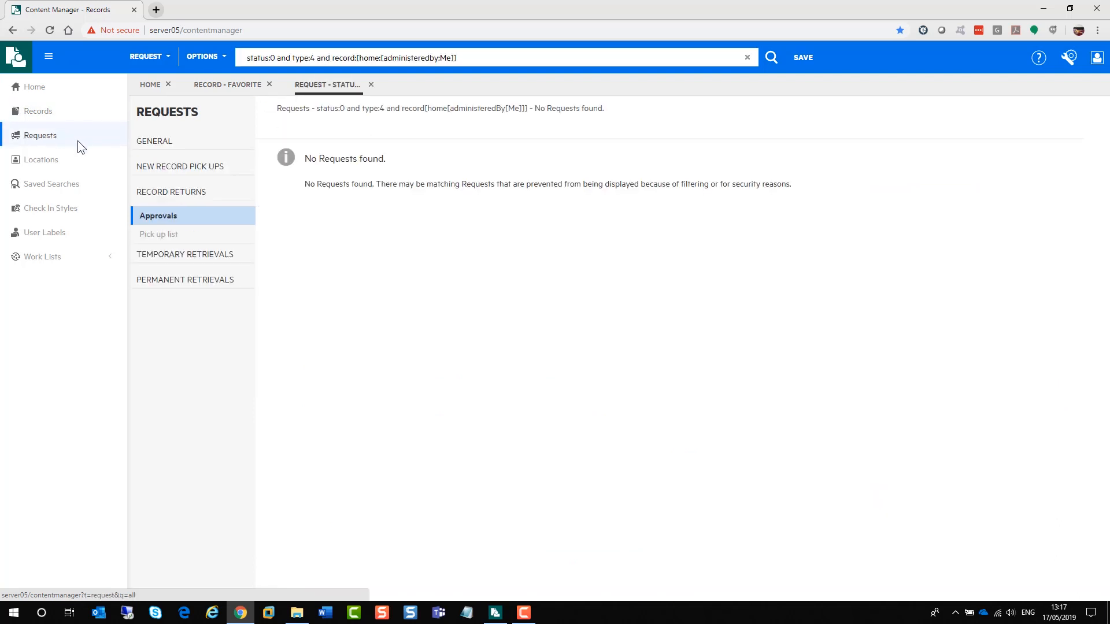
mouse_move(42, 160)
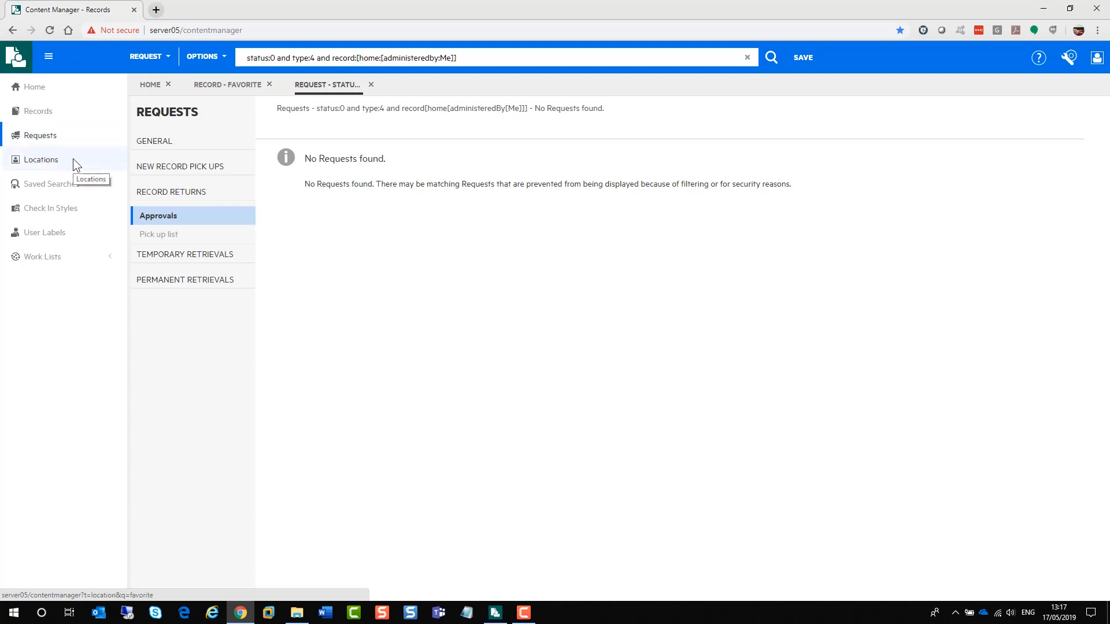
click(40, 159)
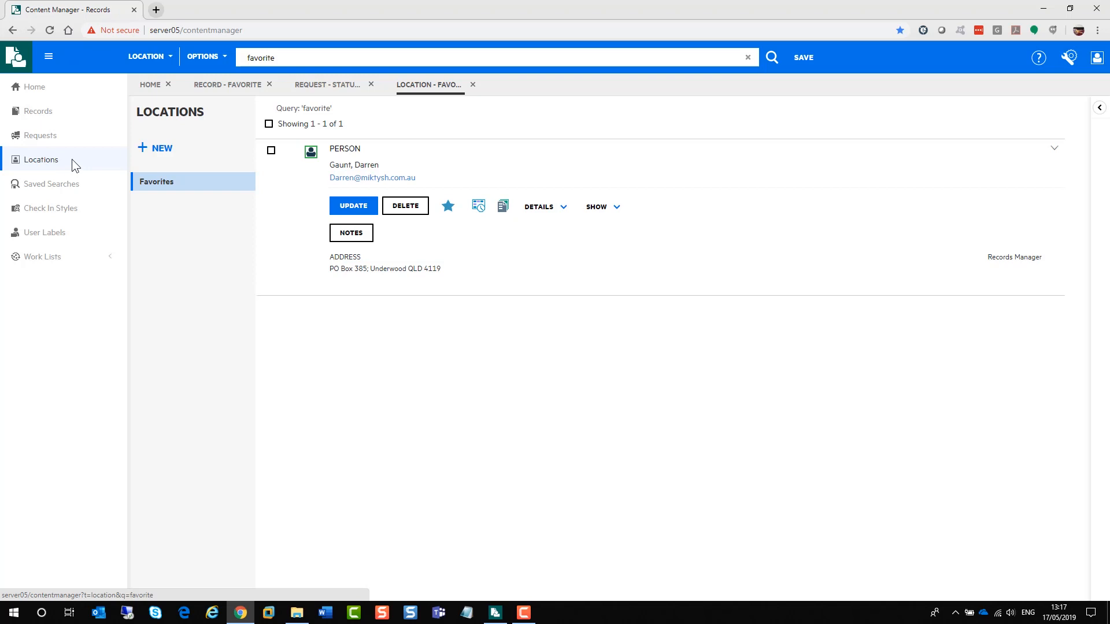
mouse_move(68, 172)
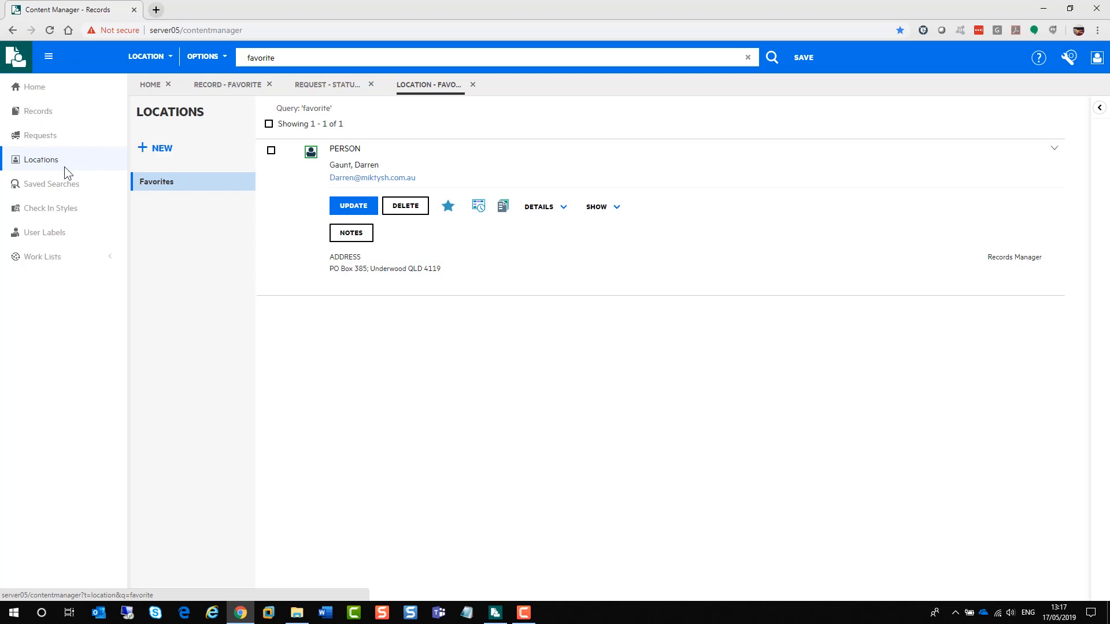
click(51, 184)
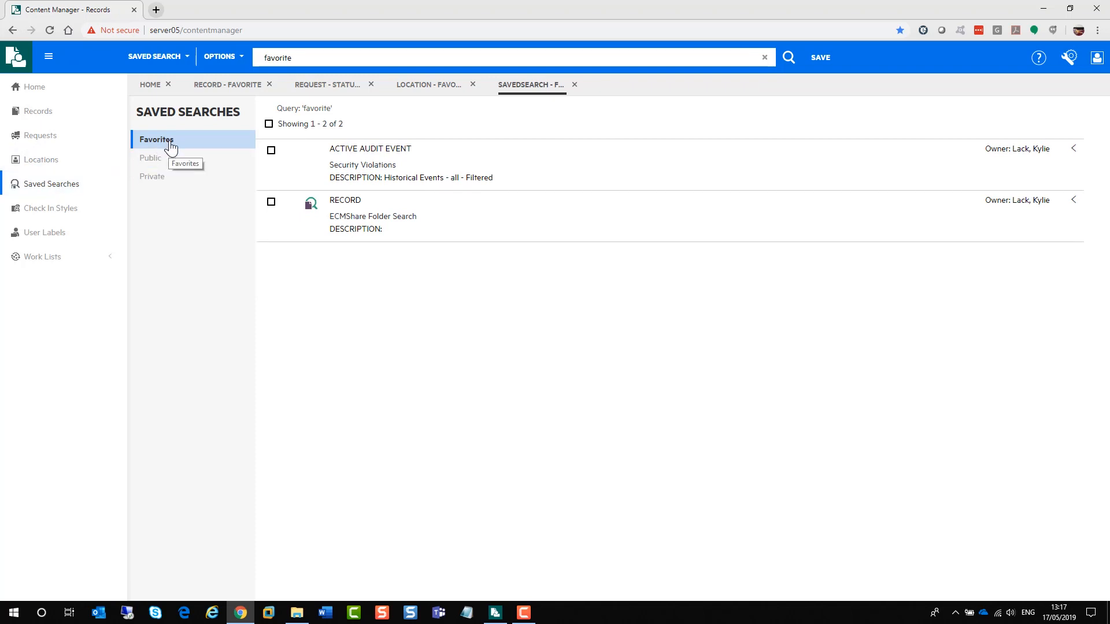
View owned check-in styles, top-level user labels and the work list categories.
click(50, 206)
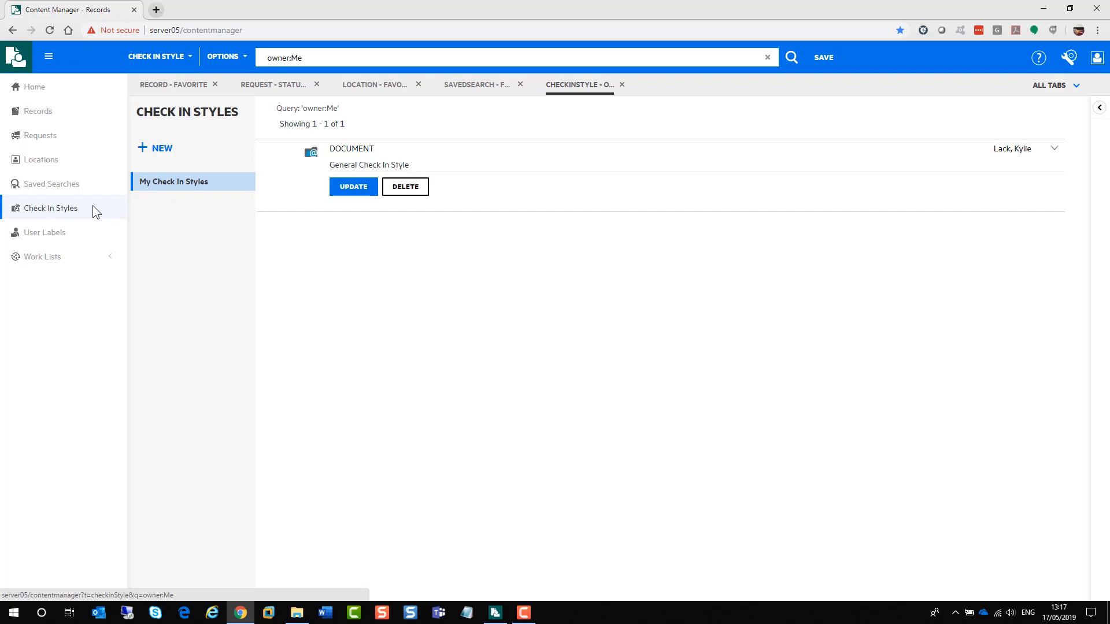
click(45, 233)
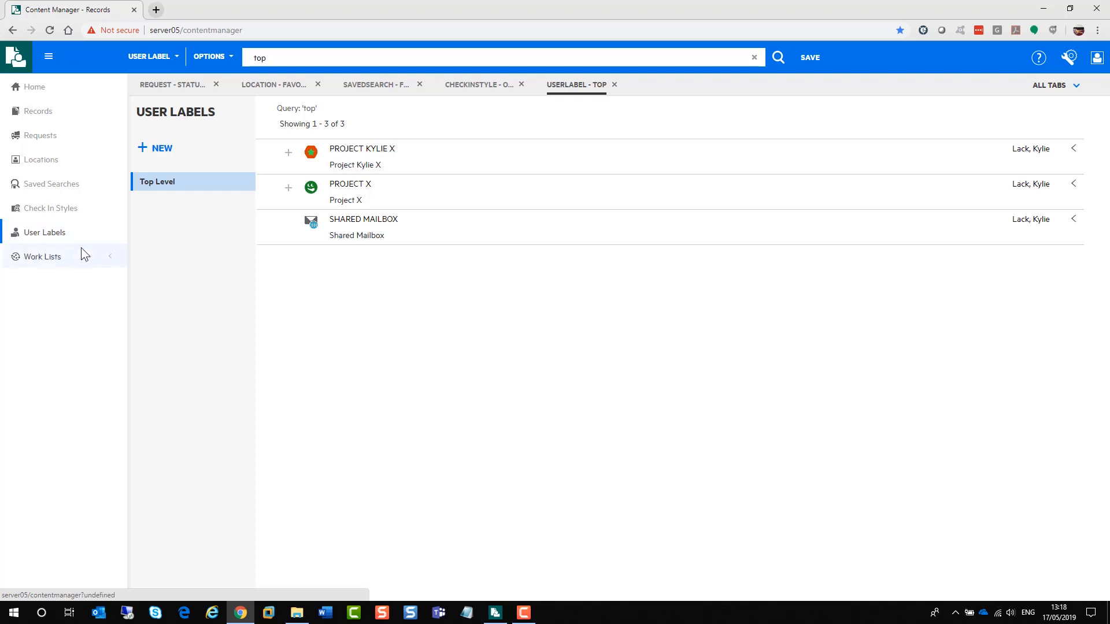
click(43, 257)
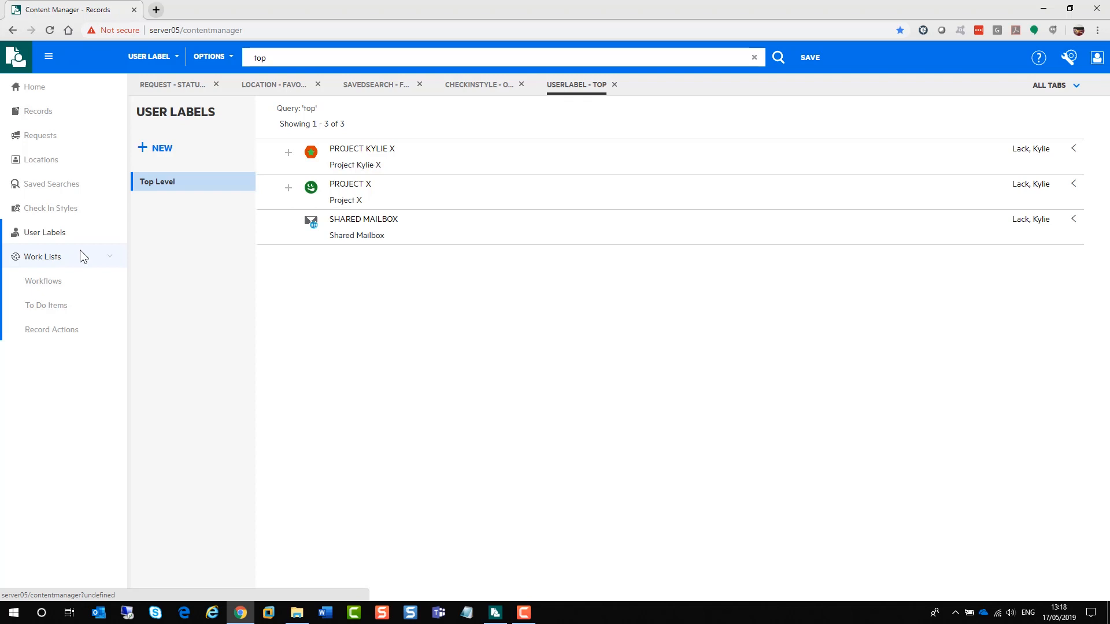
mouse_move(77, 311)
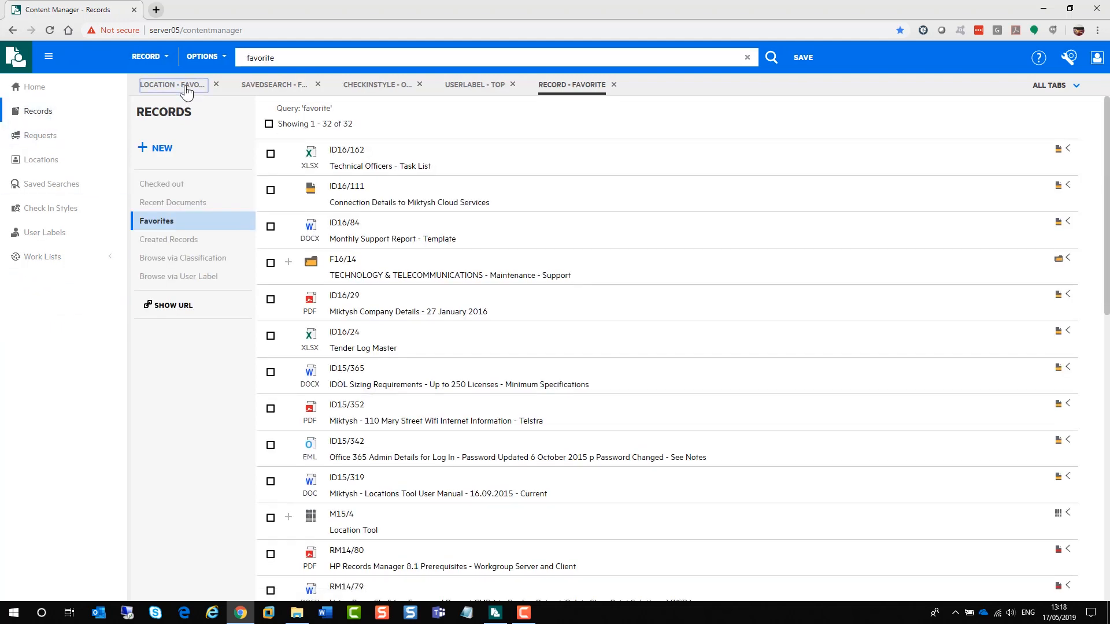
Close the extra tabs and run a record search for 'test'.
click(273, 85)
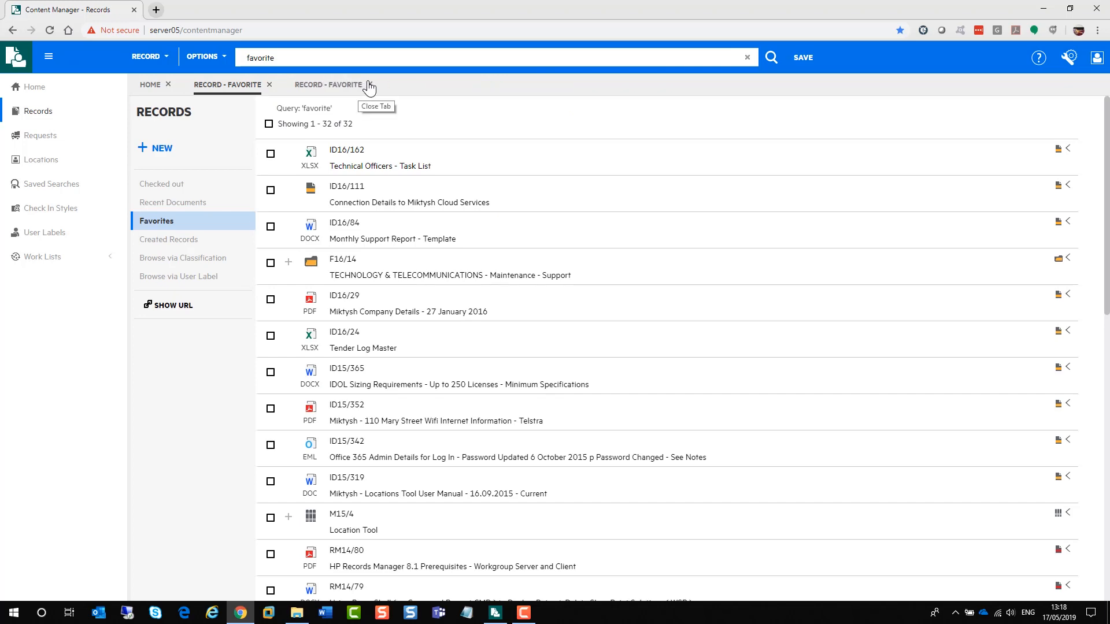
click(269, 84)
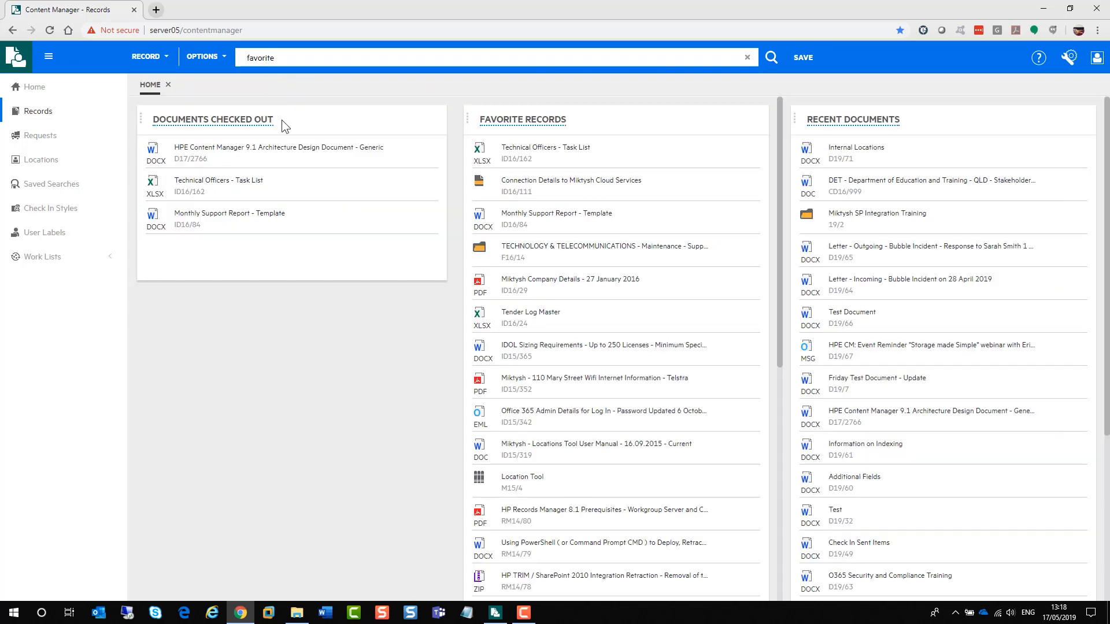
click(496, 58)
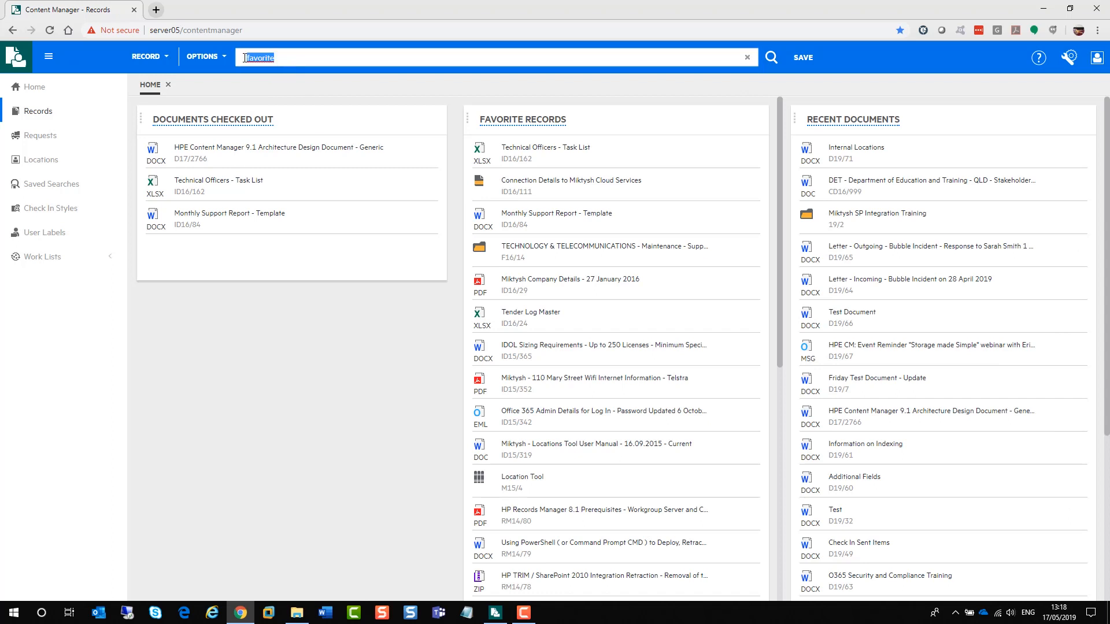
text(test)
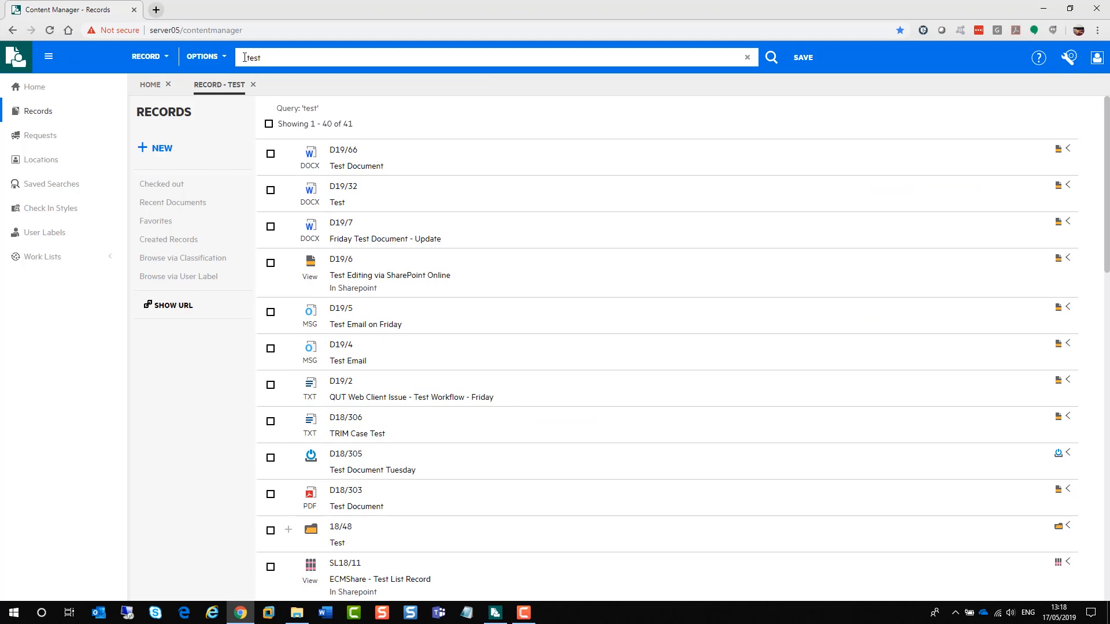
Show D19/66's details and move Revision Number directly after Last Action Date in Select Properties.
click(356, 165)
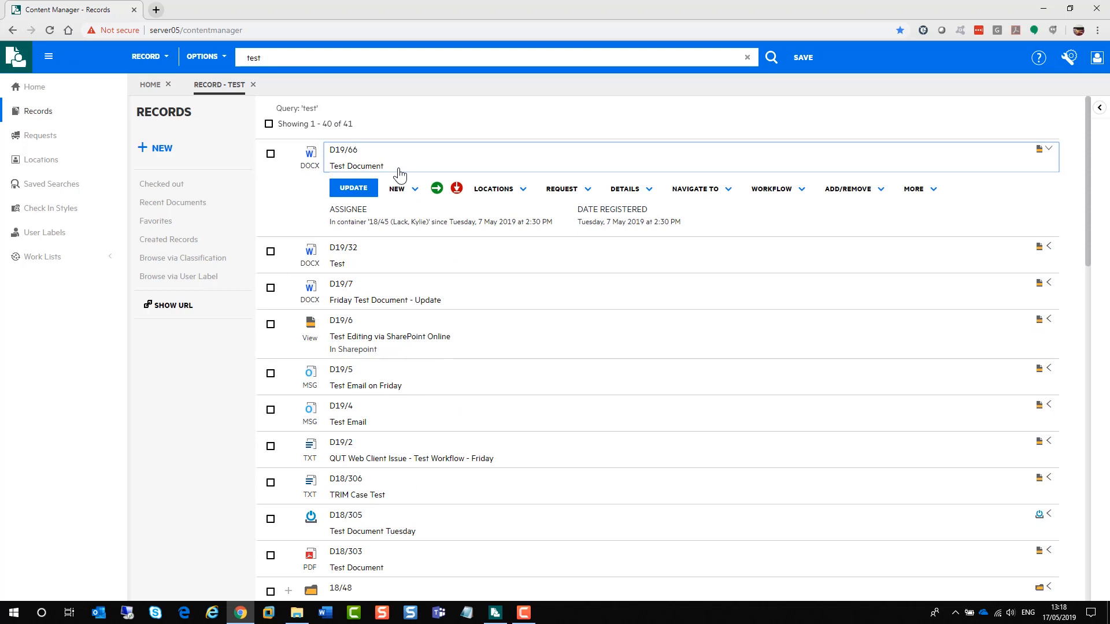
mouse_move(487, 207)
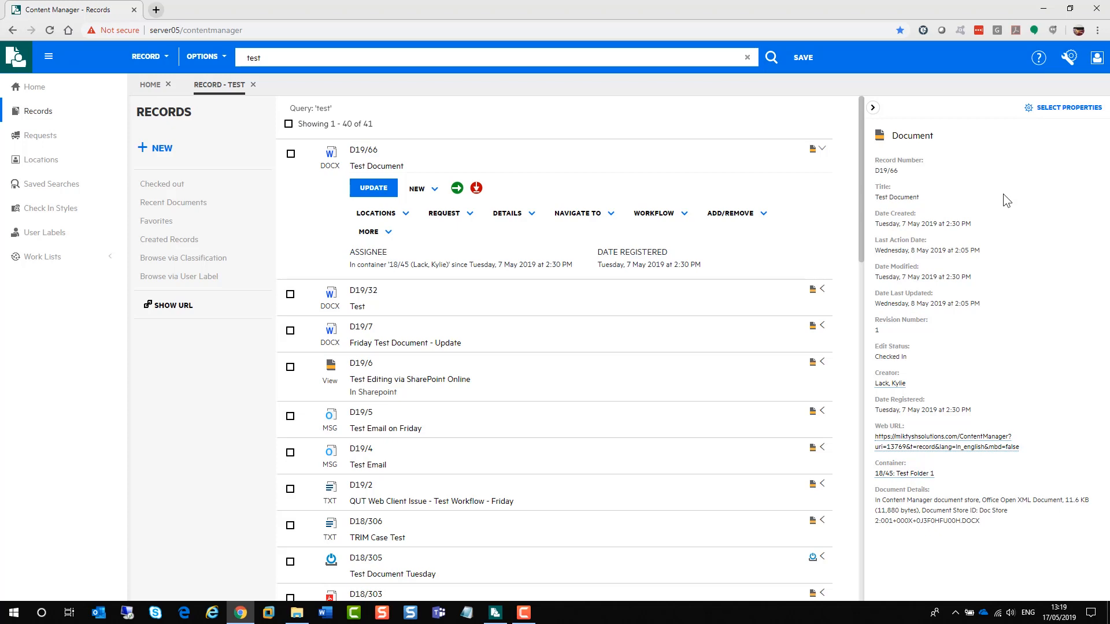
mouse_move(1038, 131)
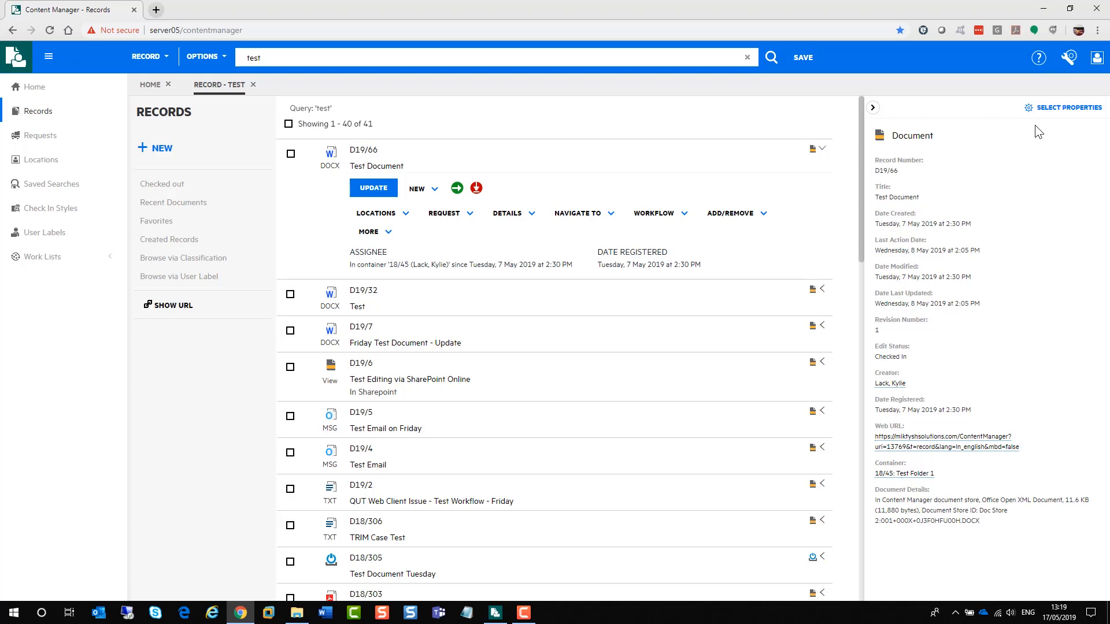
click(1069, 107)
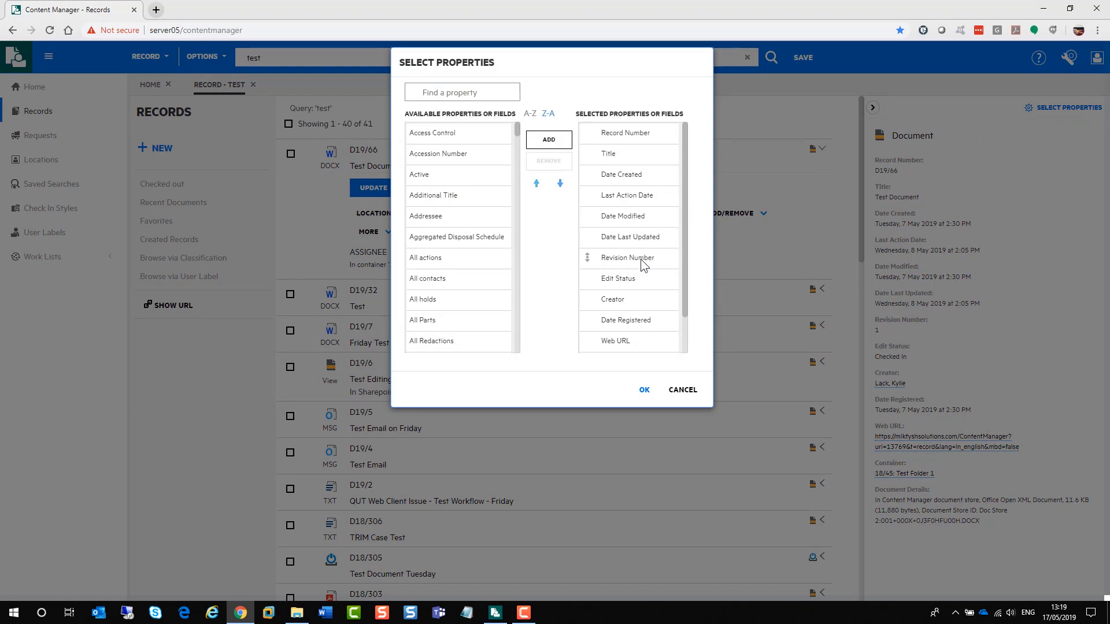
click(627, 258)
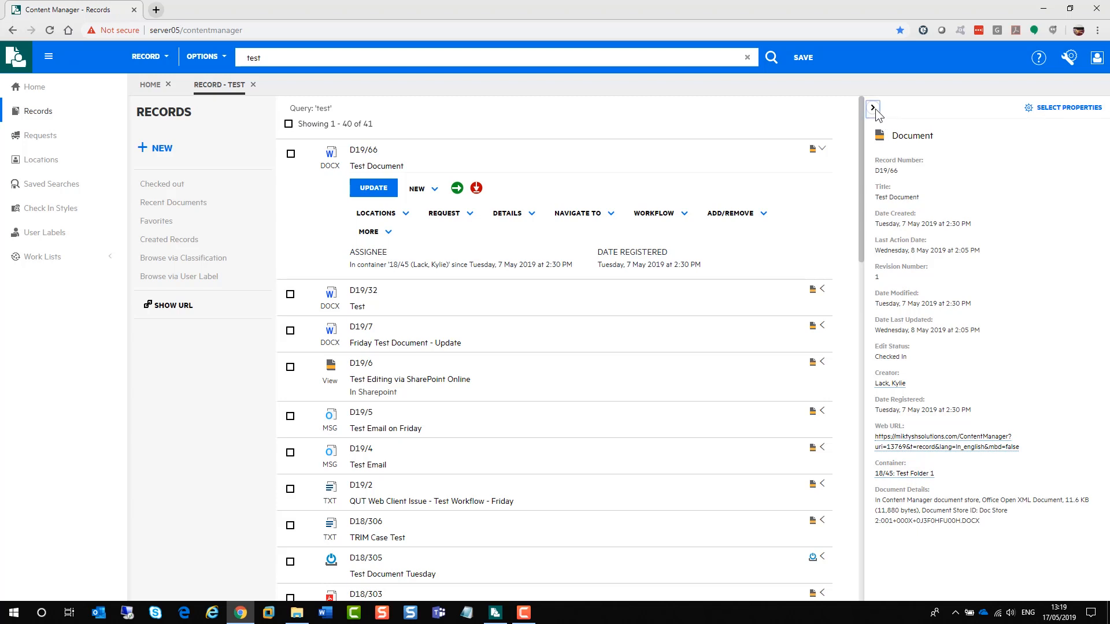
click(874, 108)
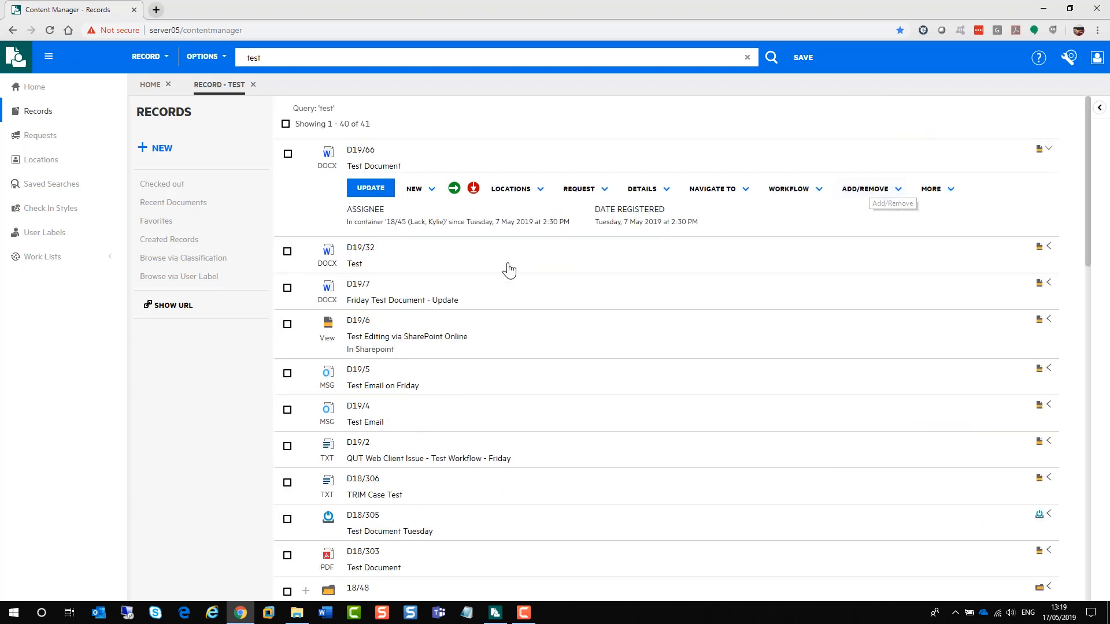
mouse_move(407, 170)
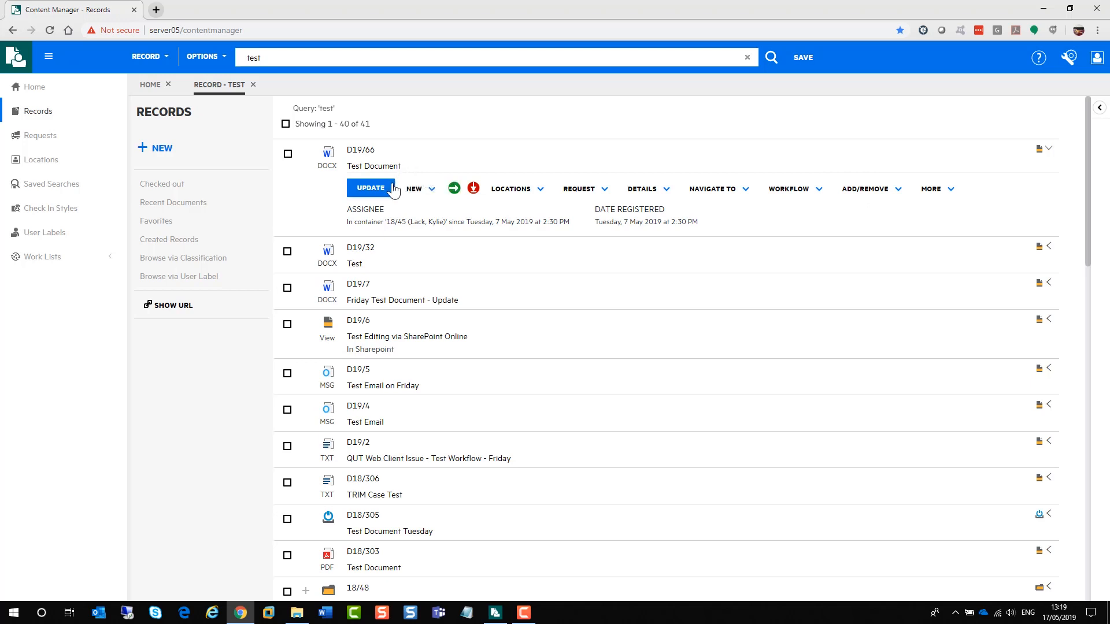
mouse_move(370, 189)
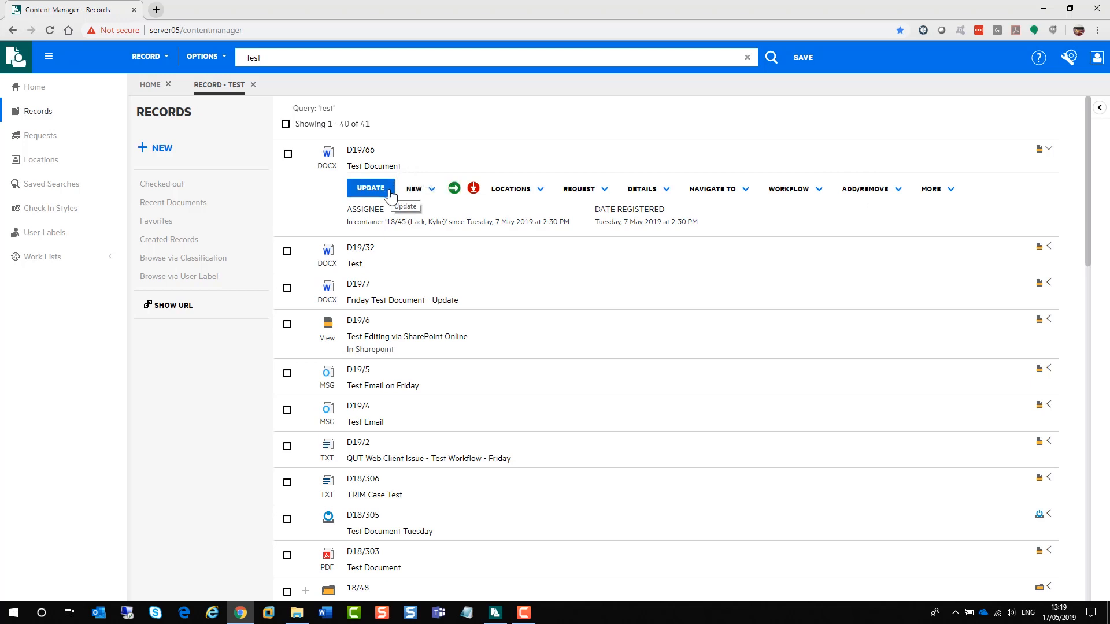
Rename record D19/66 to 'Test Document - Updates' and save it.
click(370, 189)
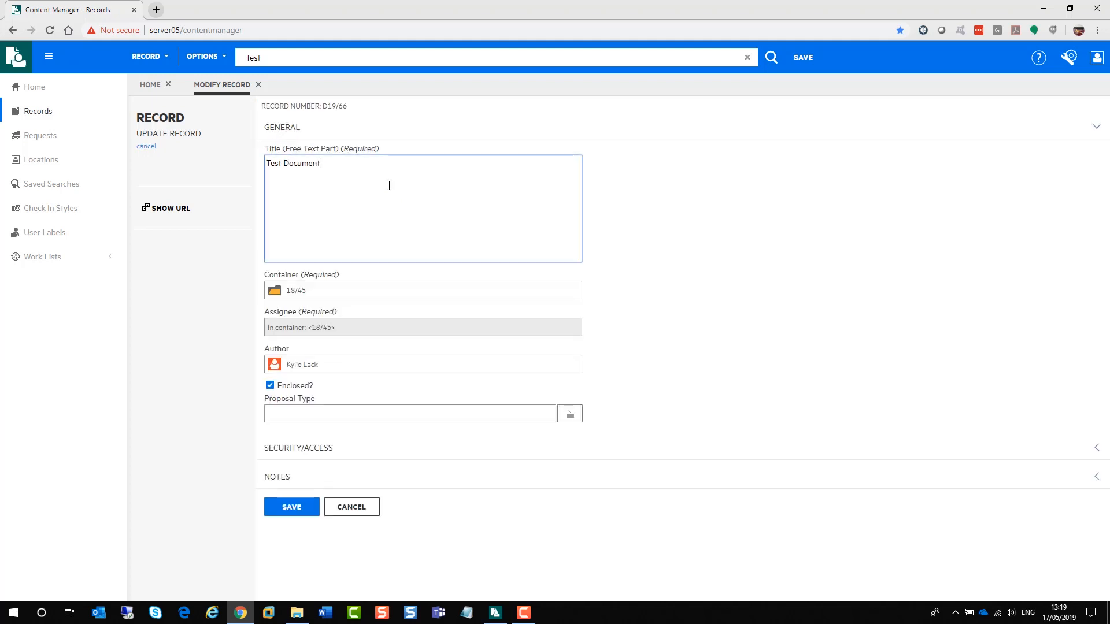
text(- Updates)
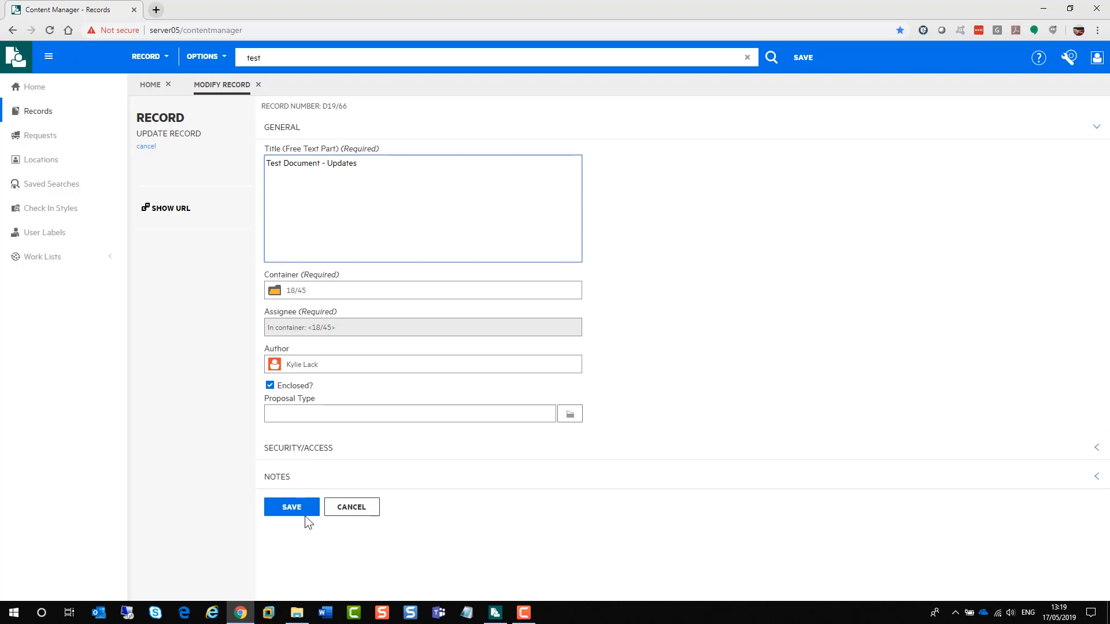
click(292, 506)
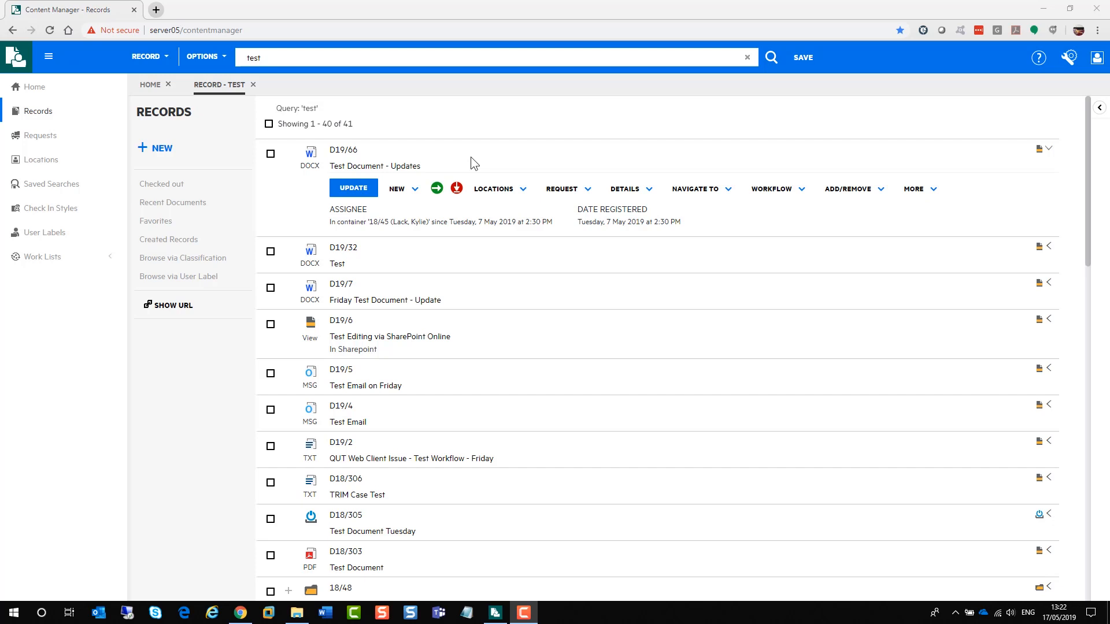
click(415, 192)
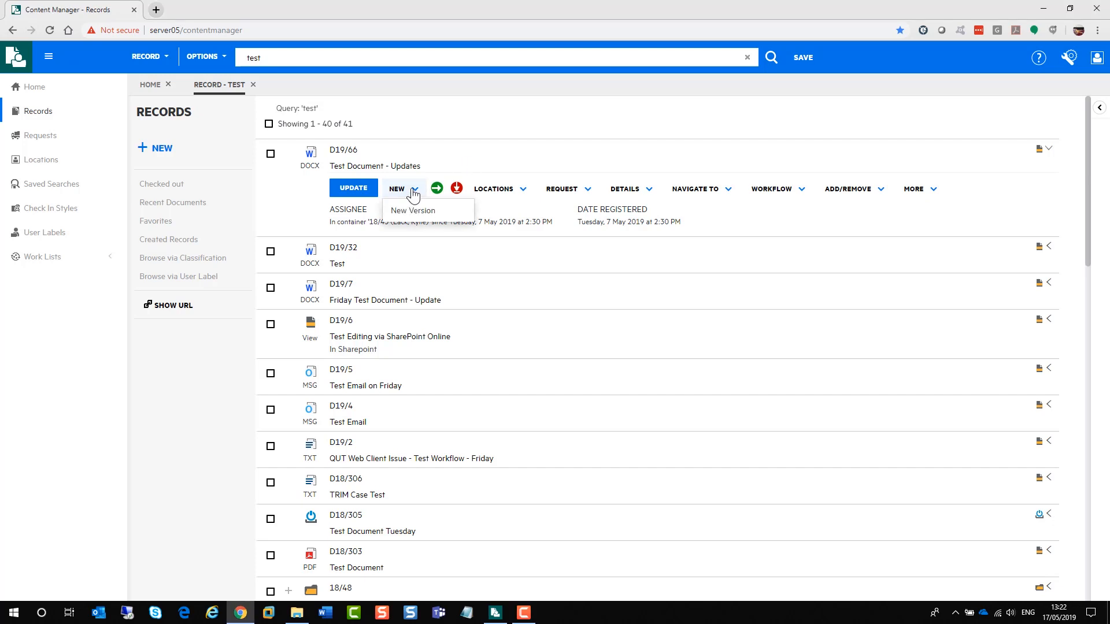
mouse_move(412, 210)
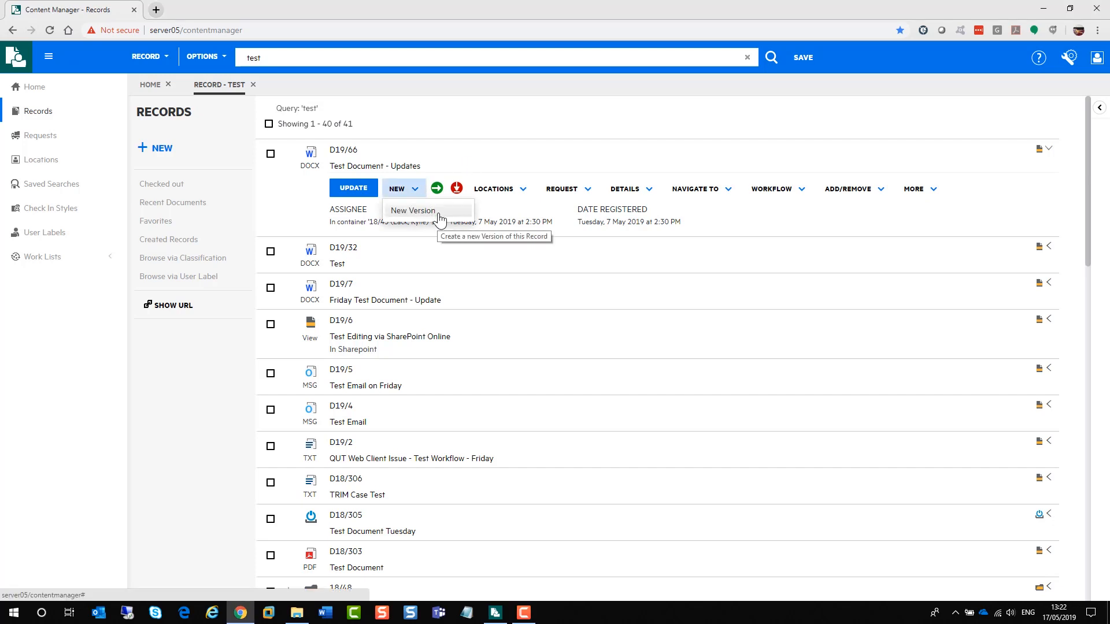
click(501, 141)
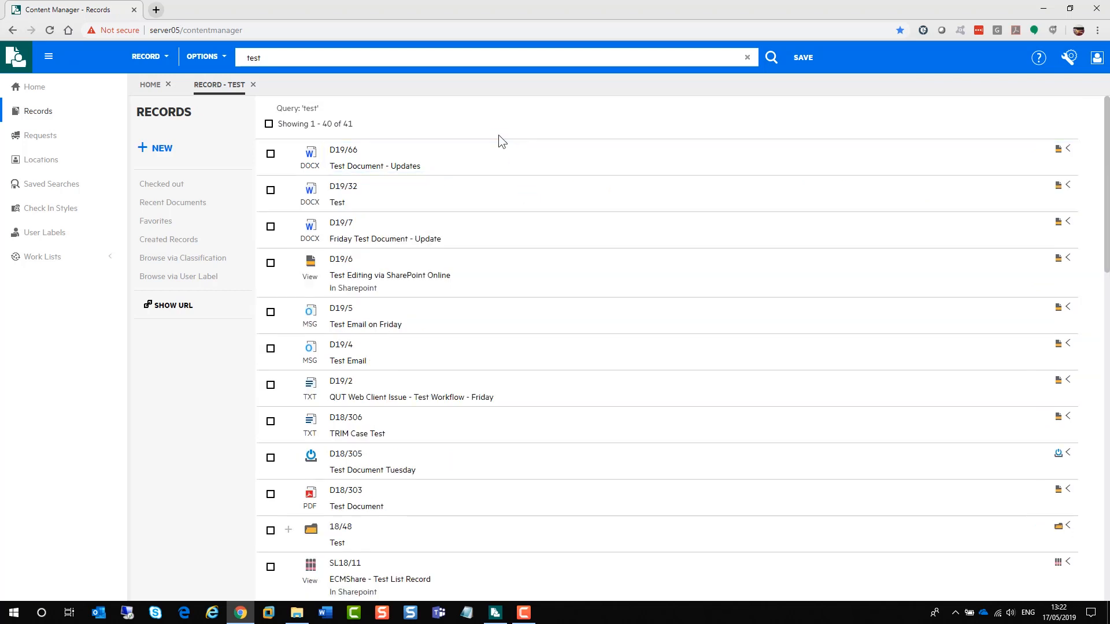
click(494, 188)
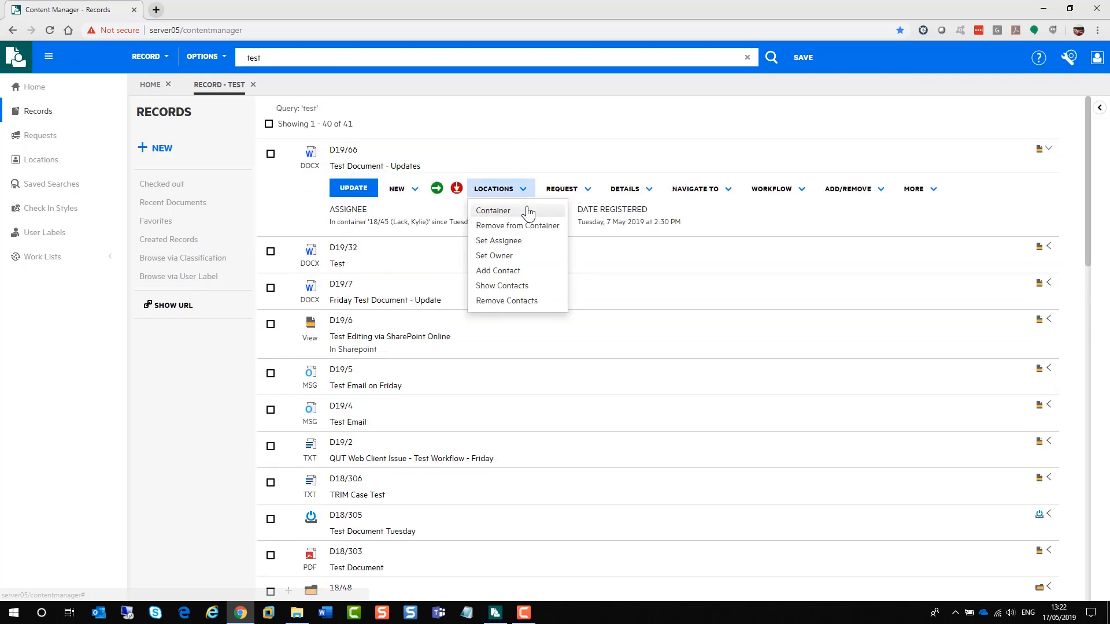
mouse_move(518, 225)
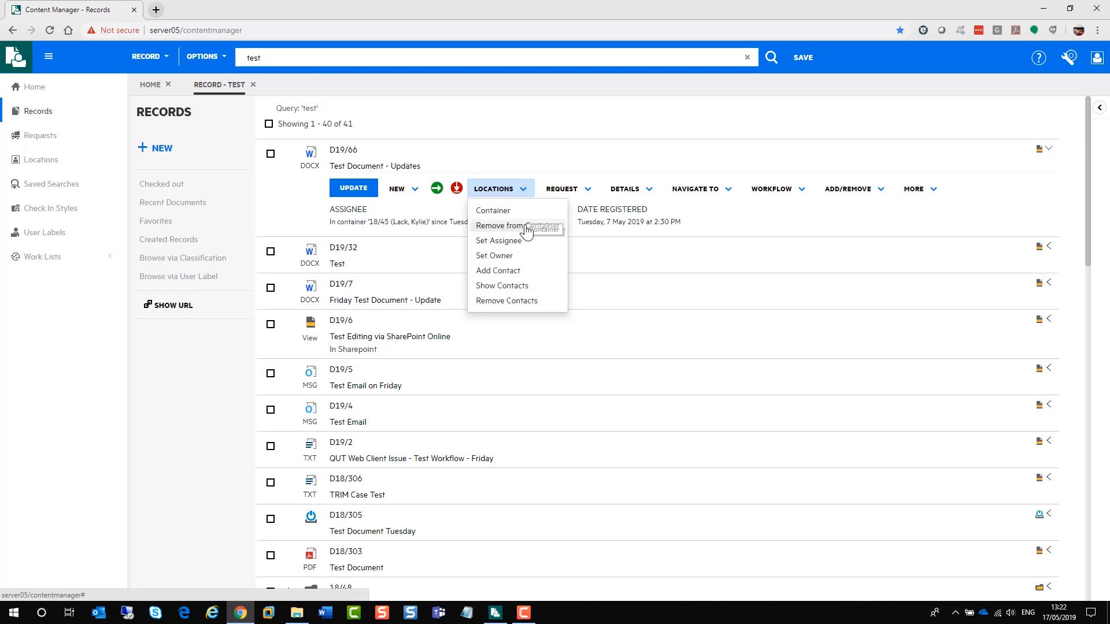
mouse_move(500, 241)
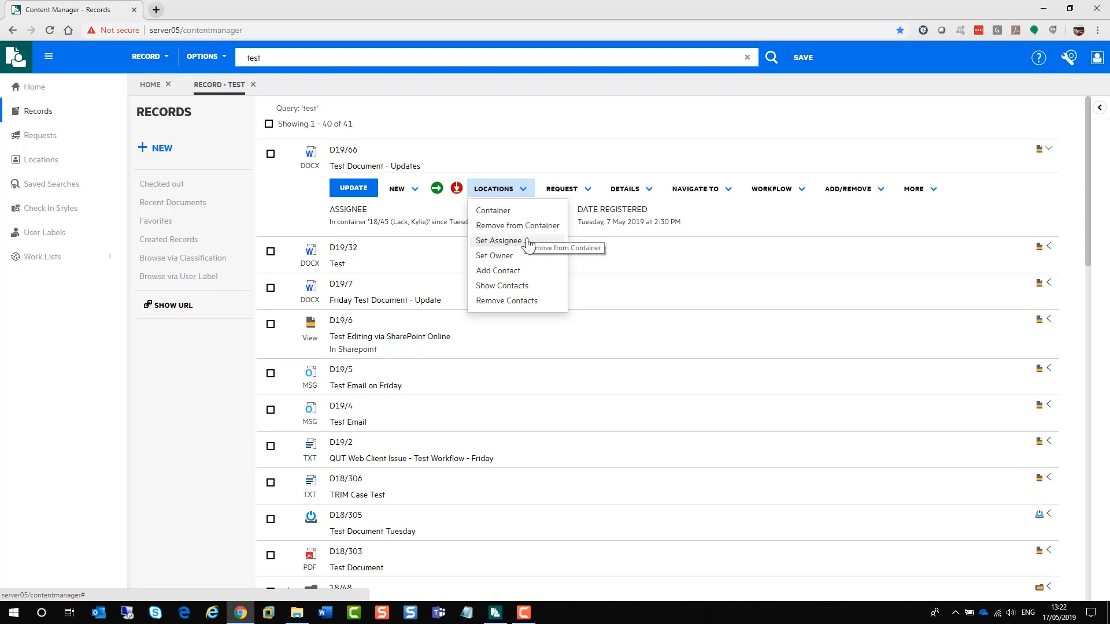
mouse_move(527, 258)
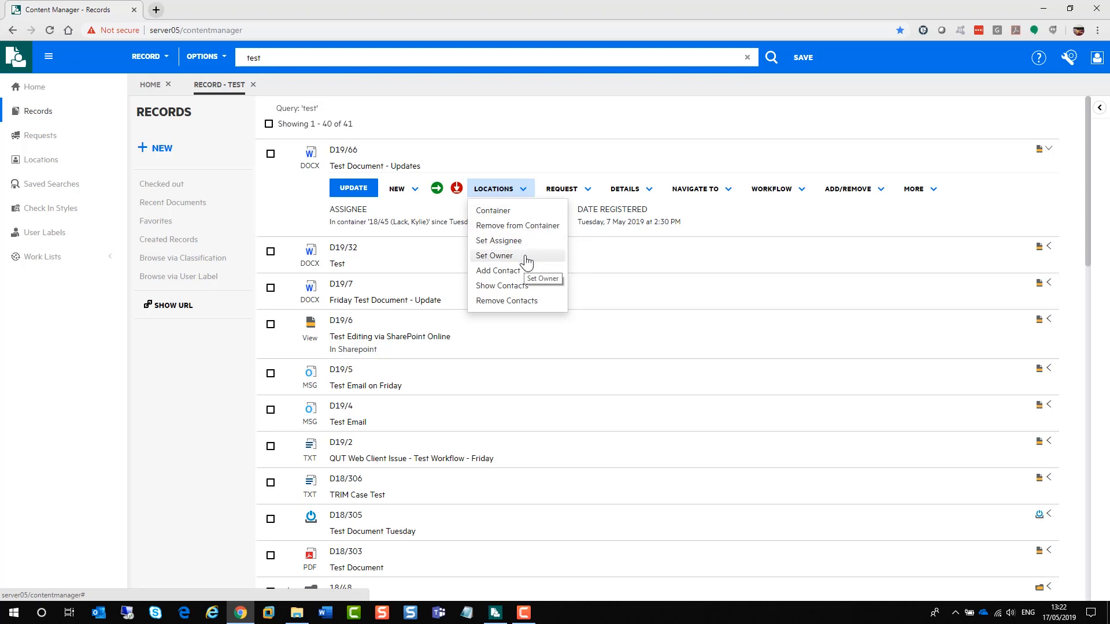
click(562, 189)
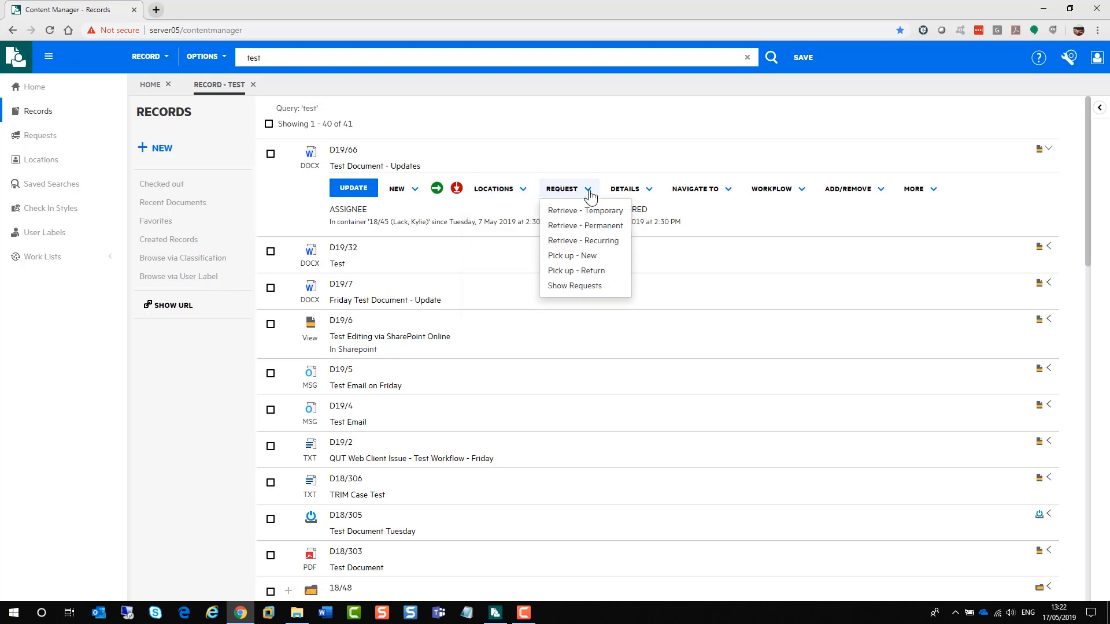
mouse_move(576, 271)
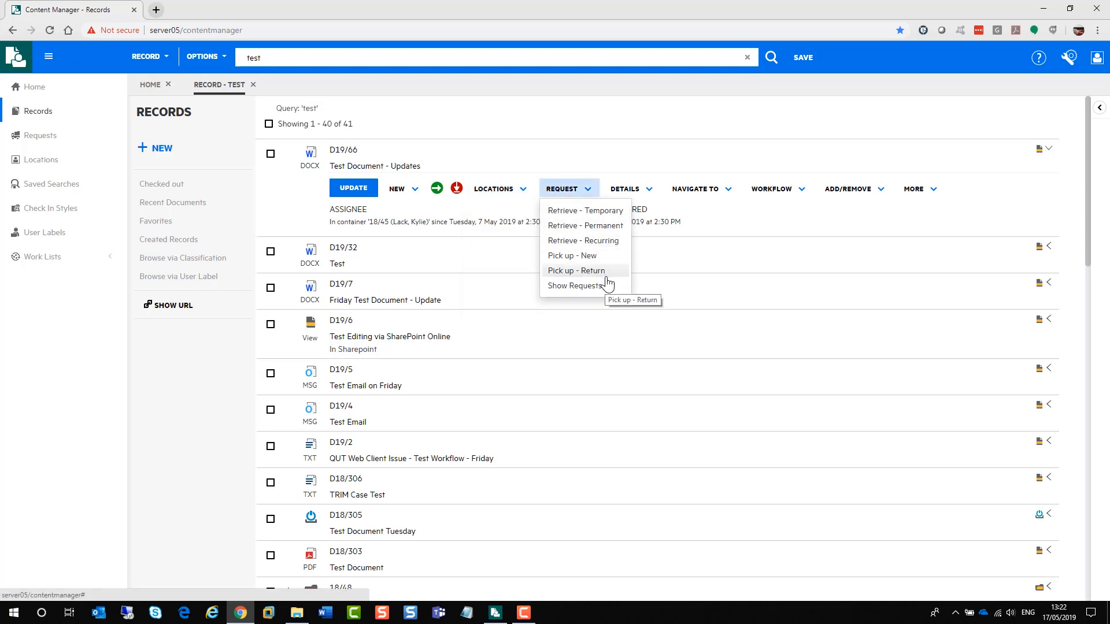
click(626, 188)
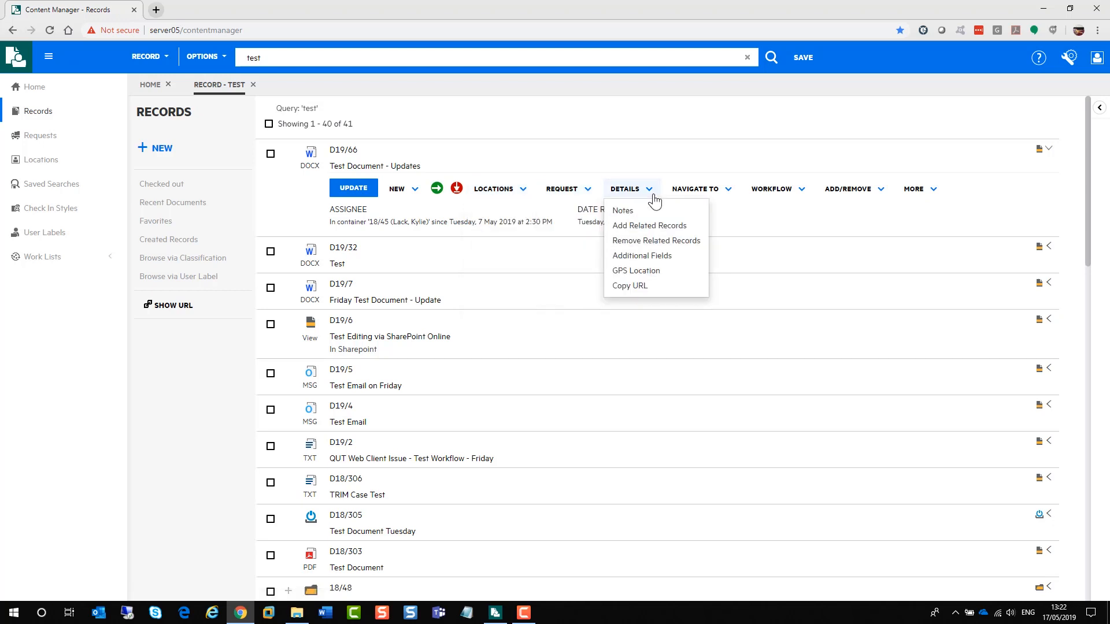
mouse_move(648, 225)
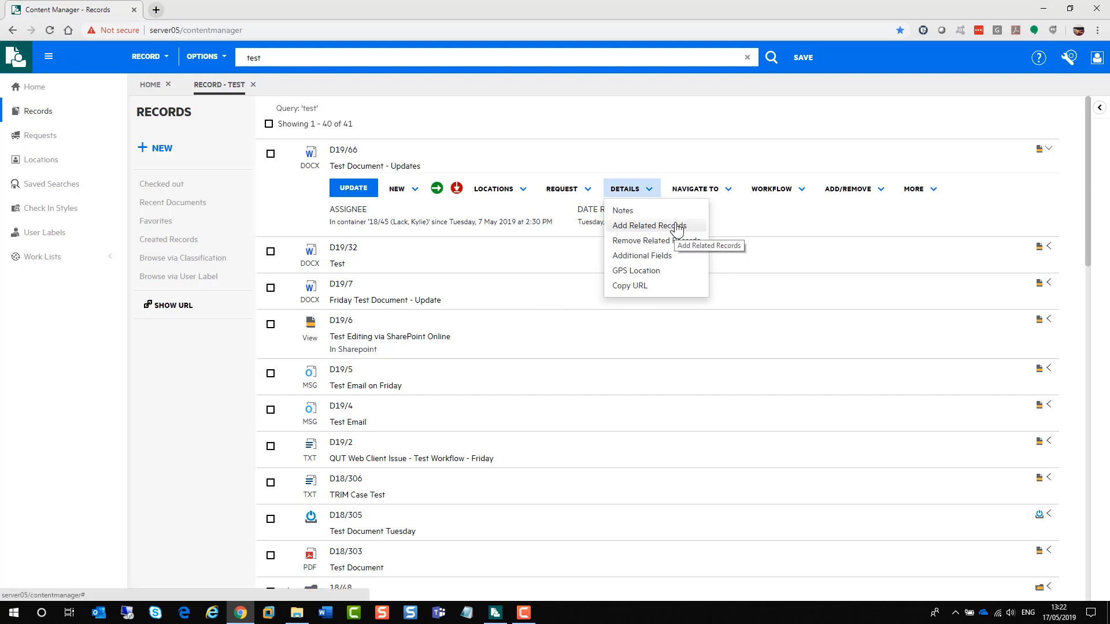
mouse_move(733, 197)
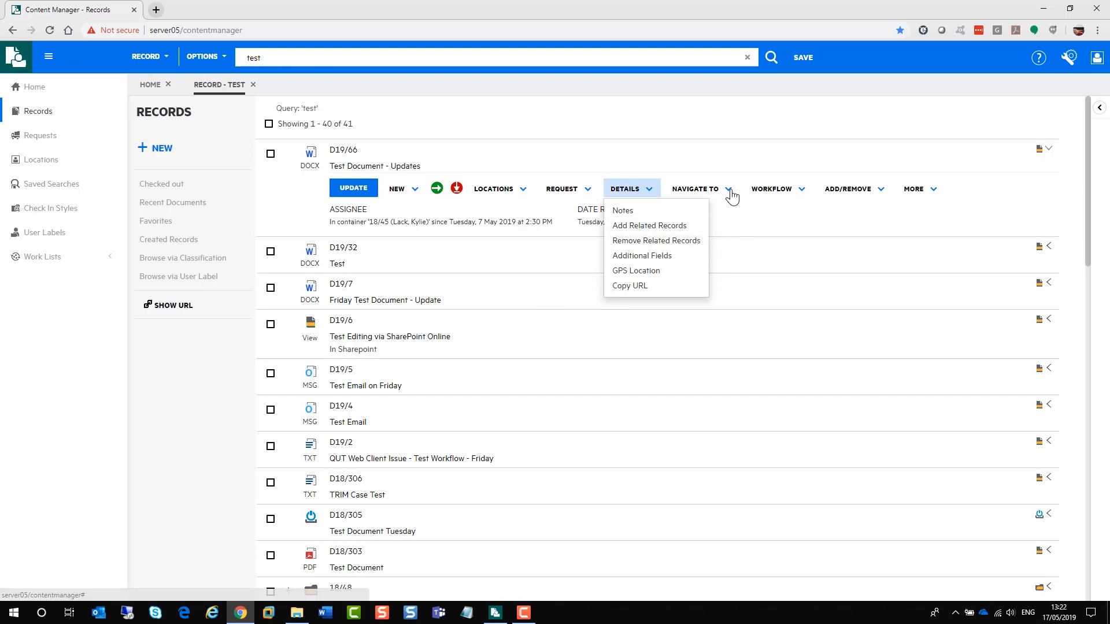
click(697, 188)
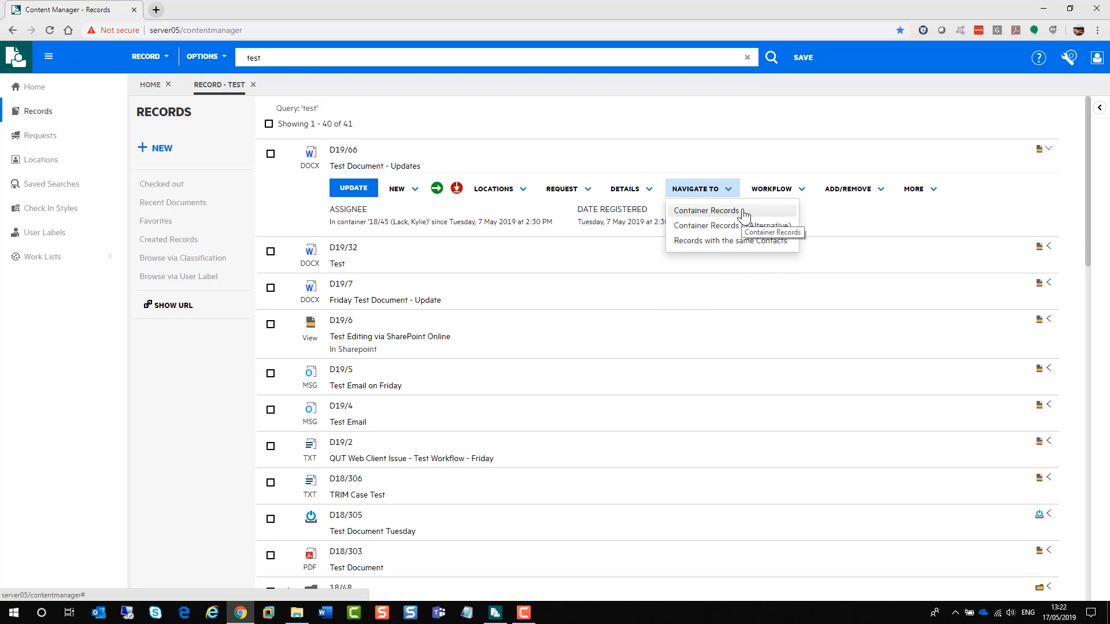
mouse_move(741, 229)
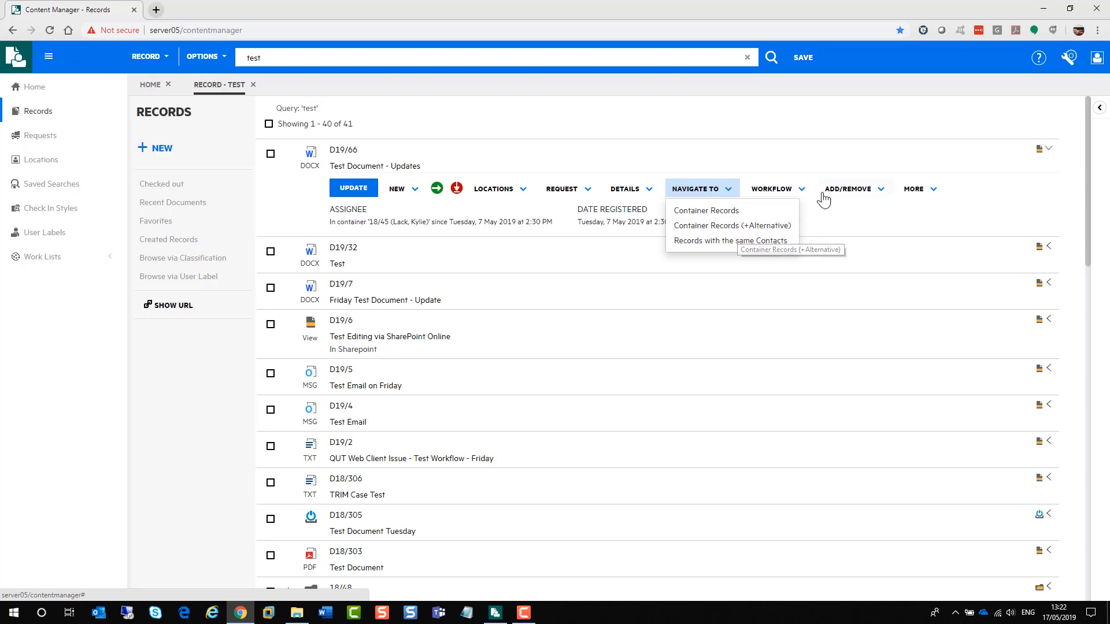
click(773, 188)
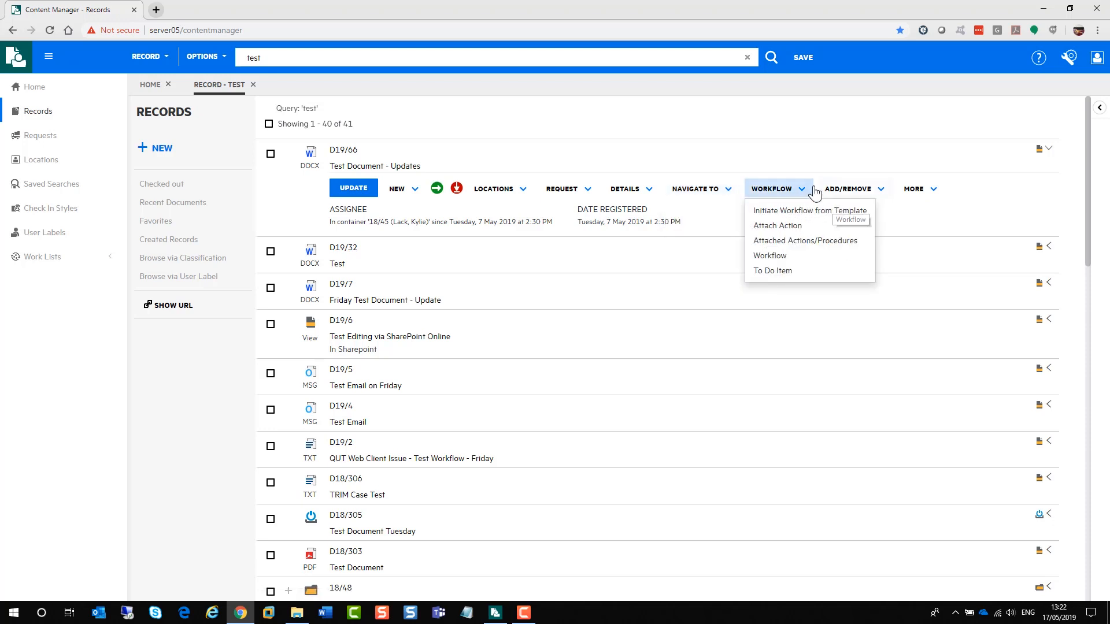
mouse_move(805, 240)
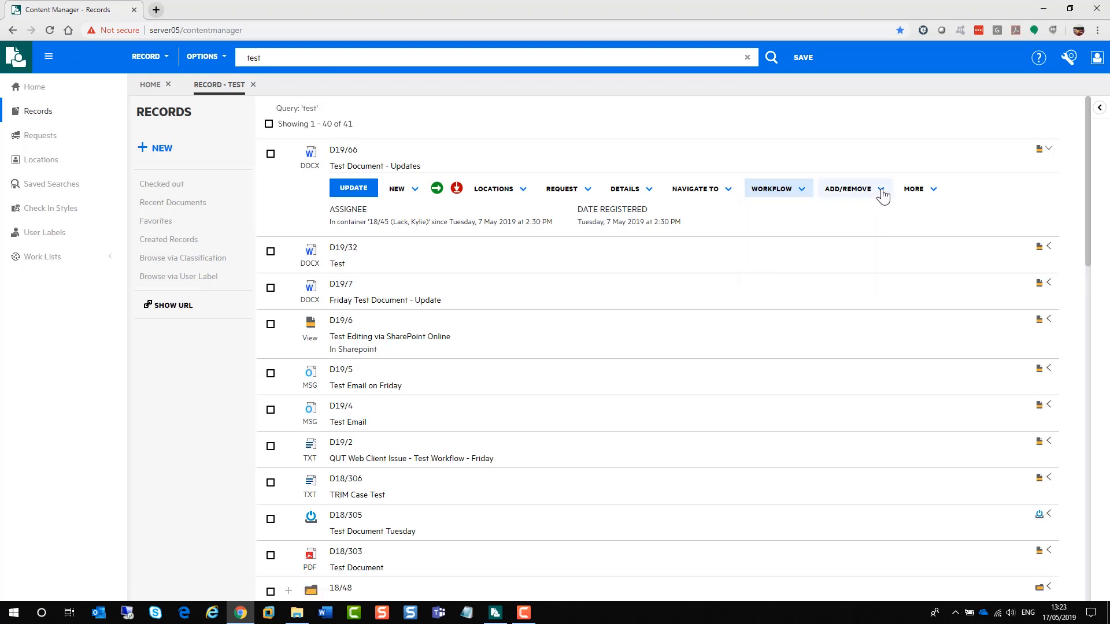
click(847, 189)
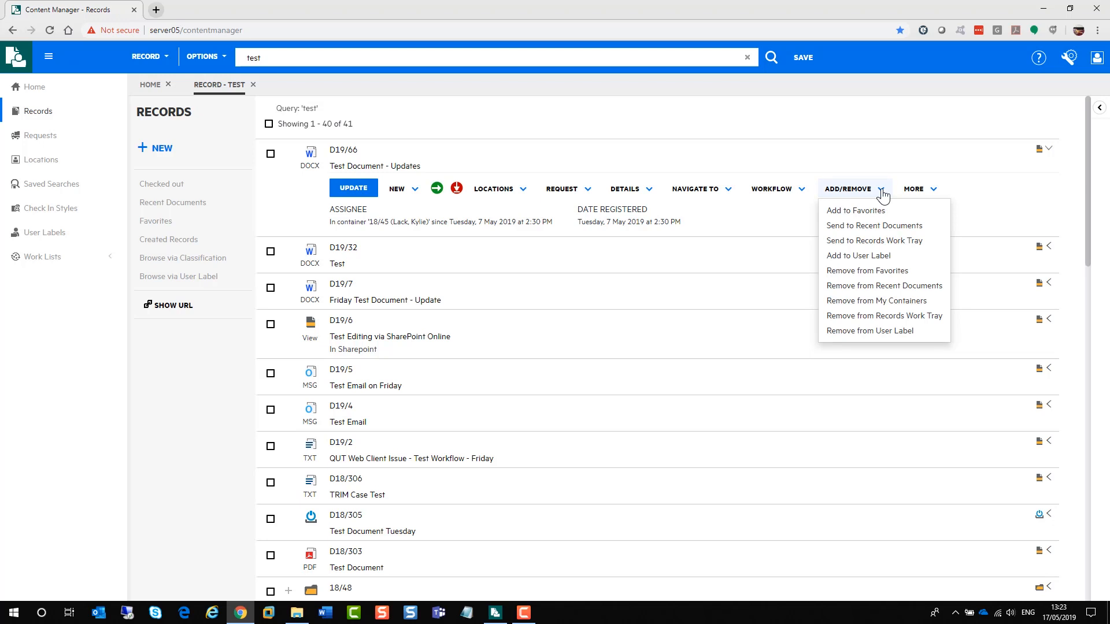
click(918, 189)
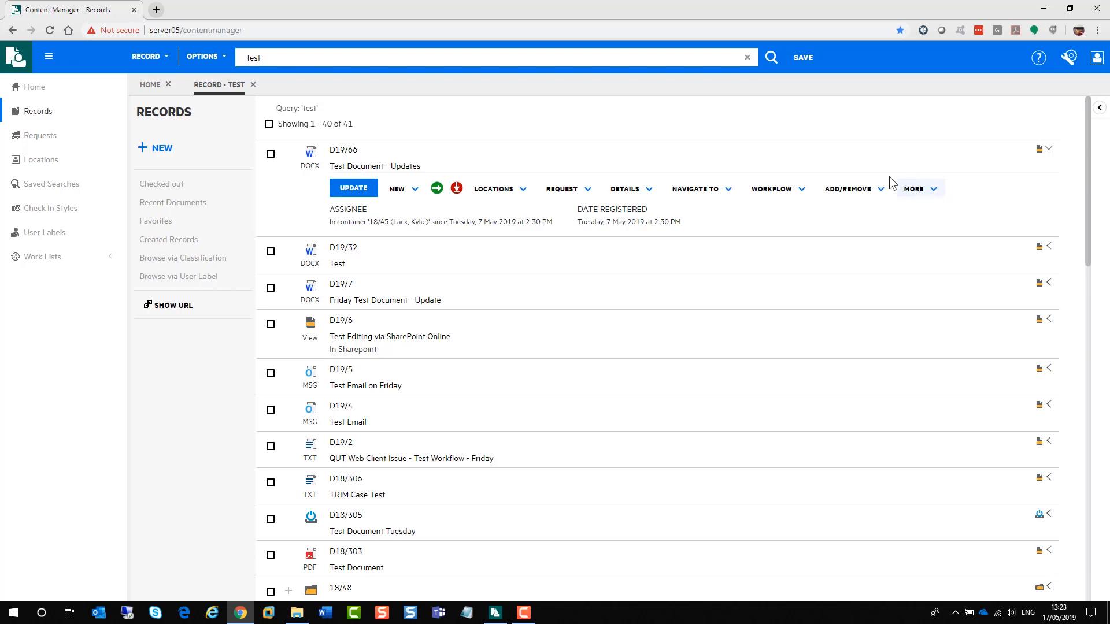
mouse_move(647, 166)
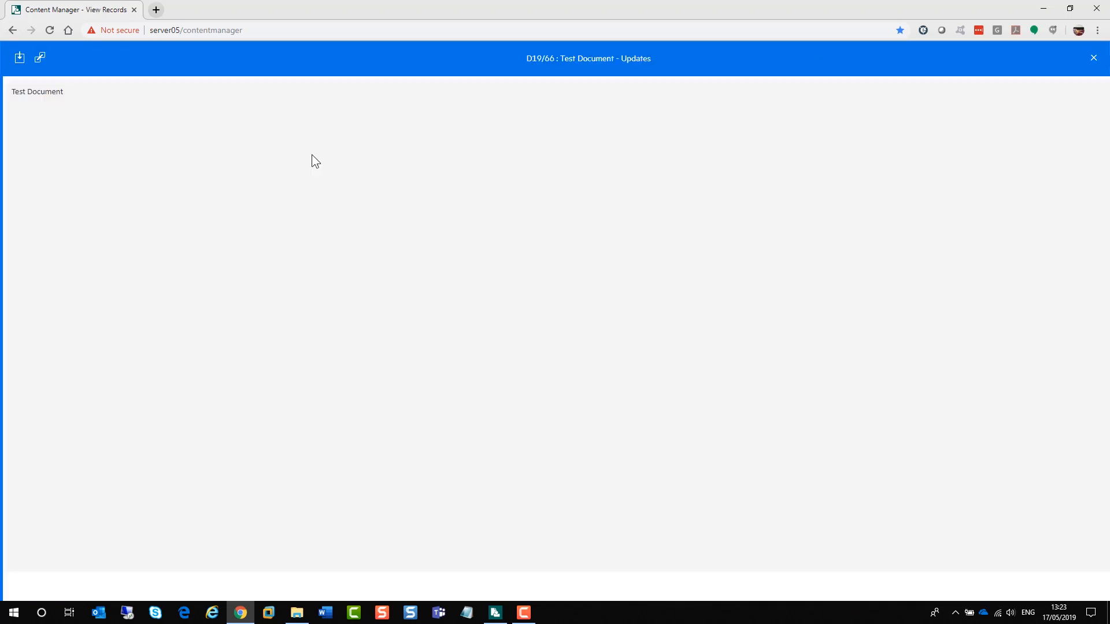
mouse_move(19, 58)
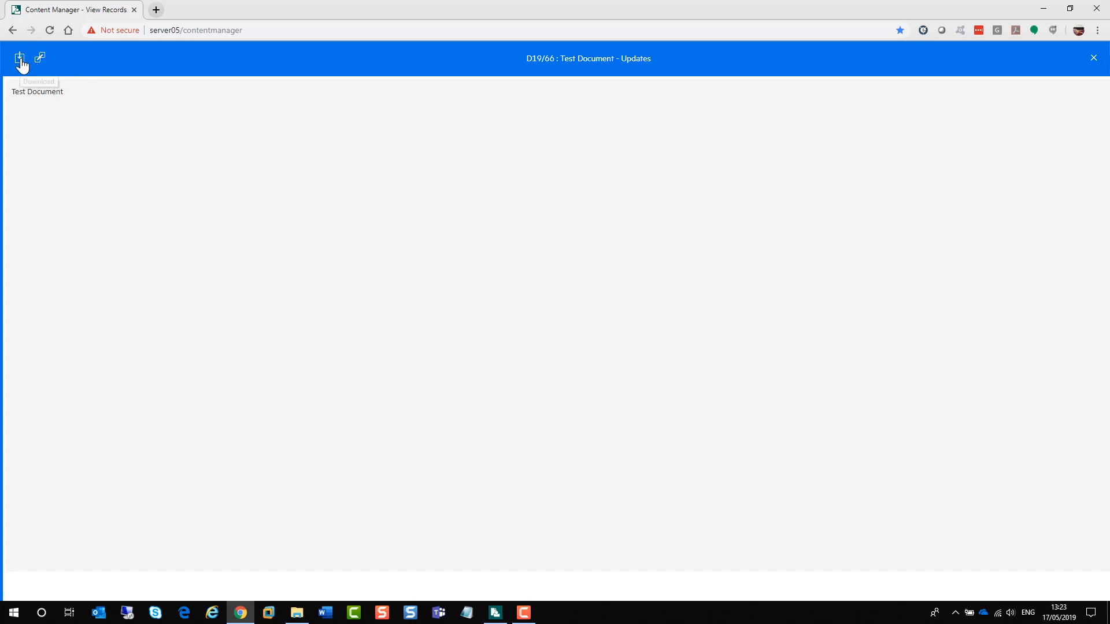
Copy the viewer web link for D19/66 'Test Document - Updates' to the clipboard.
click(39, 58)
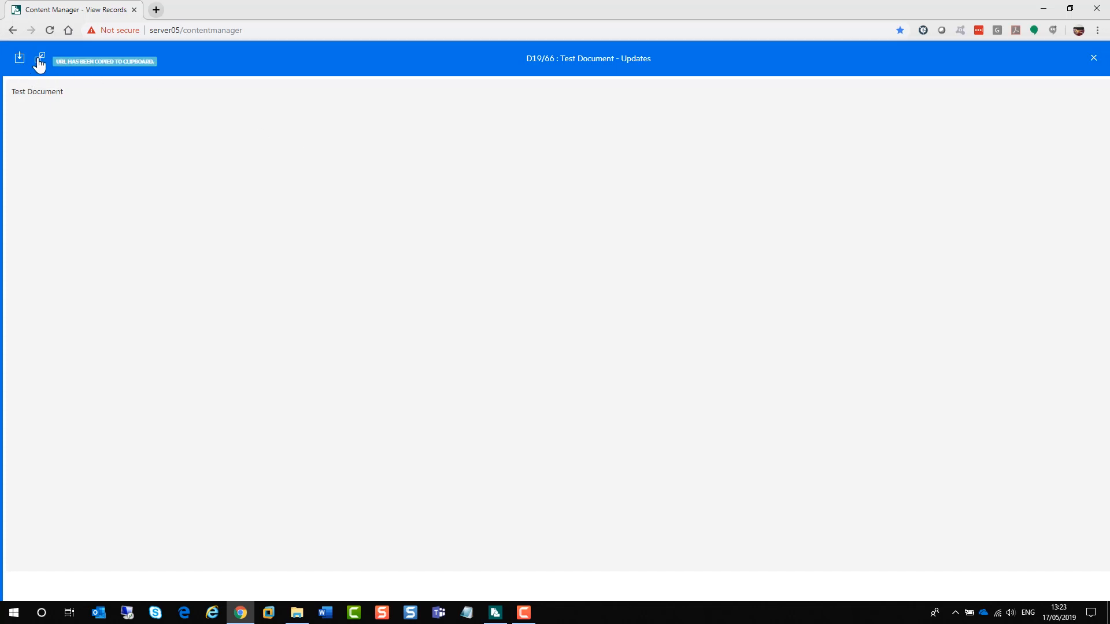
mouse_move(113, 74)
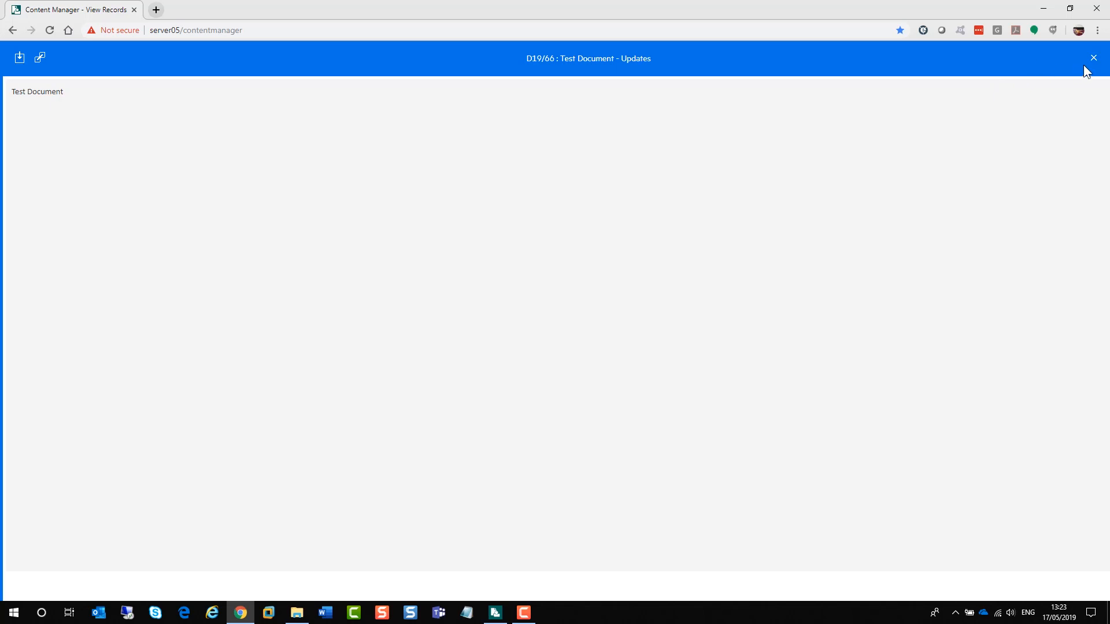
mouse_move(1093, 62)
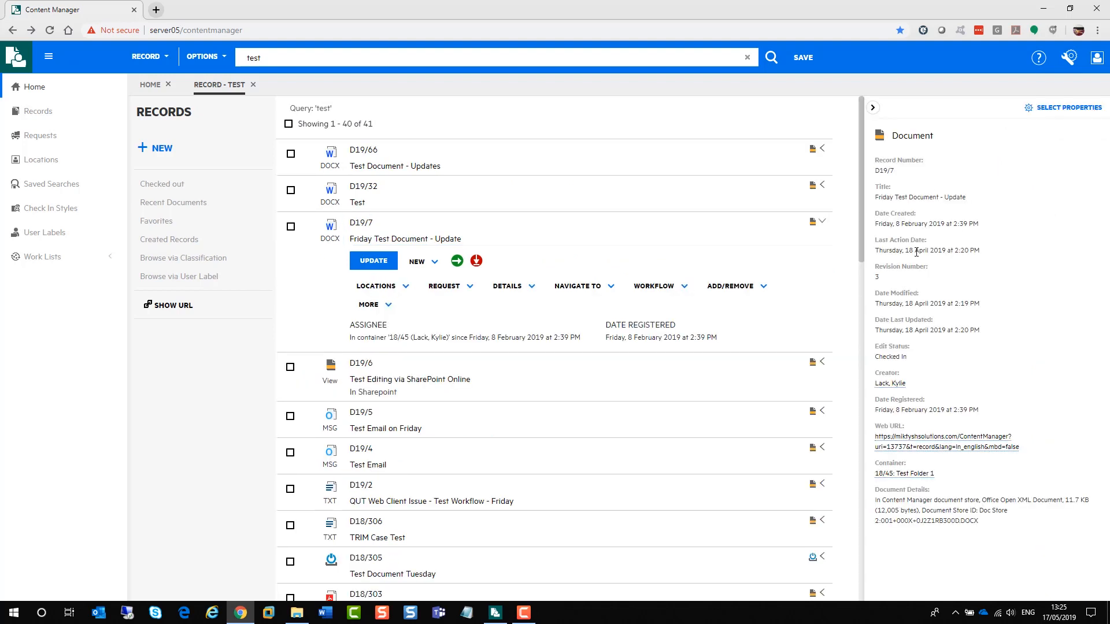
mouse_move(884, 285)
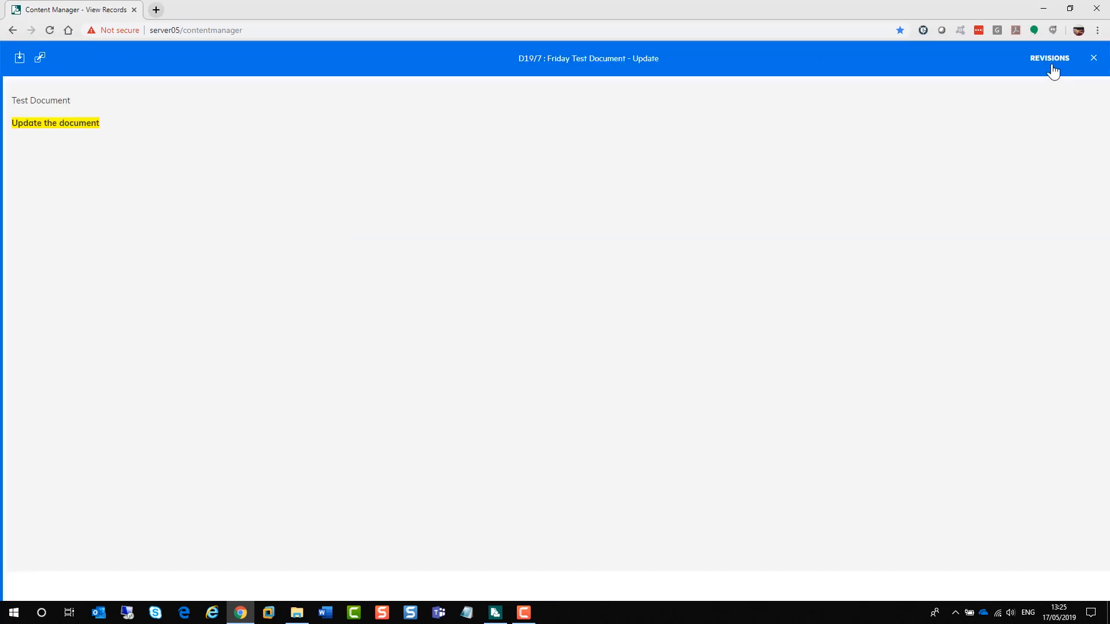
Show the revision history of the open document in the viewer.
click(1048, 58)
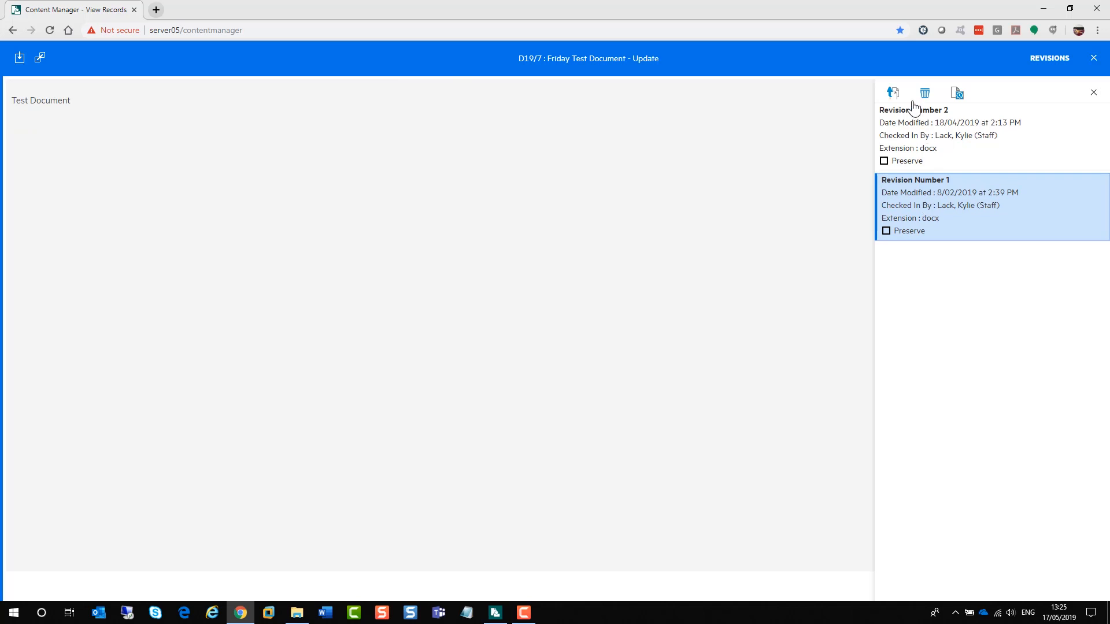
mouse_move(925, 92)
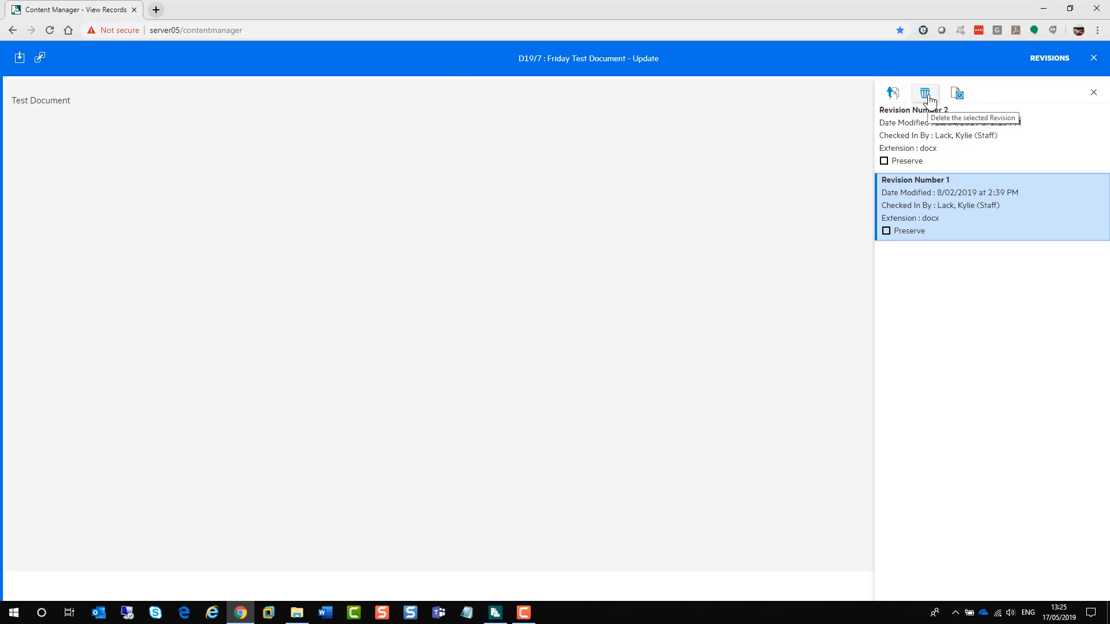
mouse_move(957, 94)
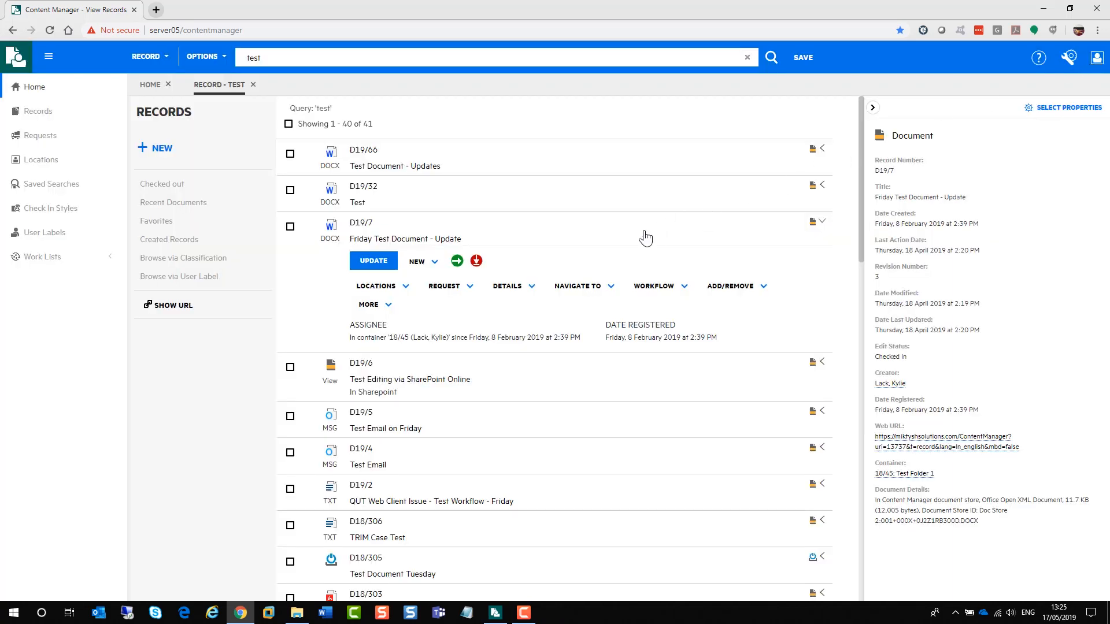
mouse_move(874, 107)
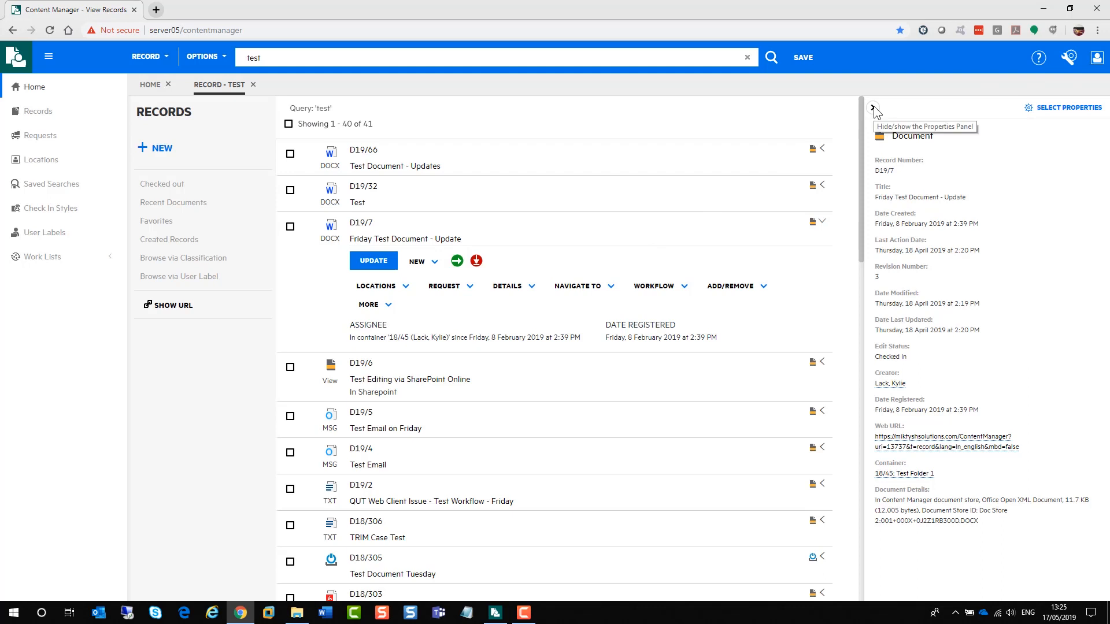
Hide the properties panel and re-run the search as 'title:test'.
click(875, 108)
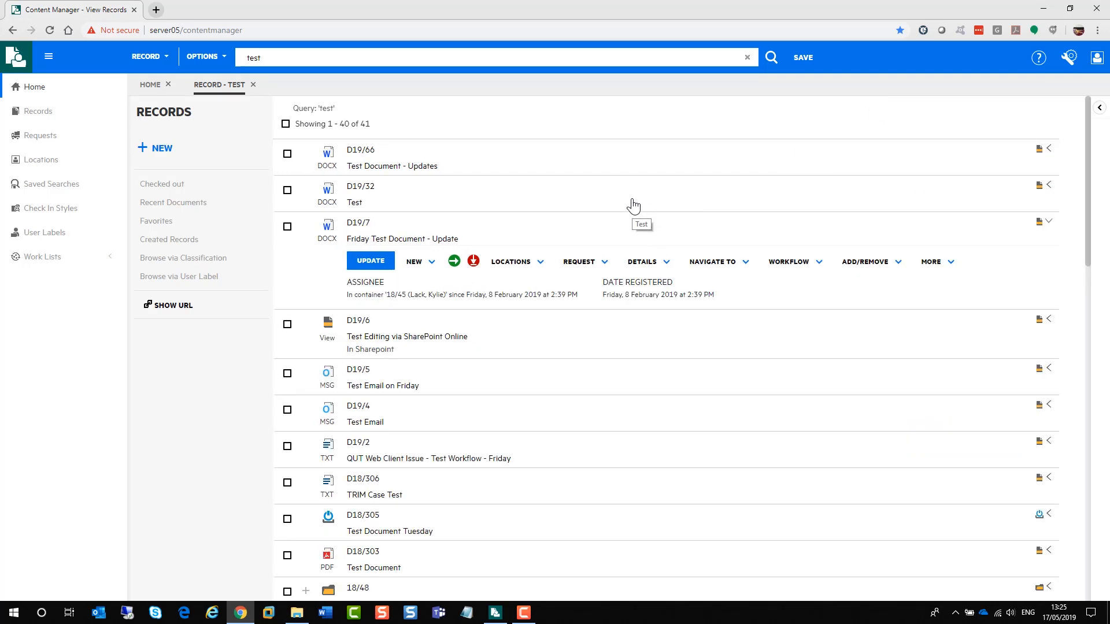
click(496, 58)
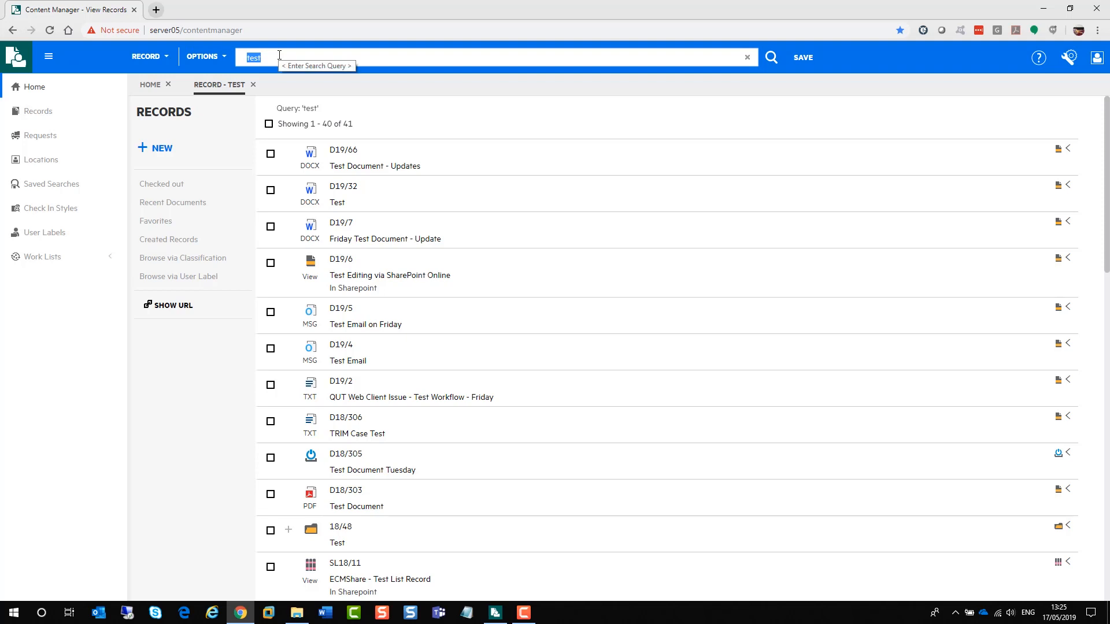
text(title:)
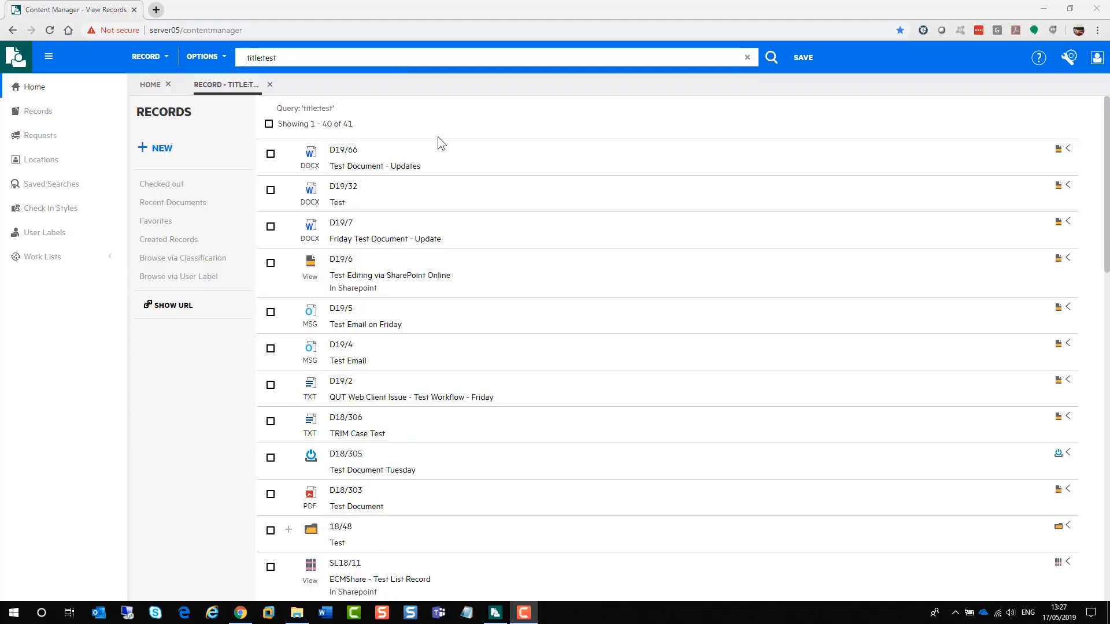
mouse_move(718, 120)
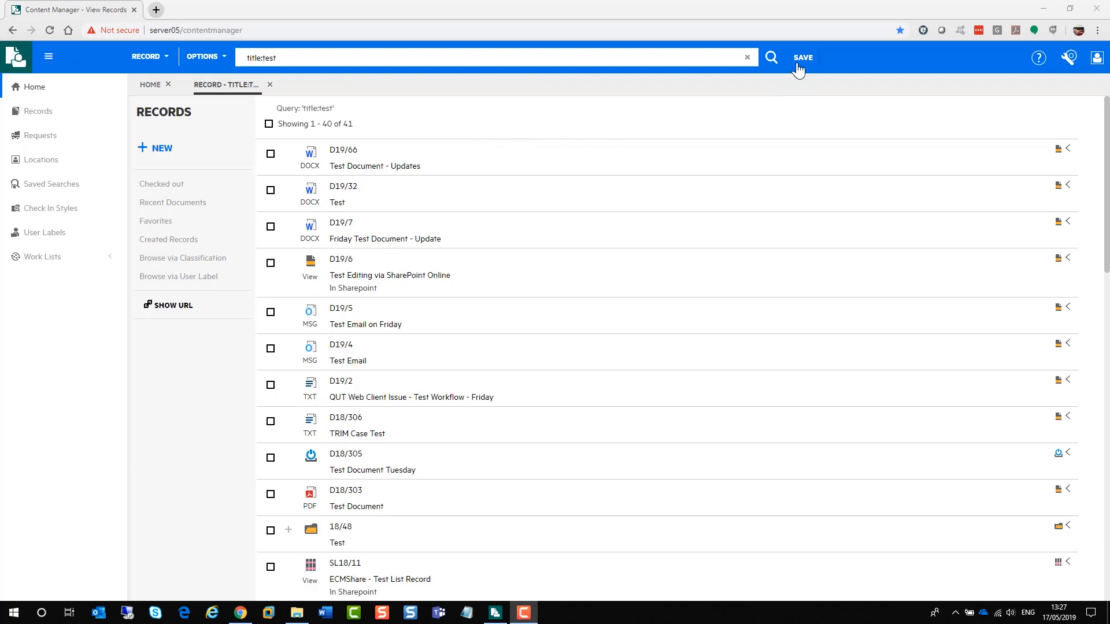
Save the title:test query as 'Test Search' and add it to favourites.
click(803, 57)
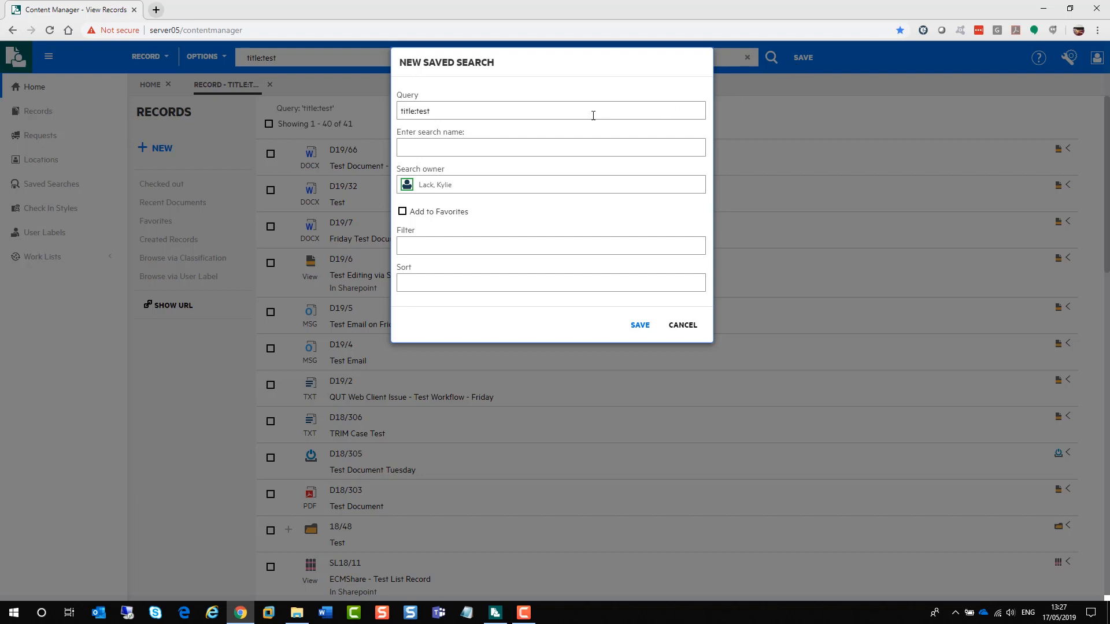
click(551, 147)
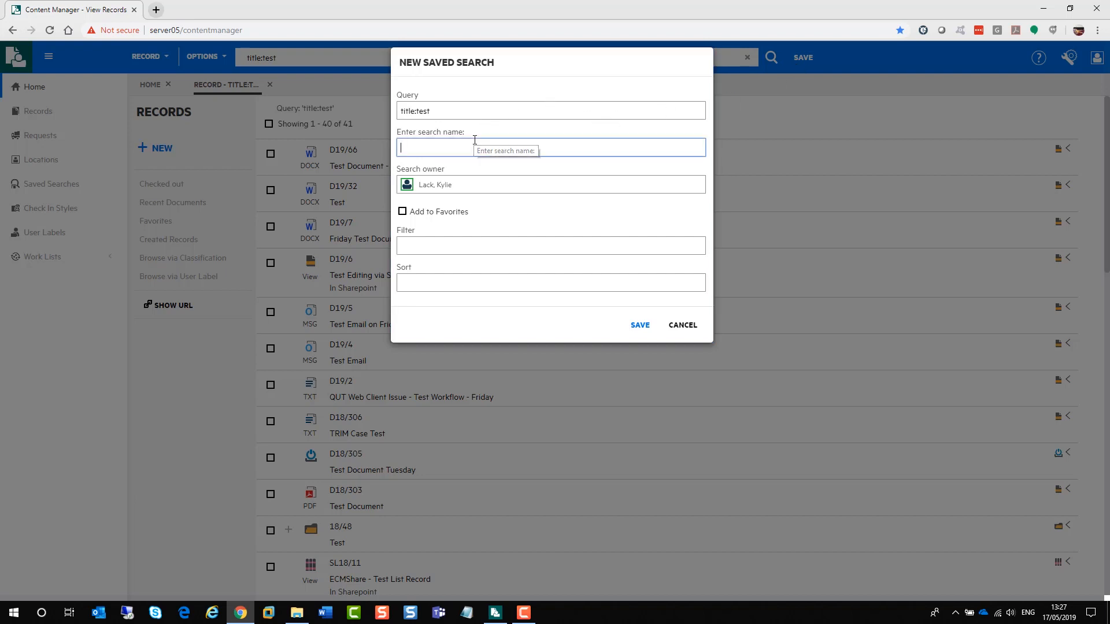
text(Test S)
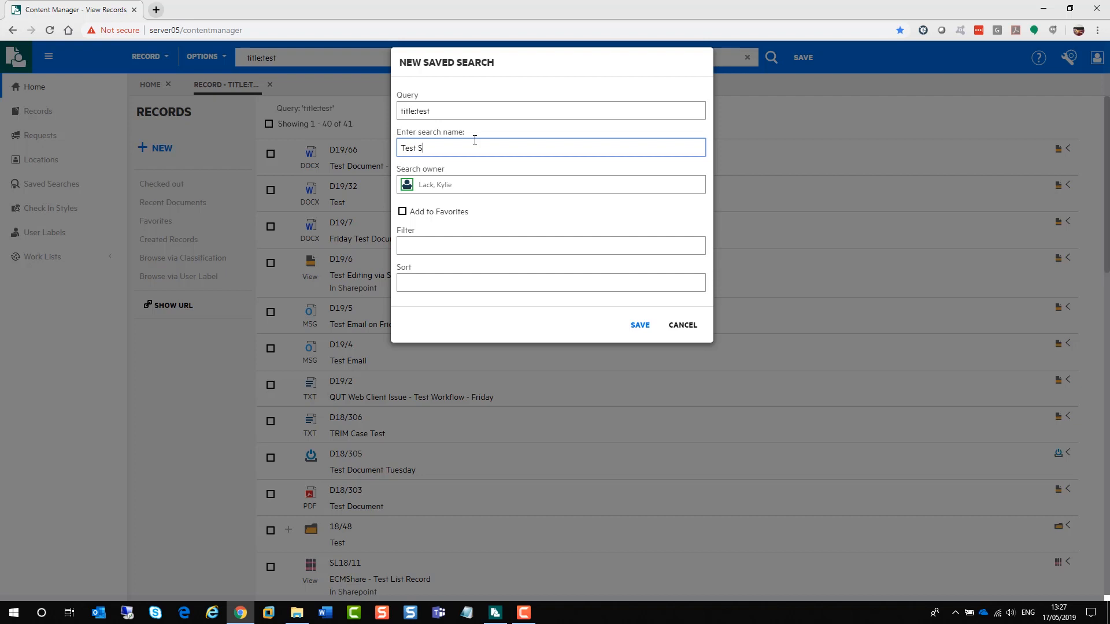
text(earch)
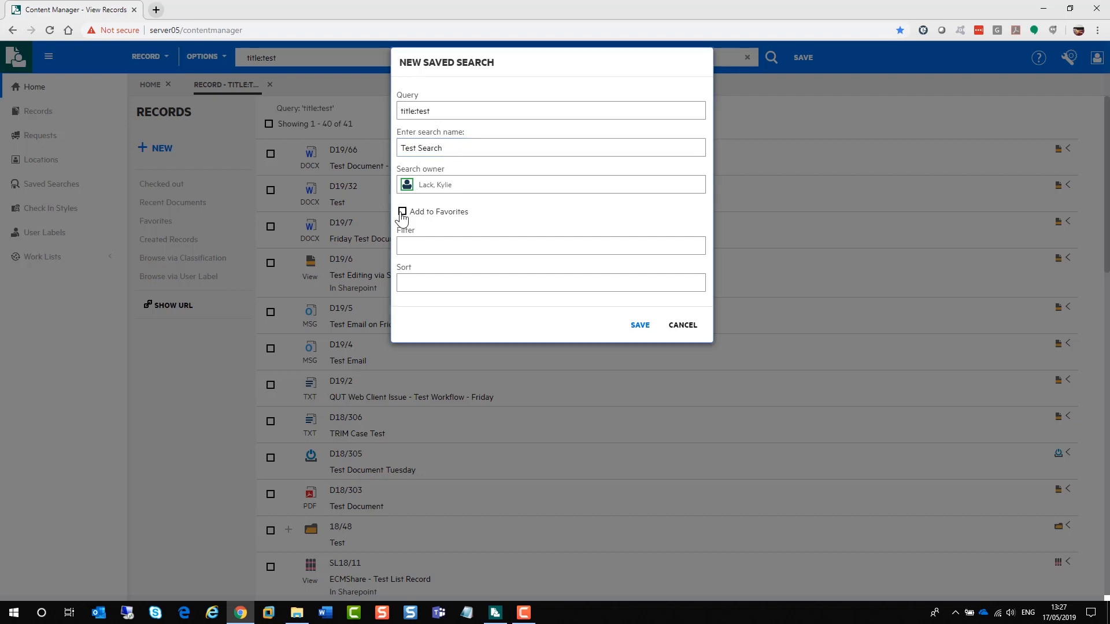
click(402, 211)
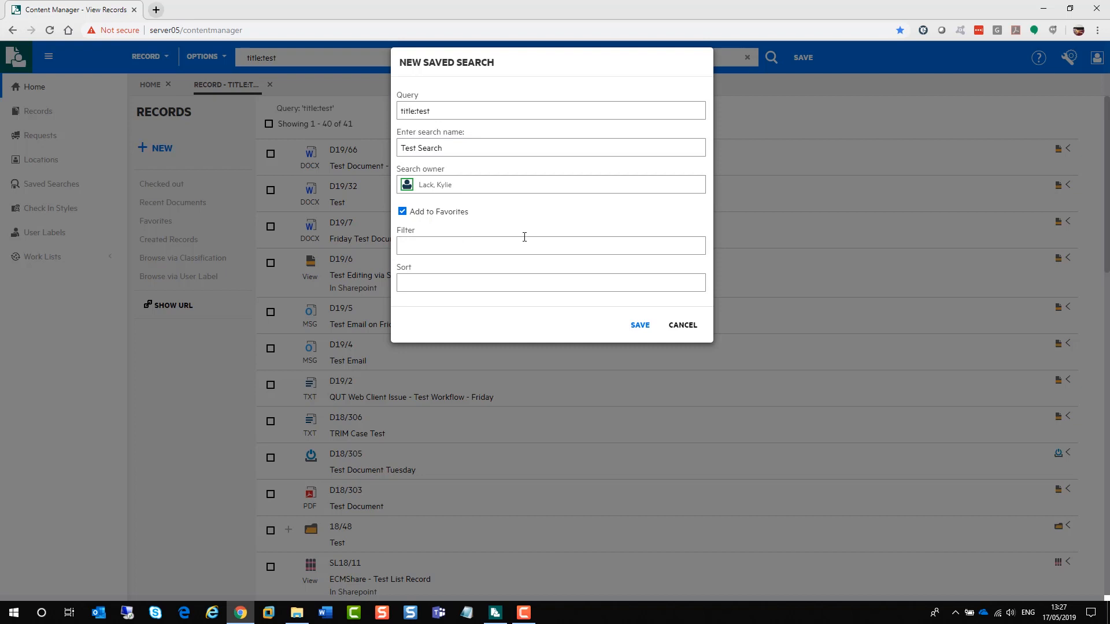
mouse_move(518, 275)
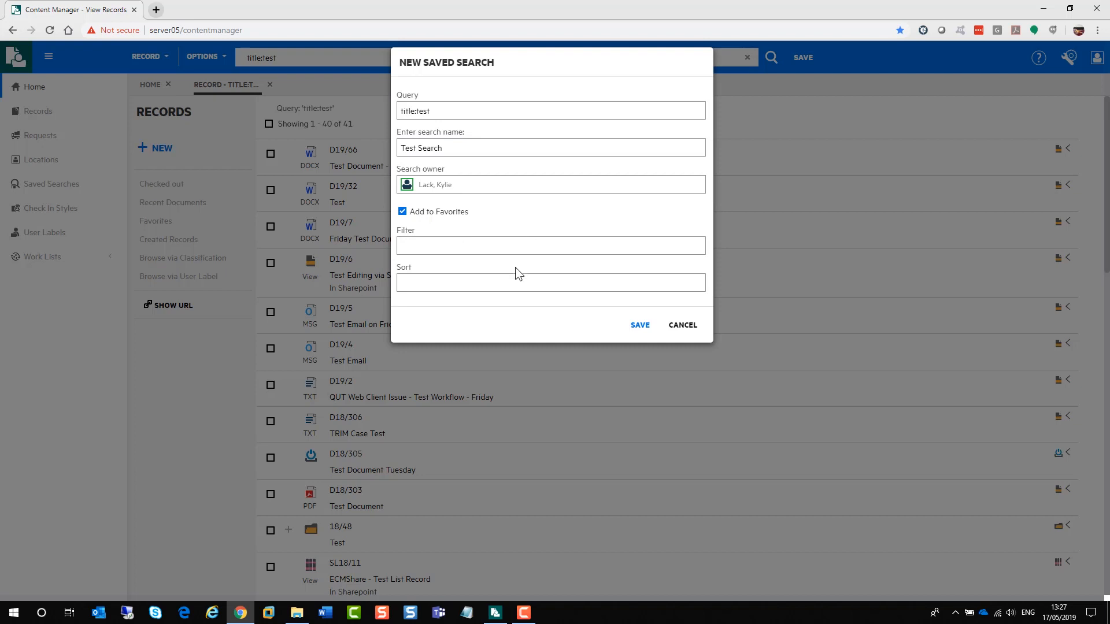
click(639, 325)
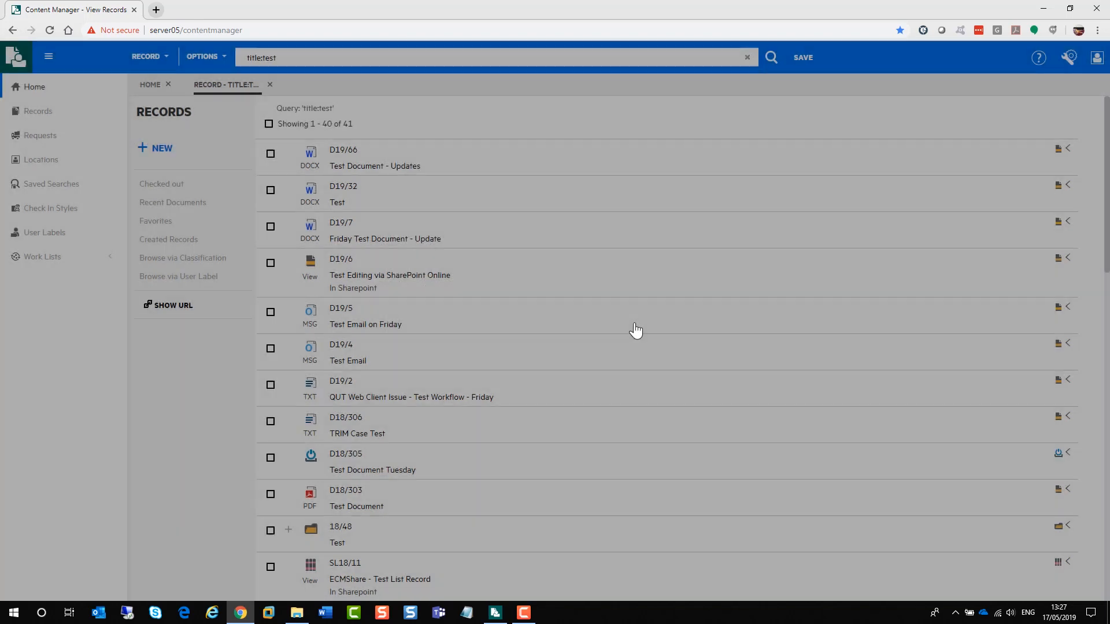
mouse_move(275, 91)
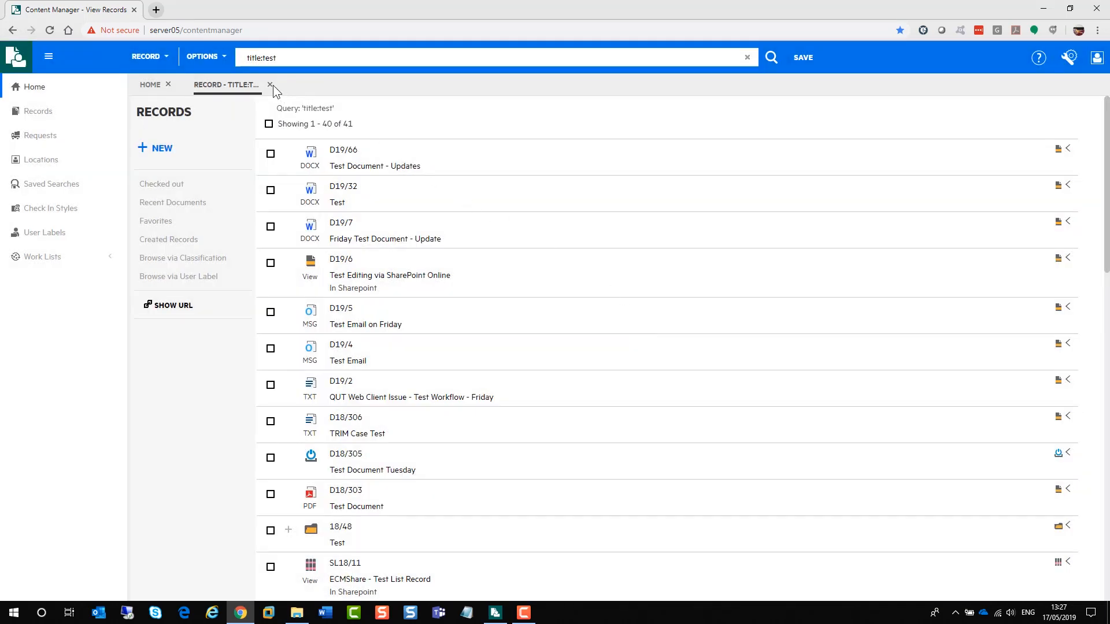
Run the saved Test Search (title:test) from the saved searches list into a new results tab.
click(269, 84)
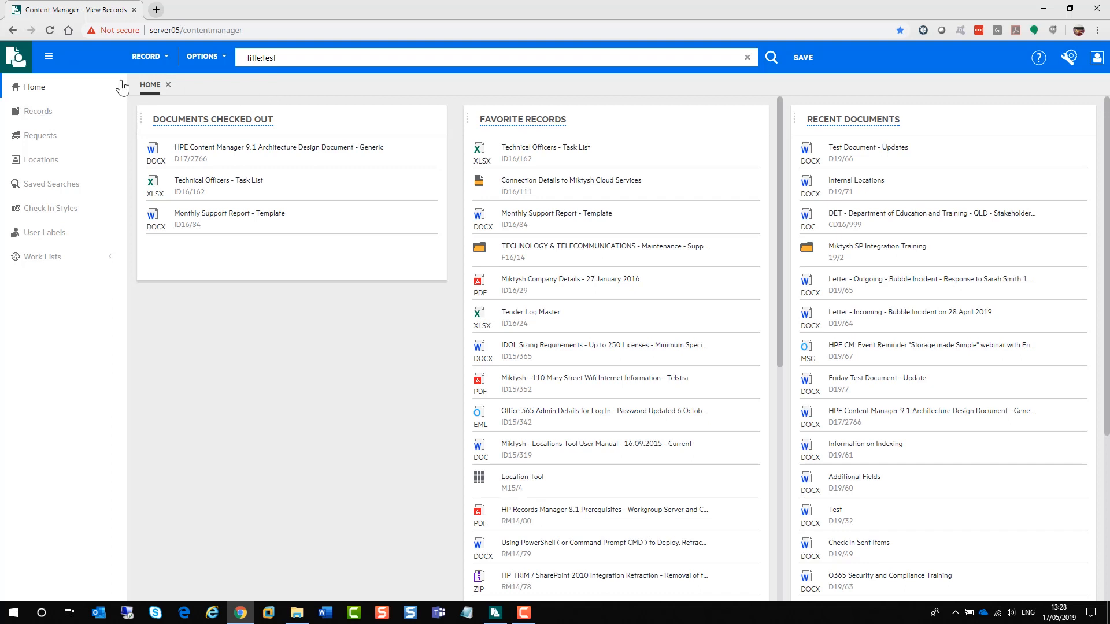
click(51, 184)
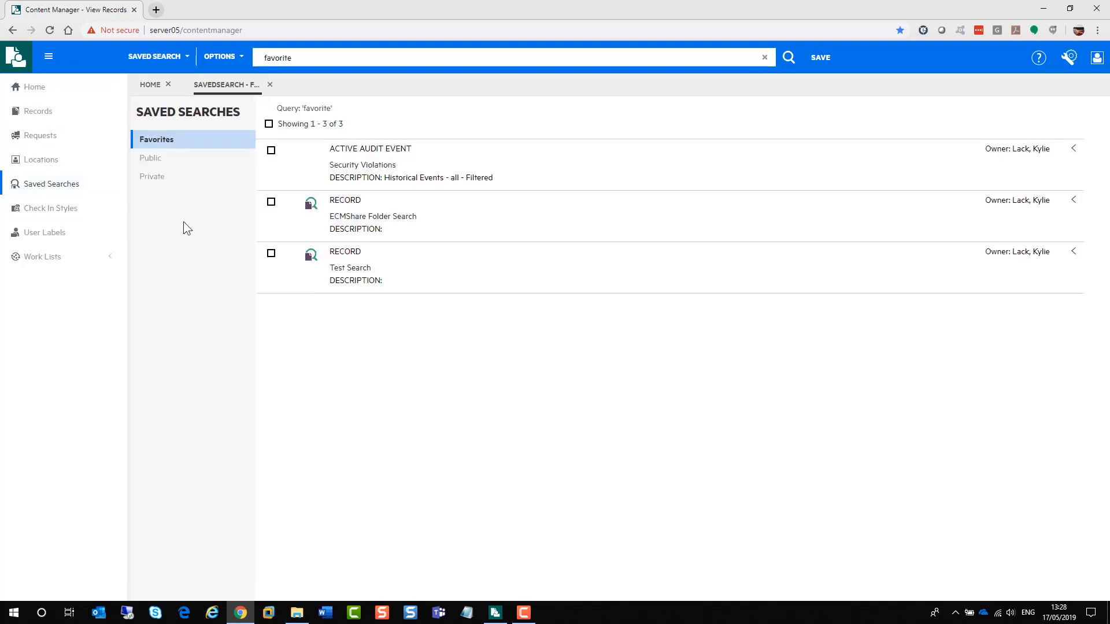
mouse_move(235, 214)
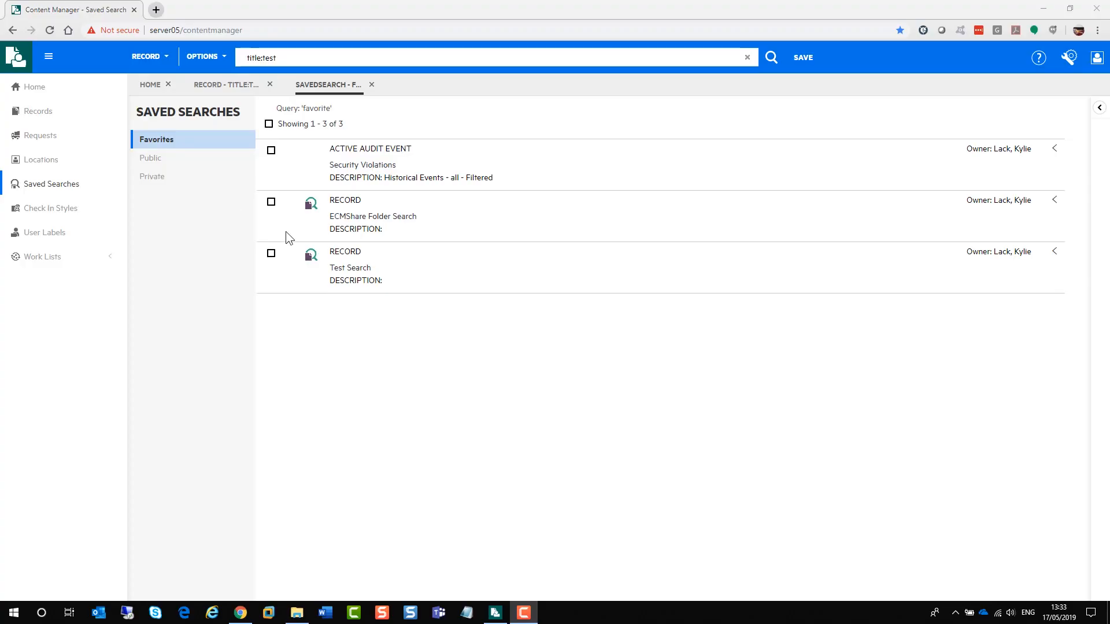
mouse_move(406, 269)
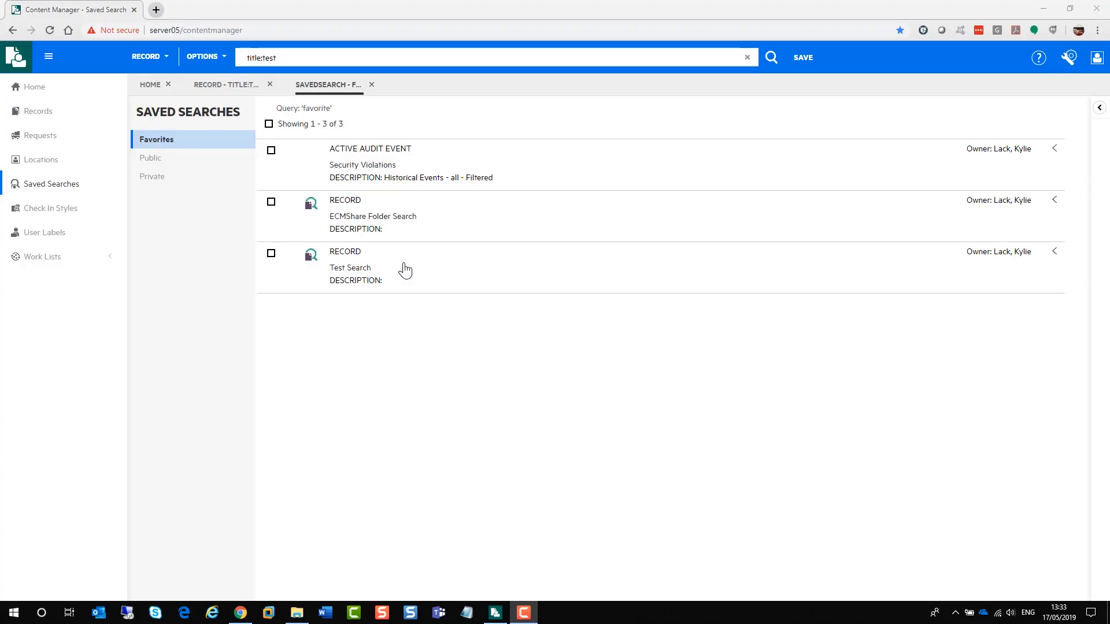
click(404, 267)
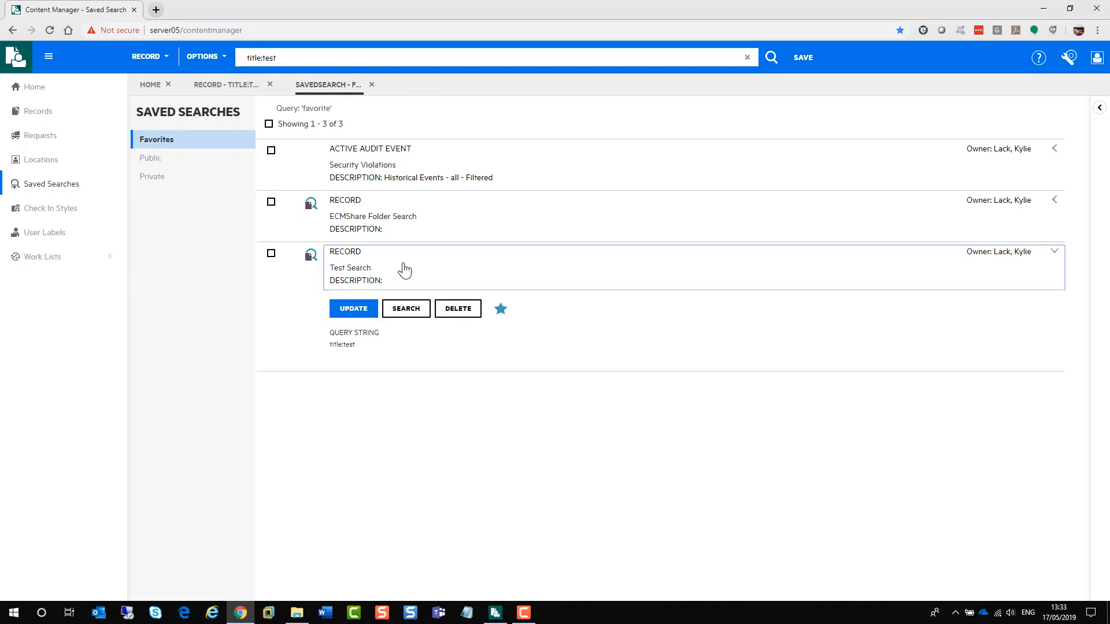
mouse_move(405, 313)
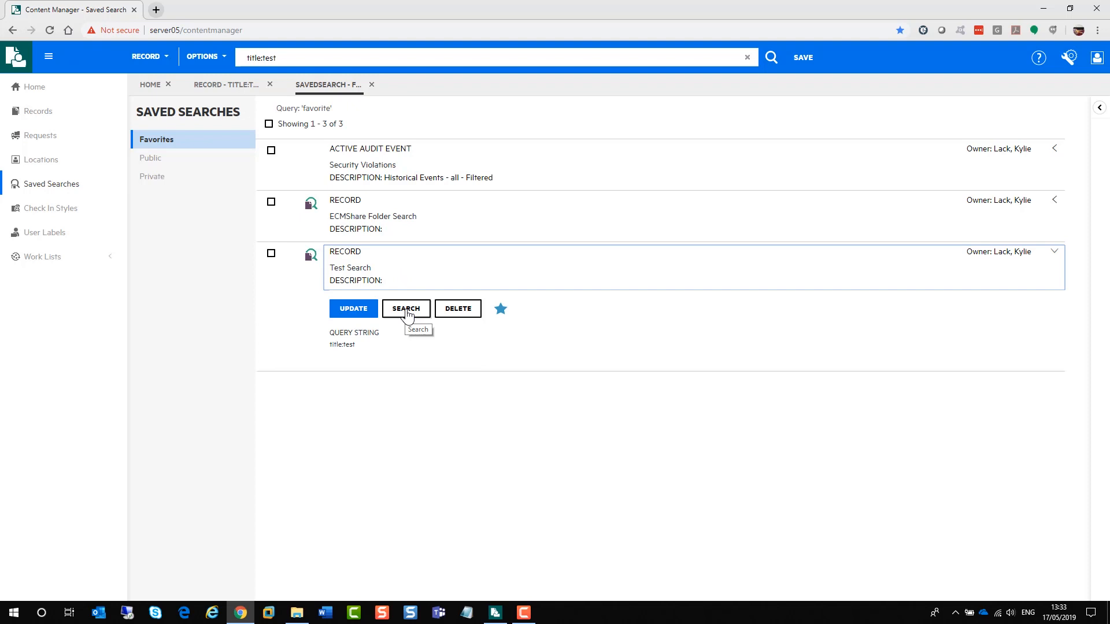
click(406, 307)
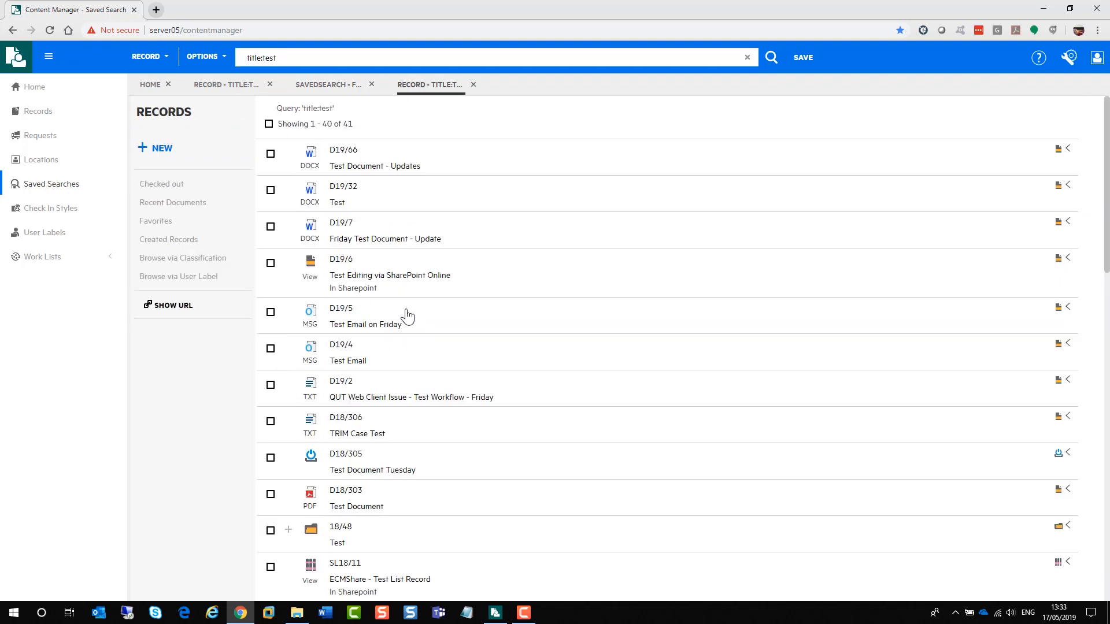
mouse_move(340, 117)
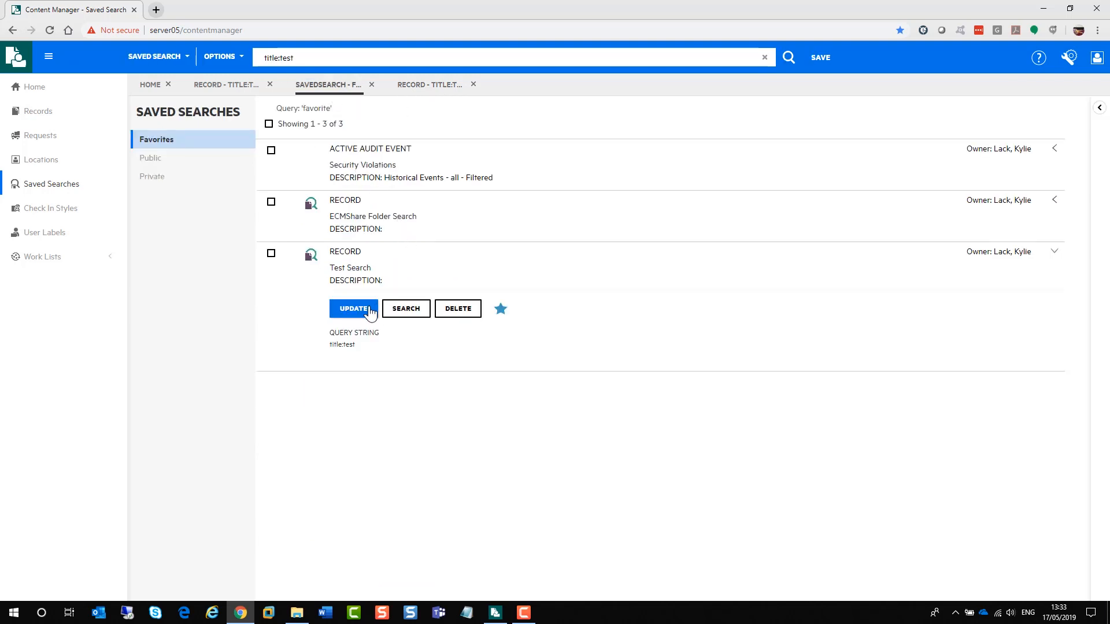
click(354, 309)
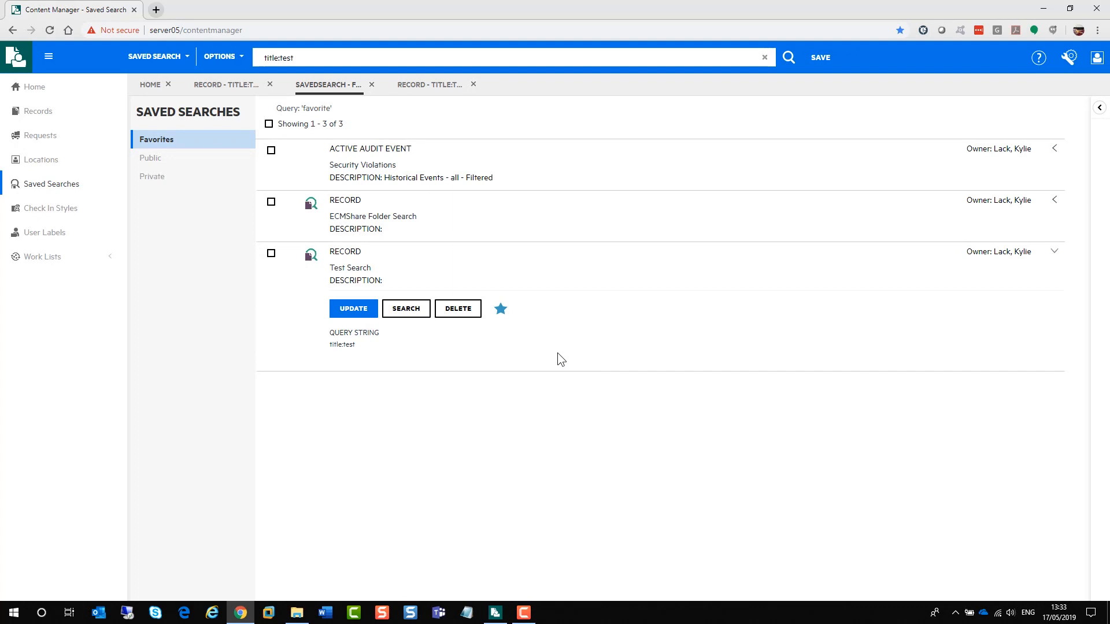
mouse_move(458, 307)
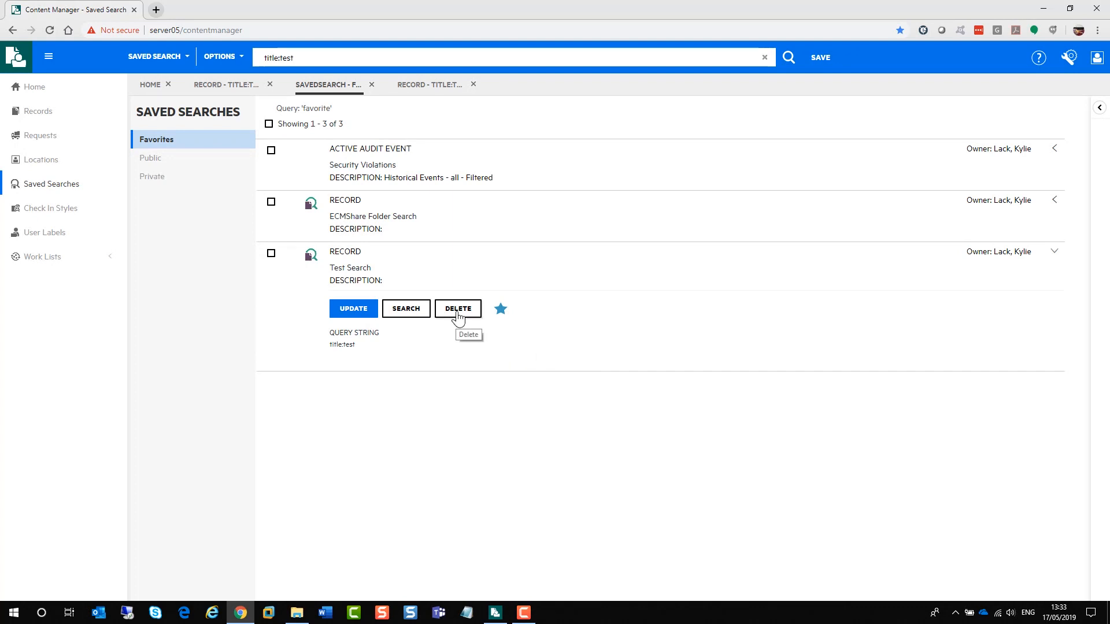
mouse_move(501, 310)
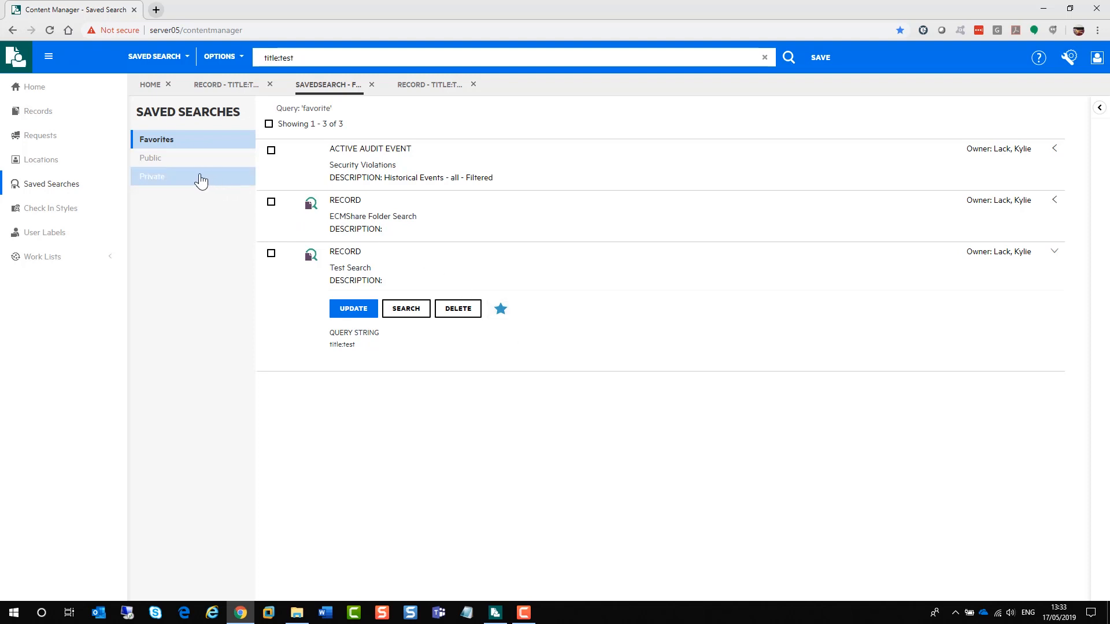
mouse_move(177, 178)
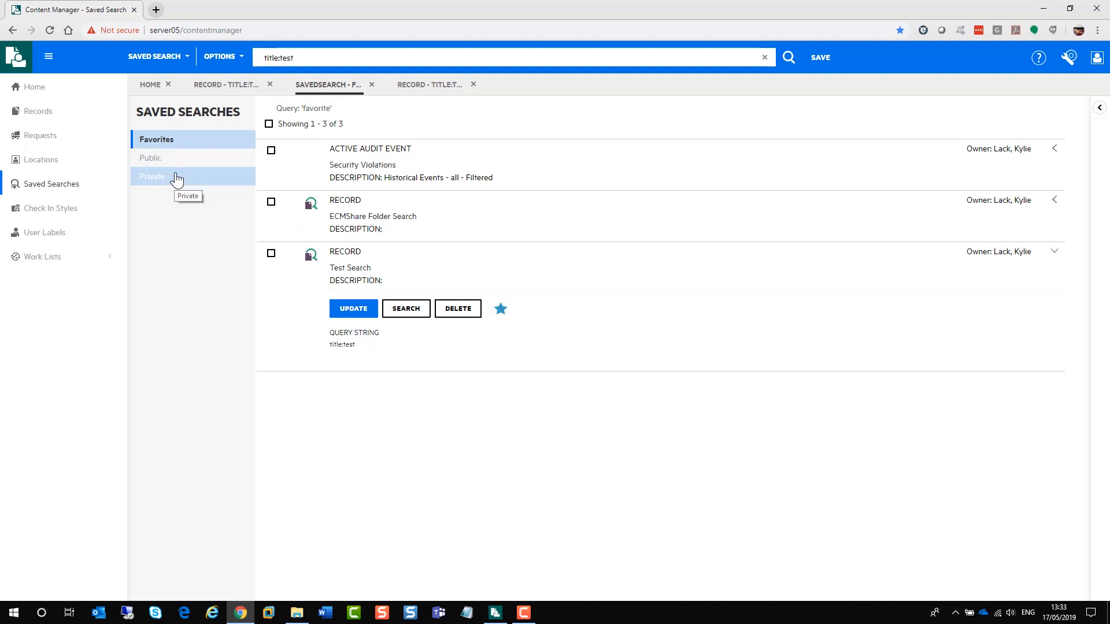
mouse_move(370, 93)
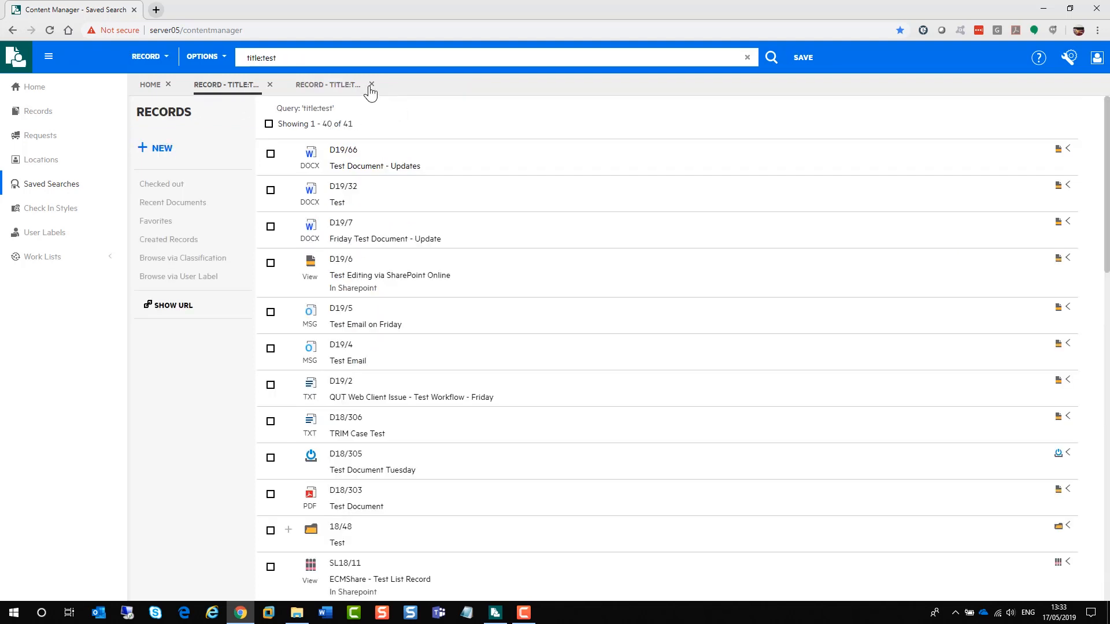
Close the duplicate results tab and open the Search Editor for the current title query.
click(371, 84)
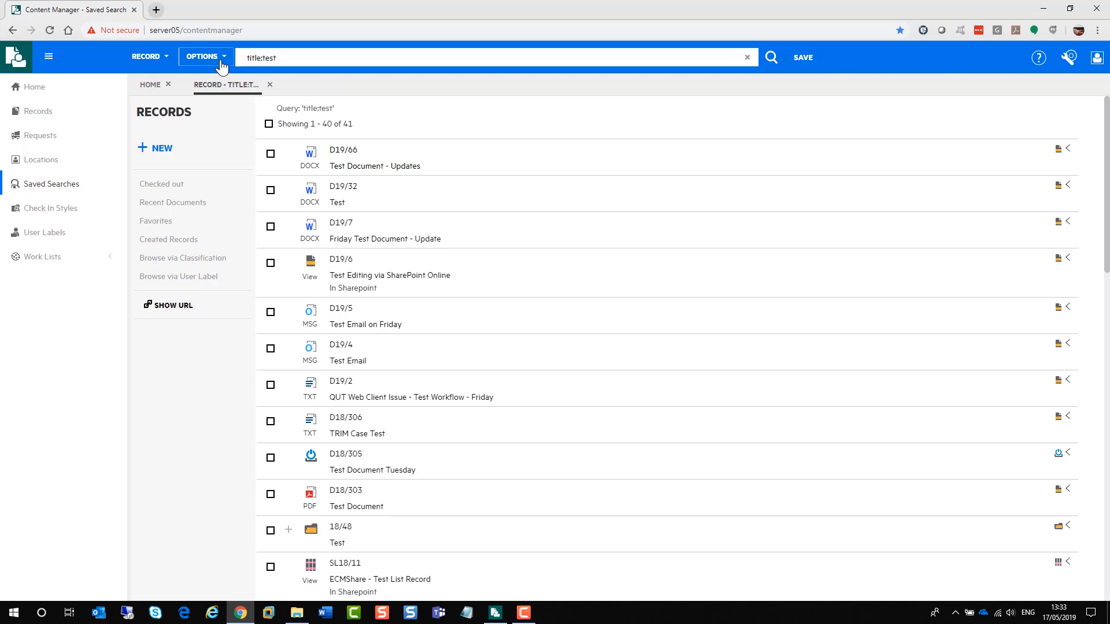
click(205, 58)
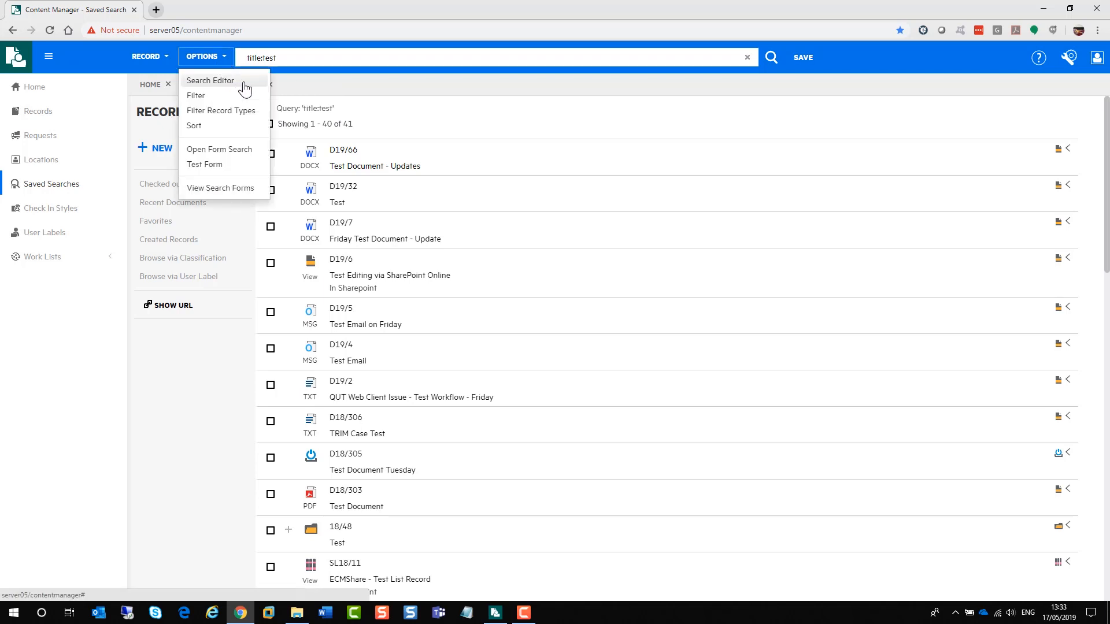
click(206, 57)
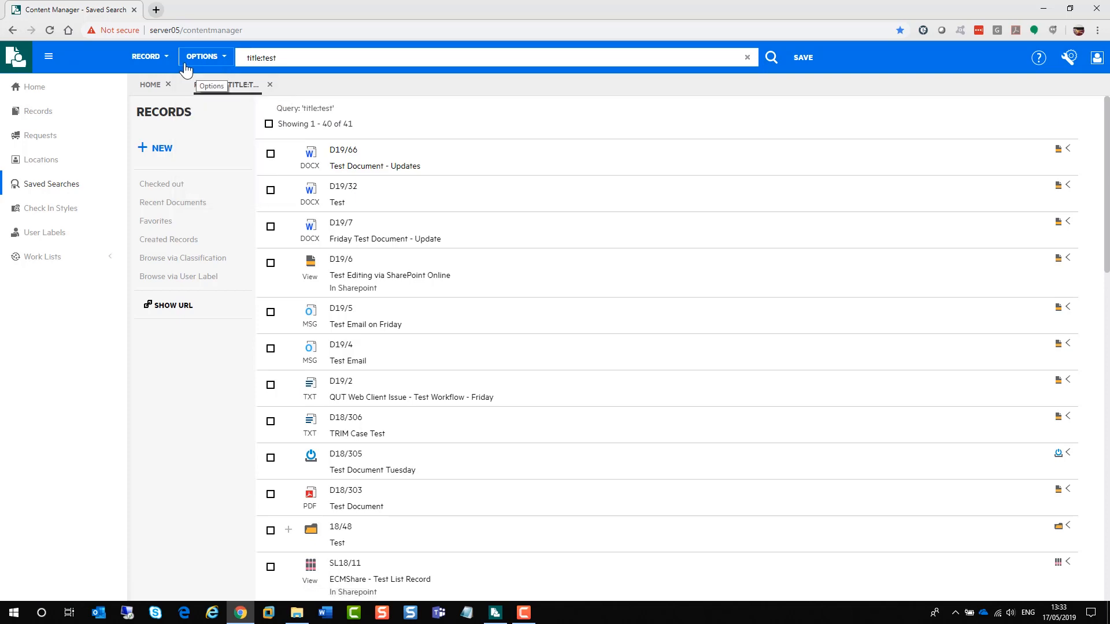
click(146, 57)
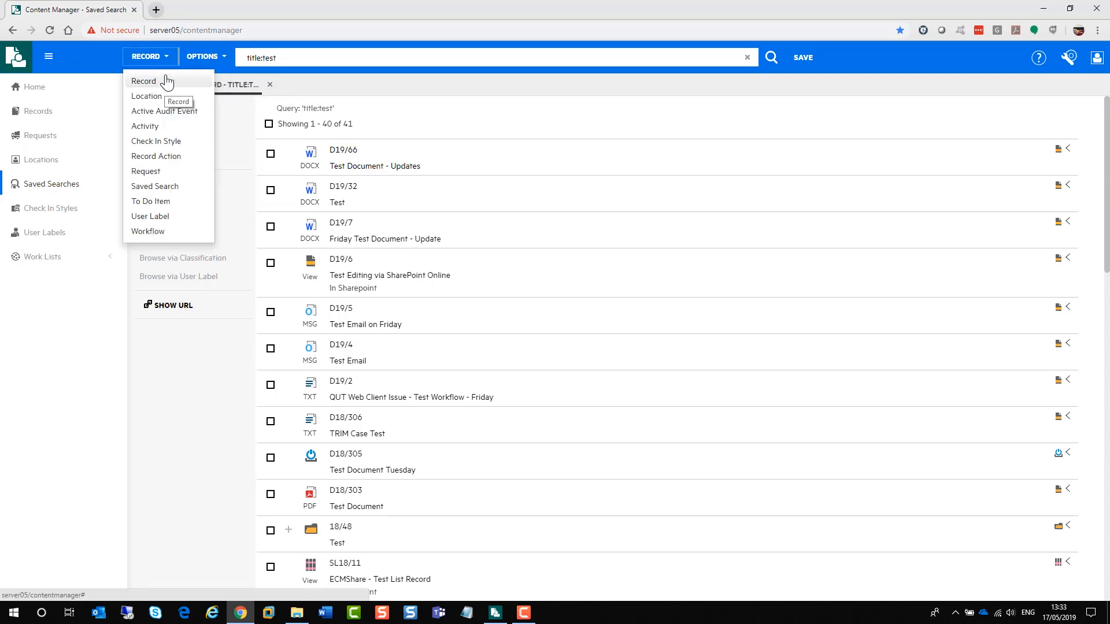
click(201, 58)
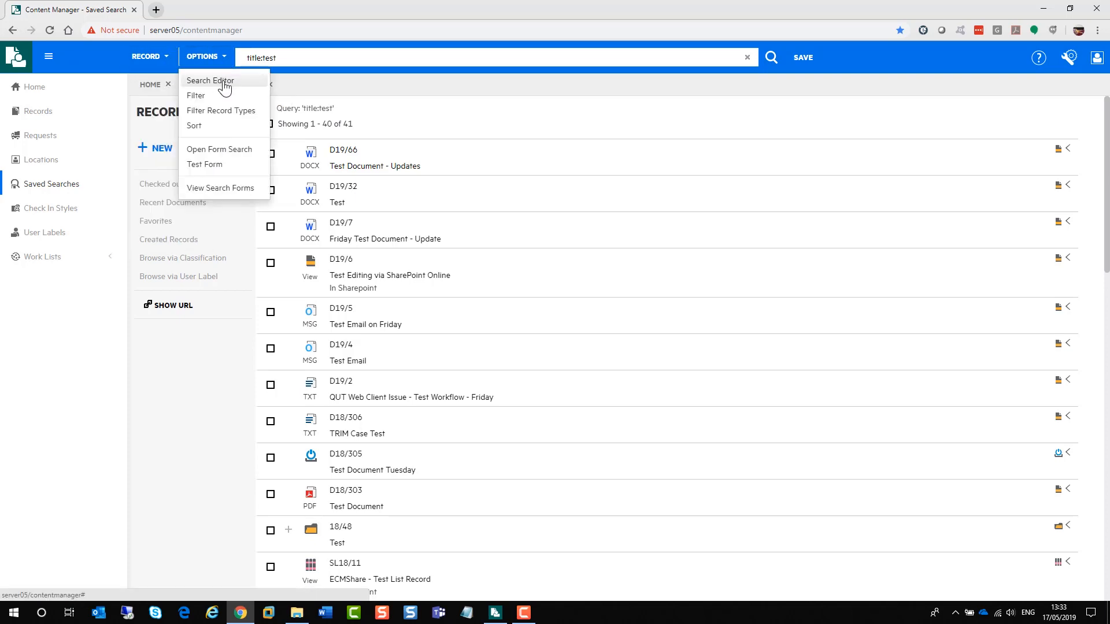
click(209, 80)
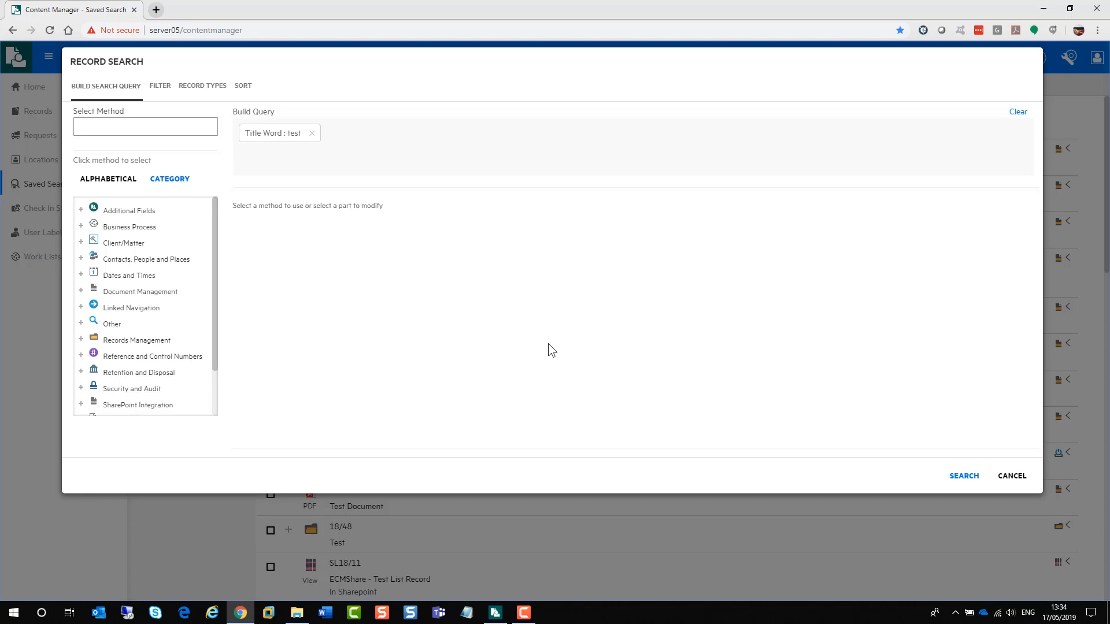
mouse_move(283, 172)
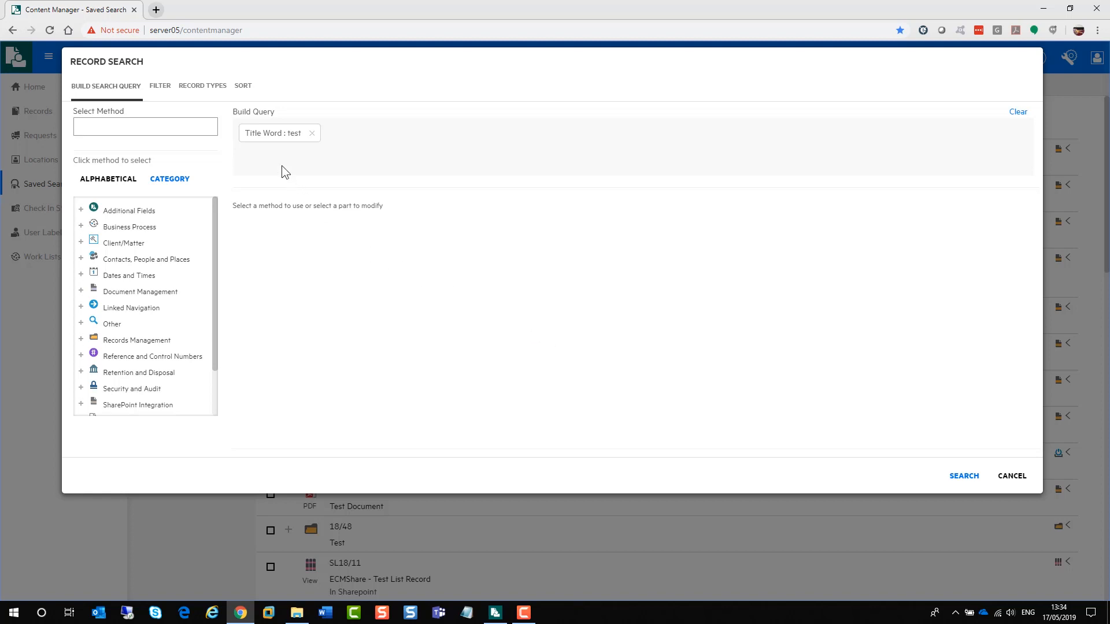
mouse_move(277, 150)
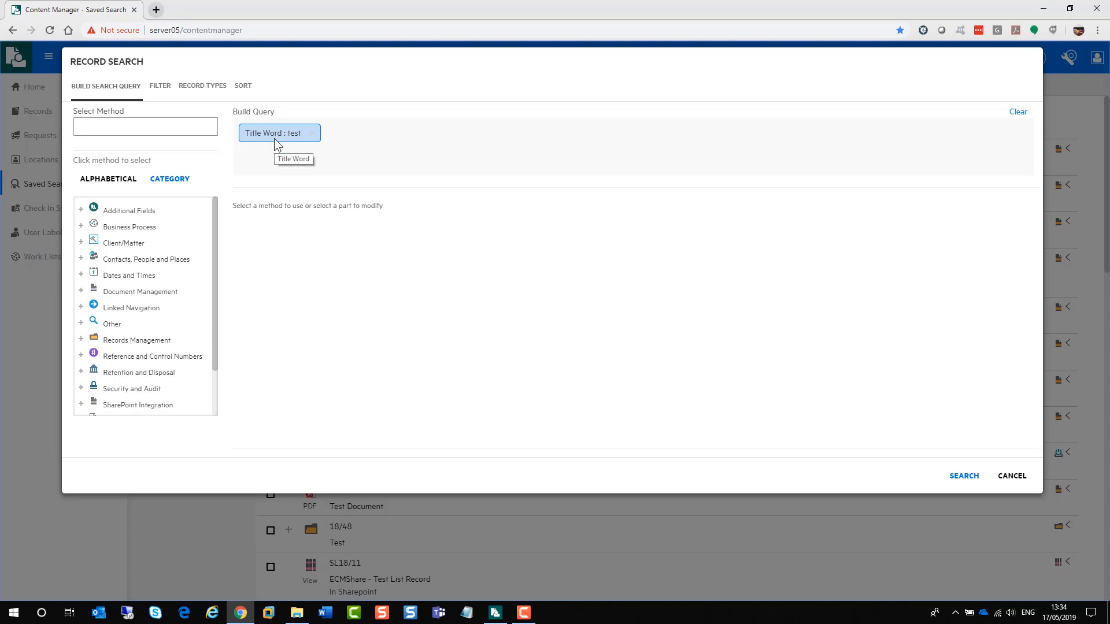
Remove the existing Title Word clause and list search methods alphabetically.
click(311, 133)
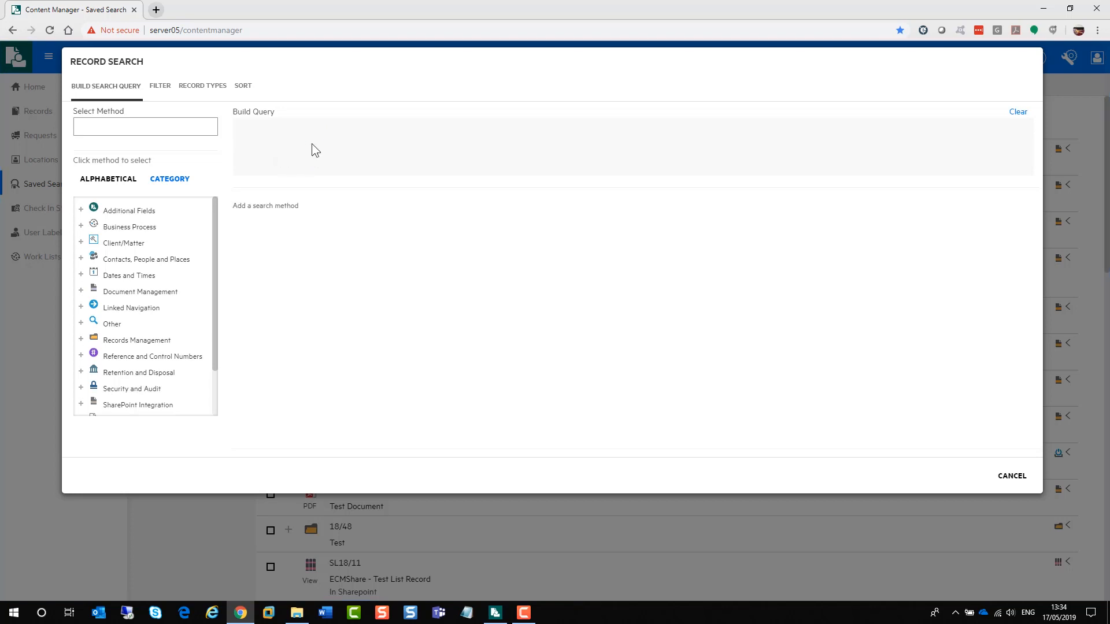
click(146, 127)
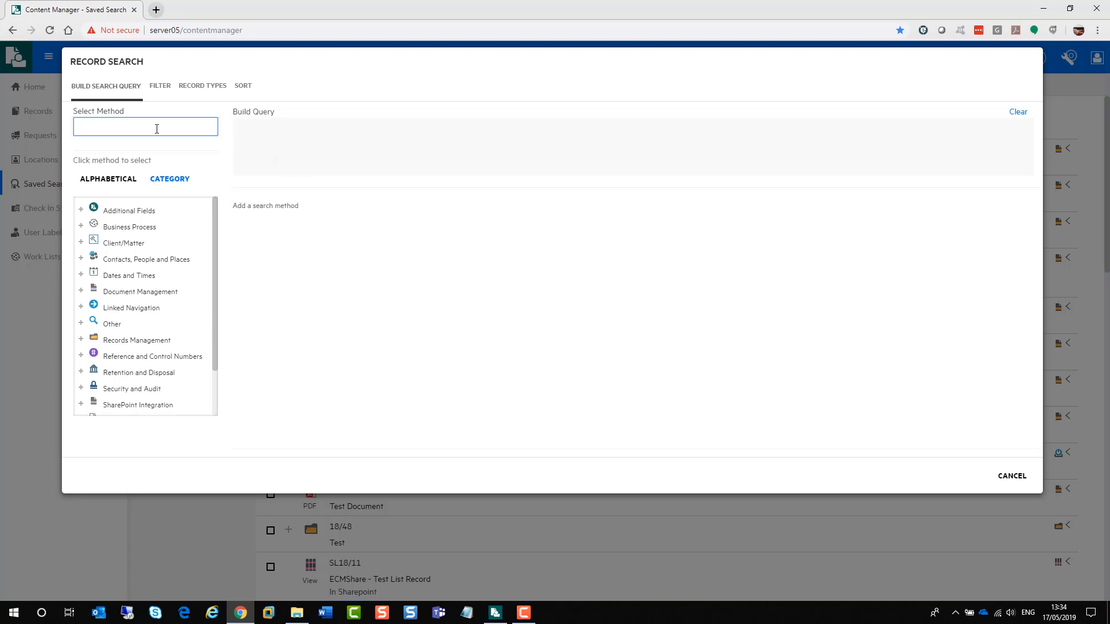
text(title)
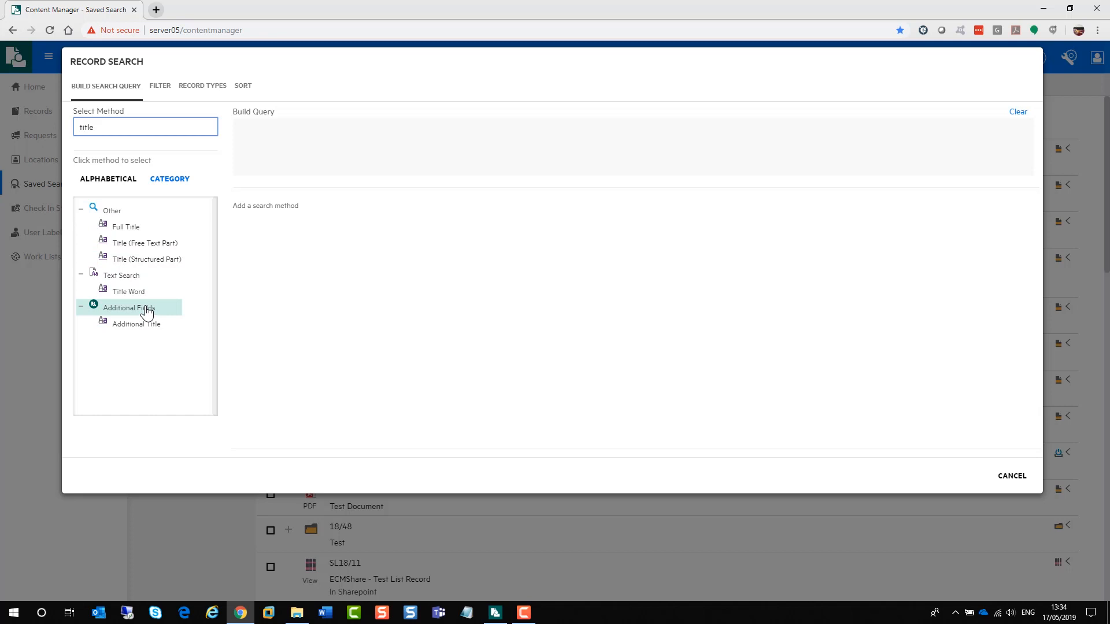
key(Backspace)
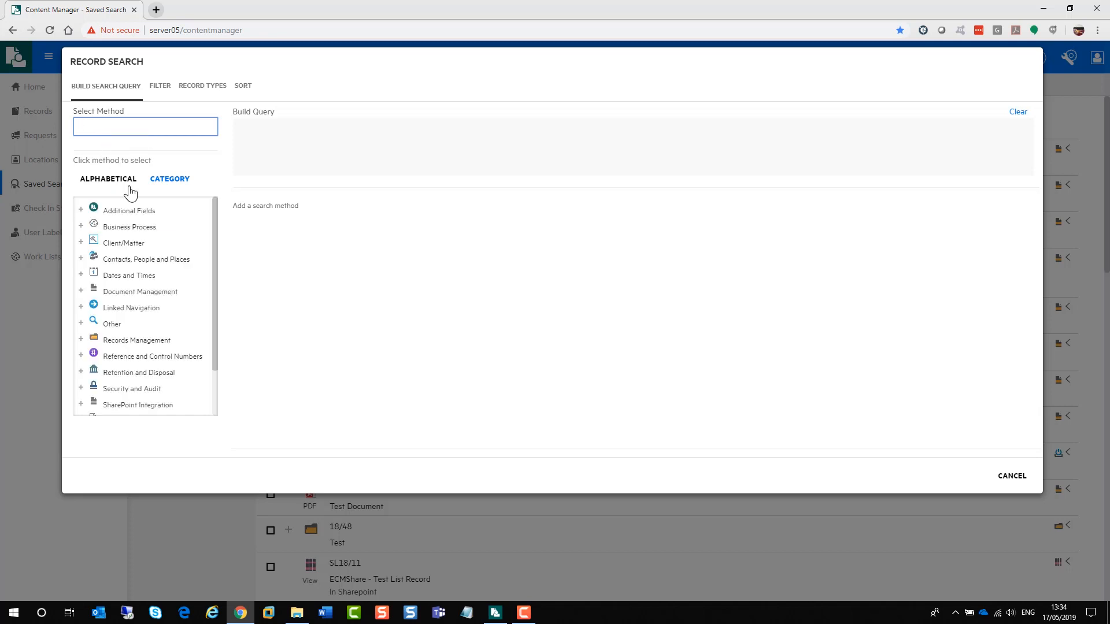
click(145, 128)
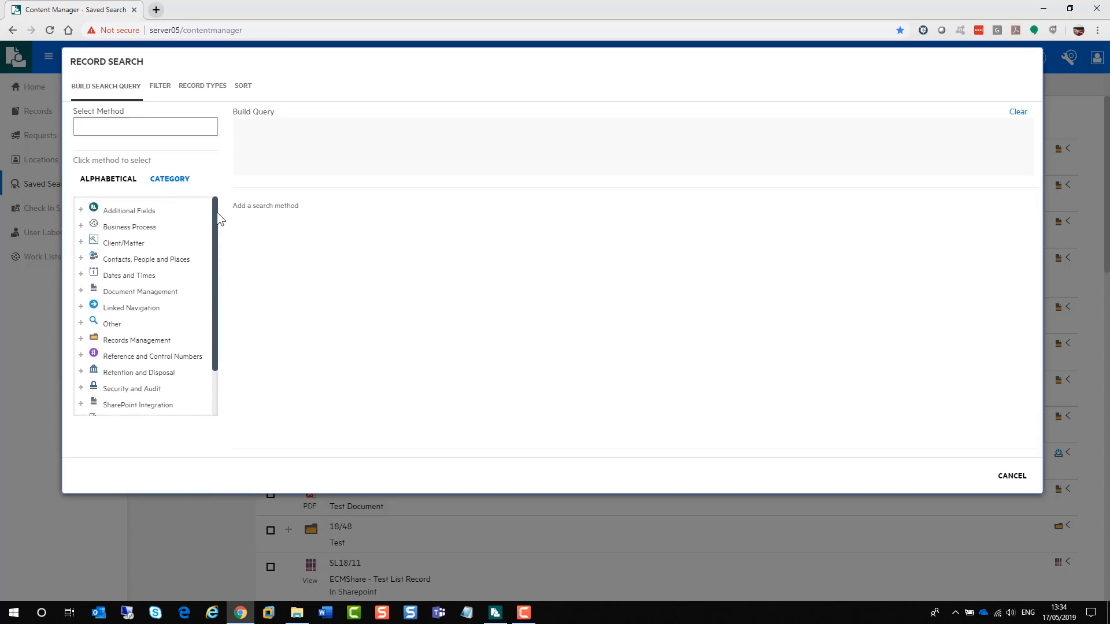
Pick Title Word as the new search method and enter test.
click(107, 178)
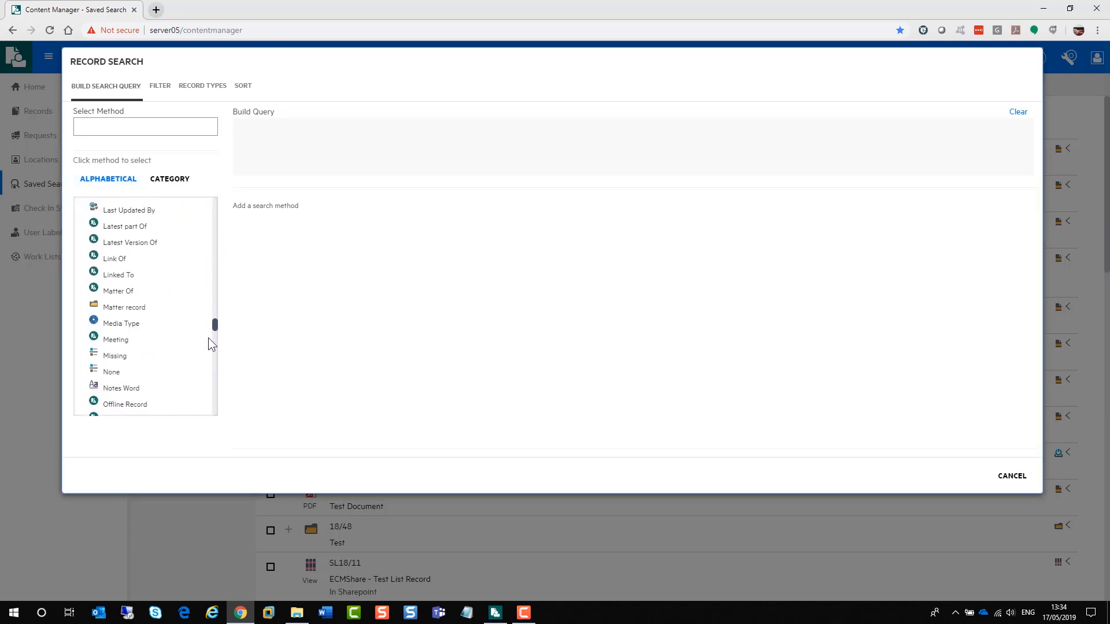
scroll(down, 3)
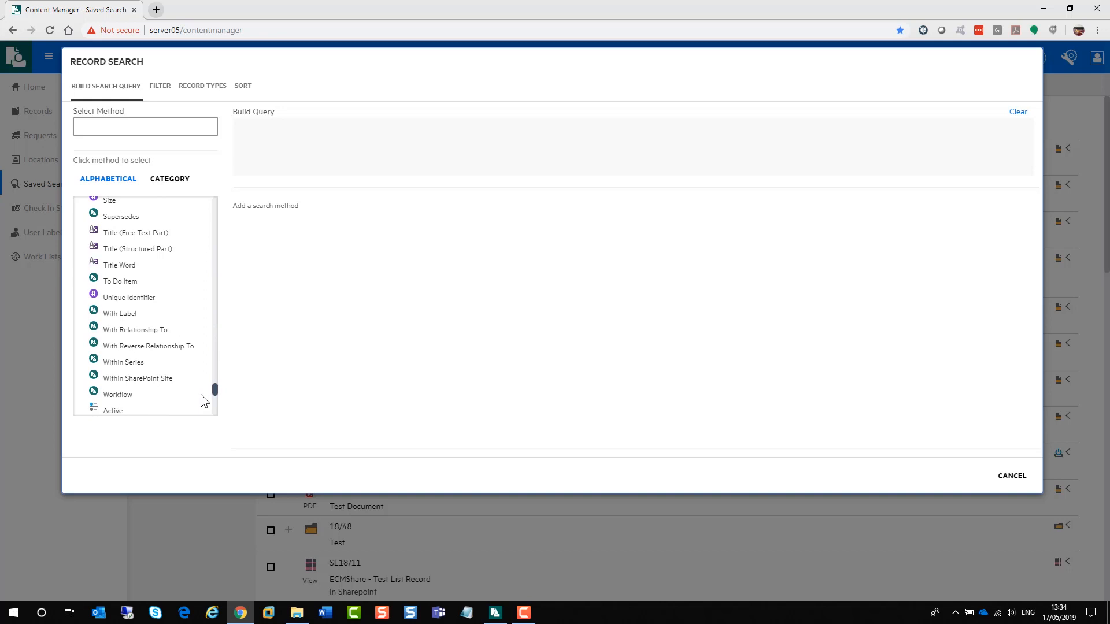
click(119, 265)
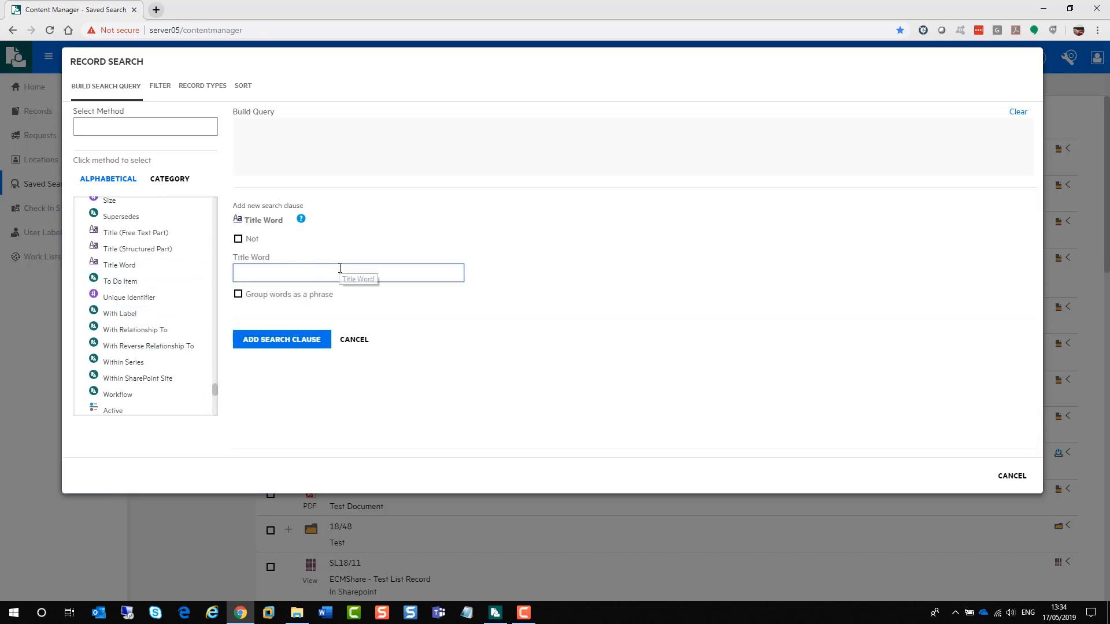
text(test)
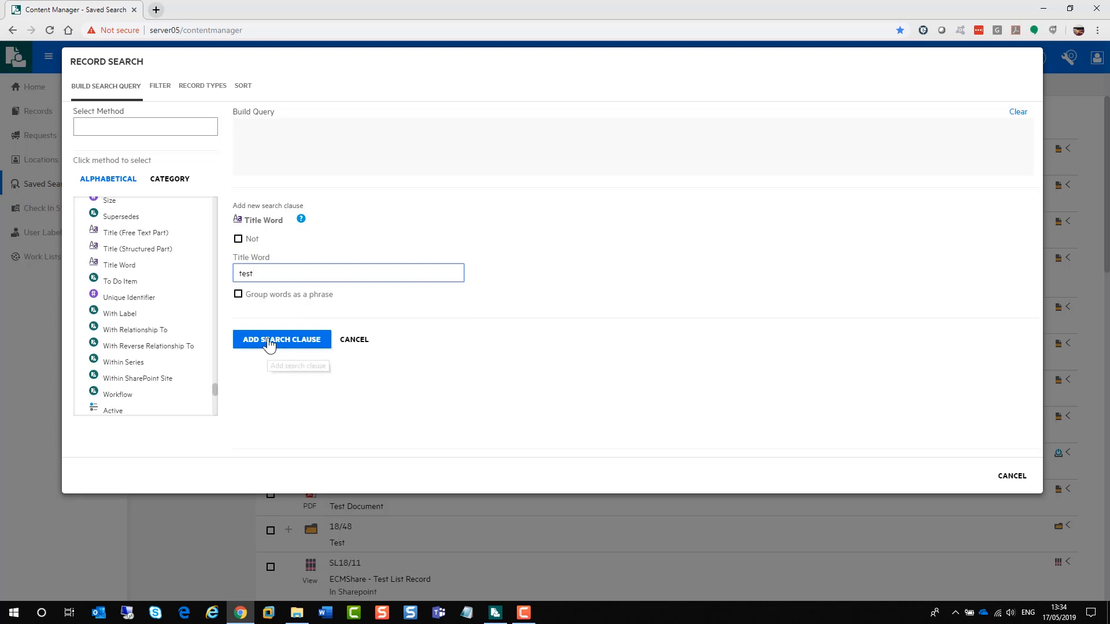
click(282, 338)
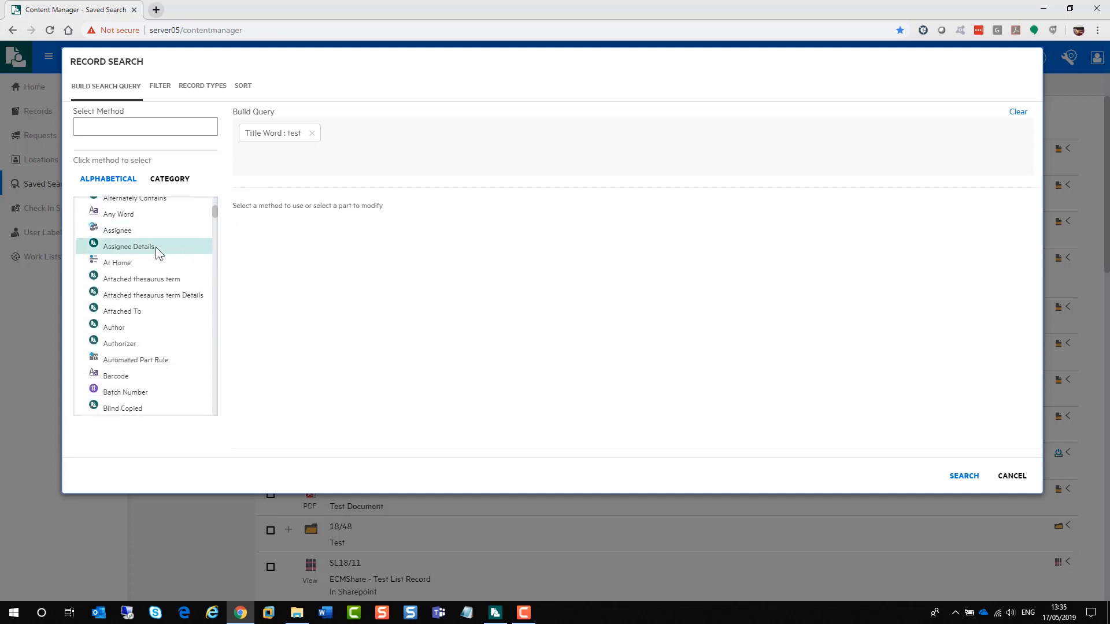
click(117, 230)
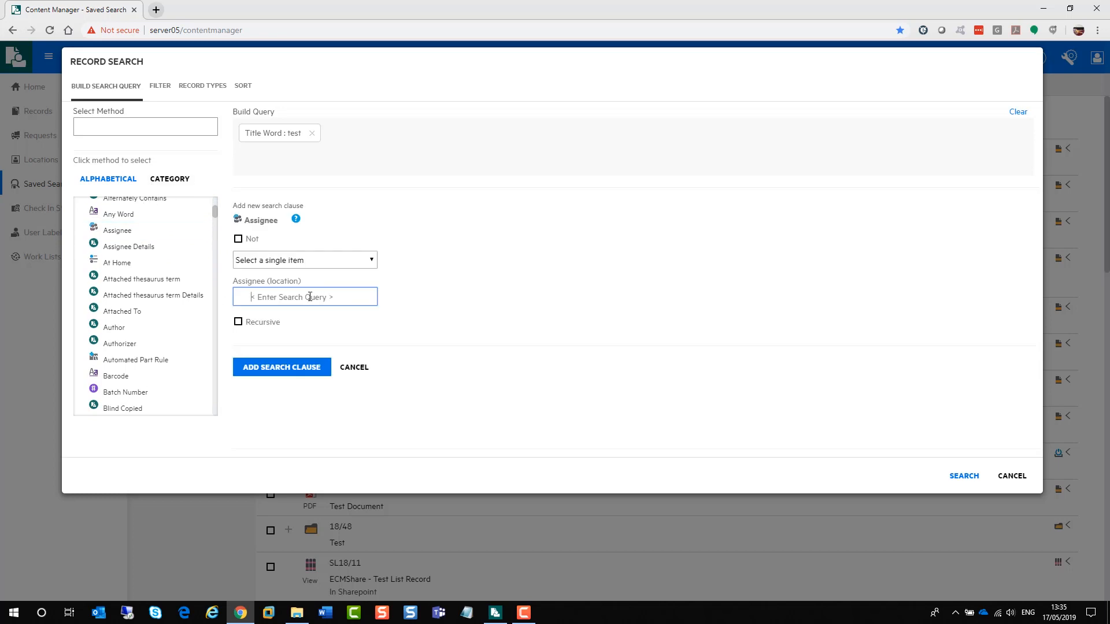
text(lack)
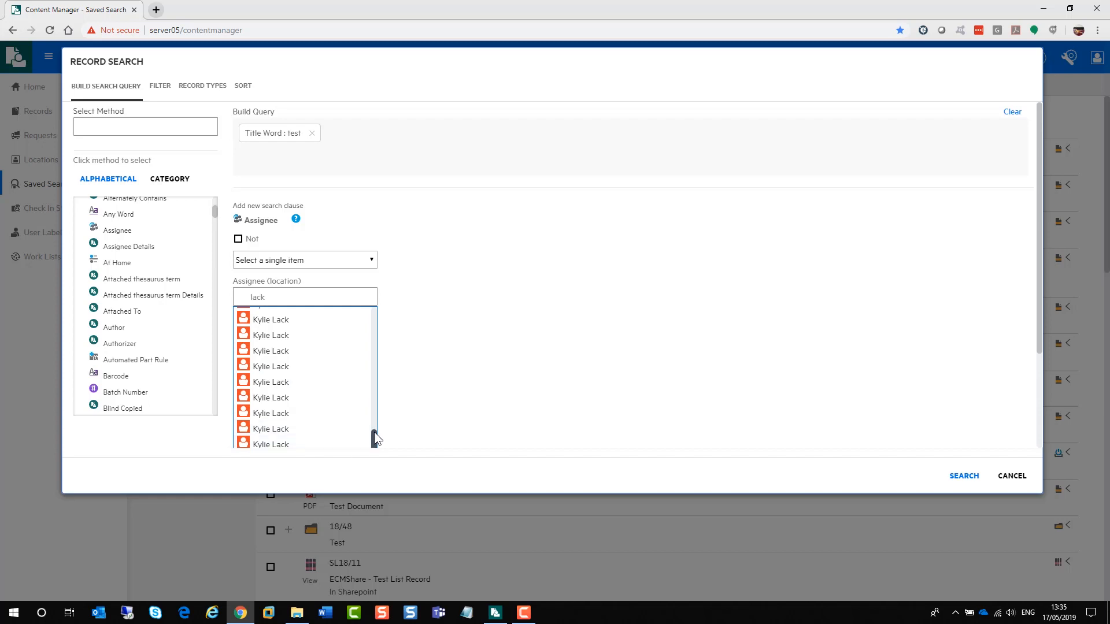
click(270, 319)
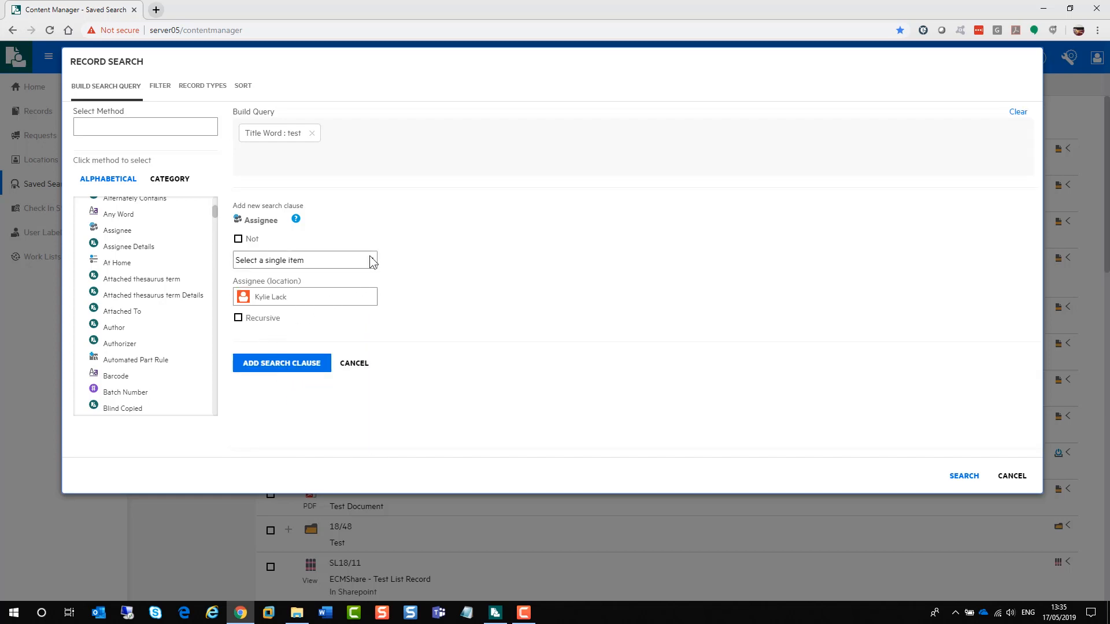
click(304, 260)
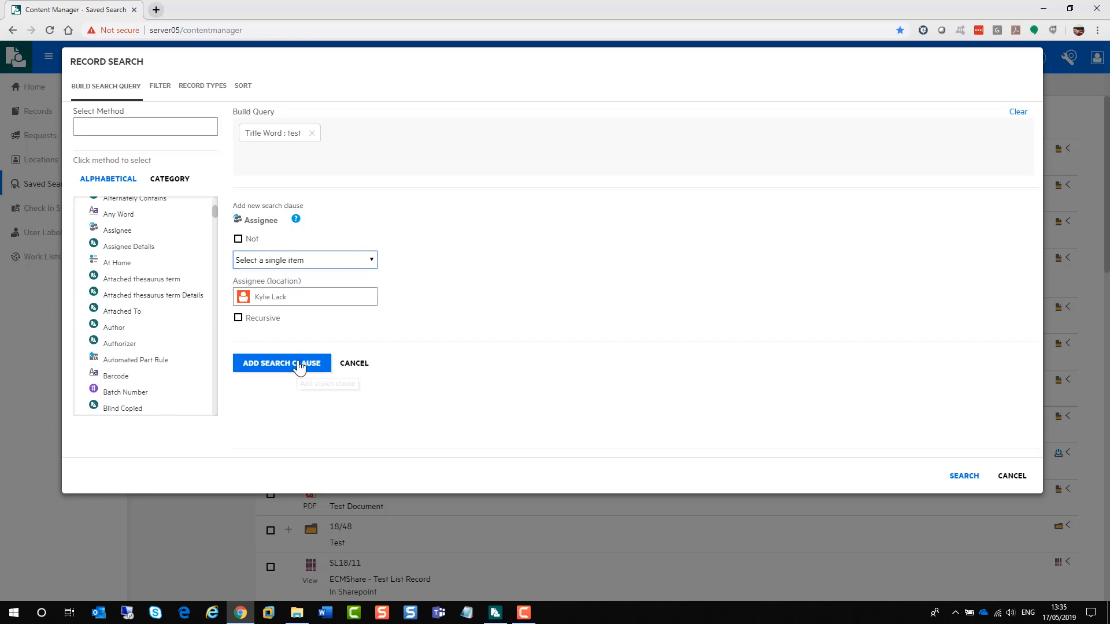
click(282, 363)
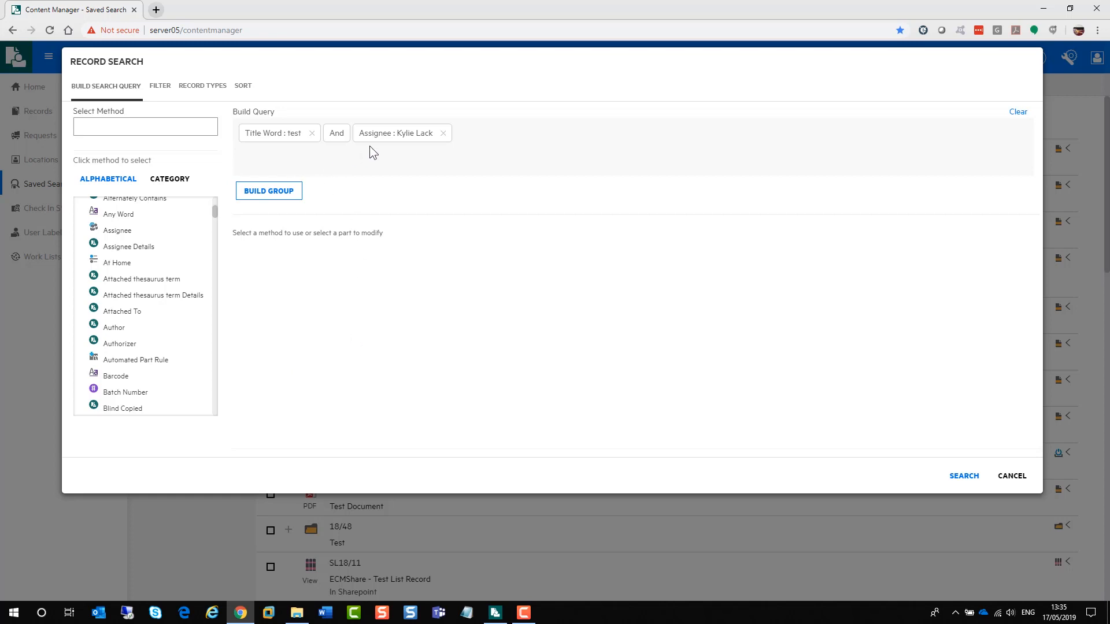
mouse_move(304, 154)
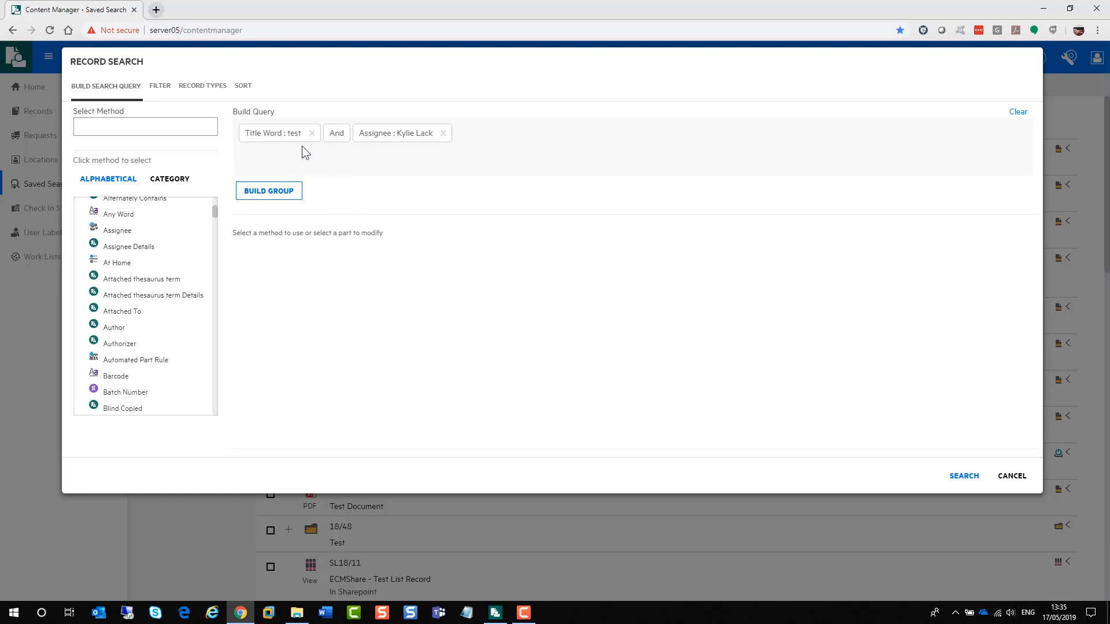
Switch to the Filter settings and enter docx as a file type filter.
click(160, 85)
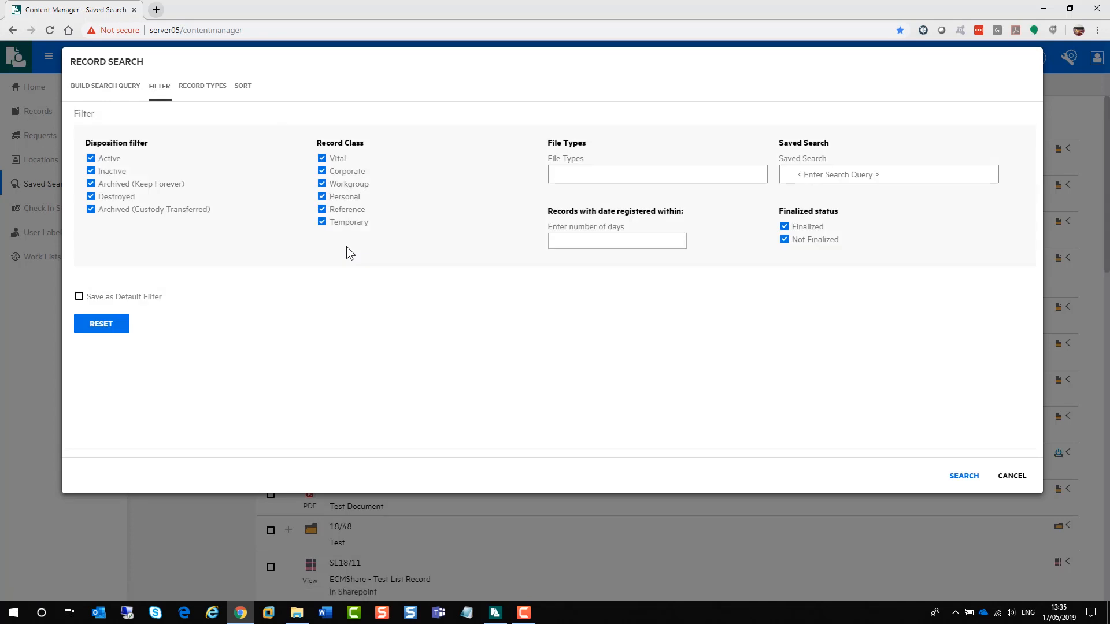
mouse_move(354, 290)
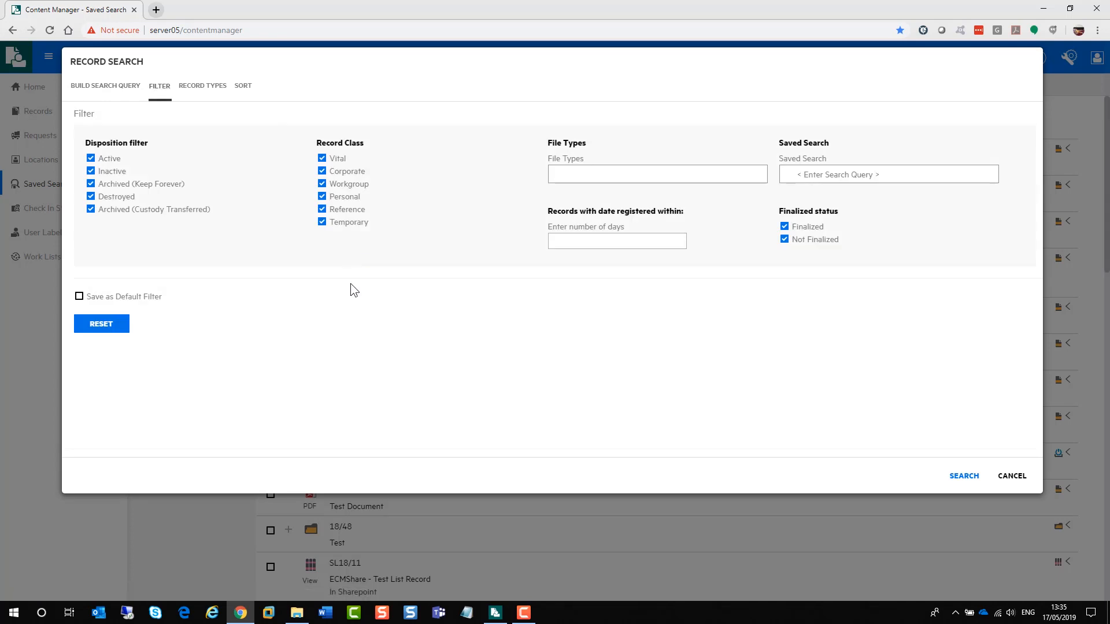
click(657, 173)
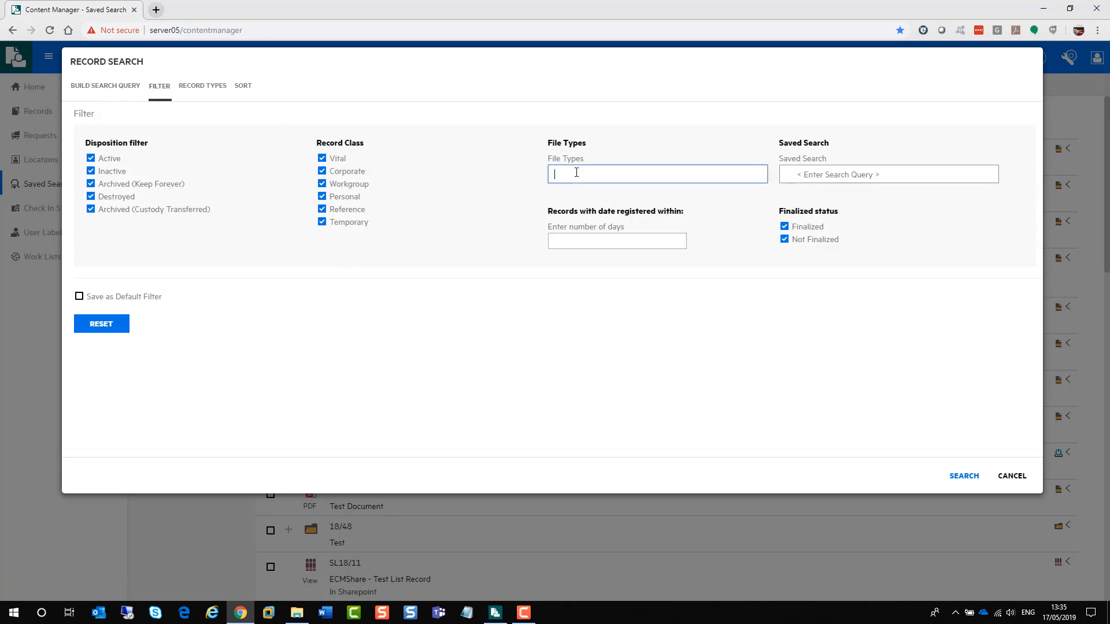
text(docx)
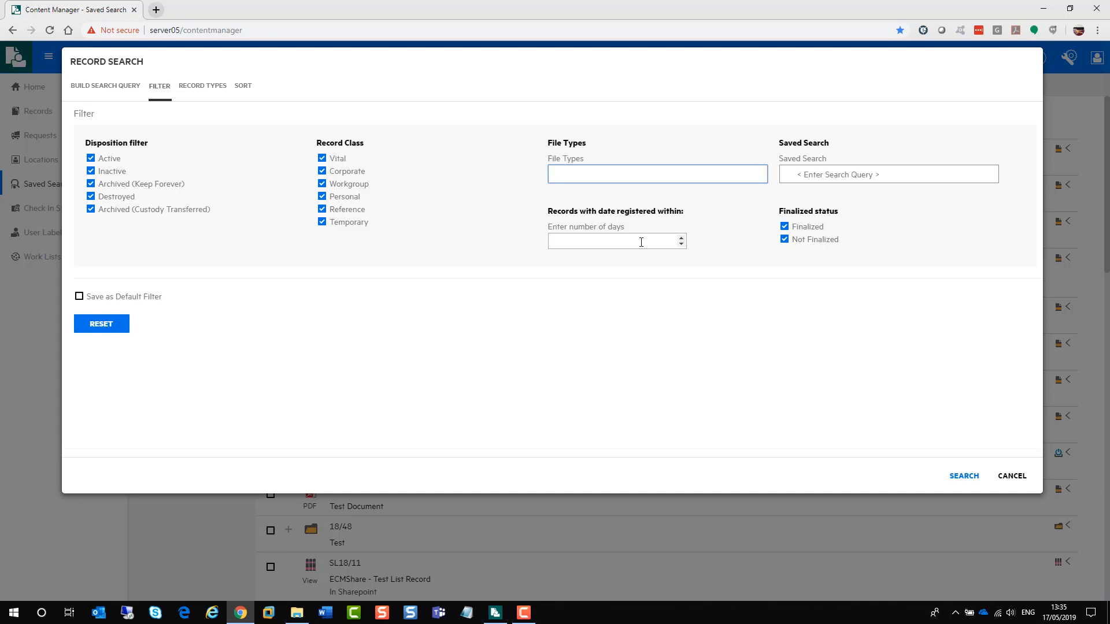
mouse_move(202, 85)
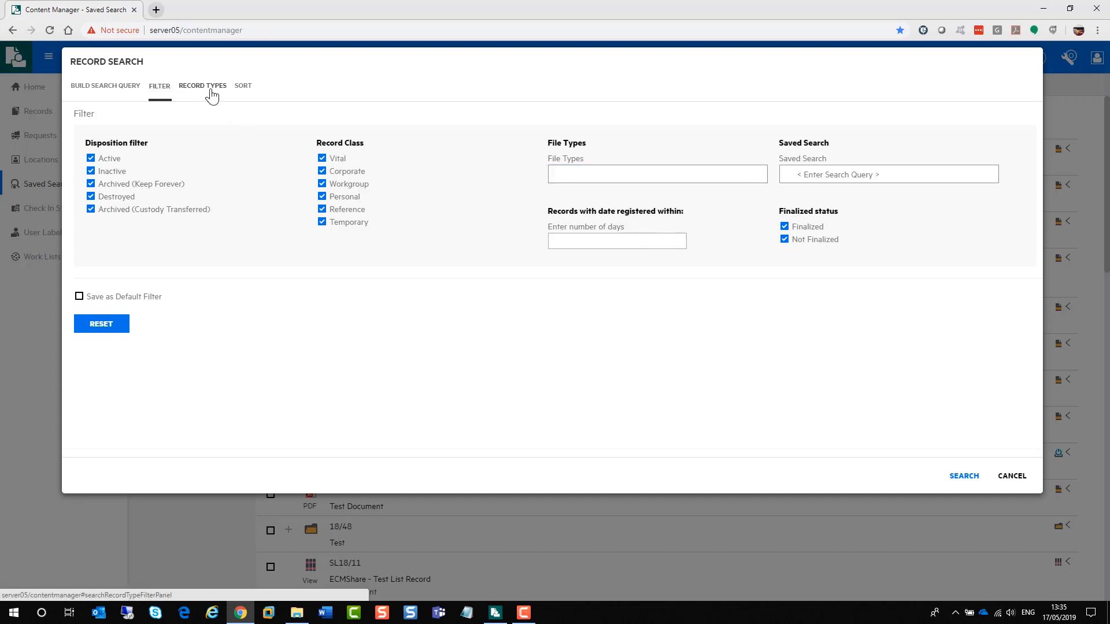
On Record Types, untick Select all and tick it again to include every type.
click(202, 85)
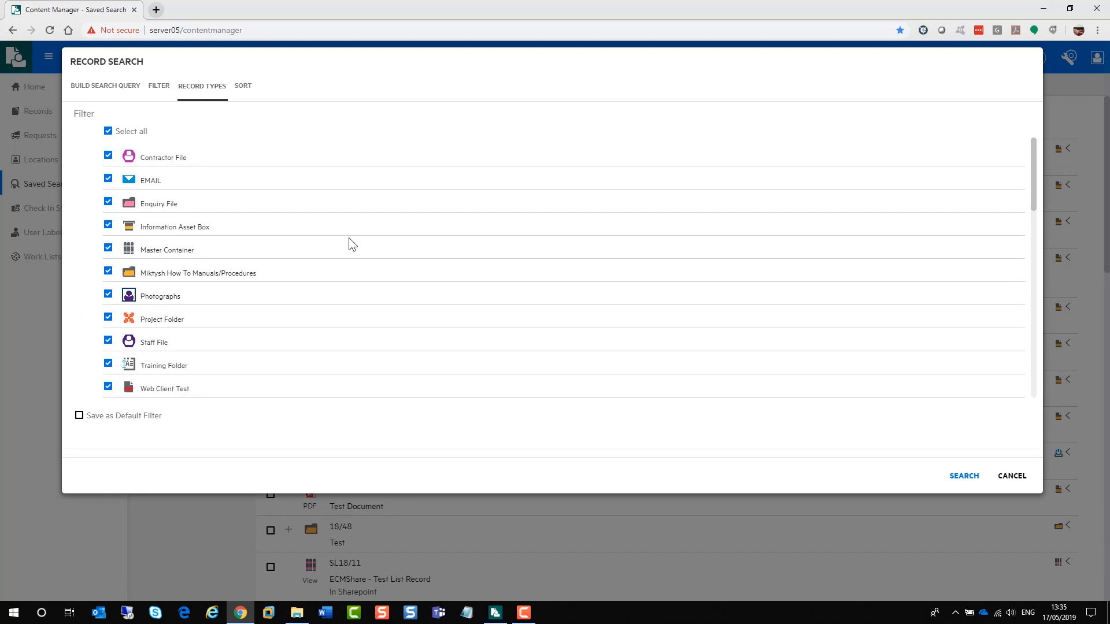
click(108, 130)
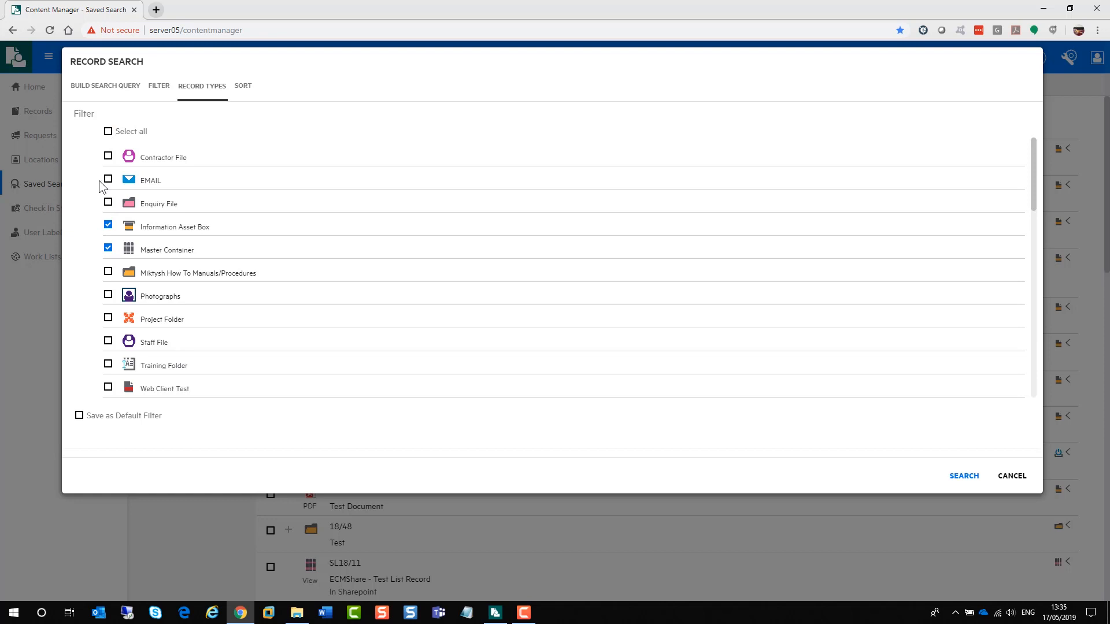
click(108, 130)
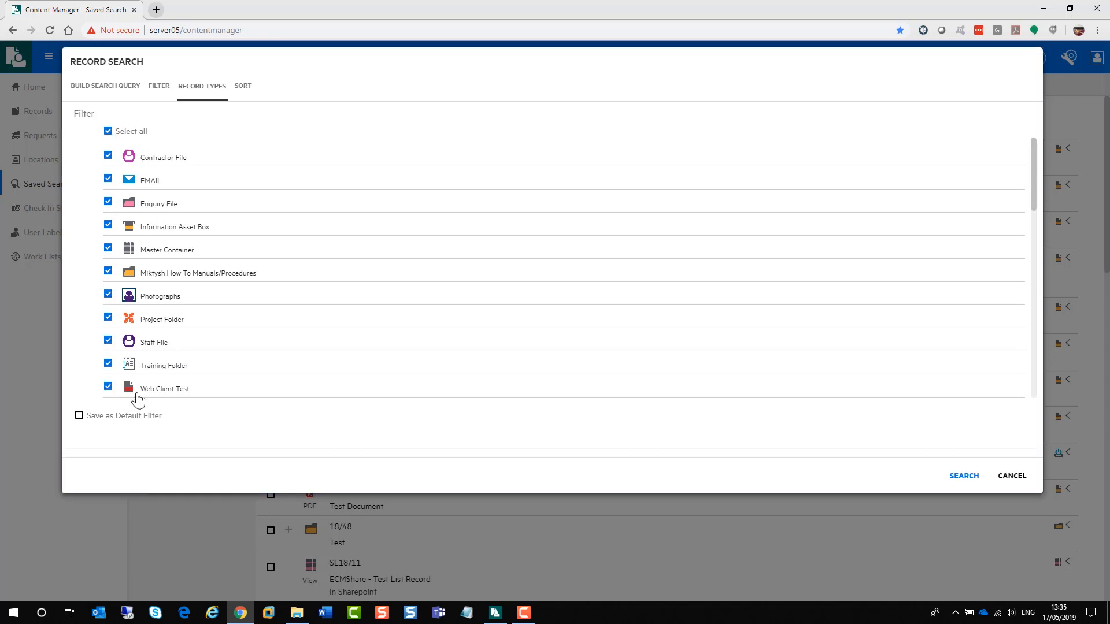
mouse_move(102, 432)
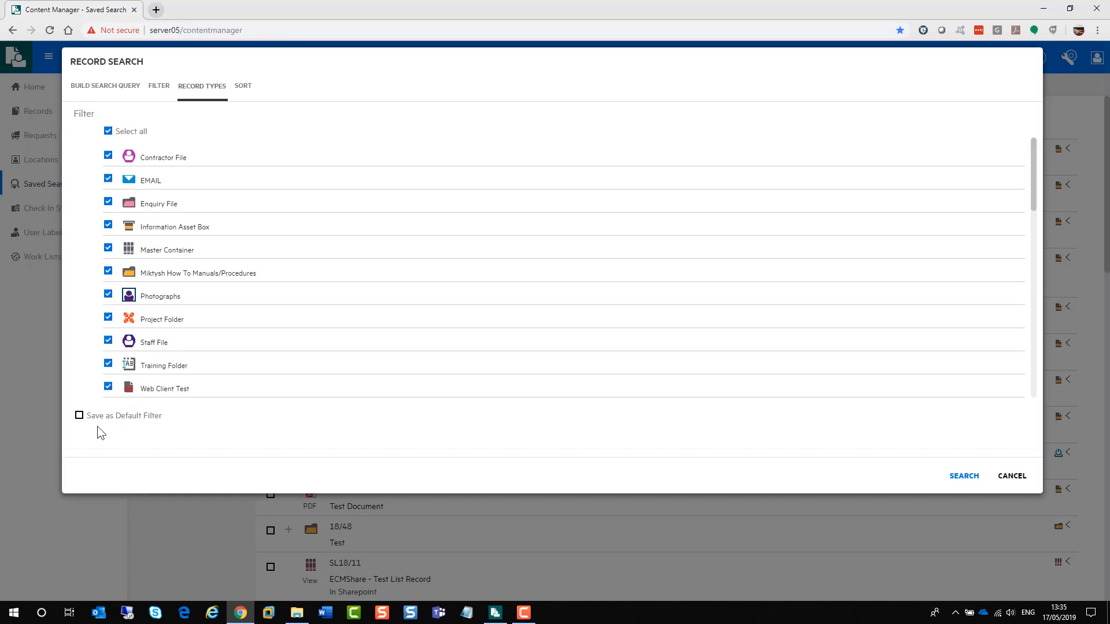
Glance at the Sort settings, return to the query builder and run the title-and-assignee search.
click(242, 86)
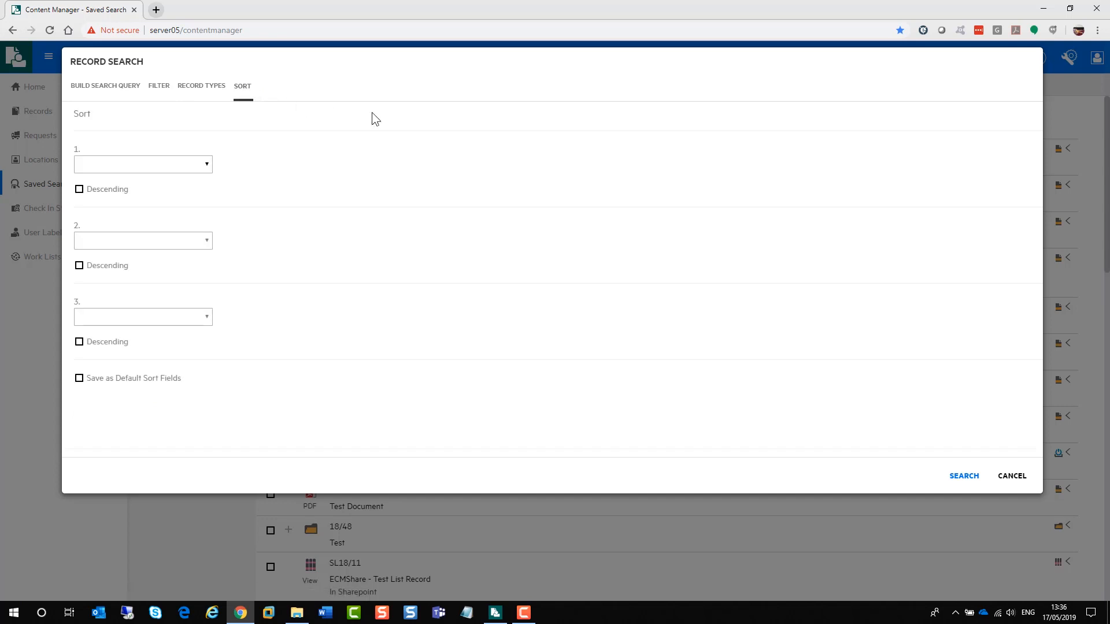
click(105, 84)
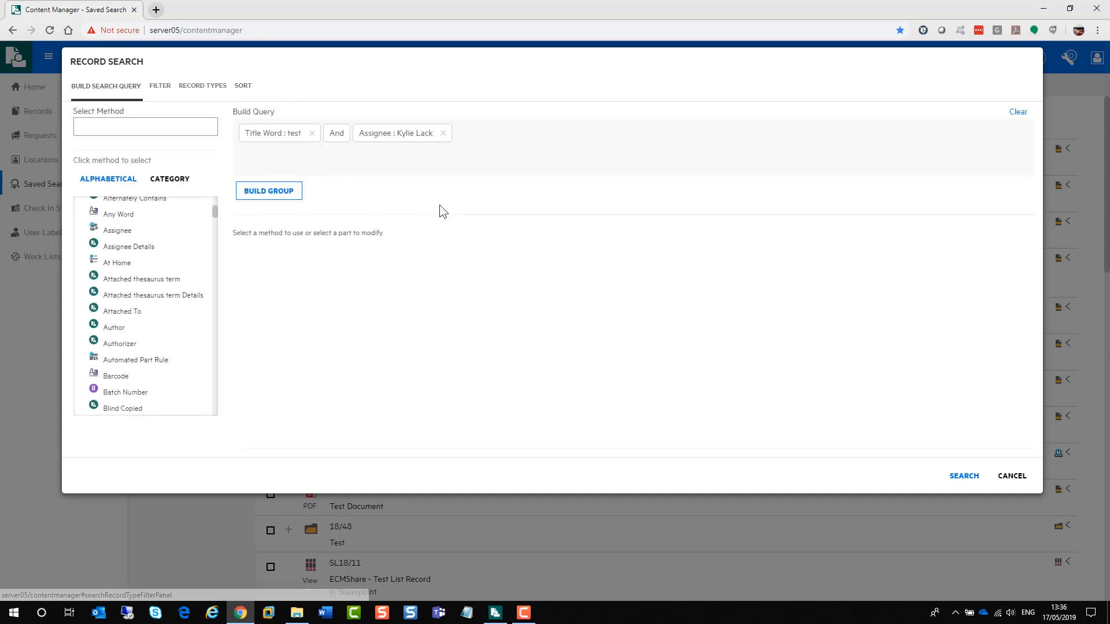
click(963, 476)
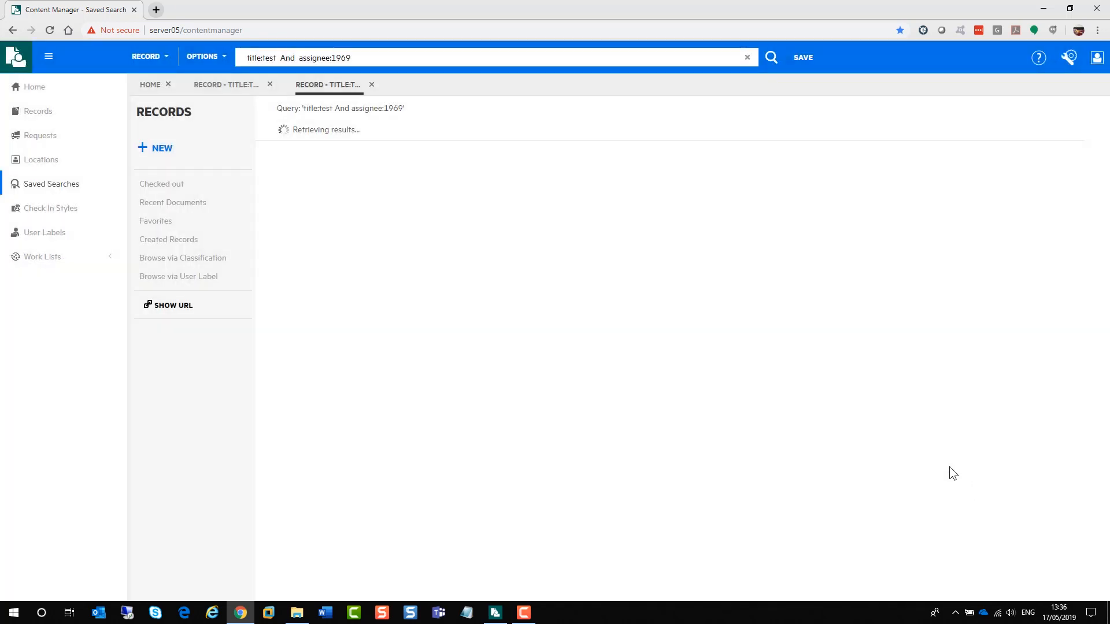
mouse_move(642, 374)
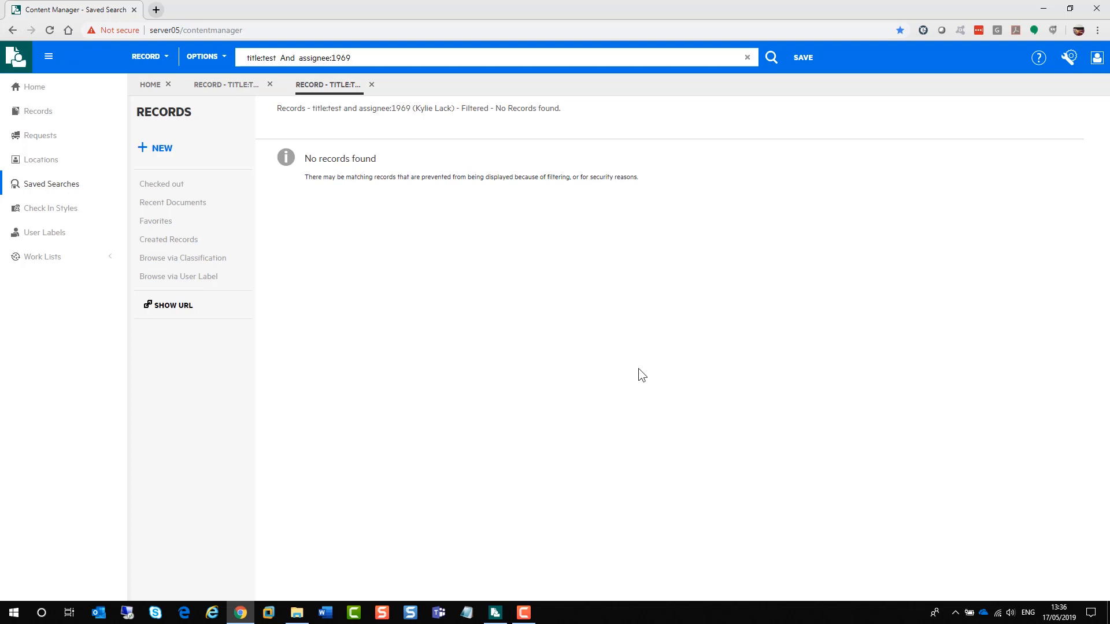
mouse_move(638, 370)
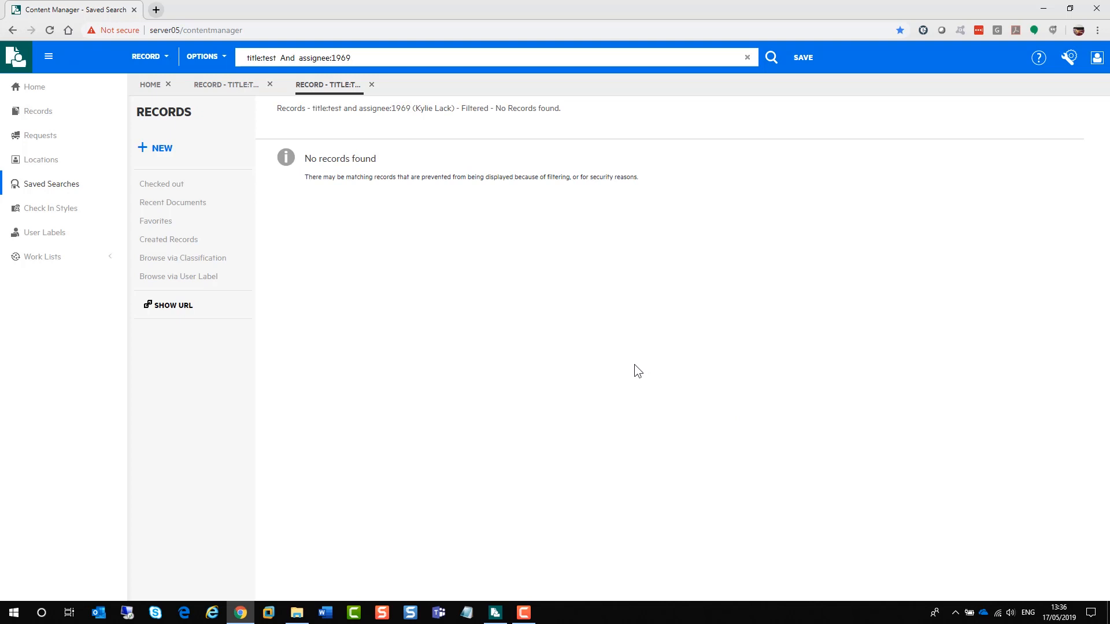
After the No records found result, show the search Options list.
click(203, 58)
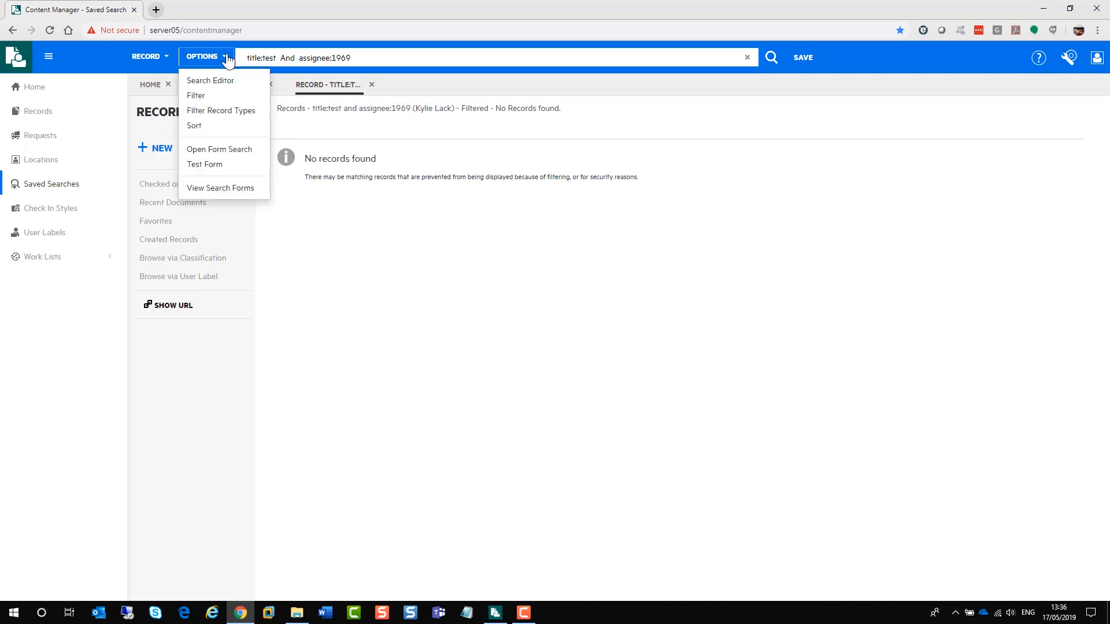
Drop the Assignee clause in the Search Editor and rerun the title:test search, returning 41 records.
click(210, 80)
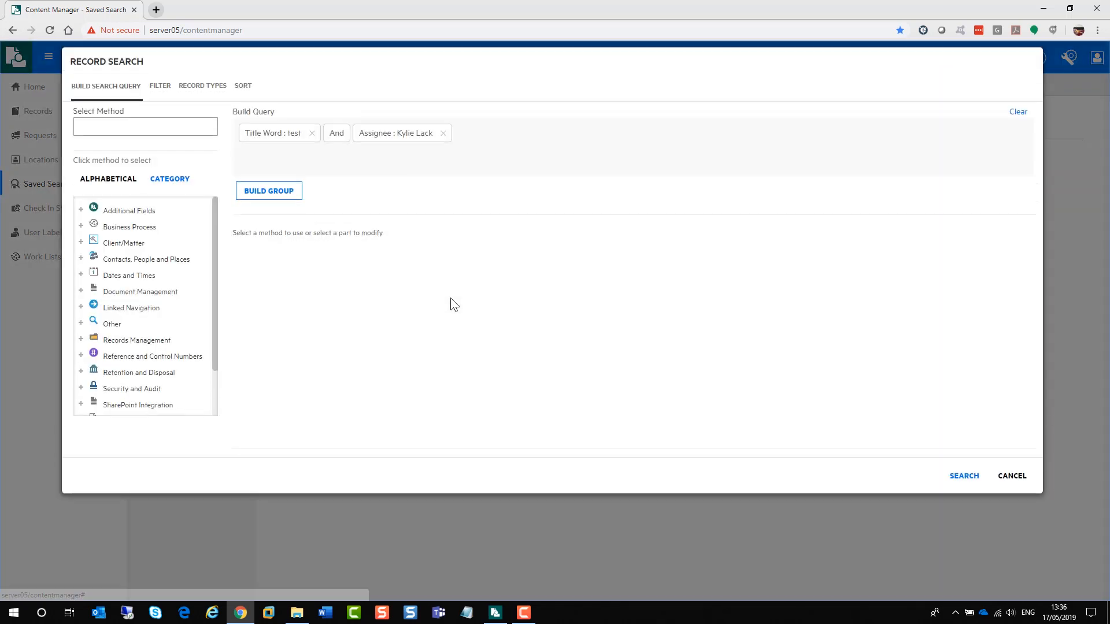
click(443, 133)
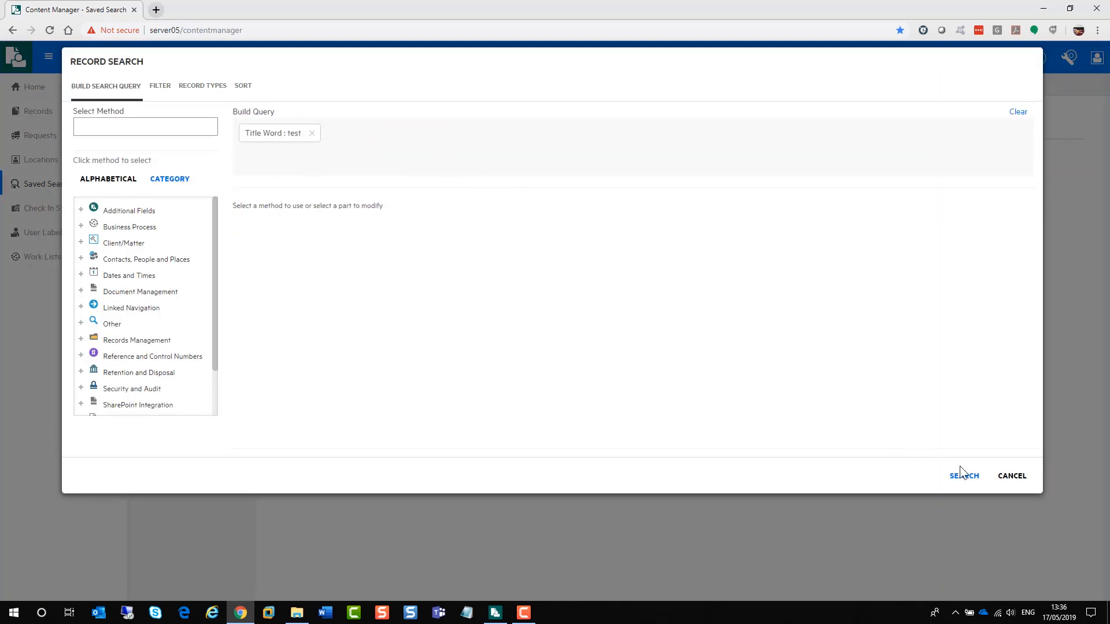
click(964, 475)
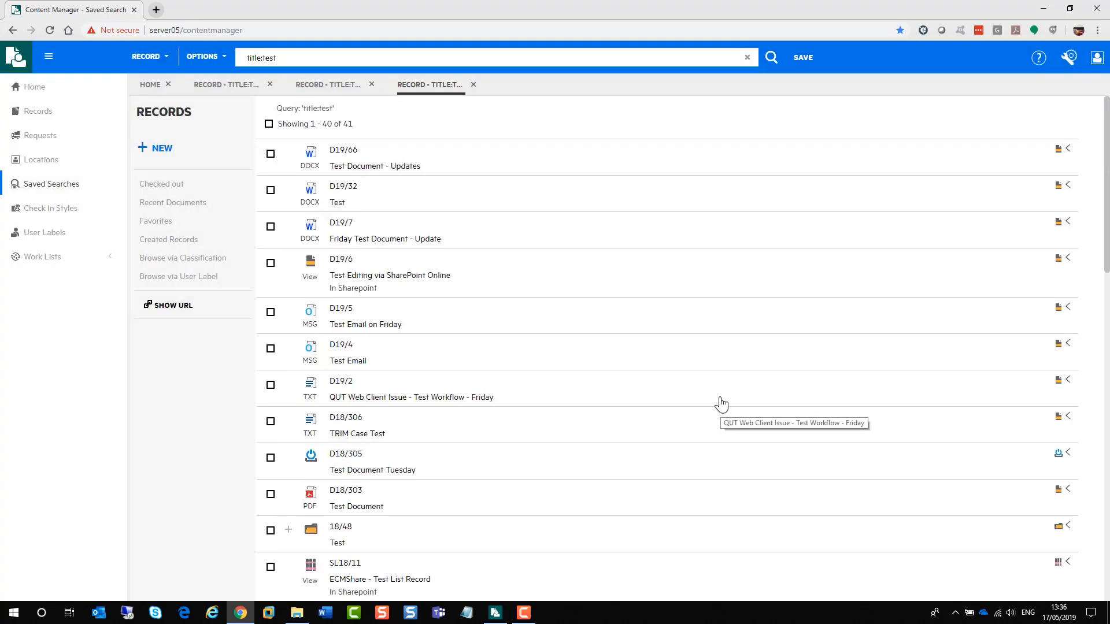
click(149, 58)
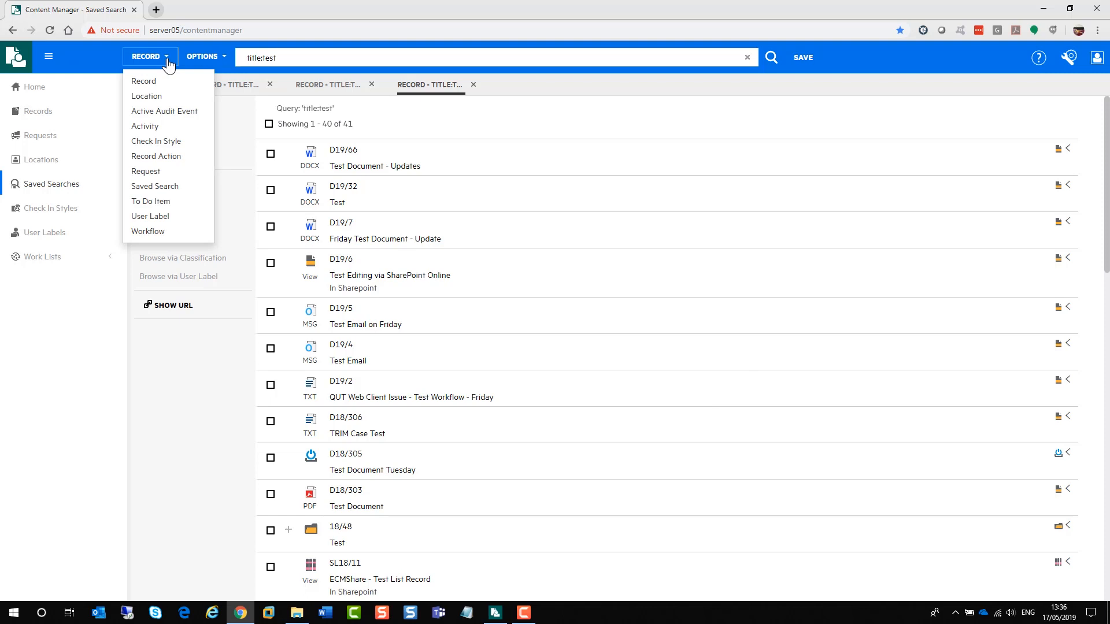
mouse_move(146, 96)
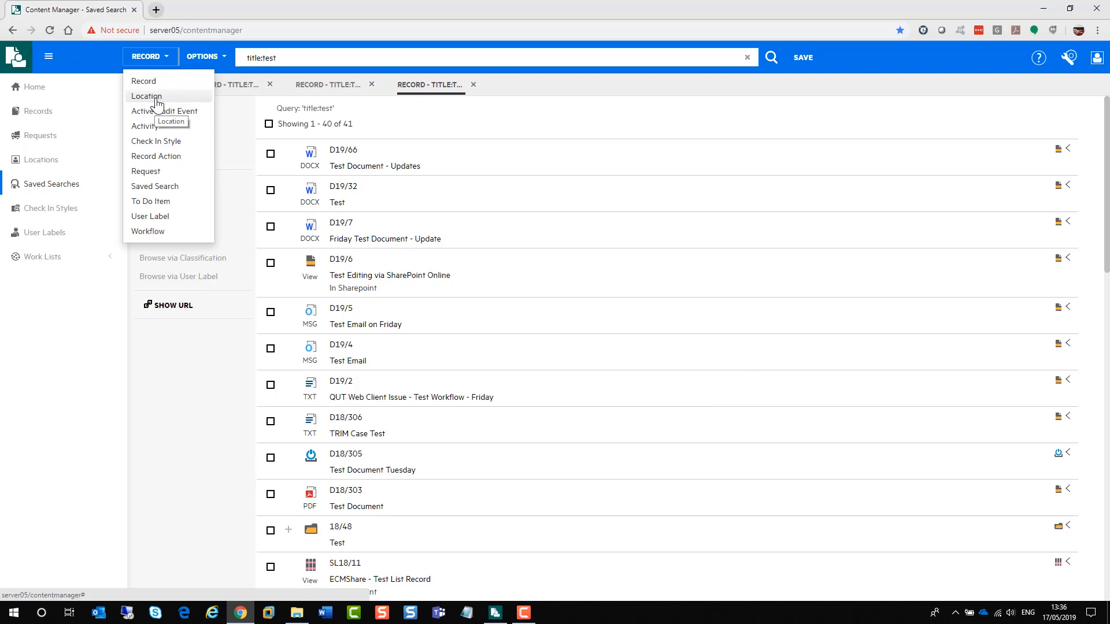
Switch the search type to Location, view the Location Search builder and cancel it.
click(201, 58)
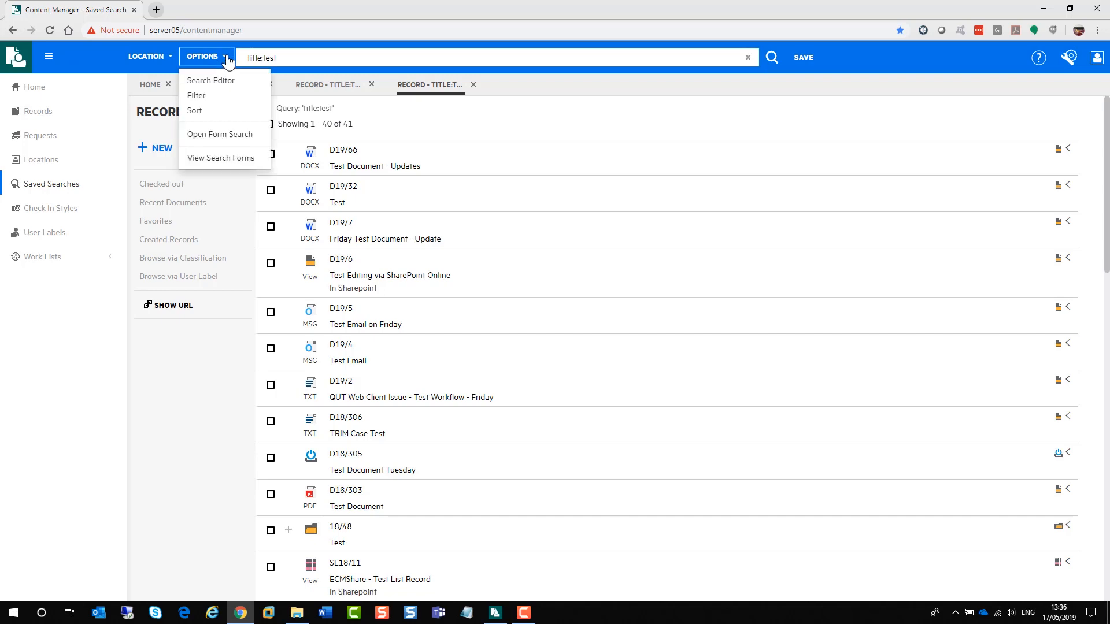
click(211, 79)
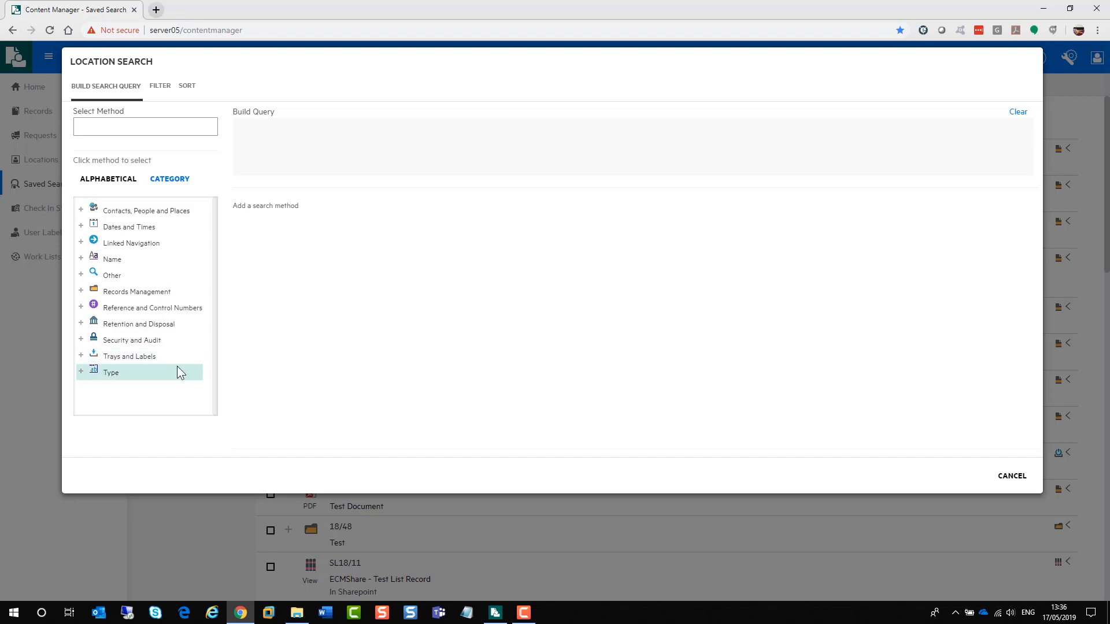
mouse_move(982, 444)
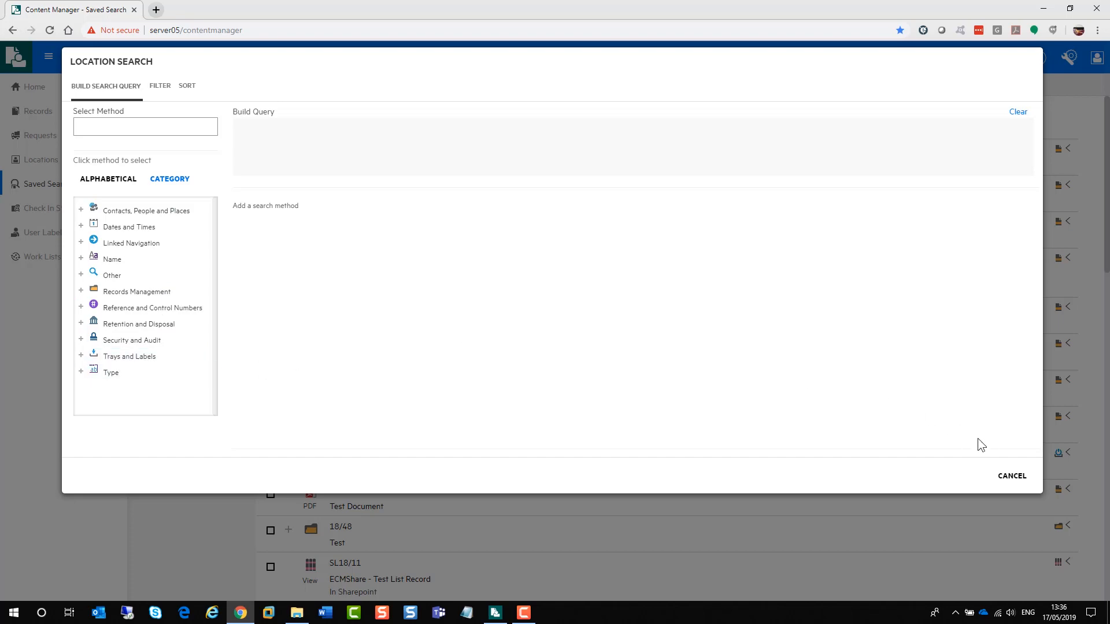
click(1010, 475)
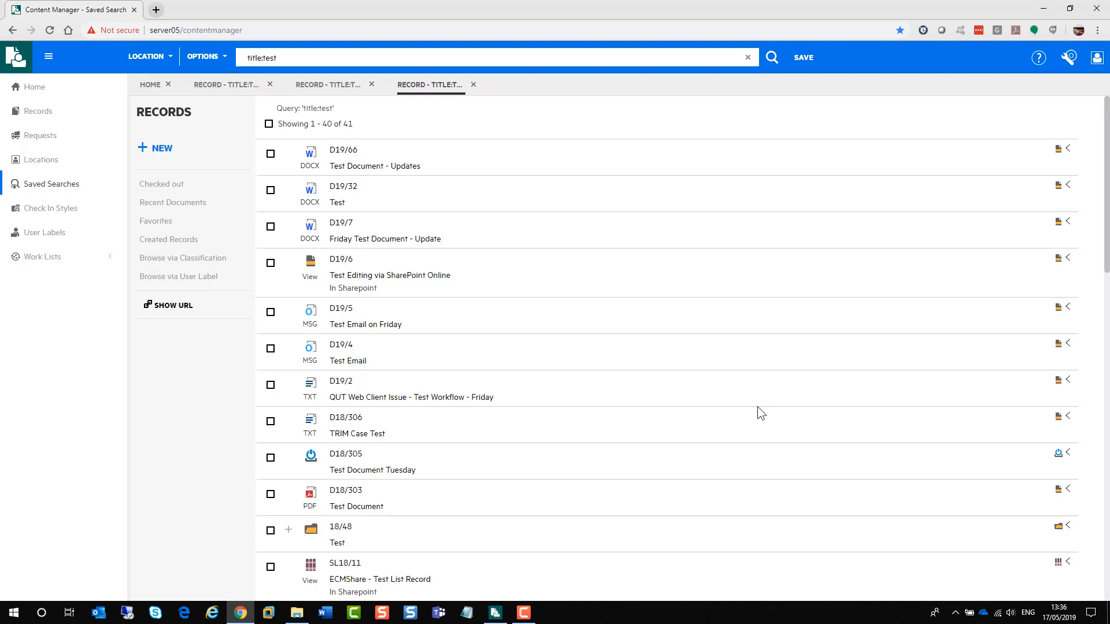
mouse_move(303, 569)
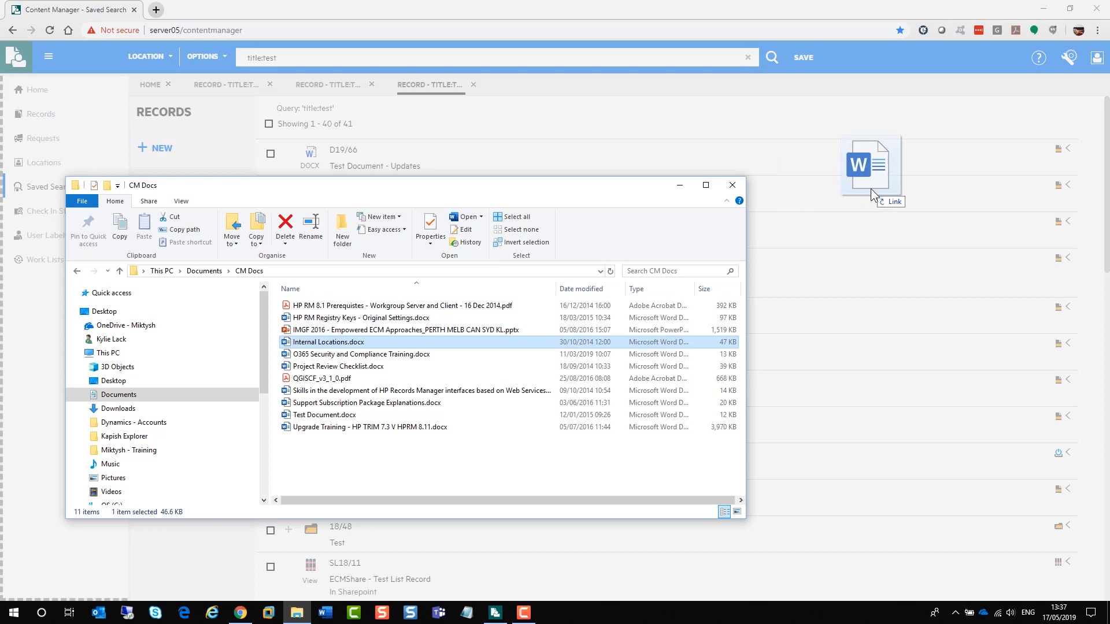
Start registering the dropped Internal Locations.docx as a new record.
click(162, 147)
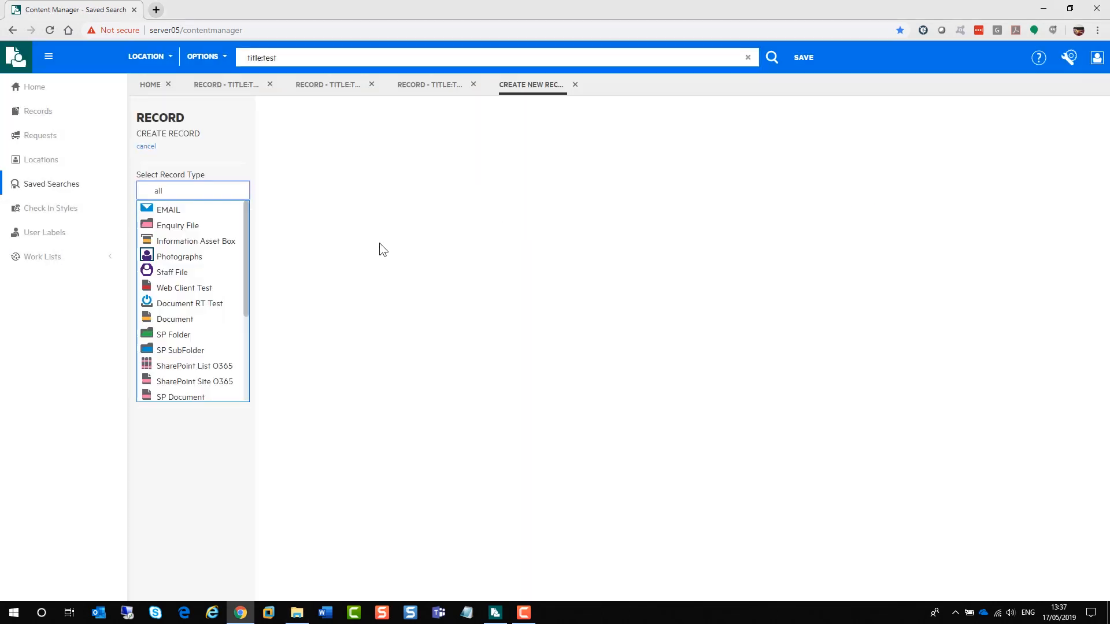
Create a Document record titled 'Internal Locations - Friday'.
click(174, 319)
text(Internal Locations)
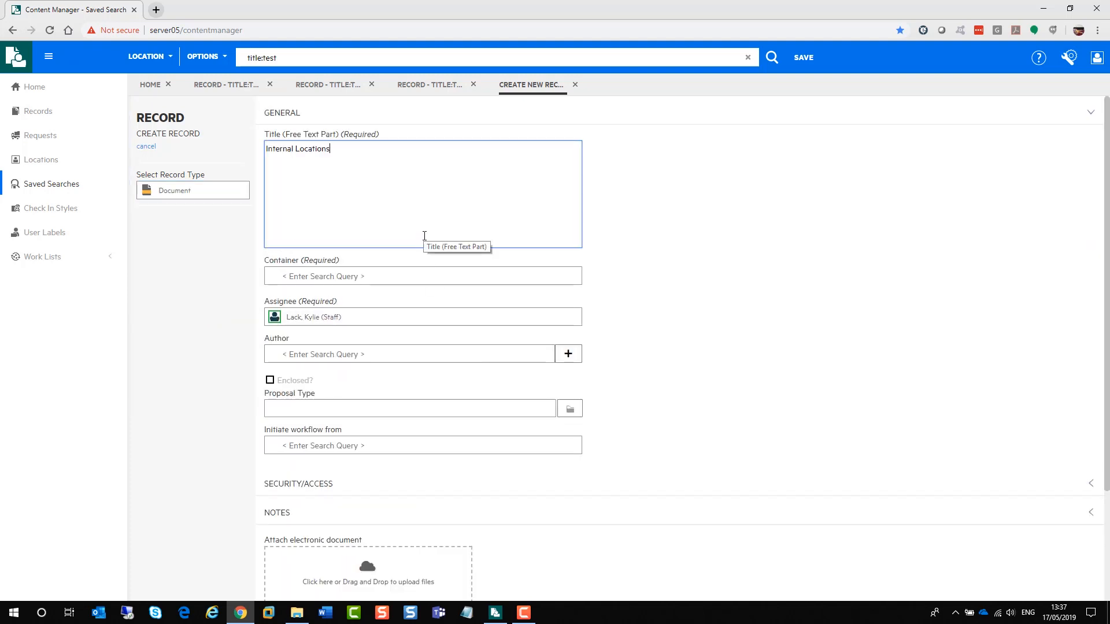
text(-)
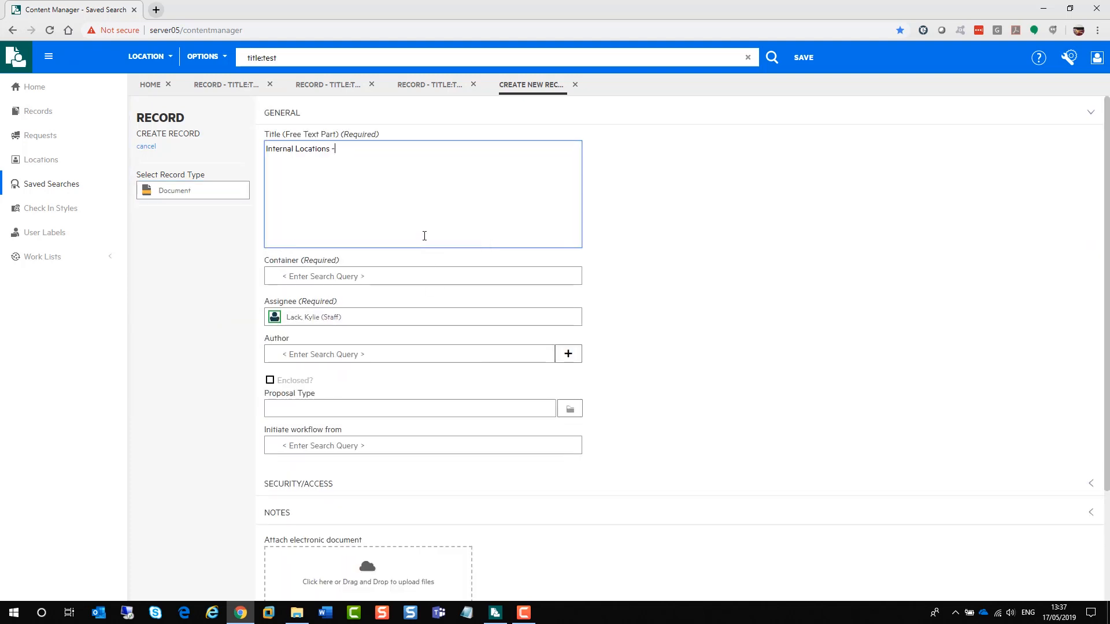
text(Friday)
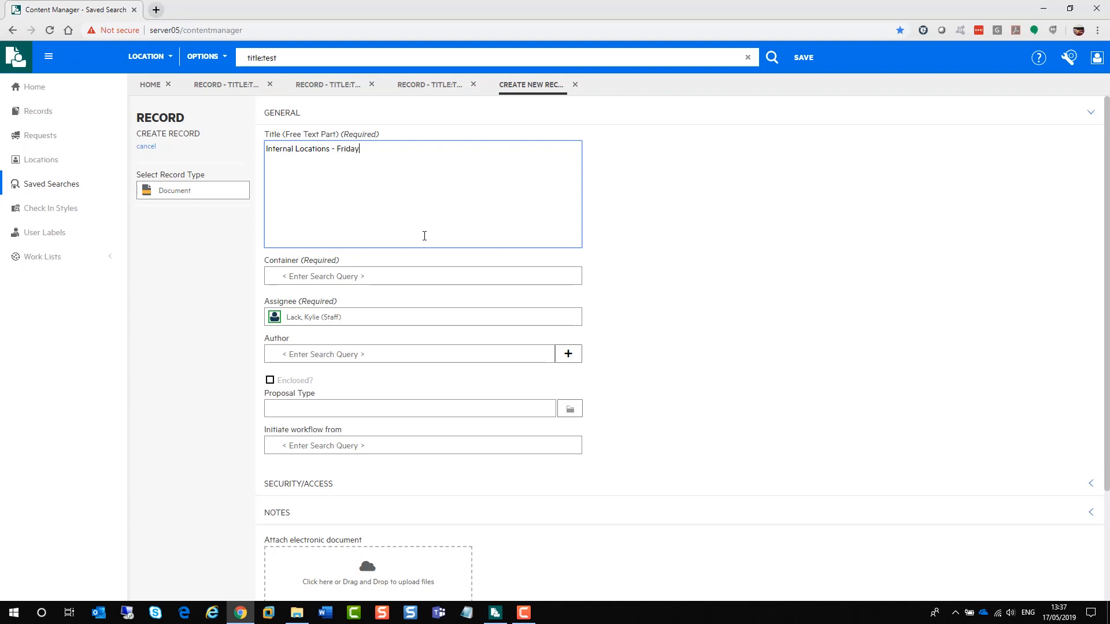
mouse_move(394, 146)
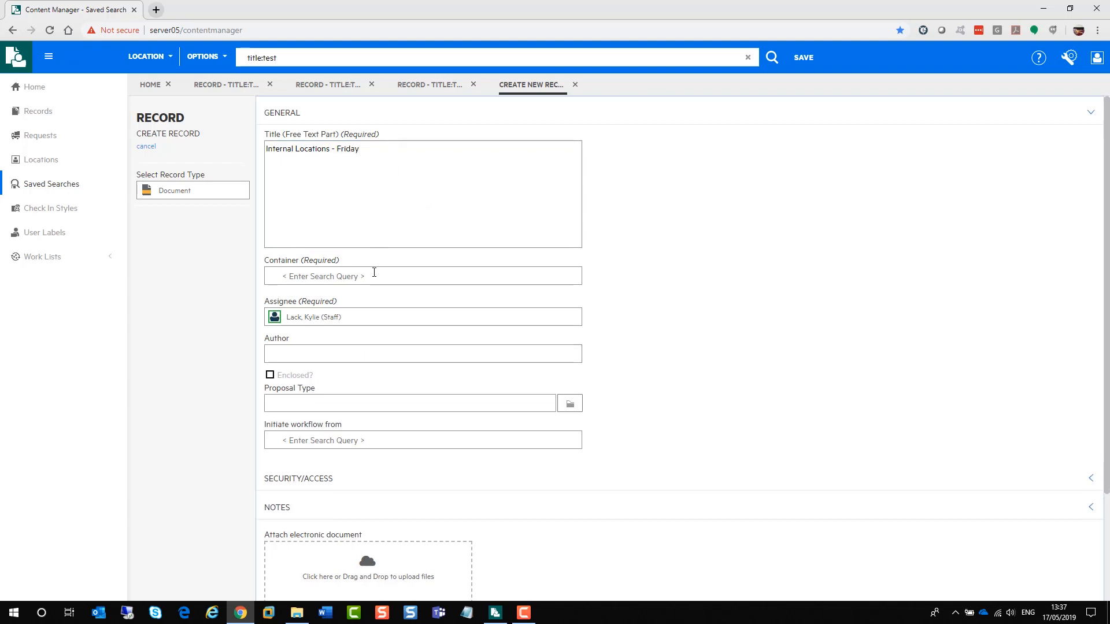
Set the record's container to 19/2 and begin entering the author.
click(423, 275)
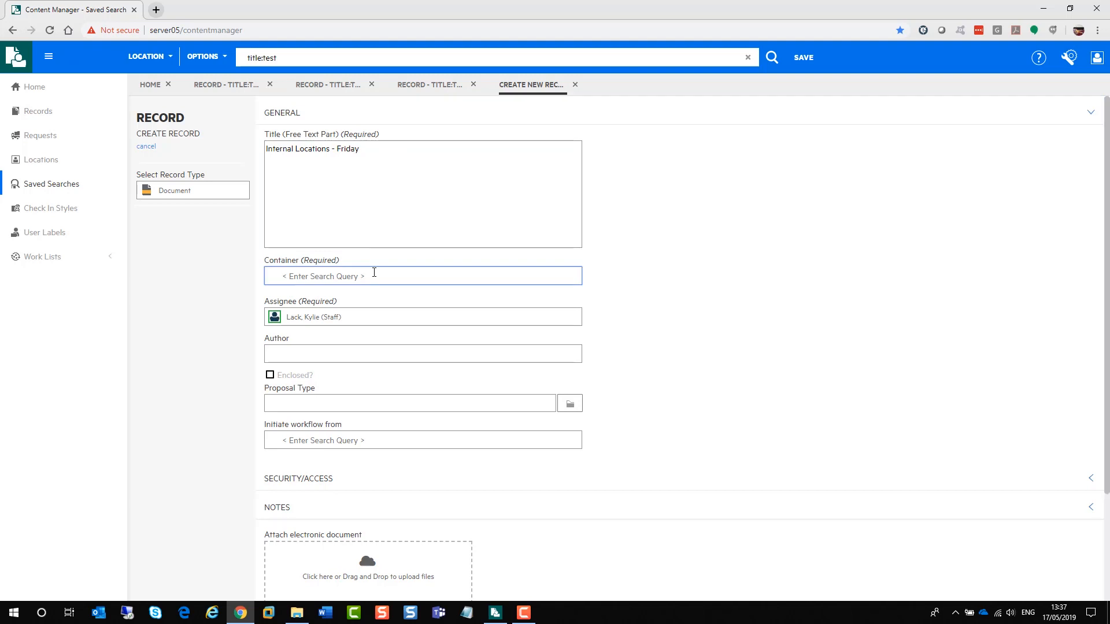
text(rec)
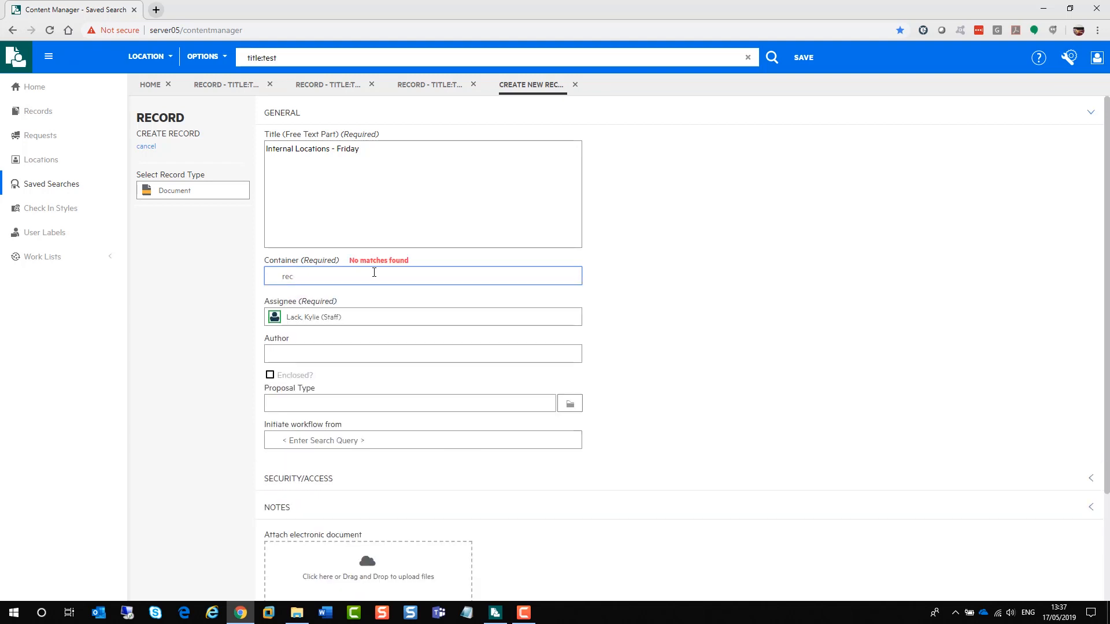
text(sharepoint)
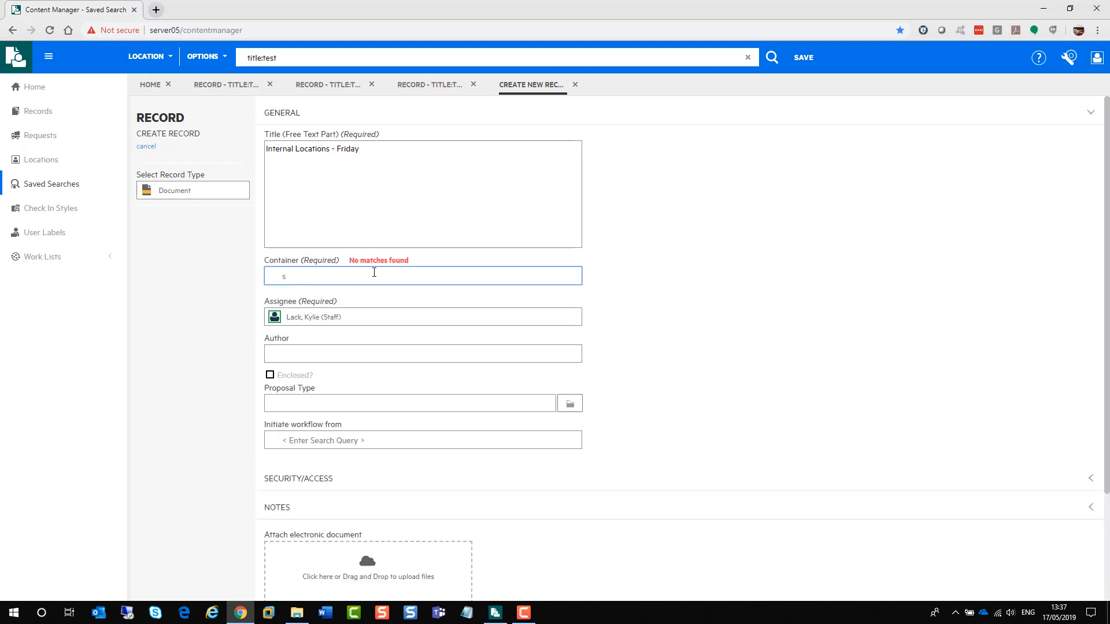
text(19/2)
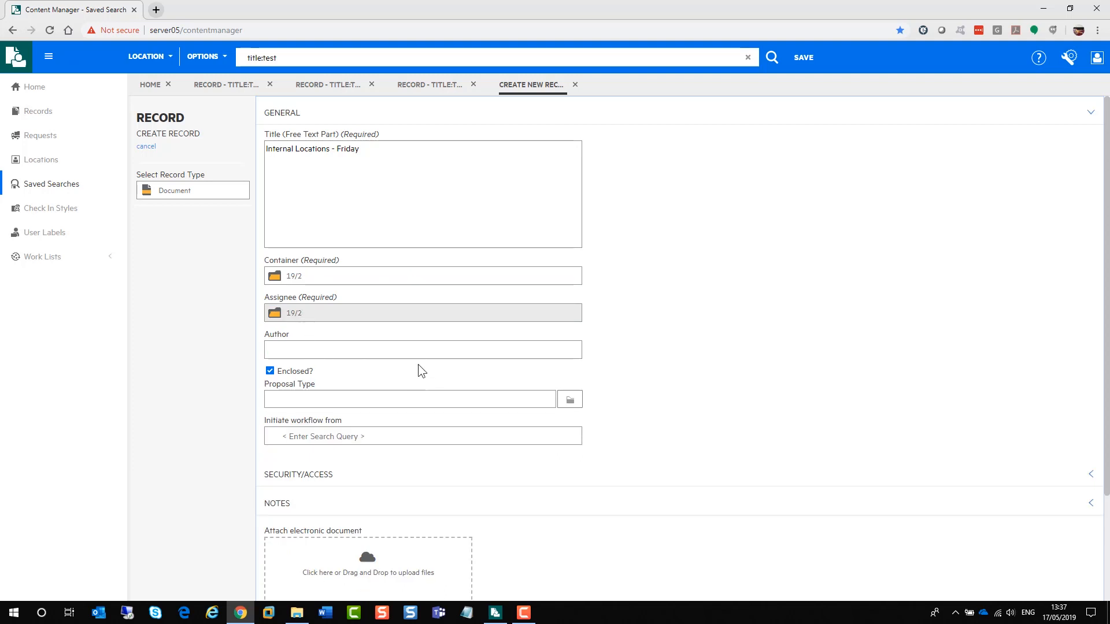
text(c)
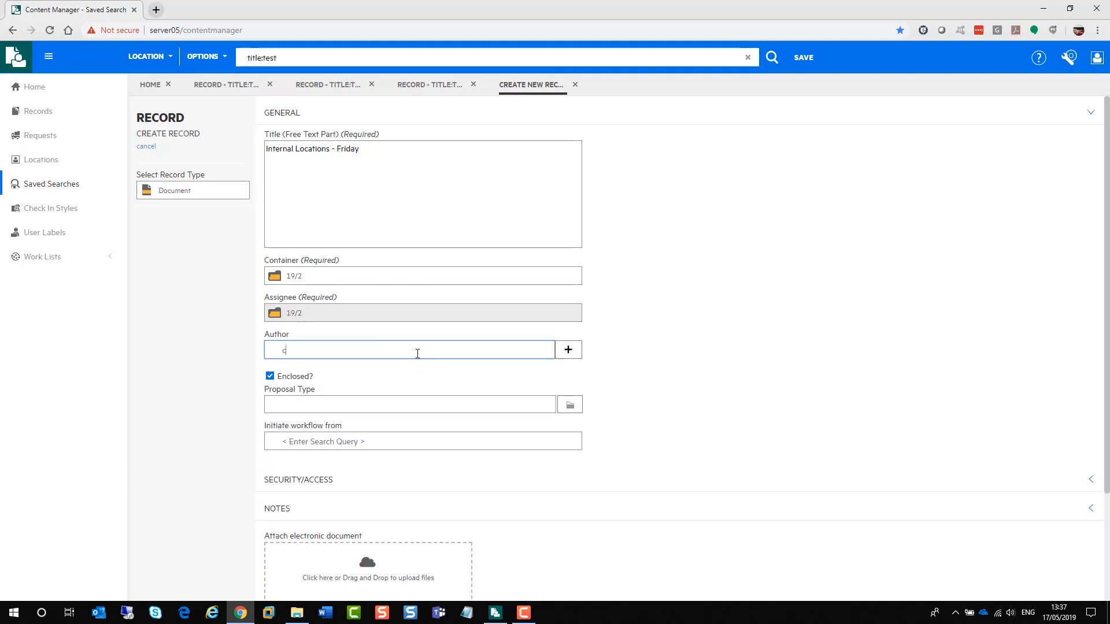
text(han)
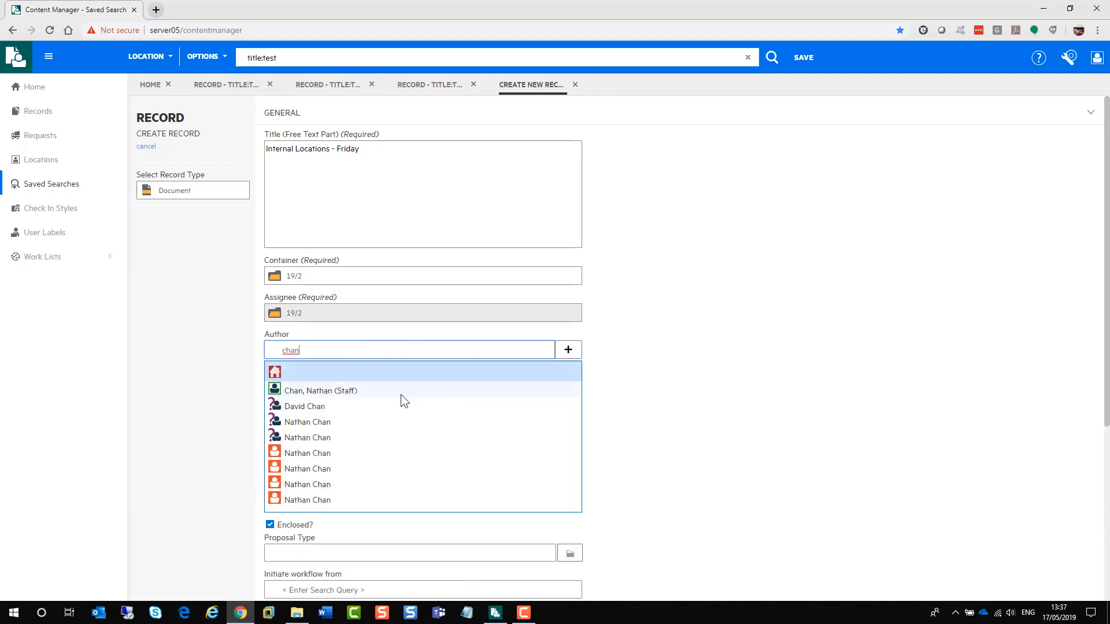
click(321, 389)
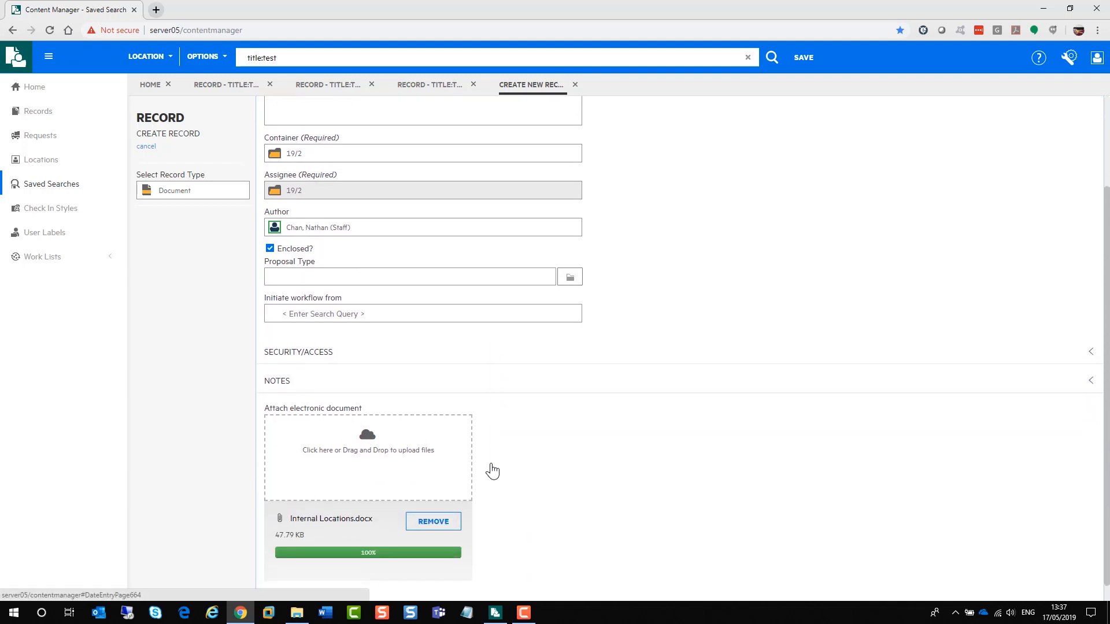
scroll(down, 3)
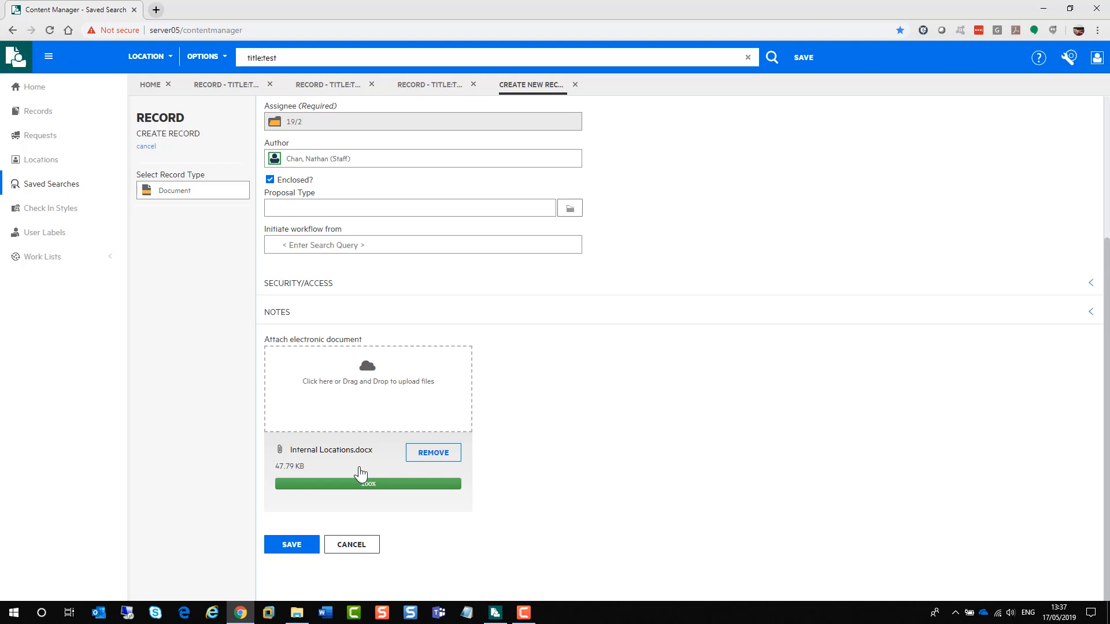
mouse_move(434, 452)
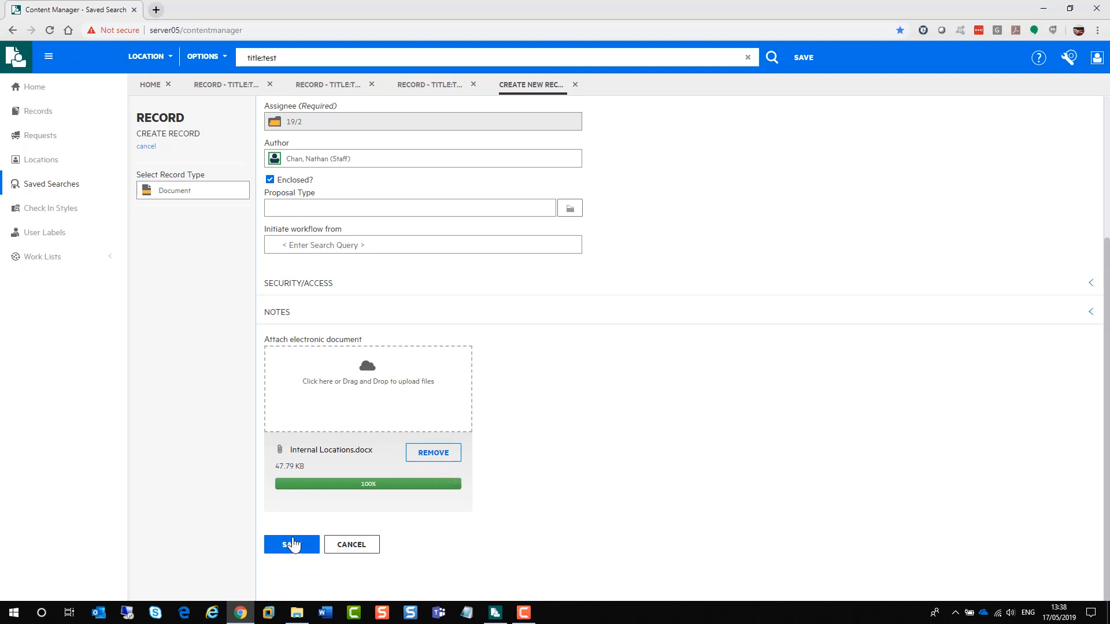
mouse_move(432, 582)
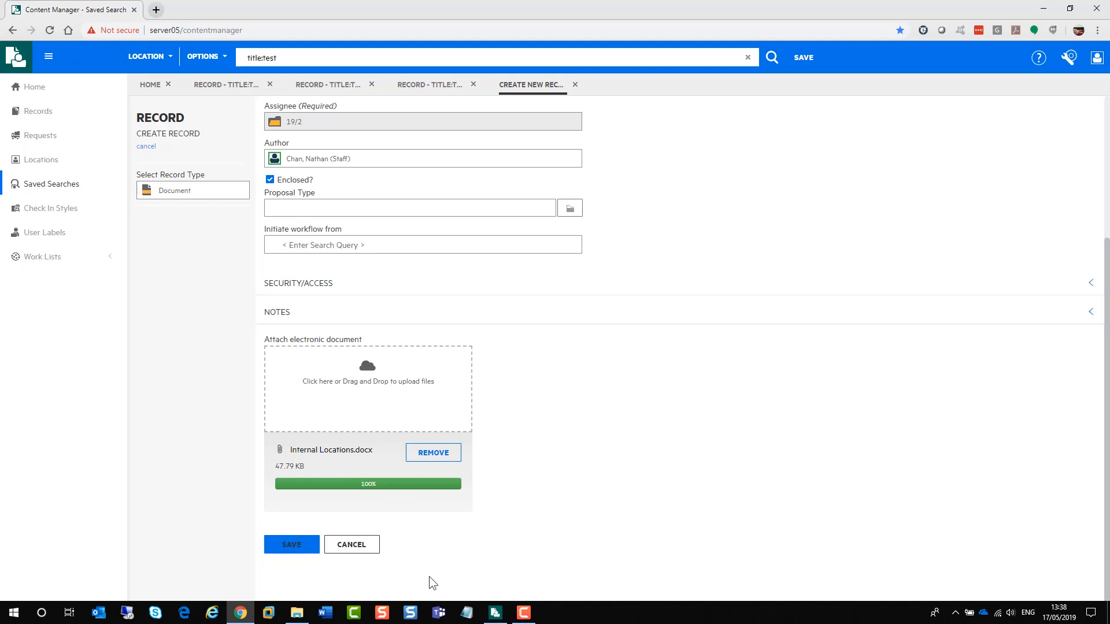
click(291, 544)
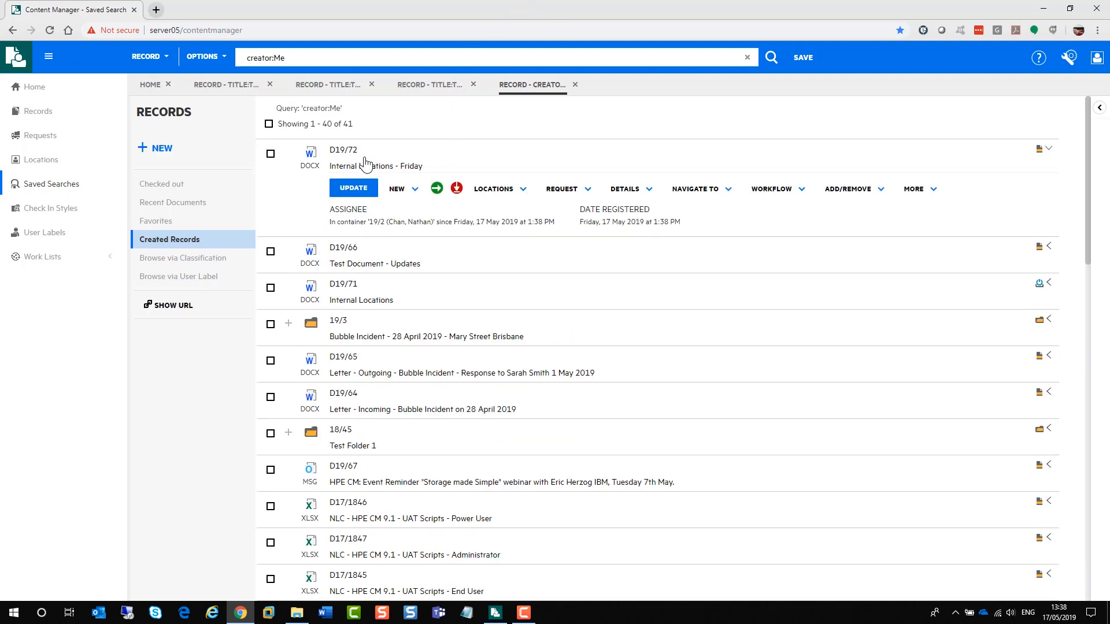
click(162, 148)
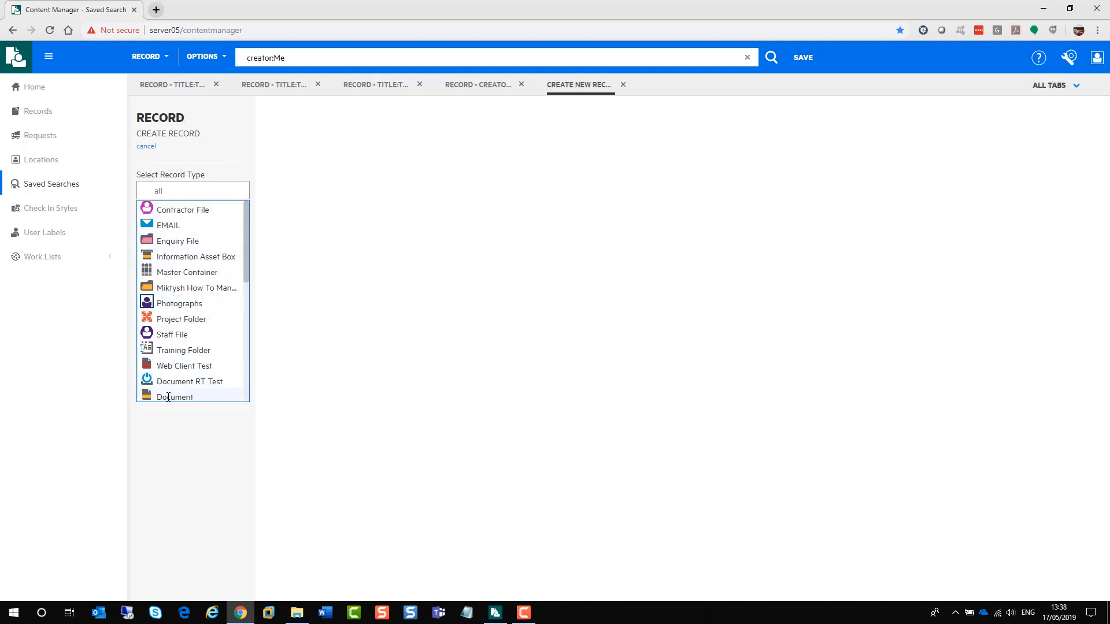
Create a Document record titled 'Friday Document for Records' in container 19/2.
click(175, 397)
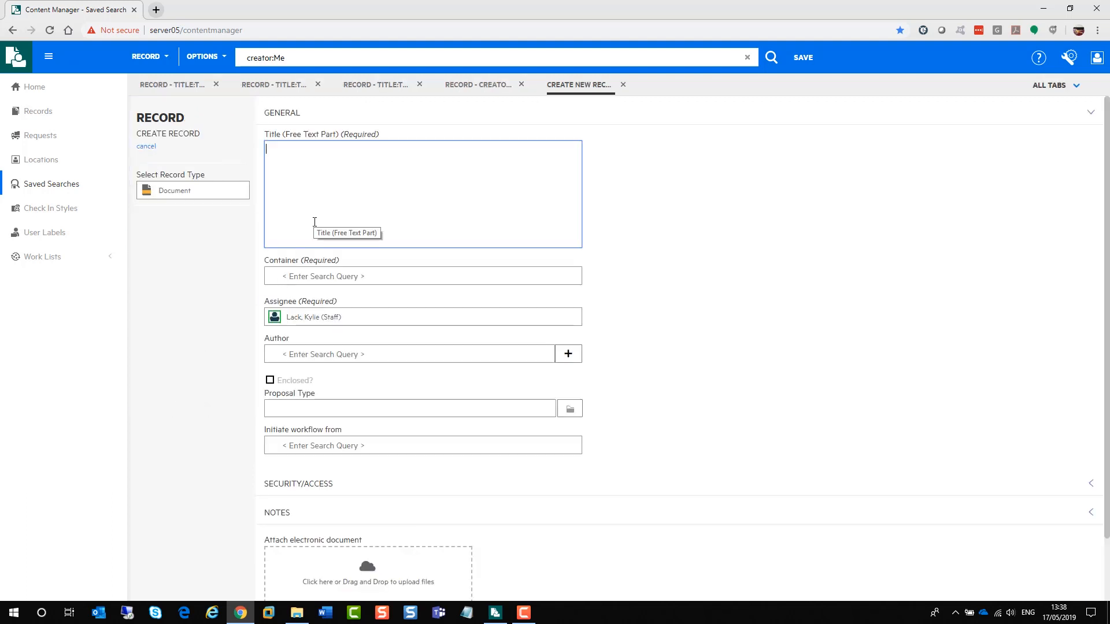
text(Friday Document for R)
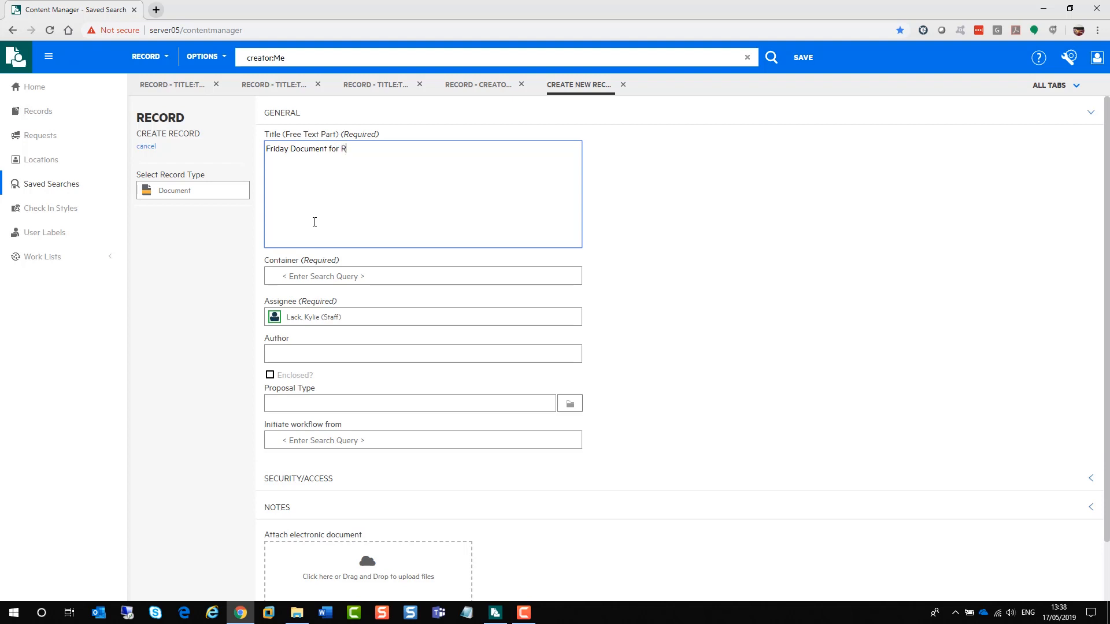
text(ecords)
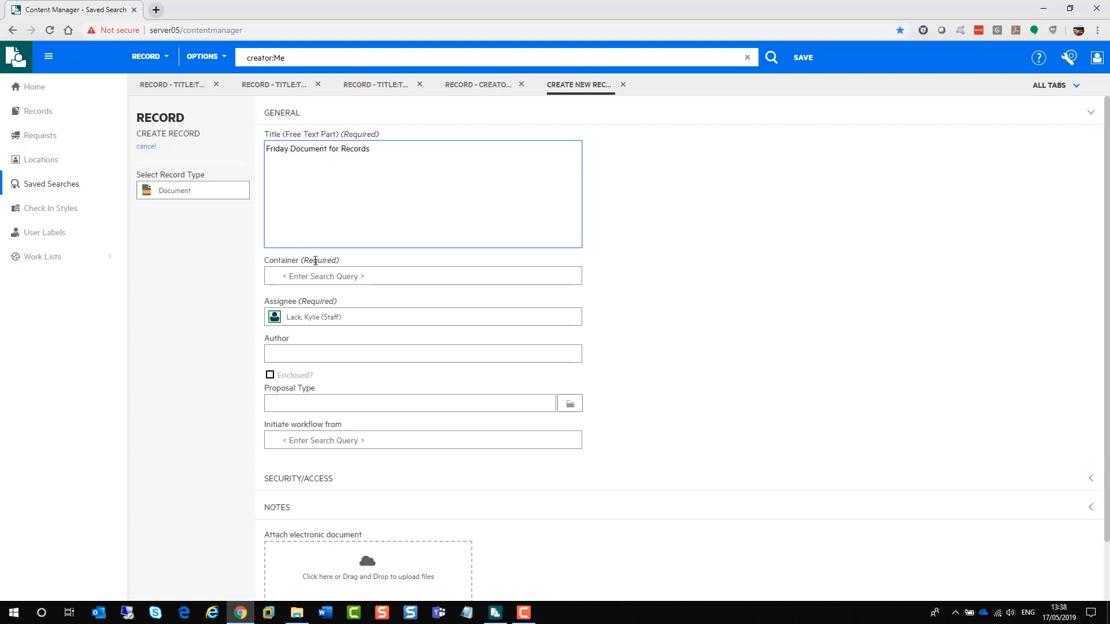
text(19/2)
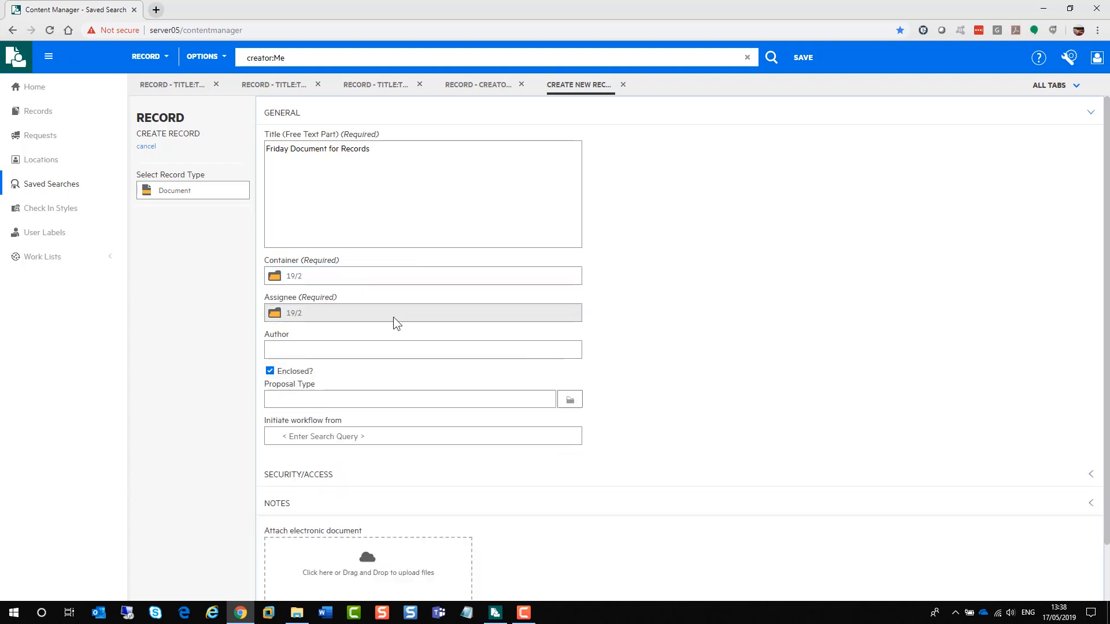
scroll(down, 3)
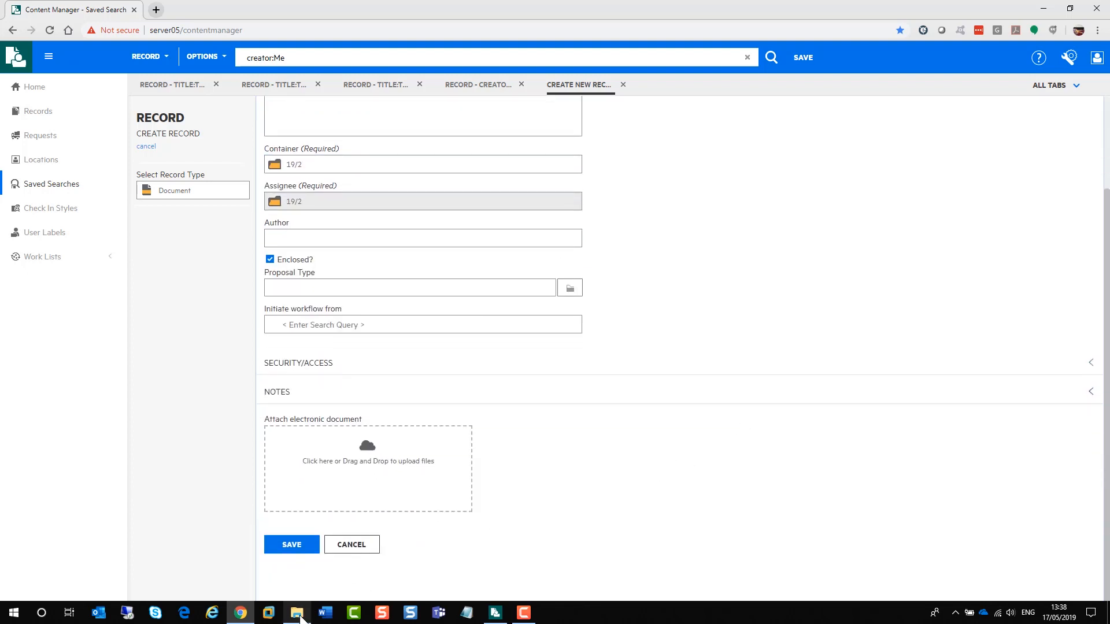
Attach Test Document.docx to the record and save it as D19/73.
click(297, 612)
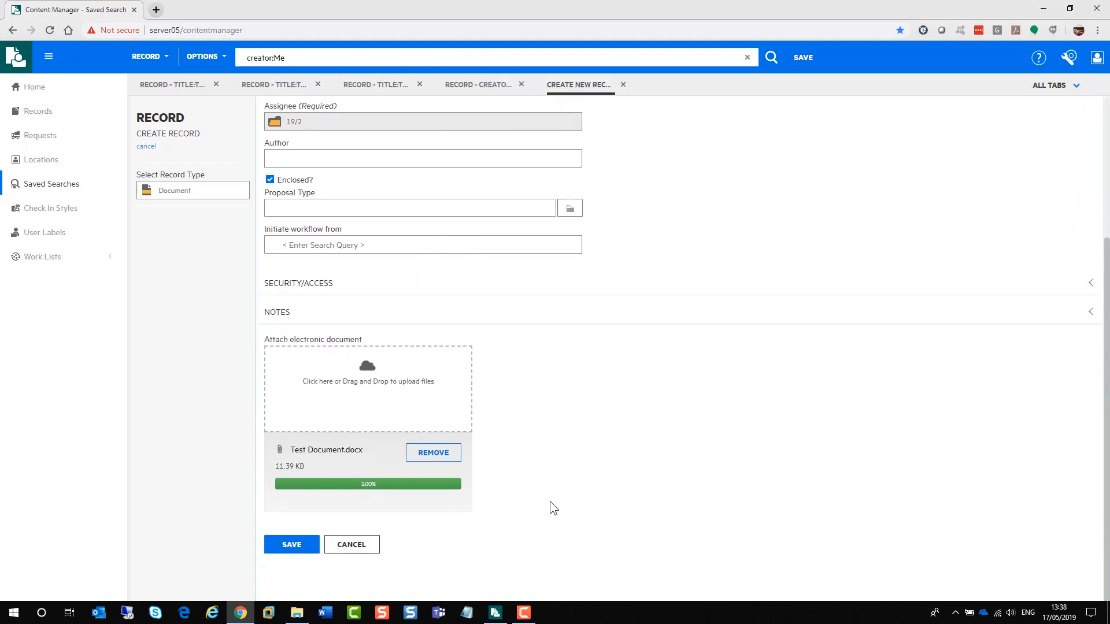
click(434, 452)
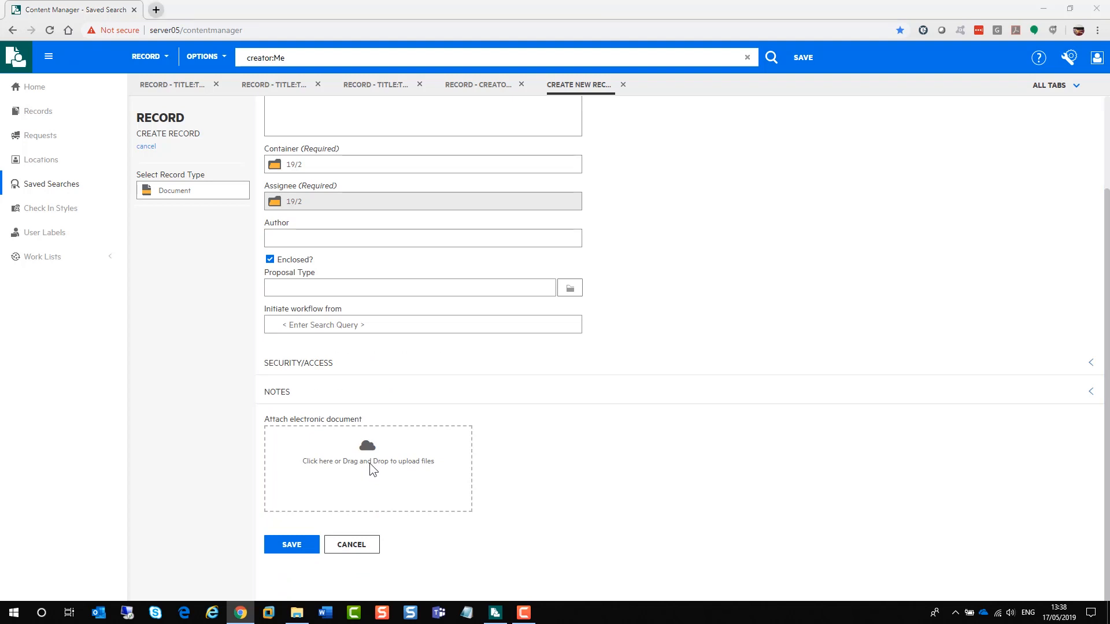
click(367, 461)
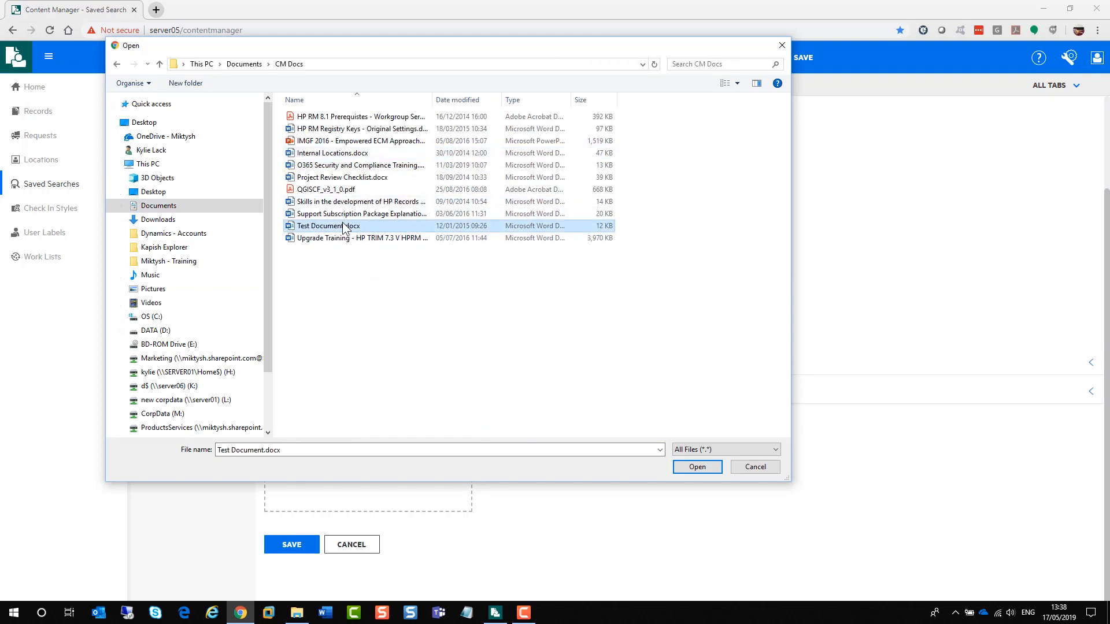
click(696, 465)
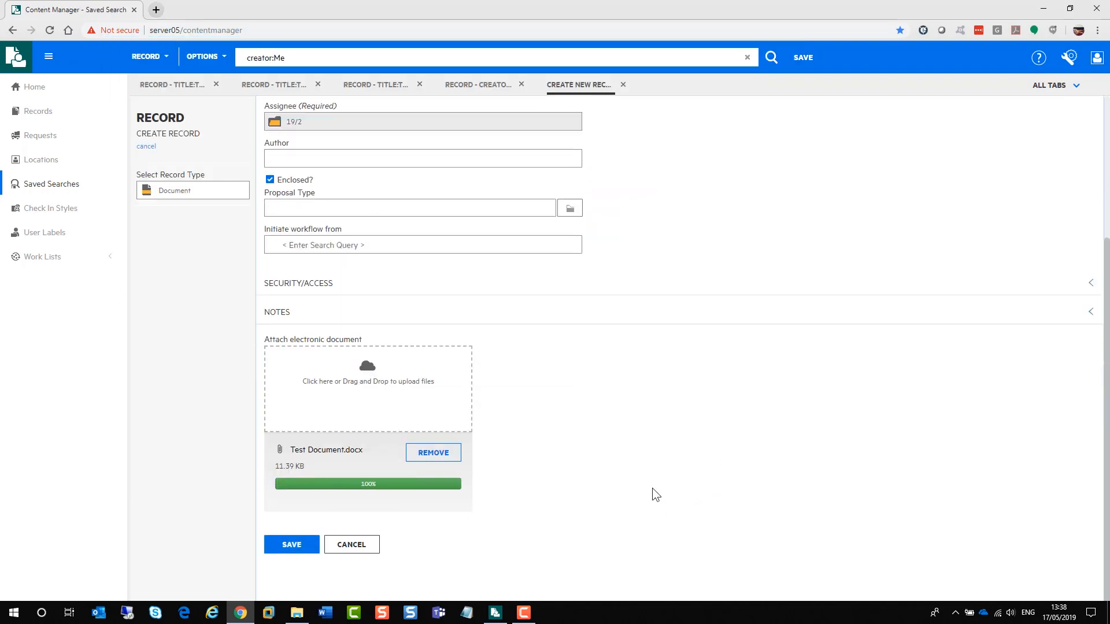
click(291, 545)
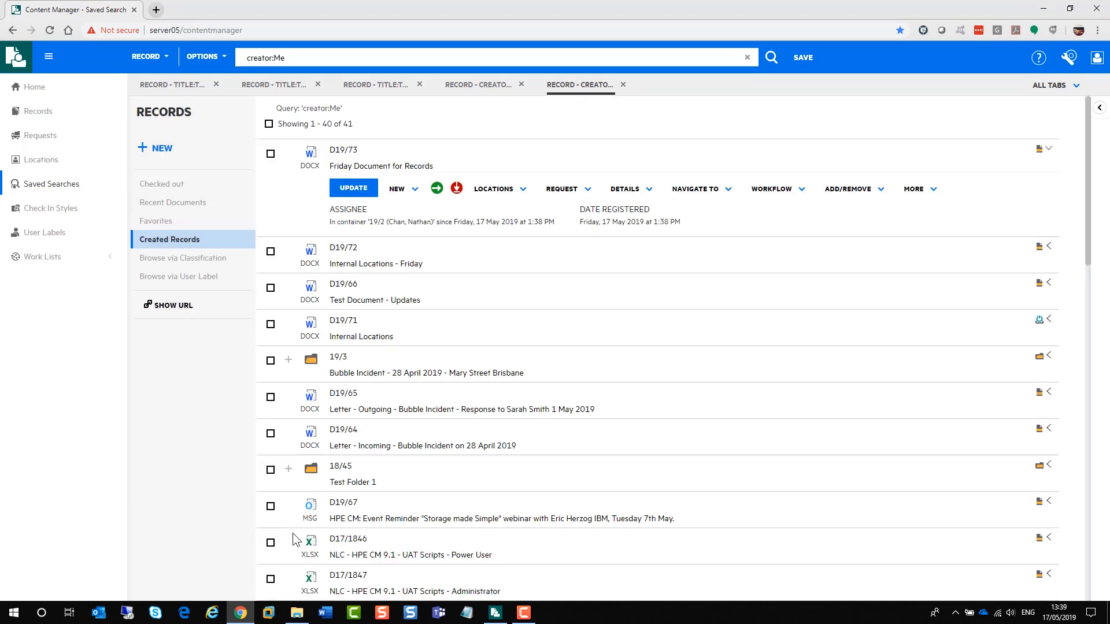
mouse_move(310, 526)
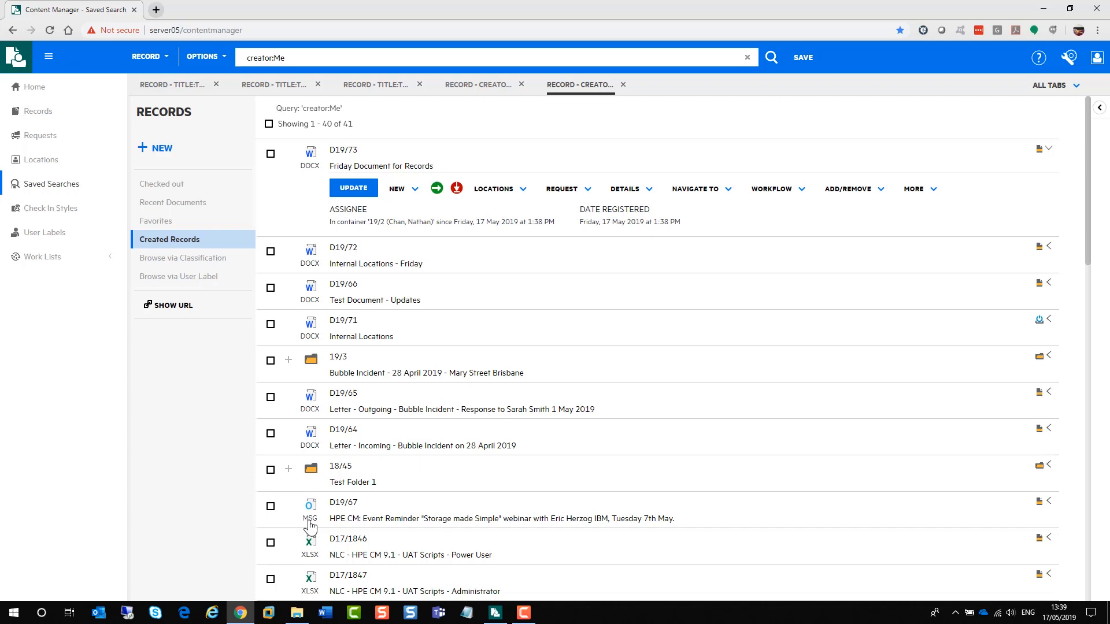
mouse_move(383, 395)
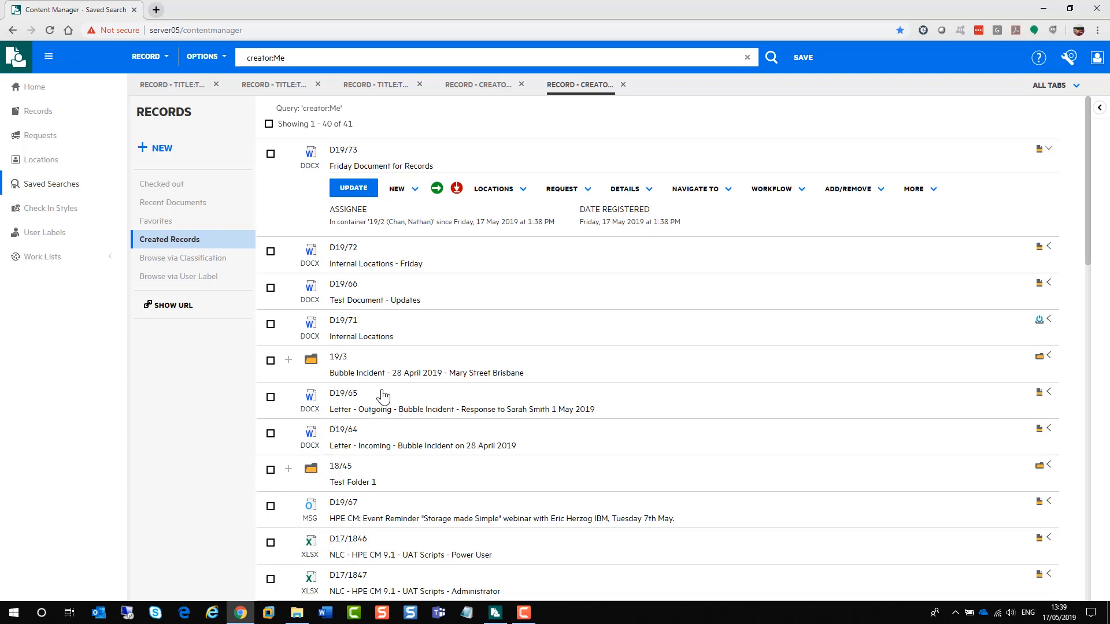
mouse_move(449, 347)
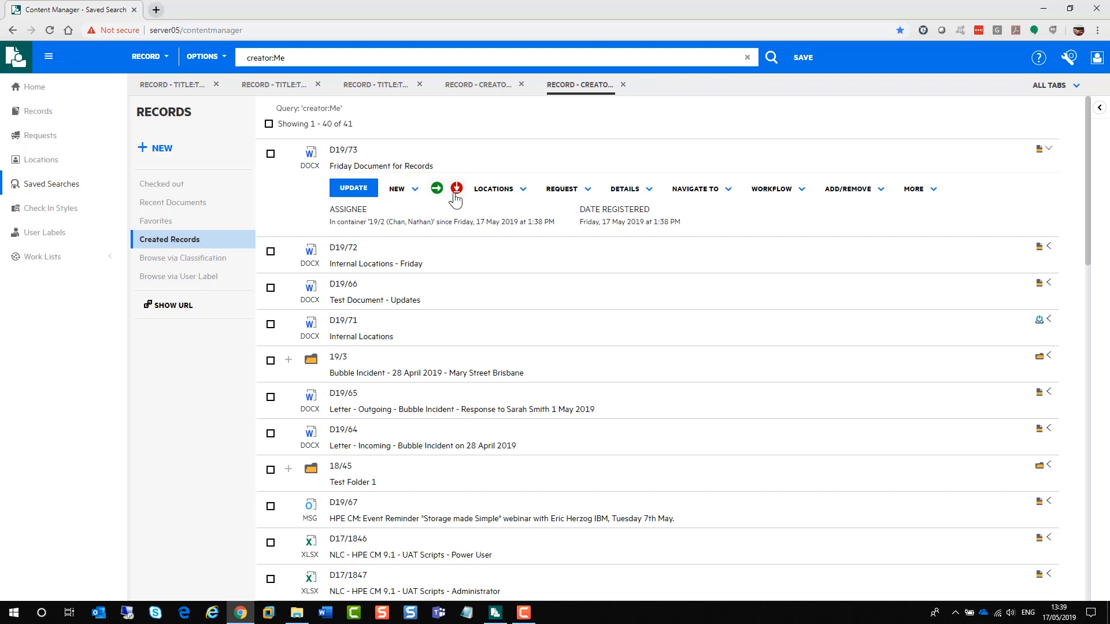
mouse_move(435, 197)
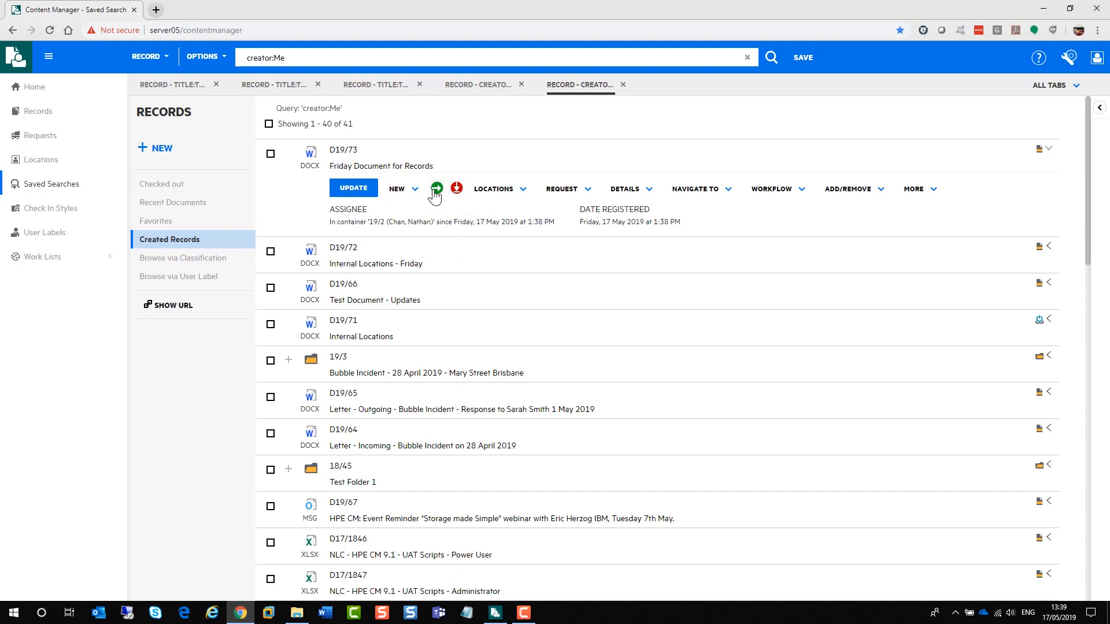
mouse_move(456, 189)
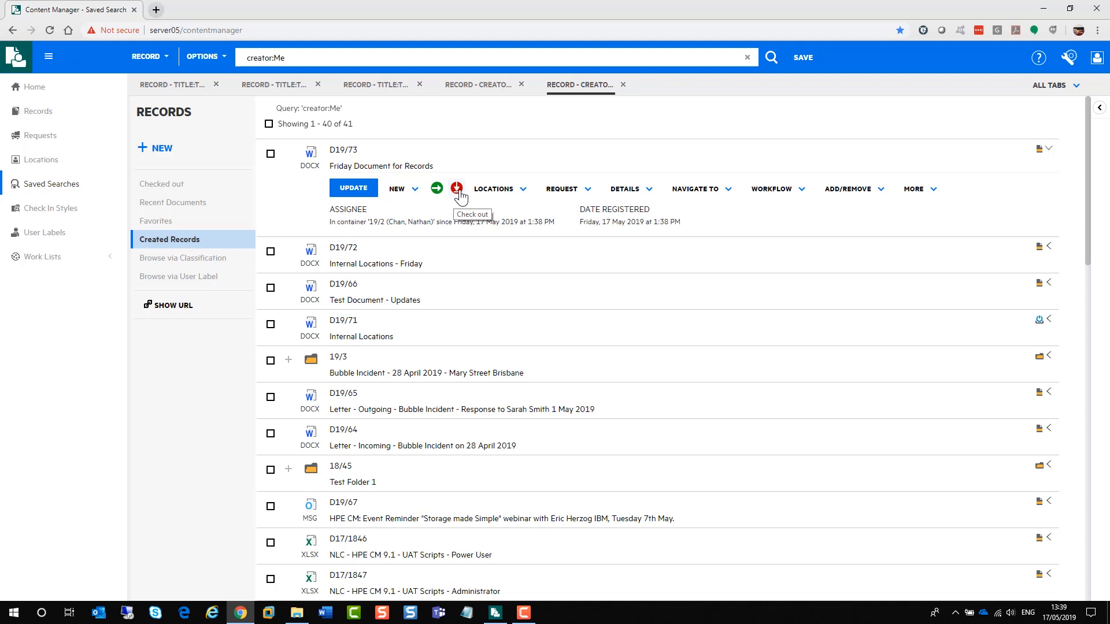
mouse_move(459, 194)
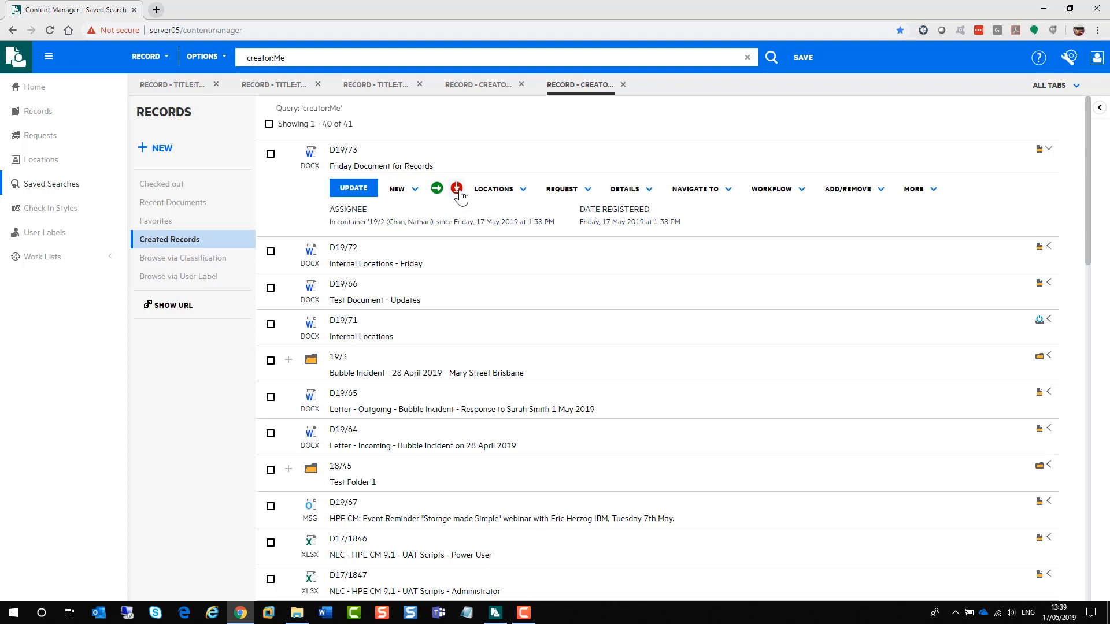
Check out record D19/73, downloading its Friday Document .docx file.
click(457, 187)
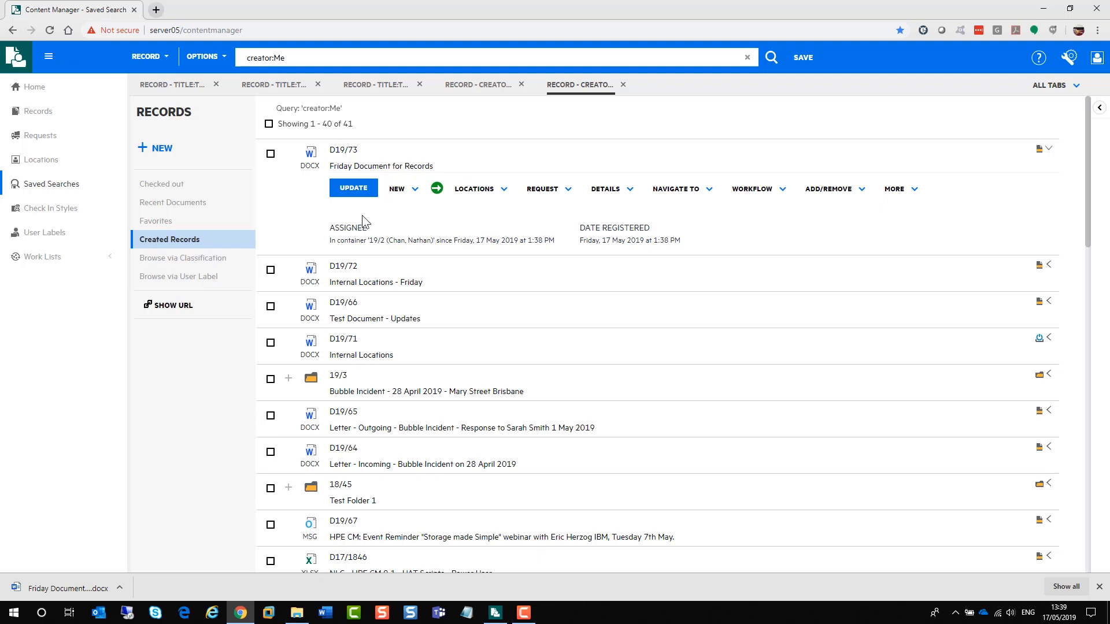
mouse_move(136, 572)
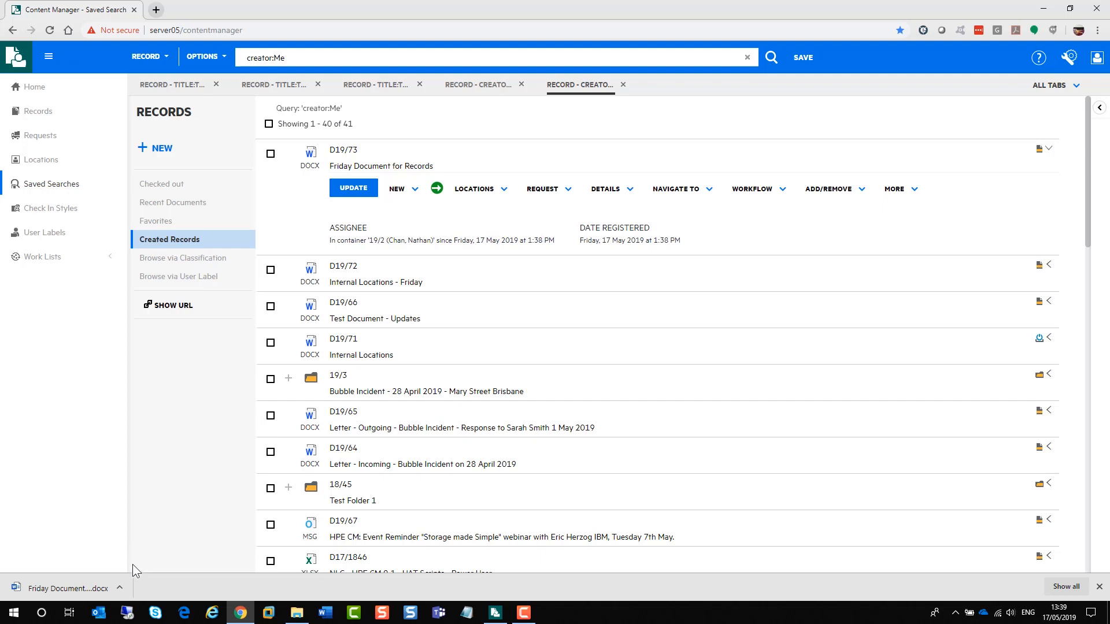
click(119, 589)
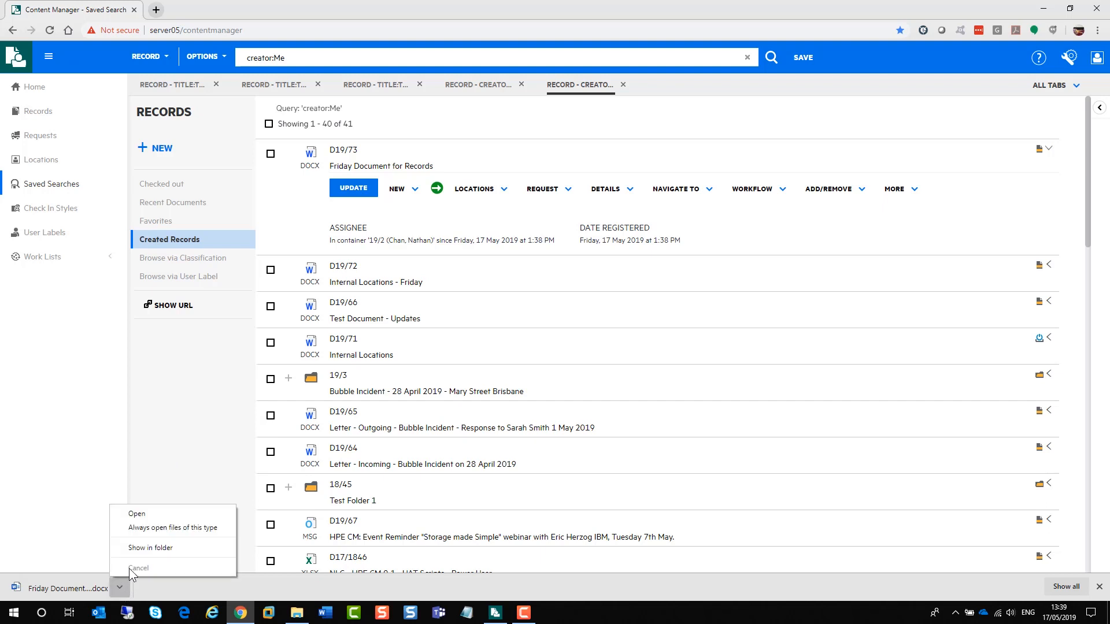
Open the downloaded Friday Document for Records.docx from Downloads in Word.
click(139, 568)
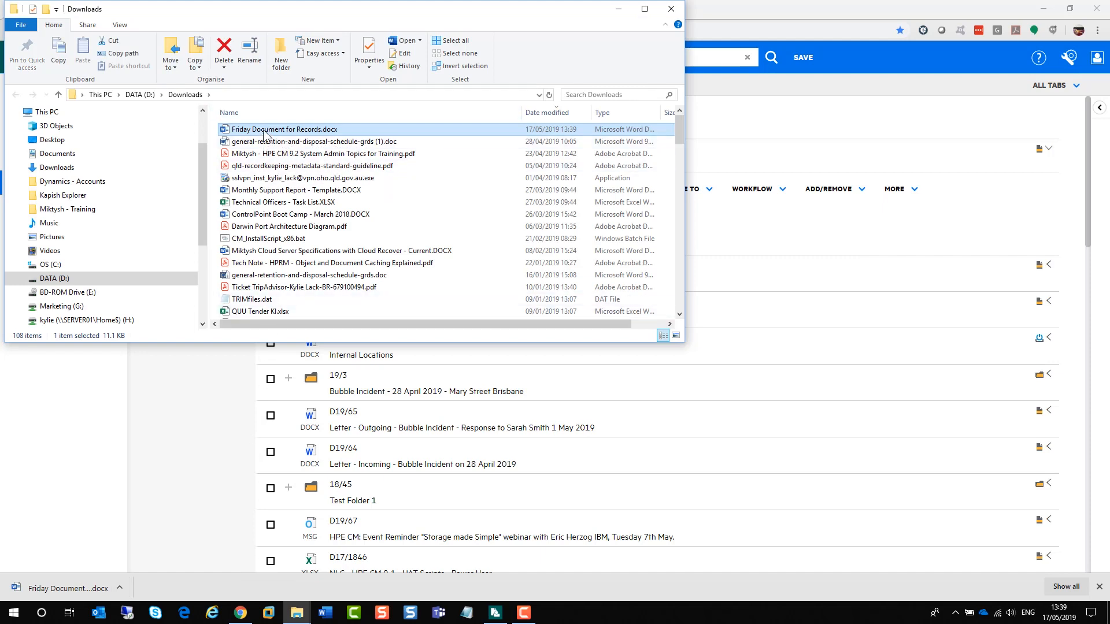
double_click(284, 128)
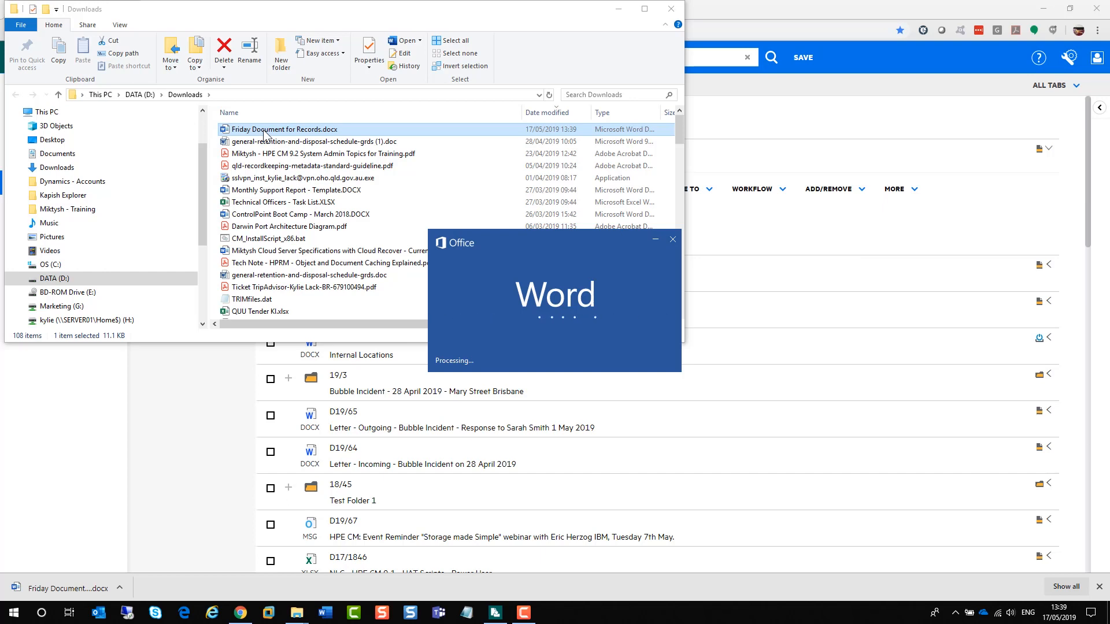
double_click(286, 128)
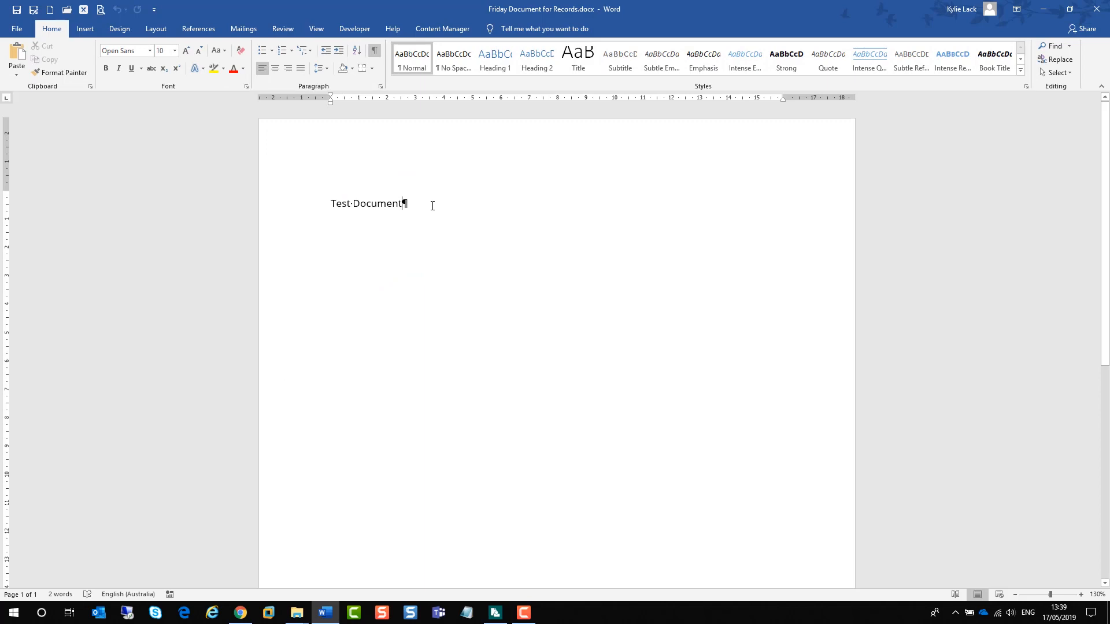
Add the line 'Updating the document' below Test Document and save the file.
text(Updating the docume)
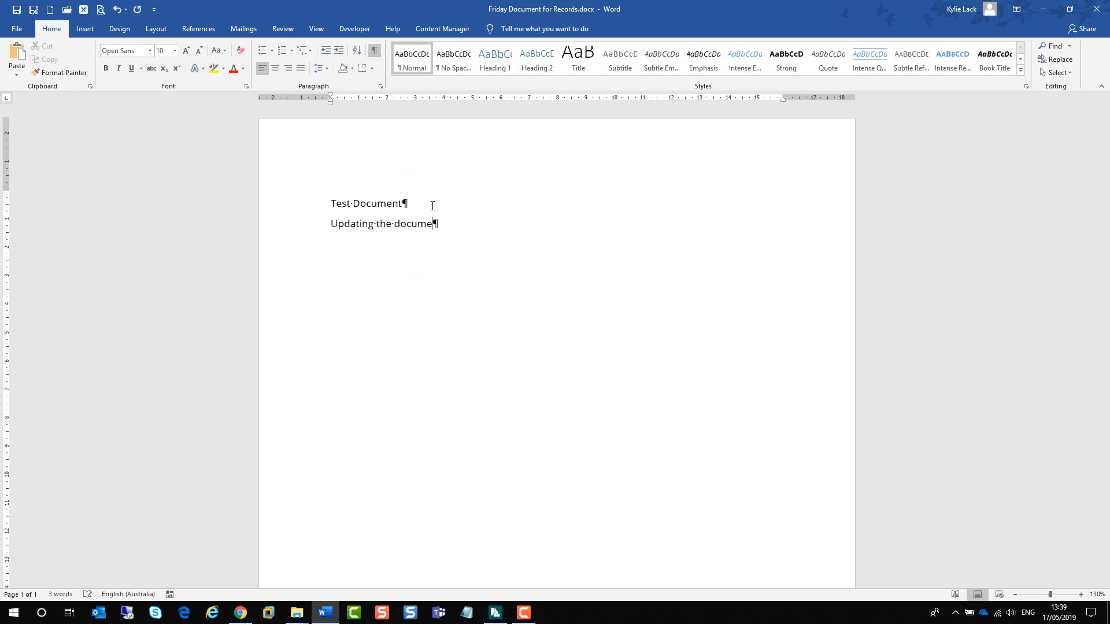
text(nt)
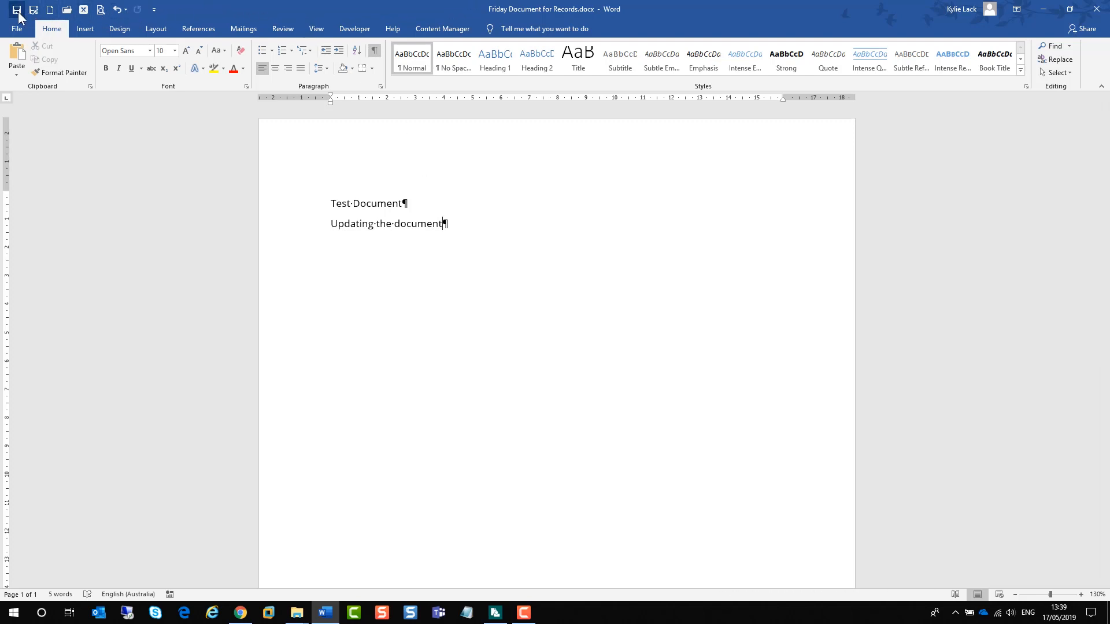
click(297, 613)
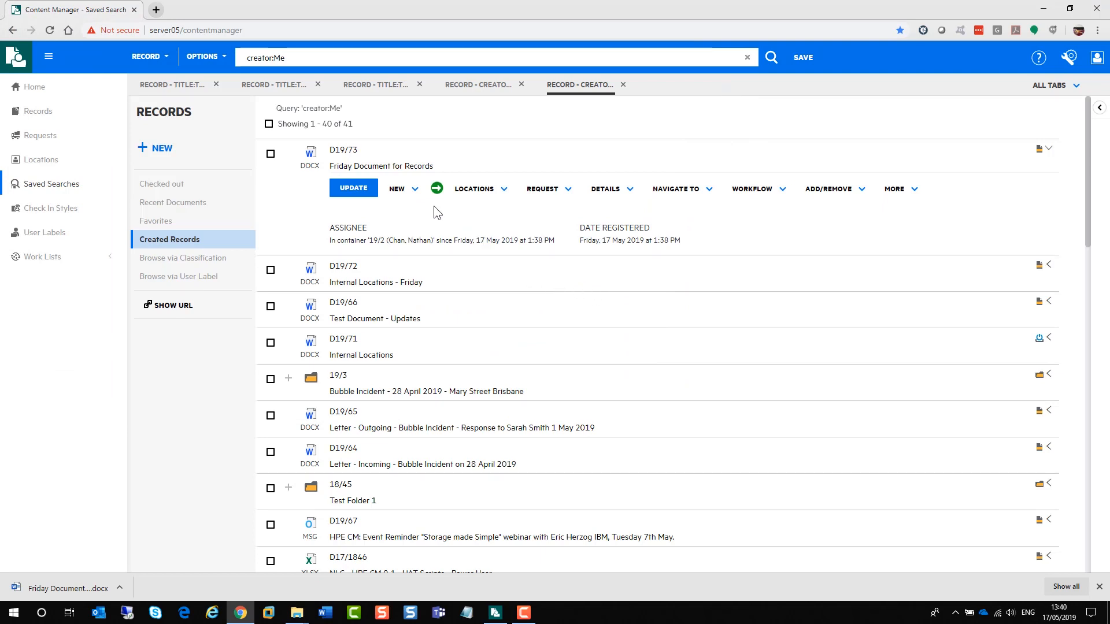
mouse_move(436, 189)
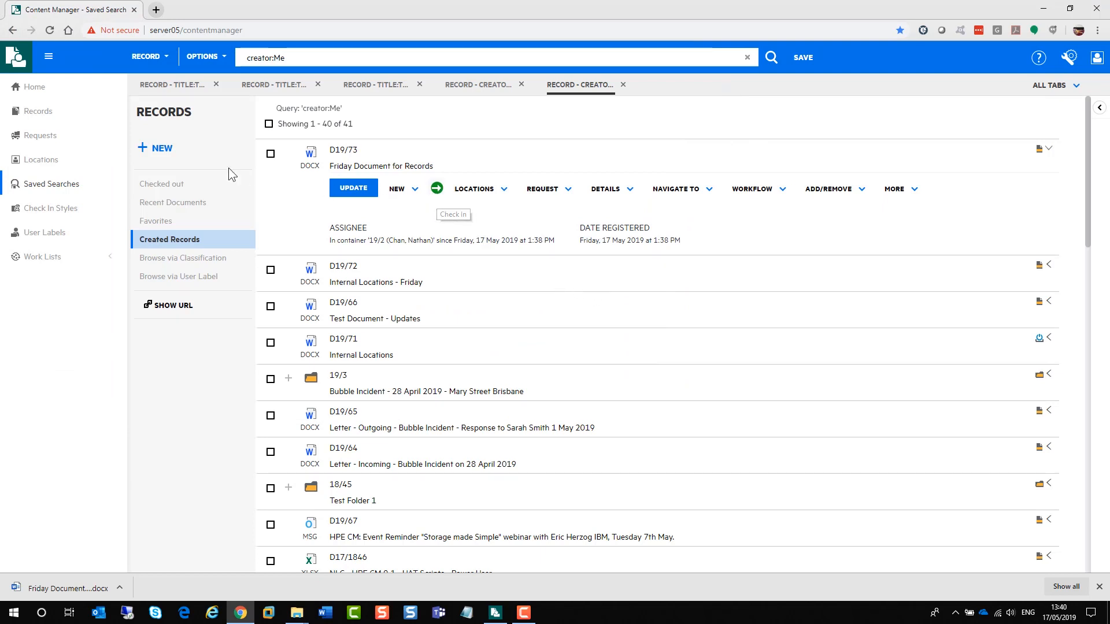
Begin checking in D19/73 from the Checked out list and choose a file to attach.
click(162, 183)
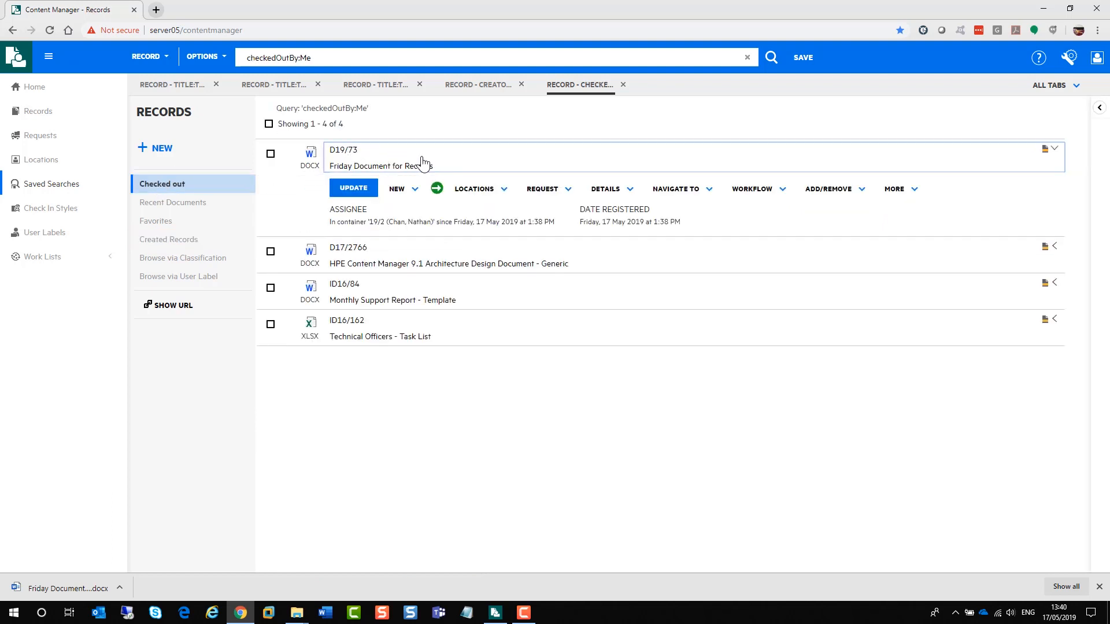
click(435, 188)
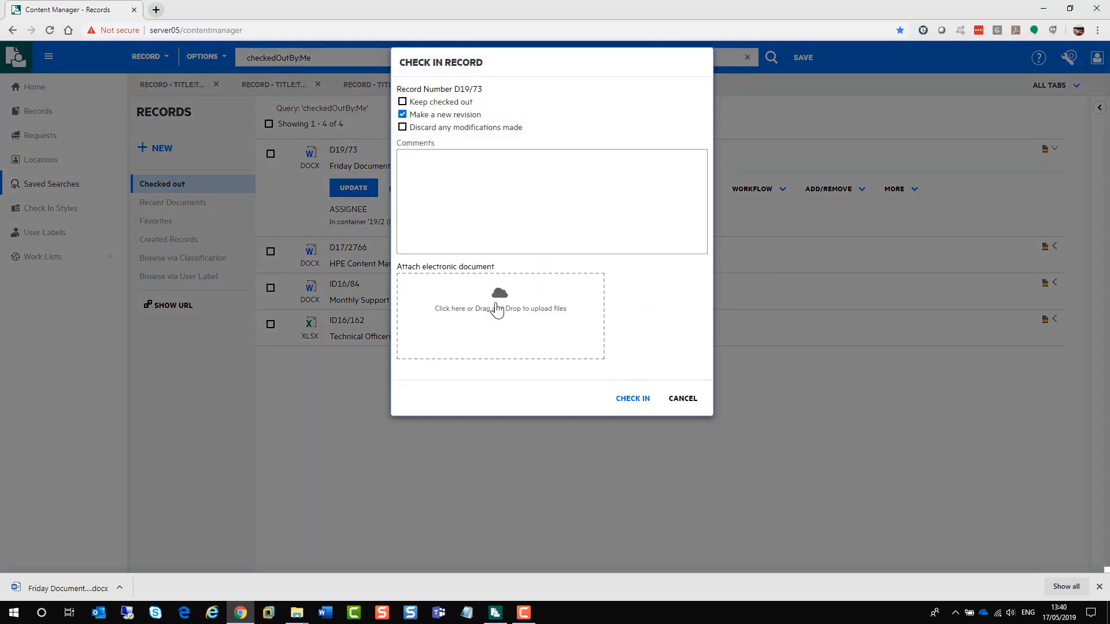
click(499, 308)
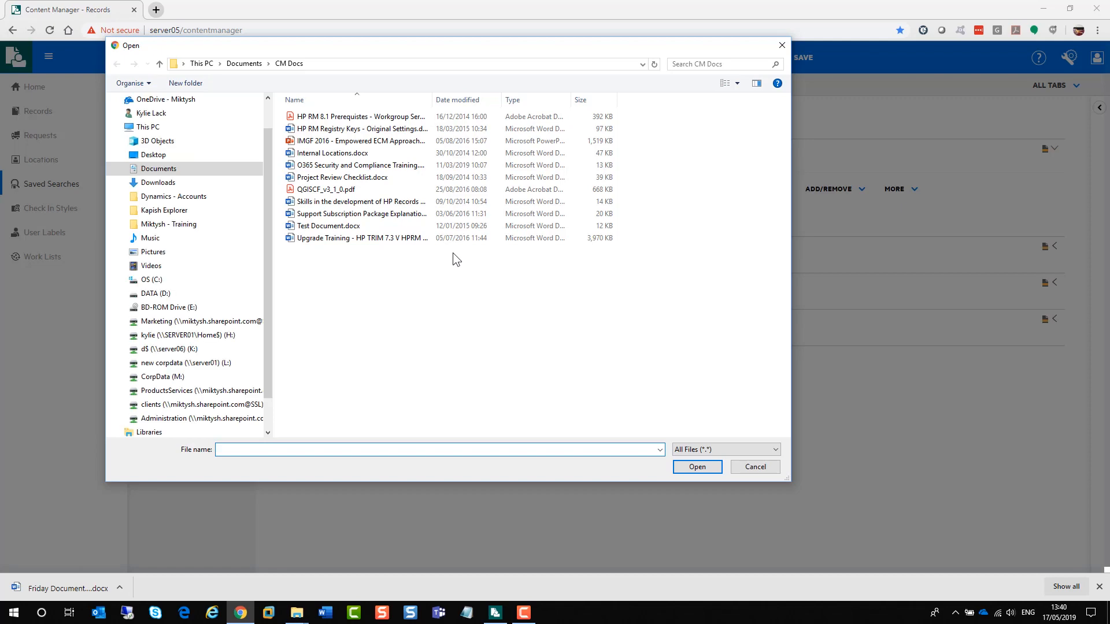
Attach Friday Document for Records.docx from D:\Downloads and check in as a new revision.
click(151, 293)
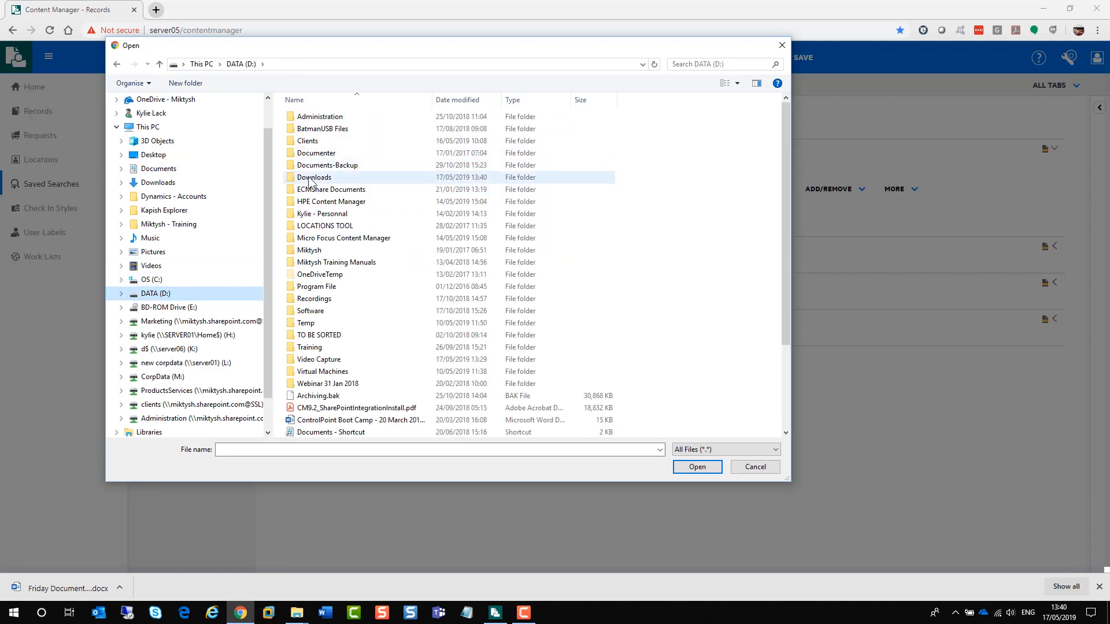
double_click(314, 183)
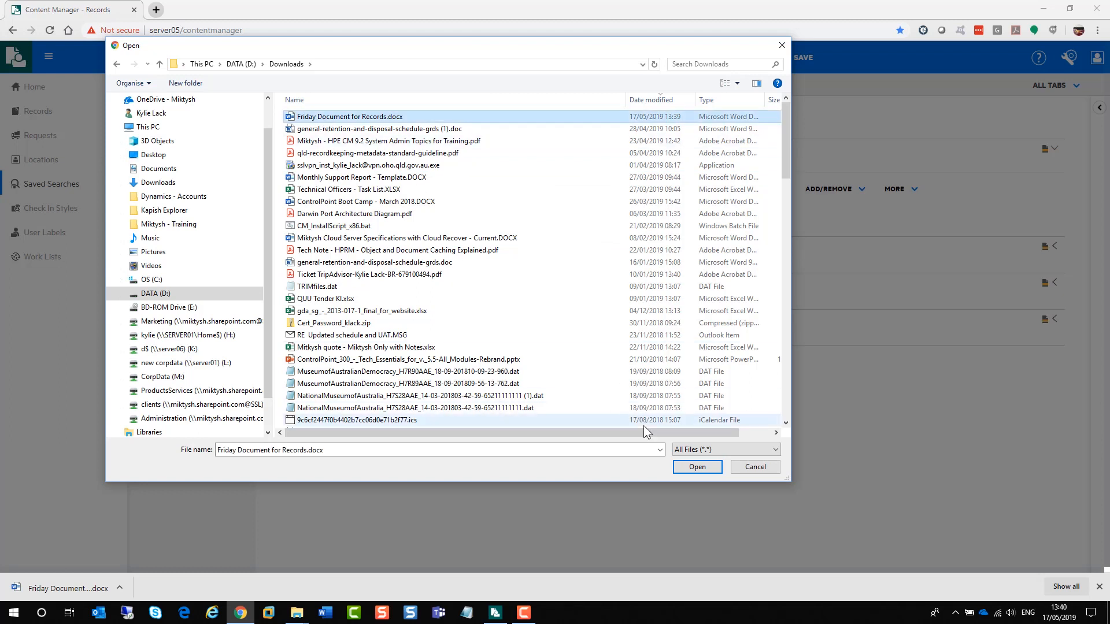
click(697, 466)
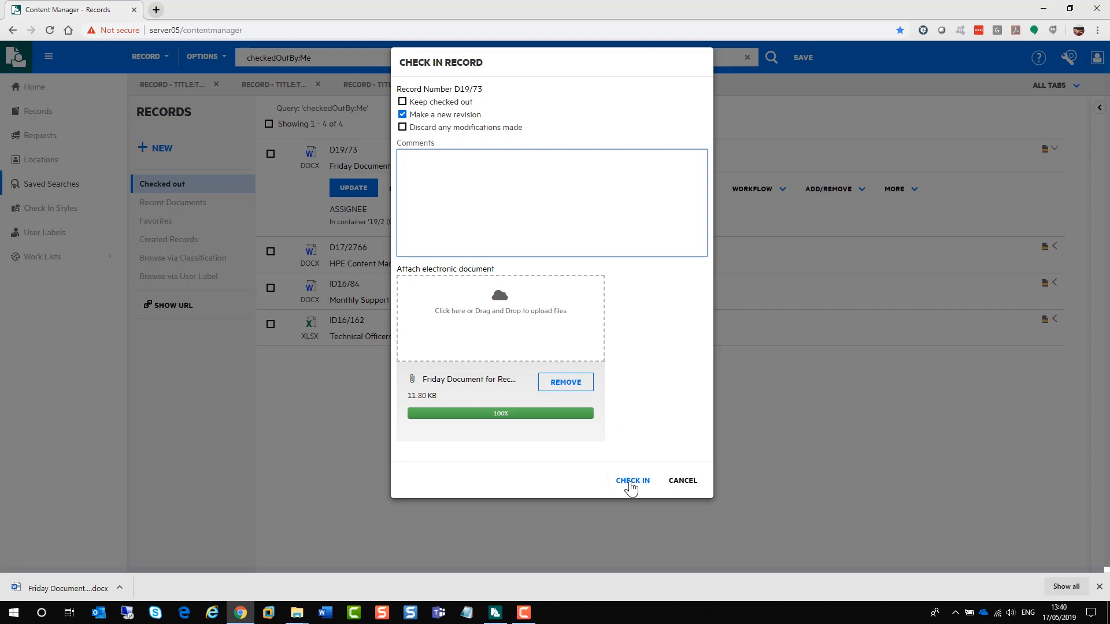
click(632, 484)
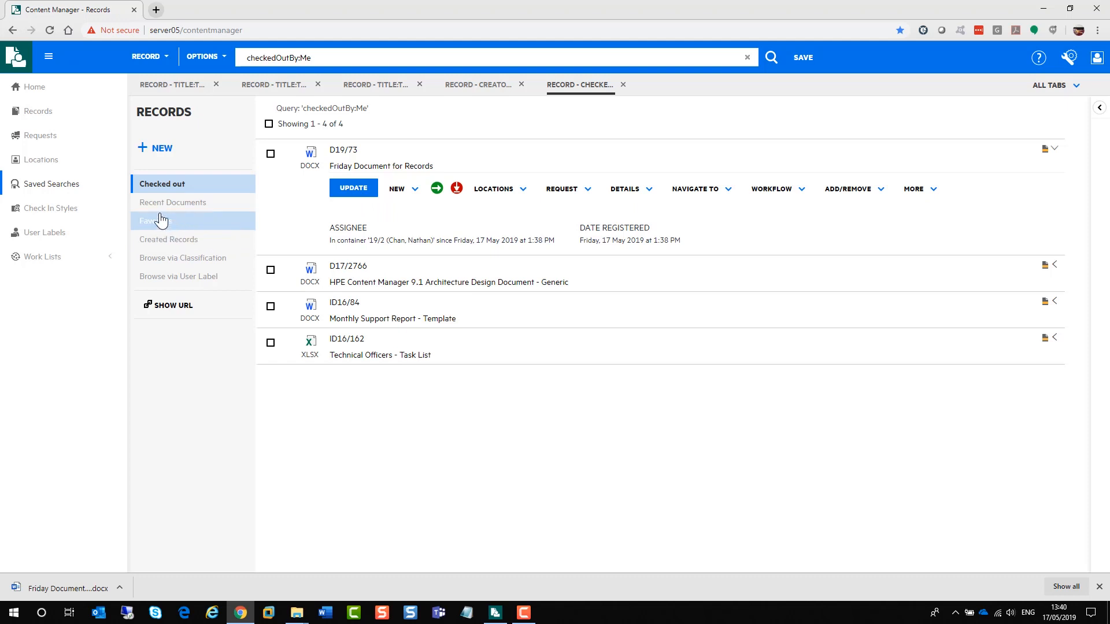
View Recent Documents, then the 41 Created Records topped by Friday Document for Records.
click(173, 201)
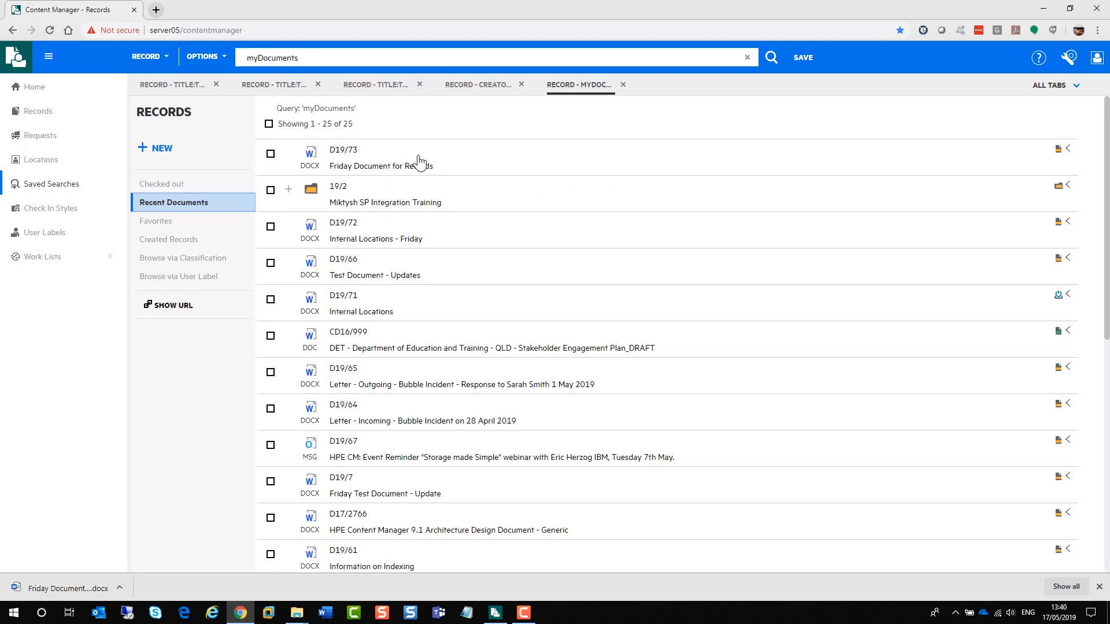
mouse_move(198, 145)
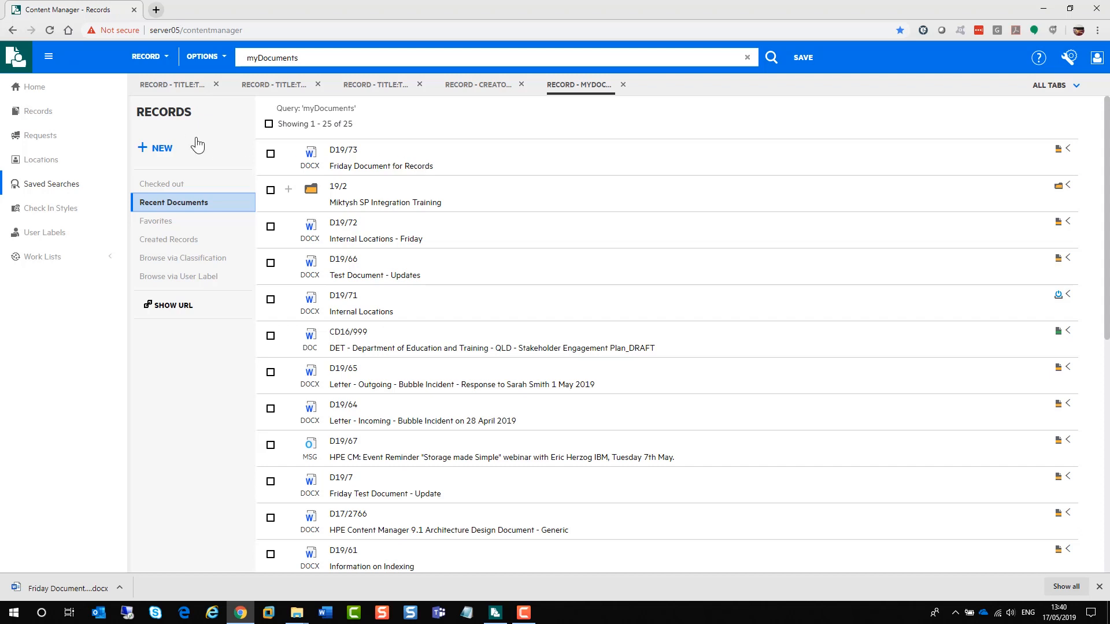
click(169, 239)
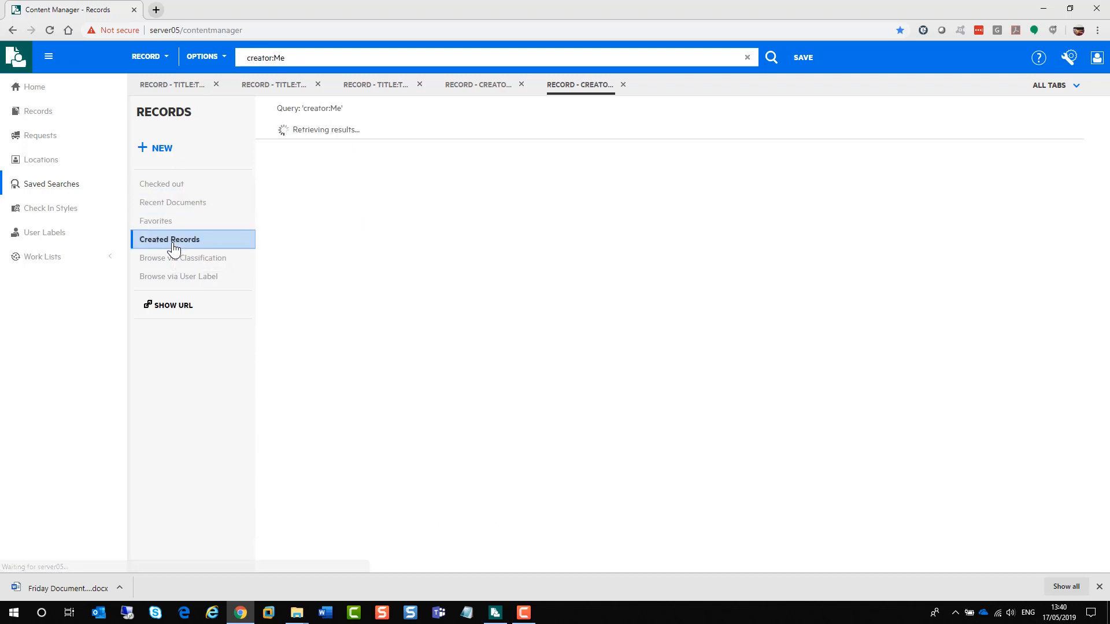
click(169, 239)
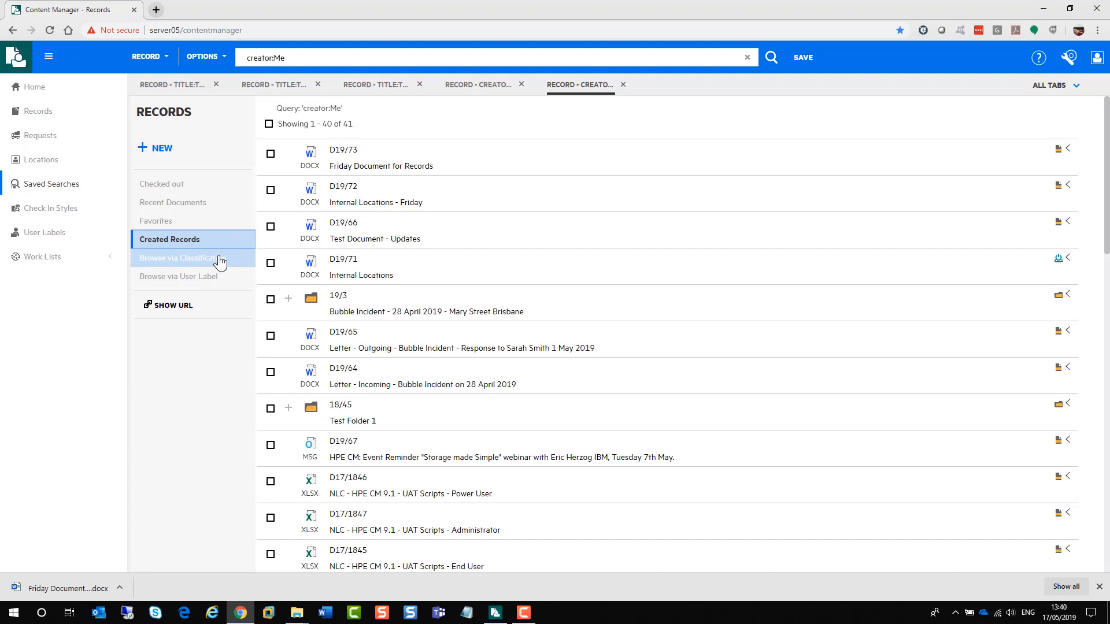
Browse by classification and select Acquisition under Equipment & Stores.
click(178, 258)
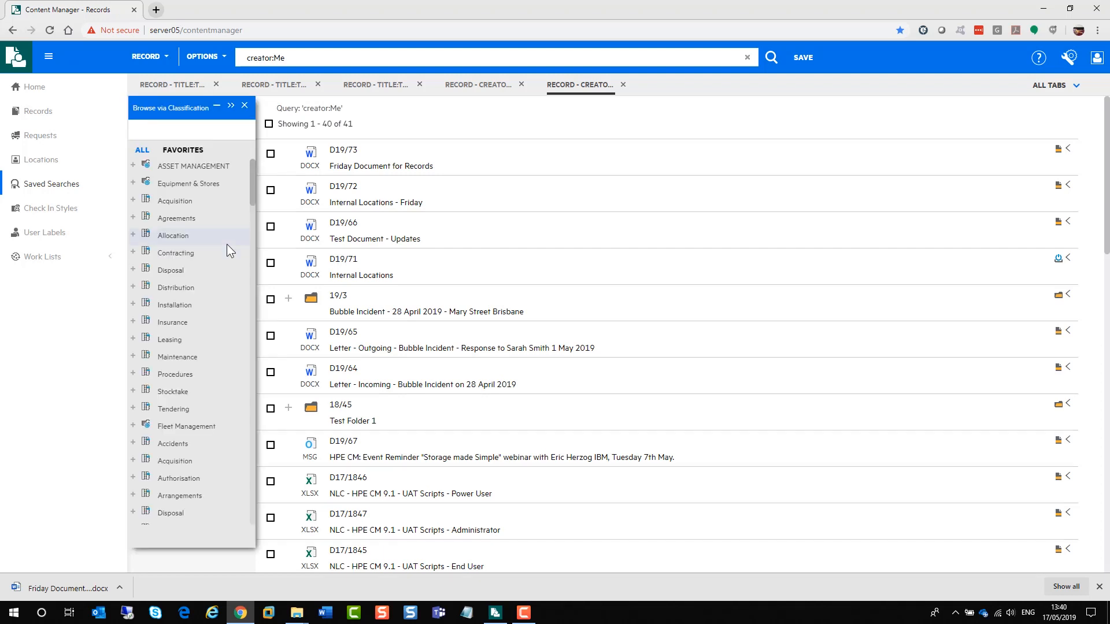
mouse_move(188, 184)
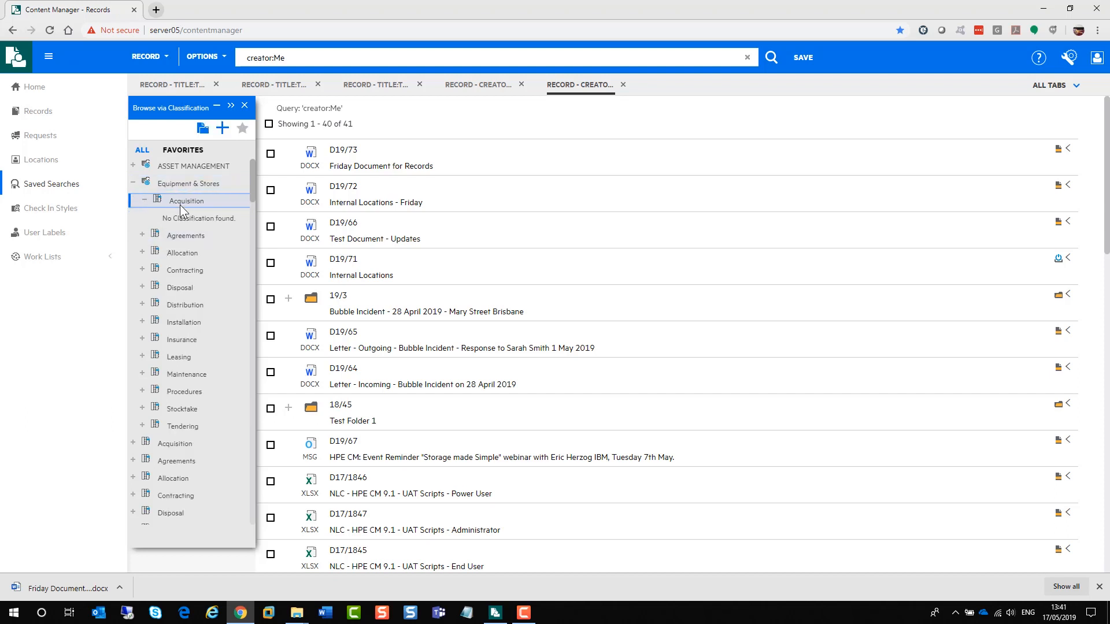
click(141, 200)
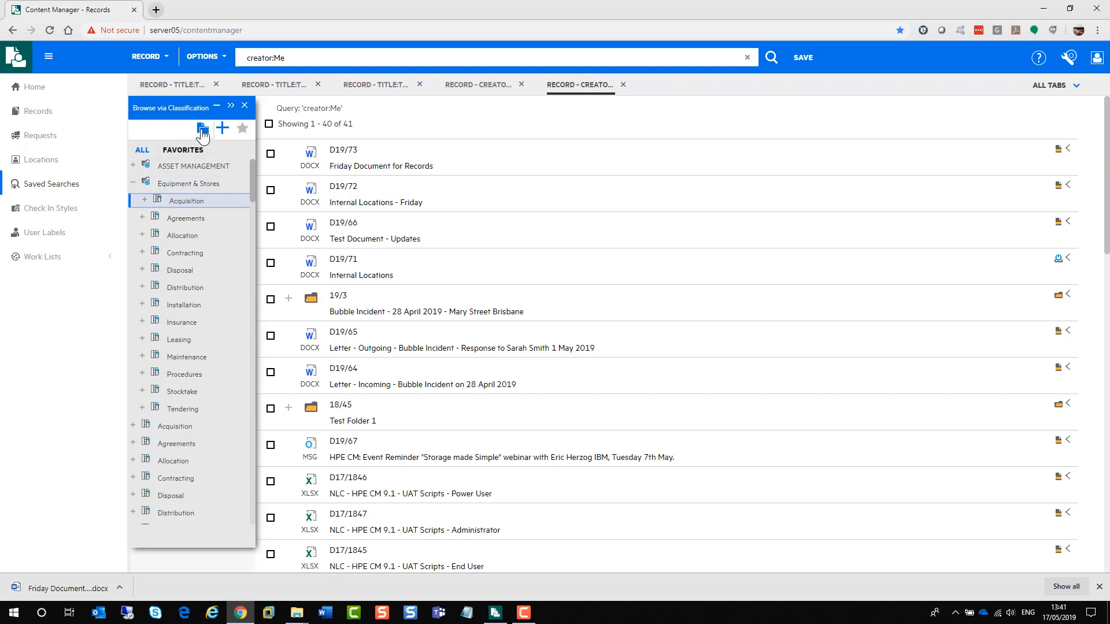
mouse_move(202, 131)
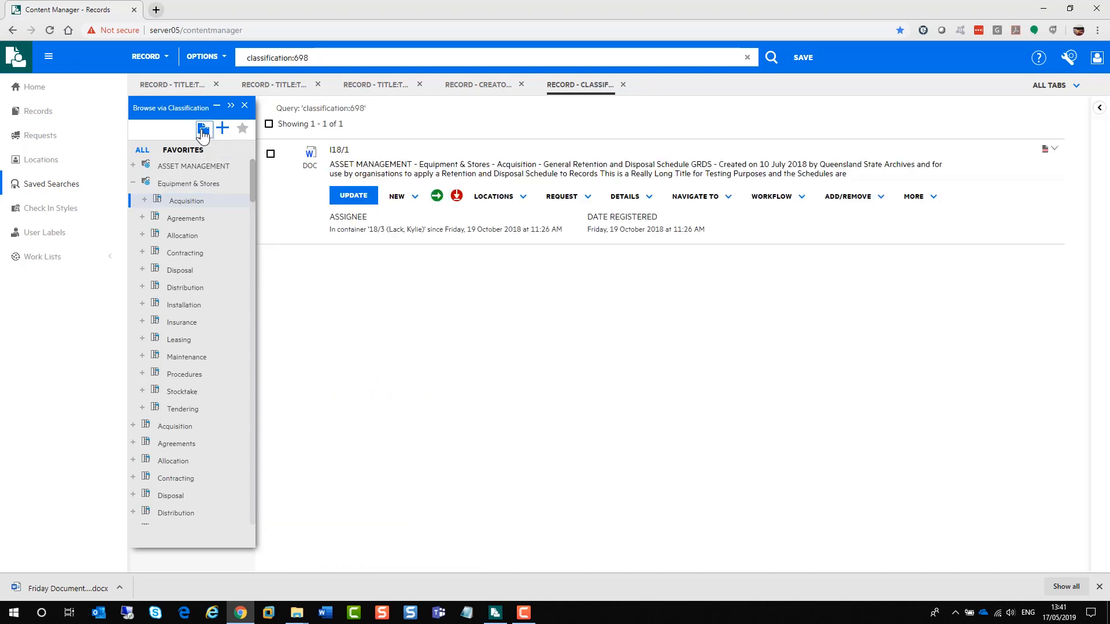
mouse_move(202, 206)
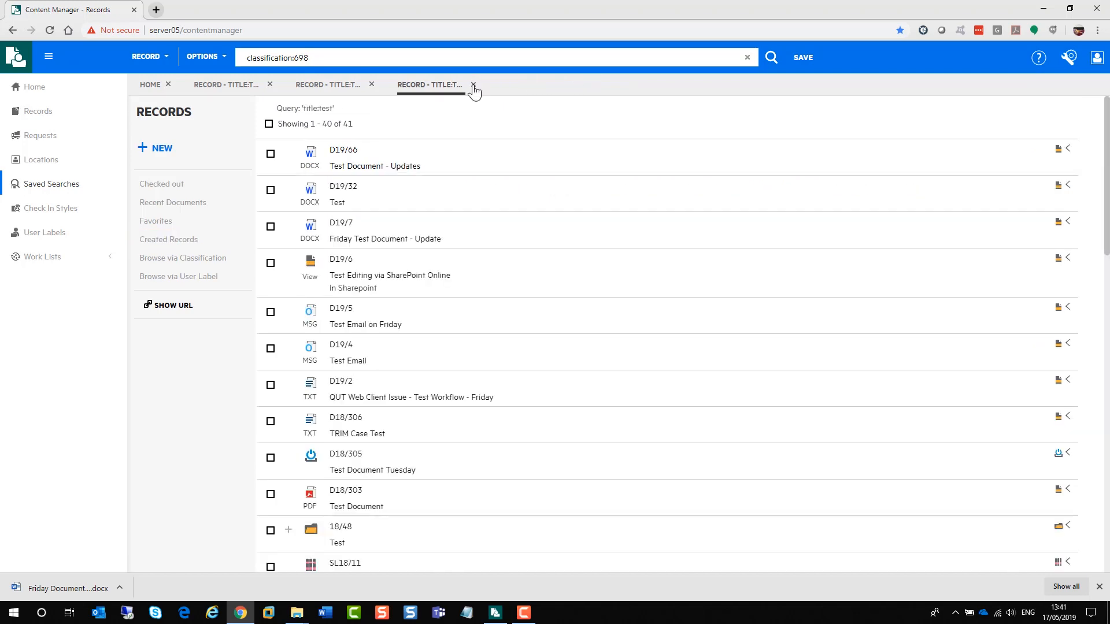
Close old result tabs and browse by user label to the Lower Level record 'Monthly Support Report - Template'.
click(473, 90)
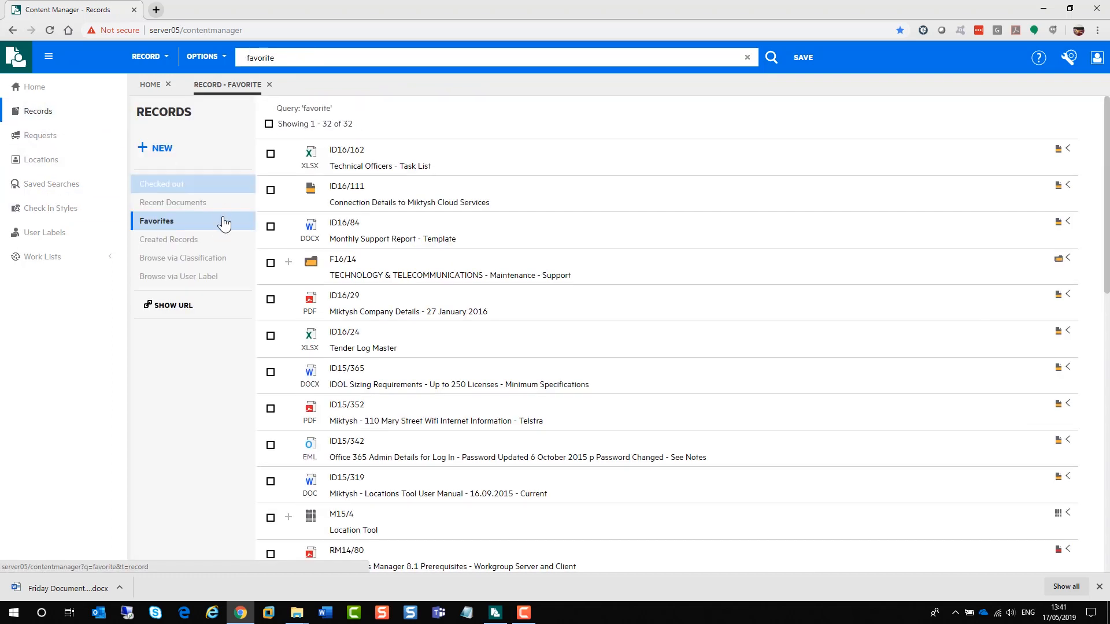
click(178, 276)
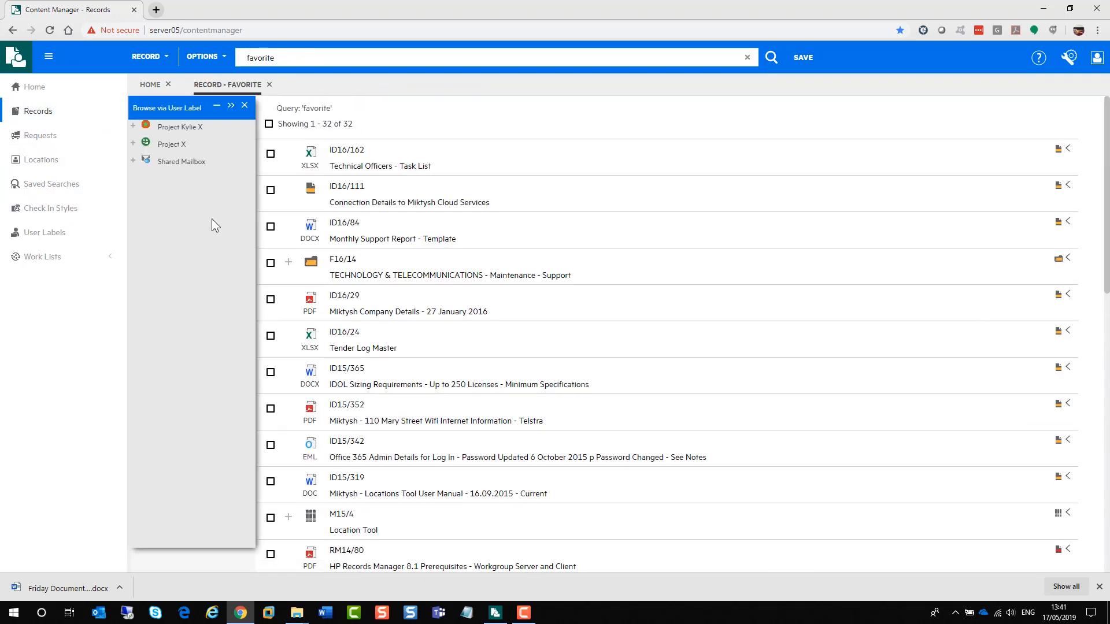
click(181, 126)
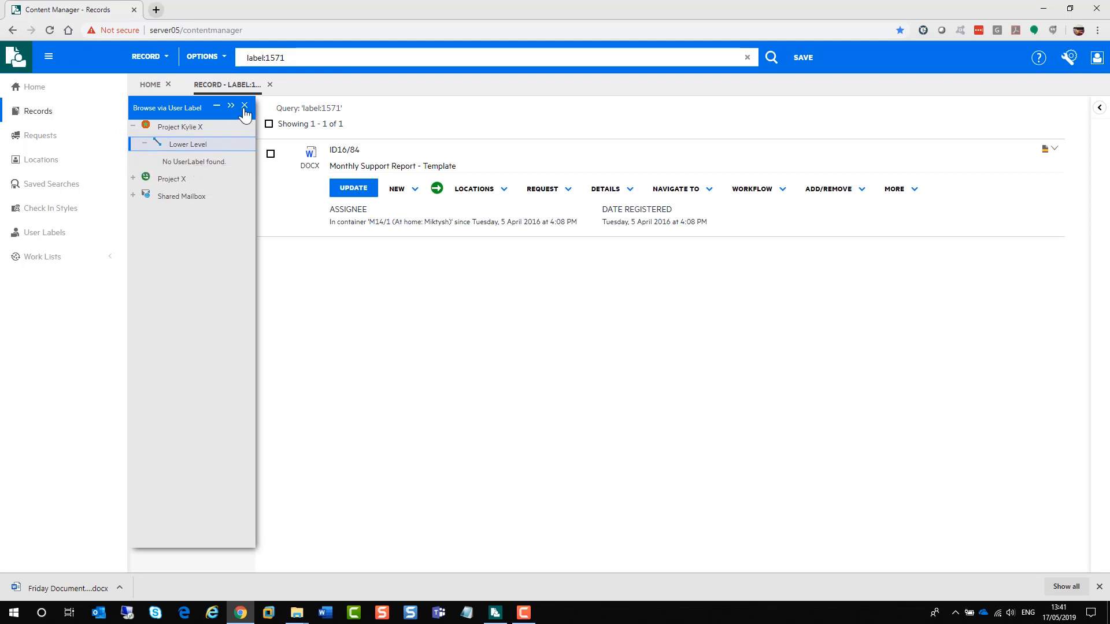
click(245, 106)
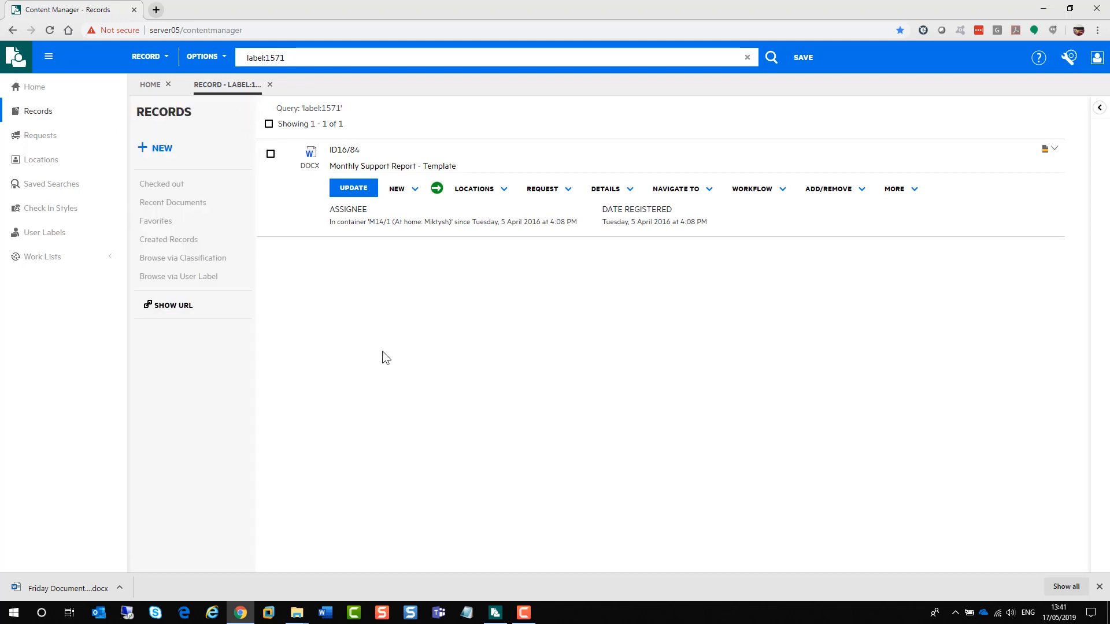